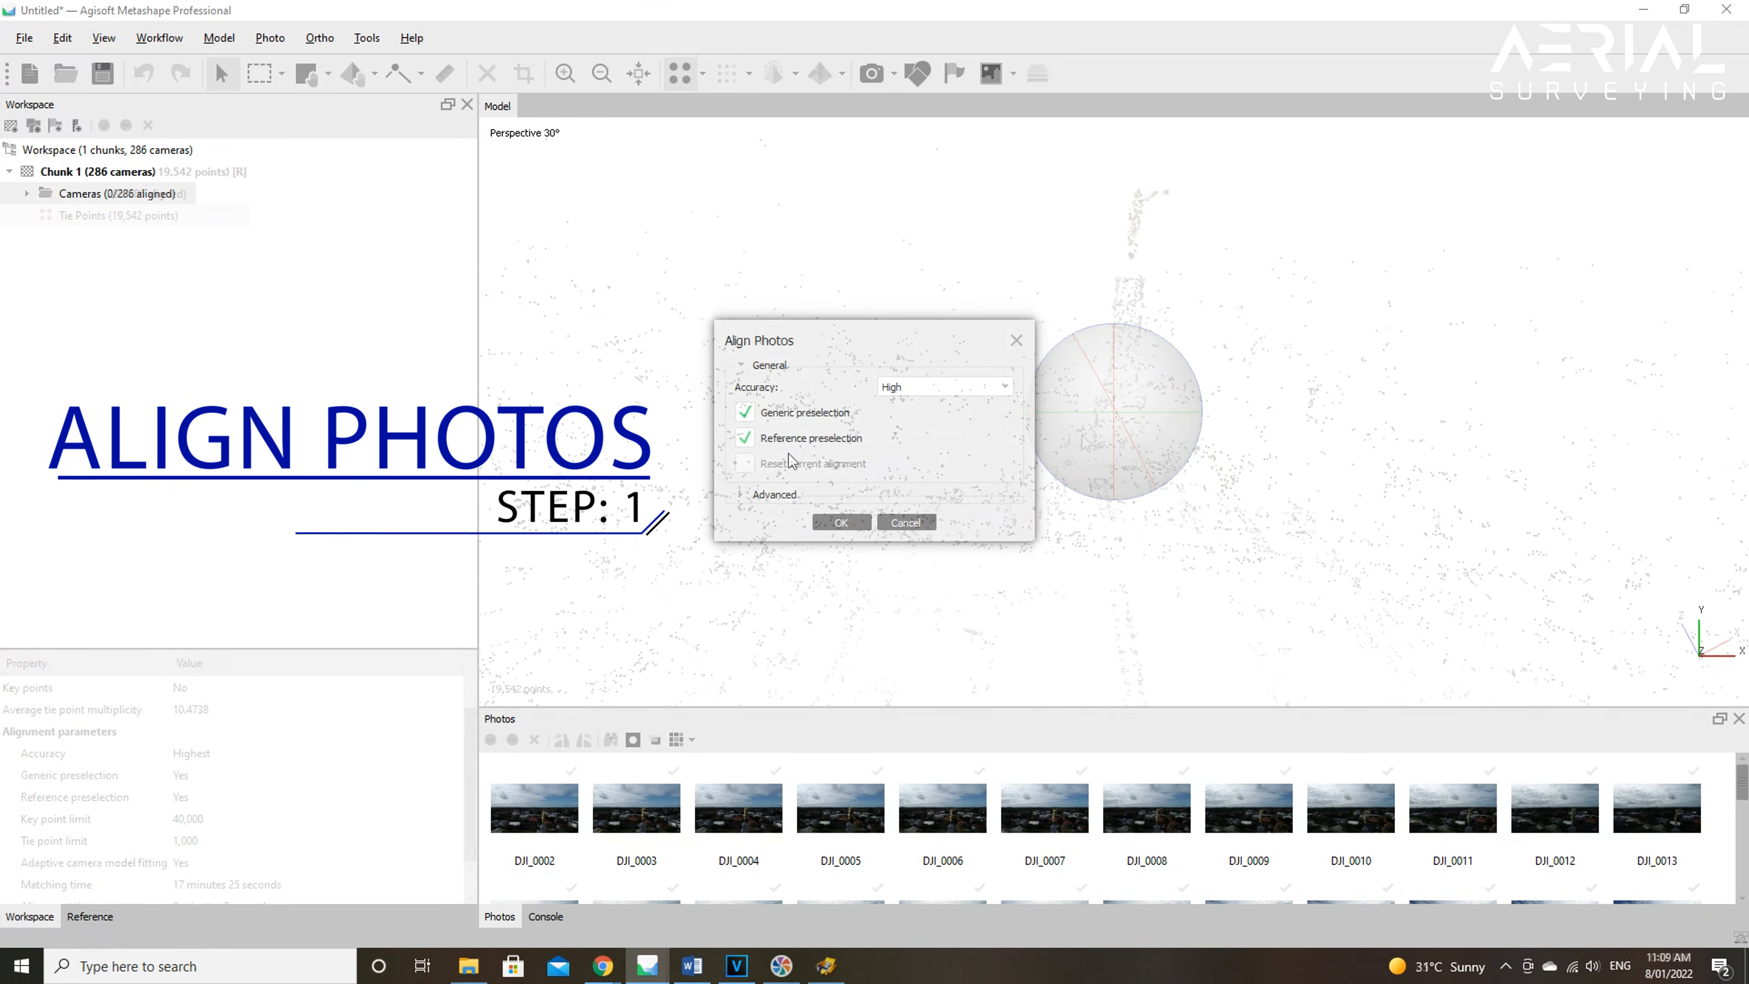
Step: Reveal the advanced alignment options and list the accuracy levels from Highest to Lowest
click(774, 494)
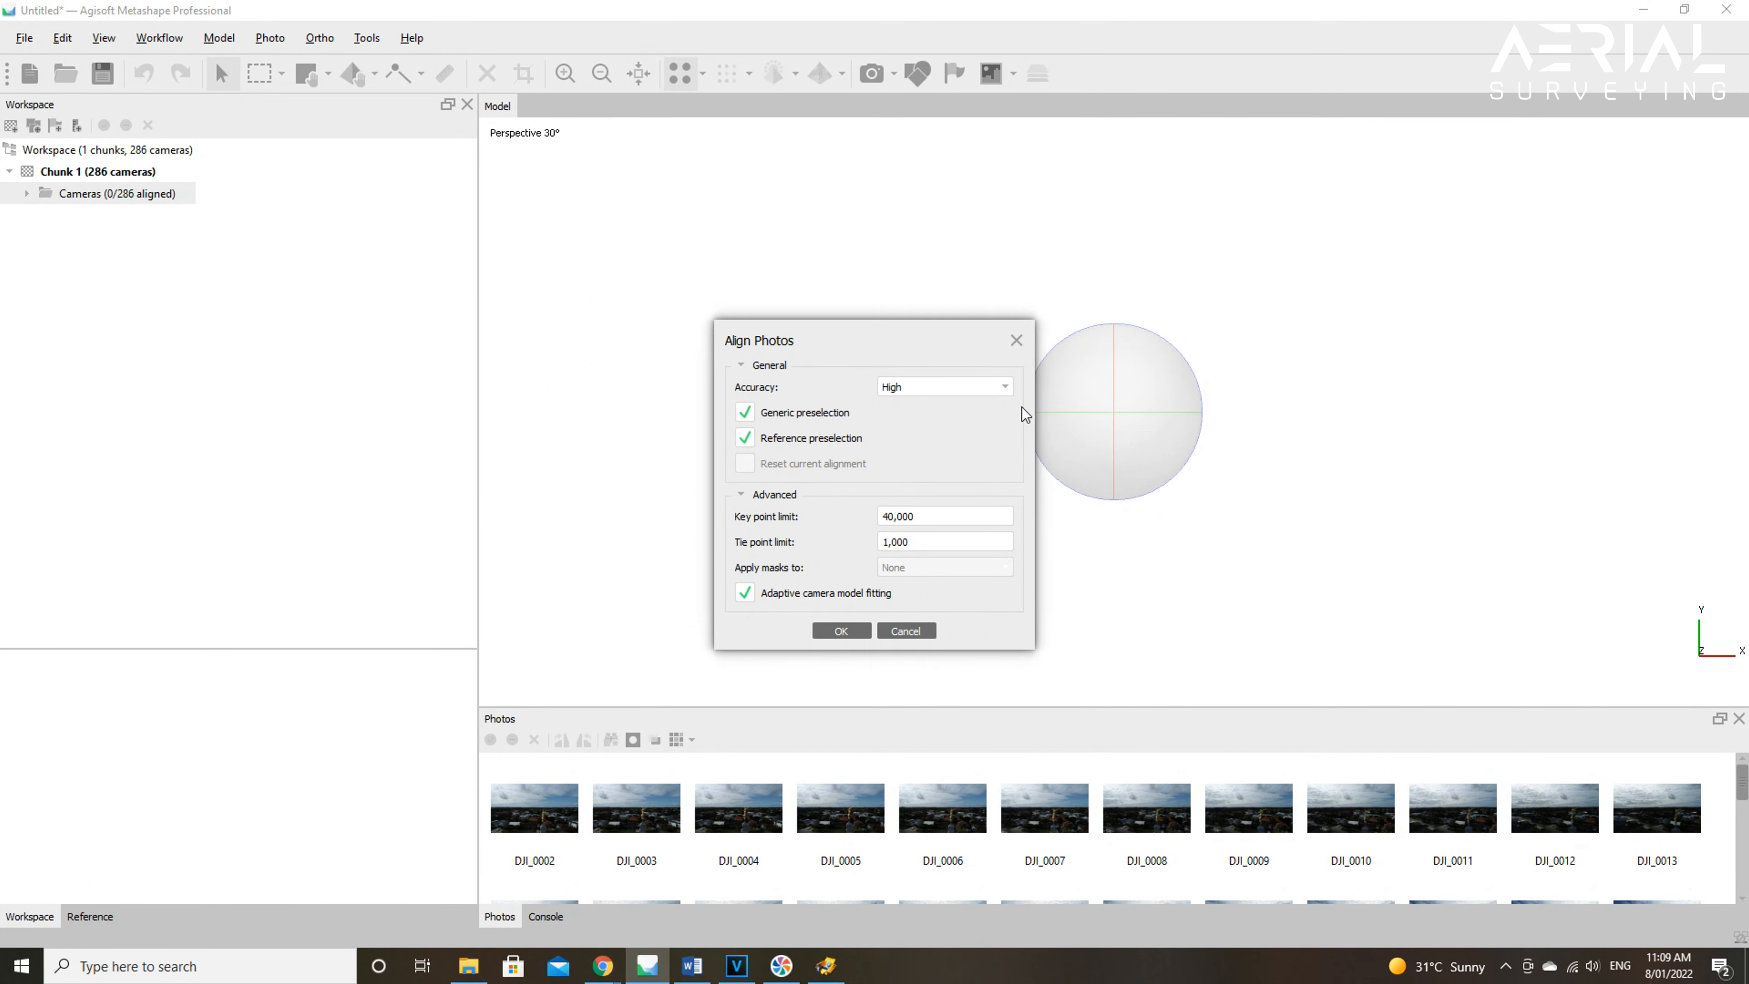
mouse_move(1007, 392)
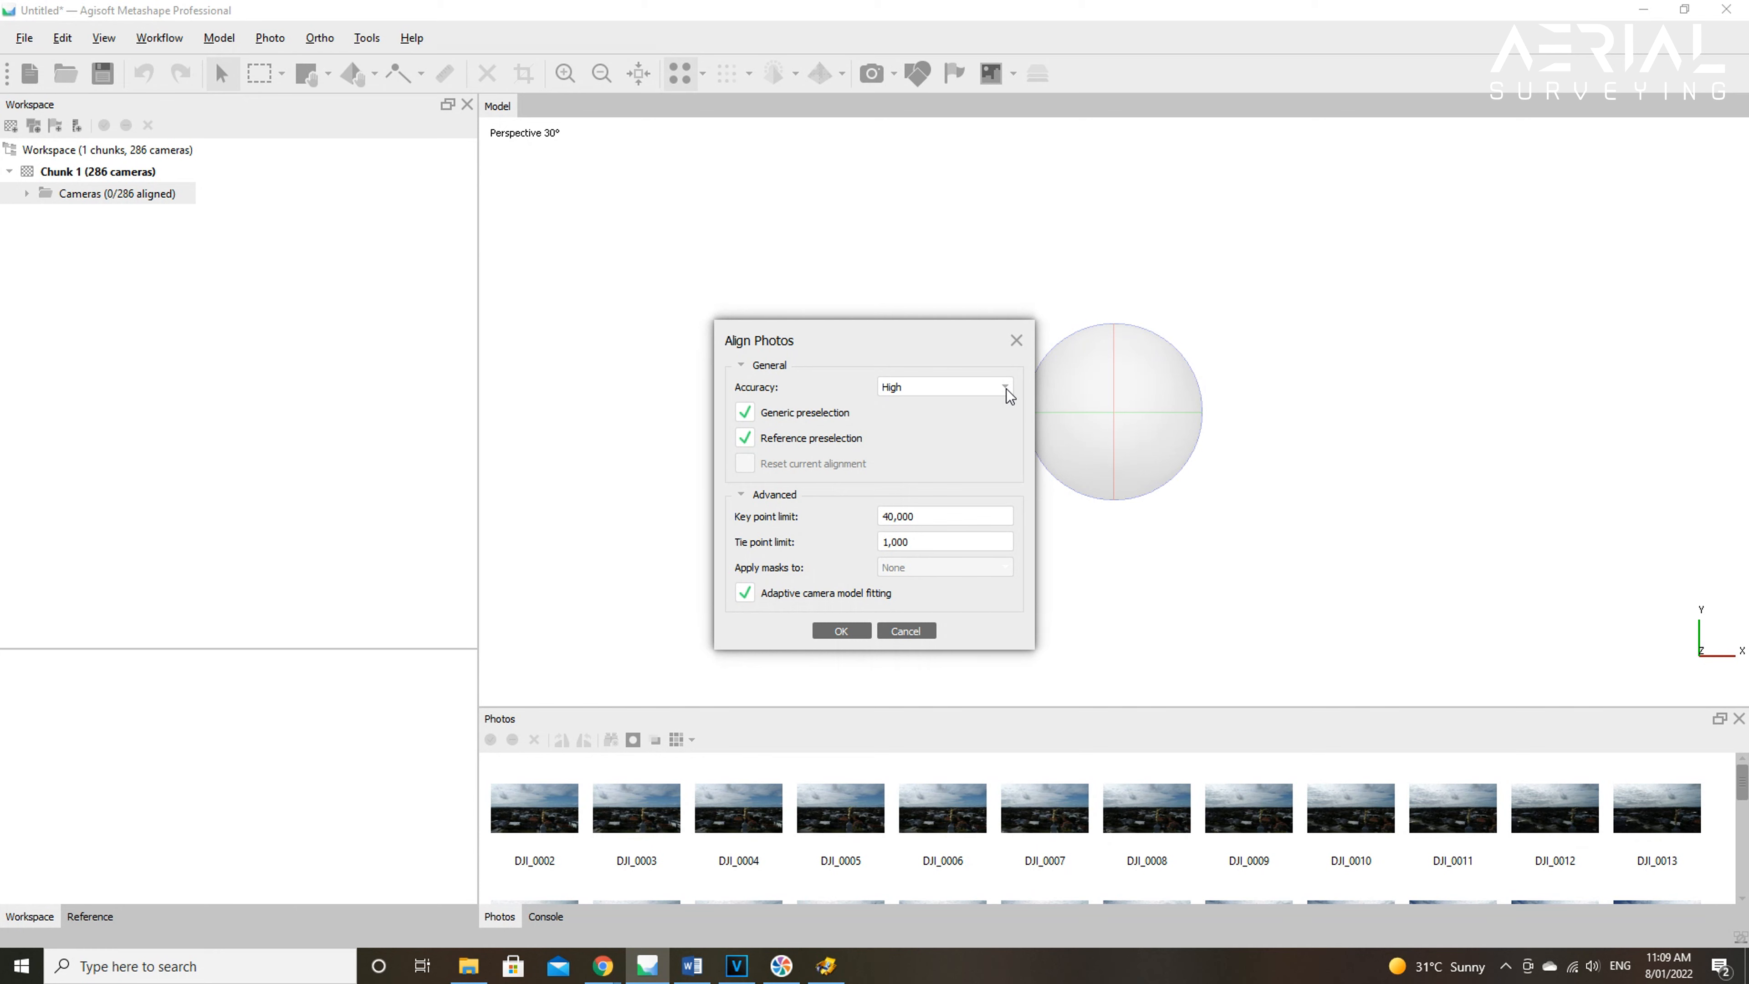
click(1005, 386)
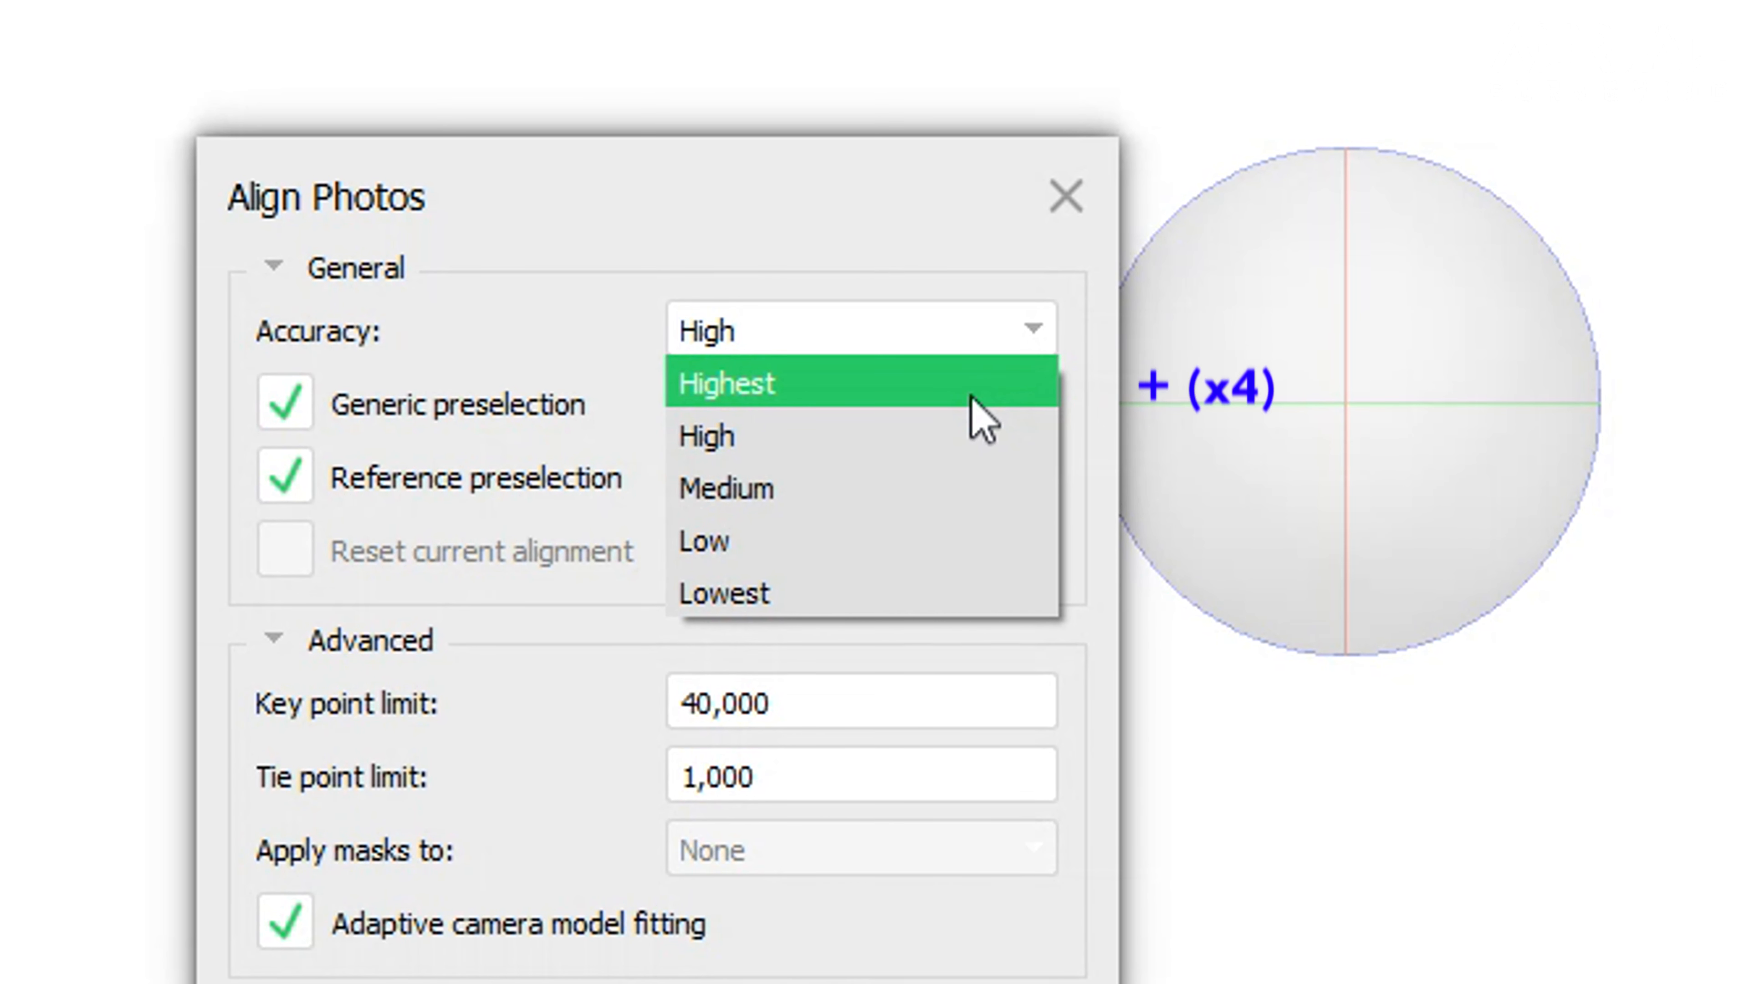
mouse_move(980, 435)
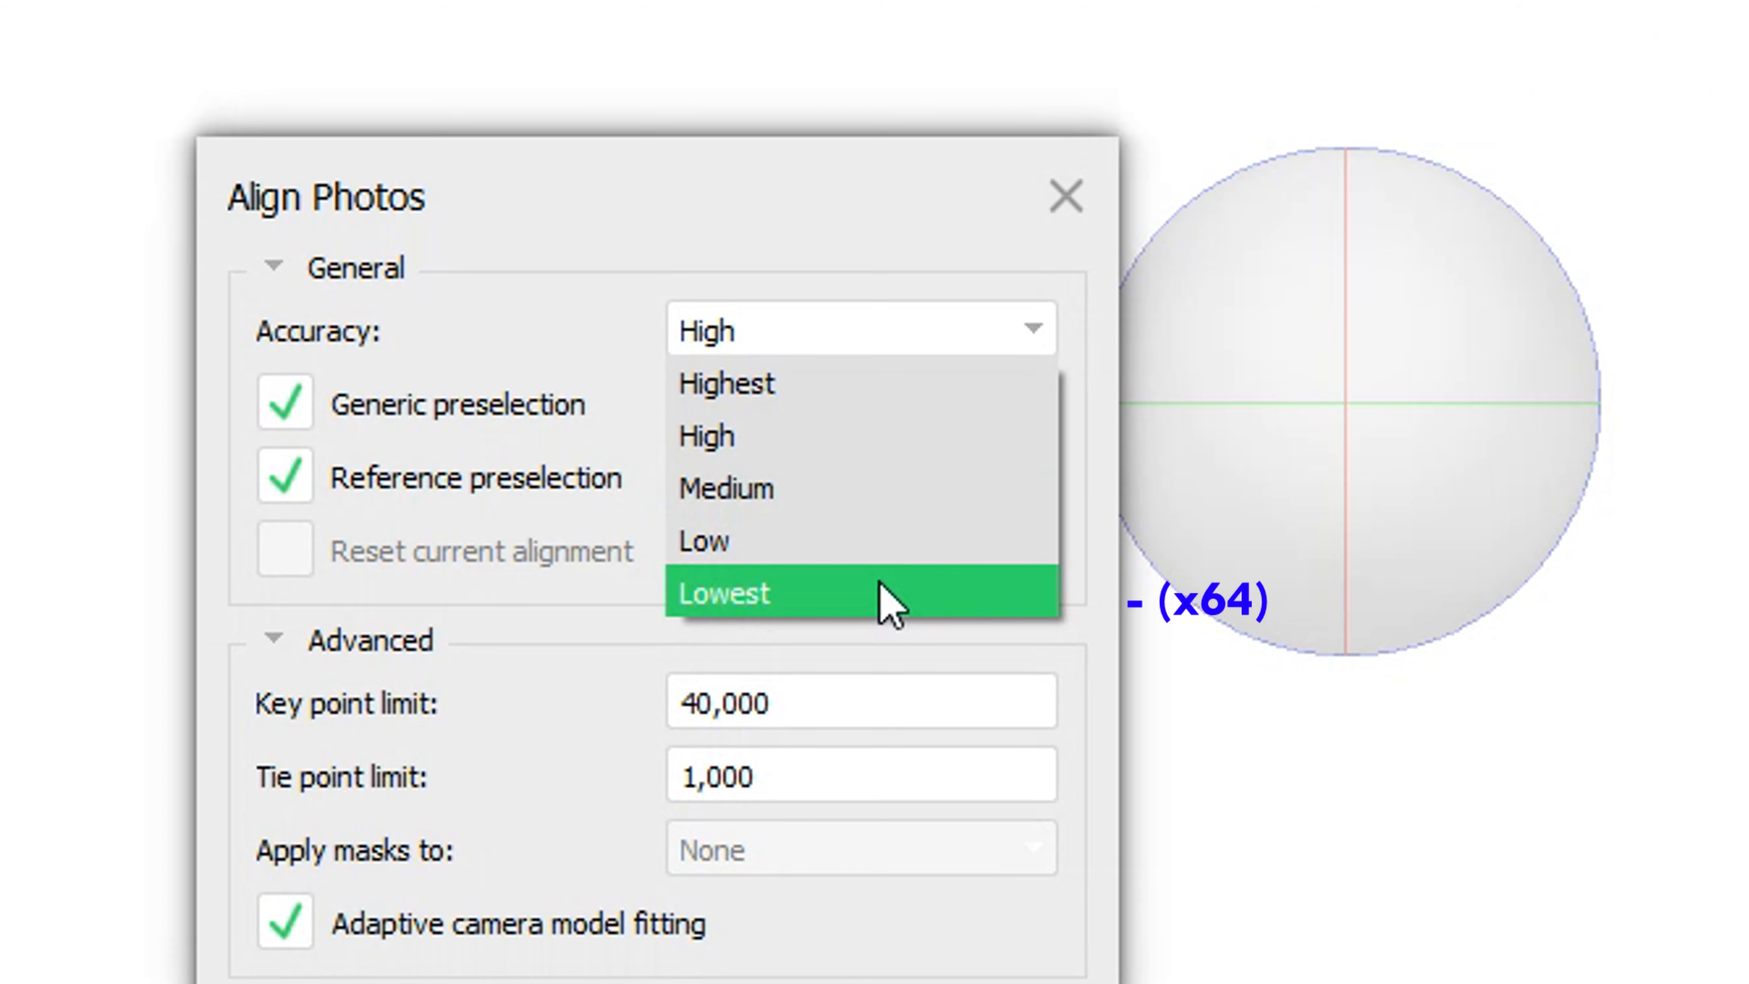
mouse_move(848, 379)
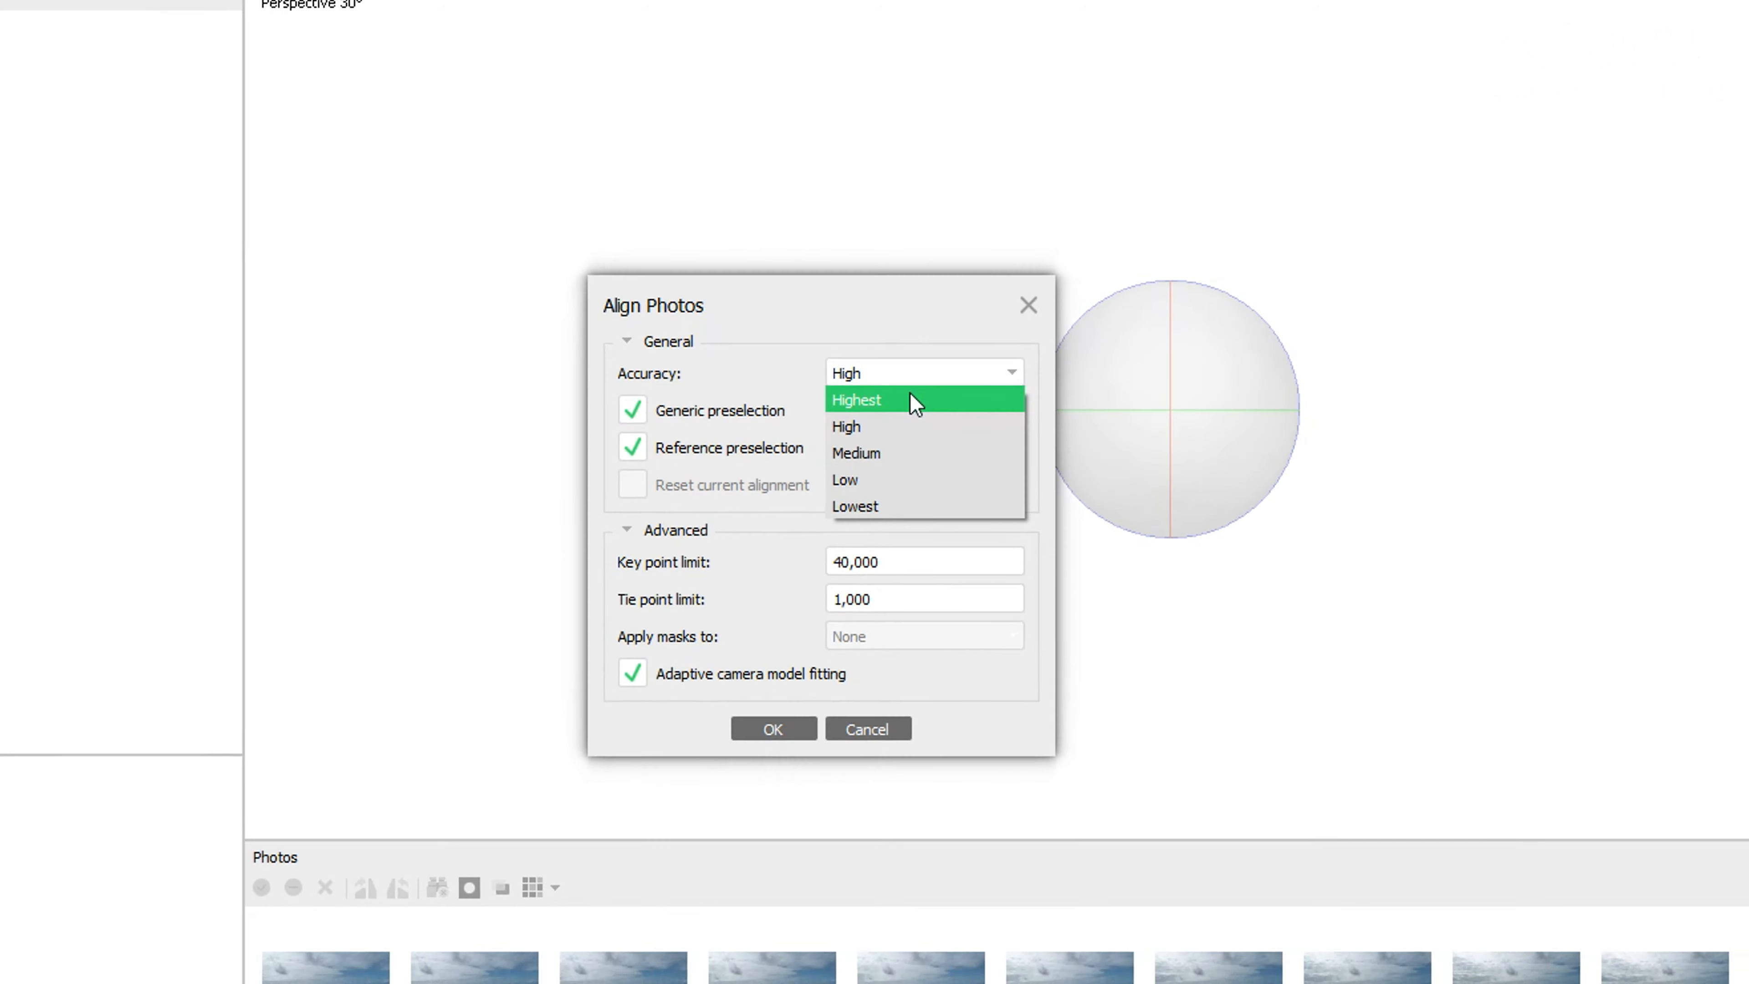
Step: Set alignment accuracy to Highest, toggling generic and reference preselection off and back on
click(855, 399)
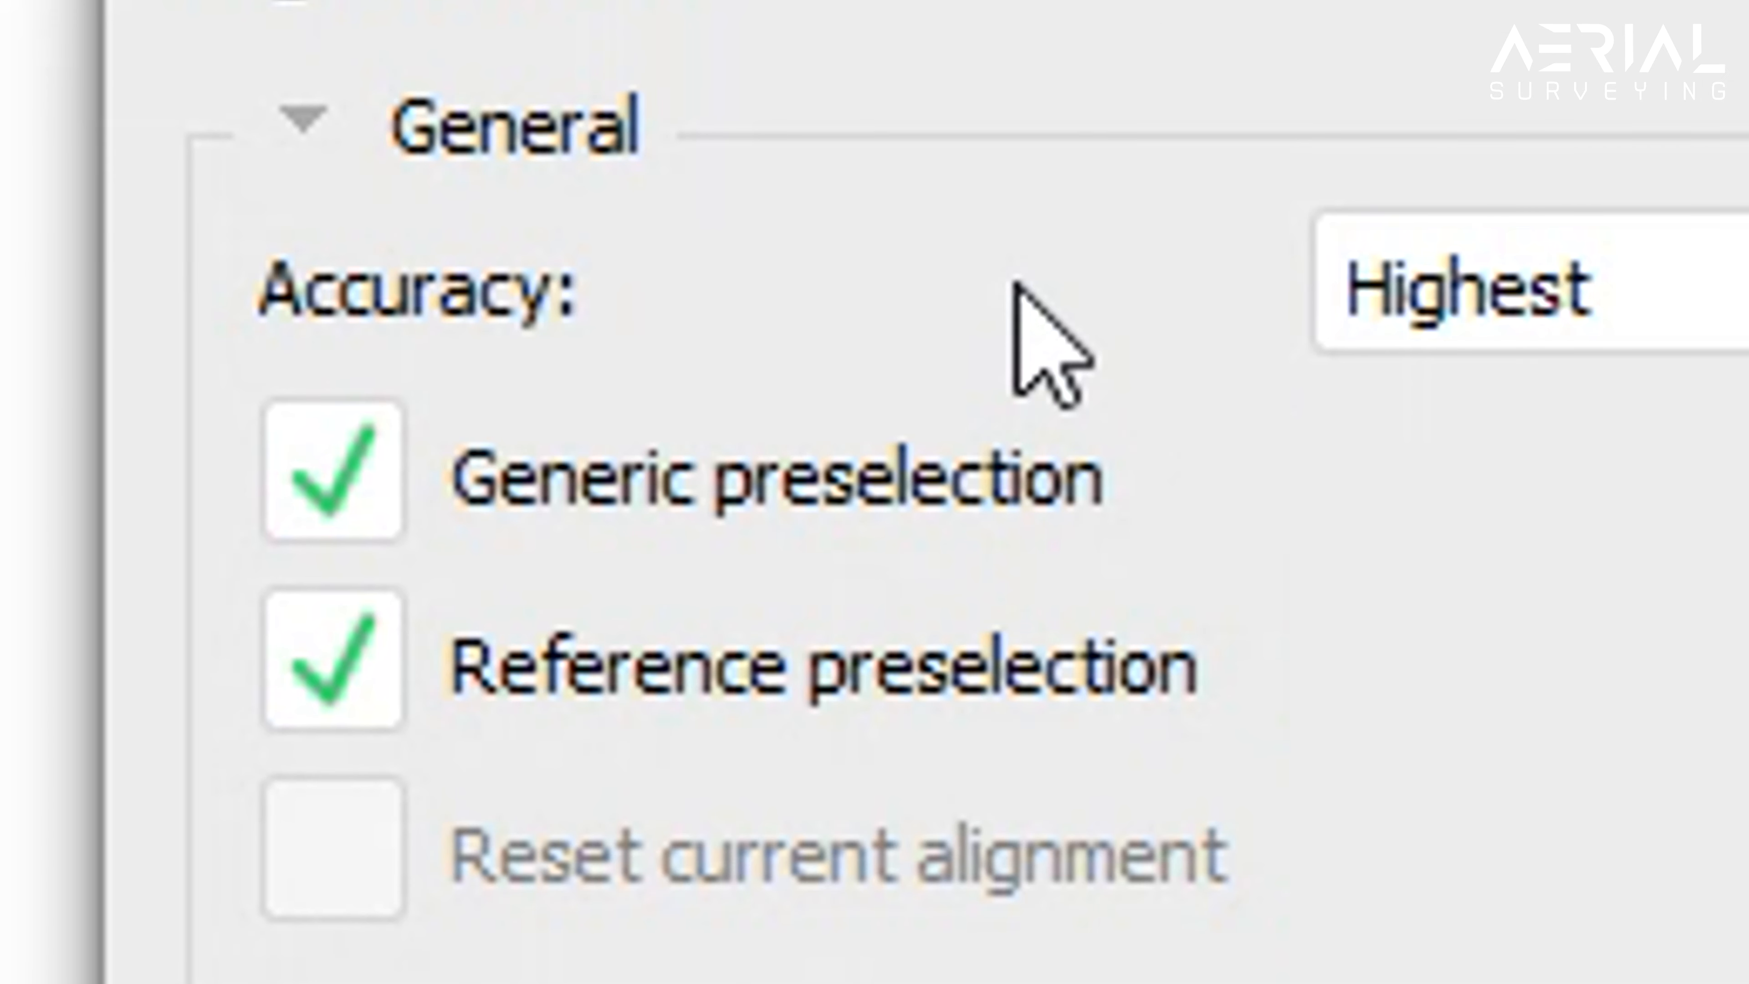
mouse_move(486, 557)
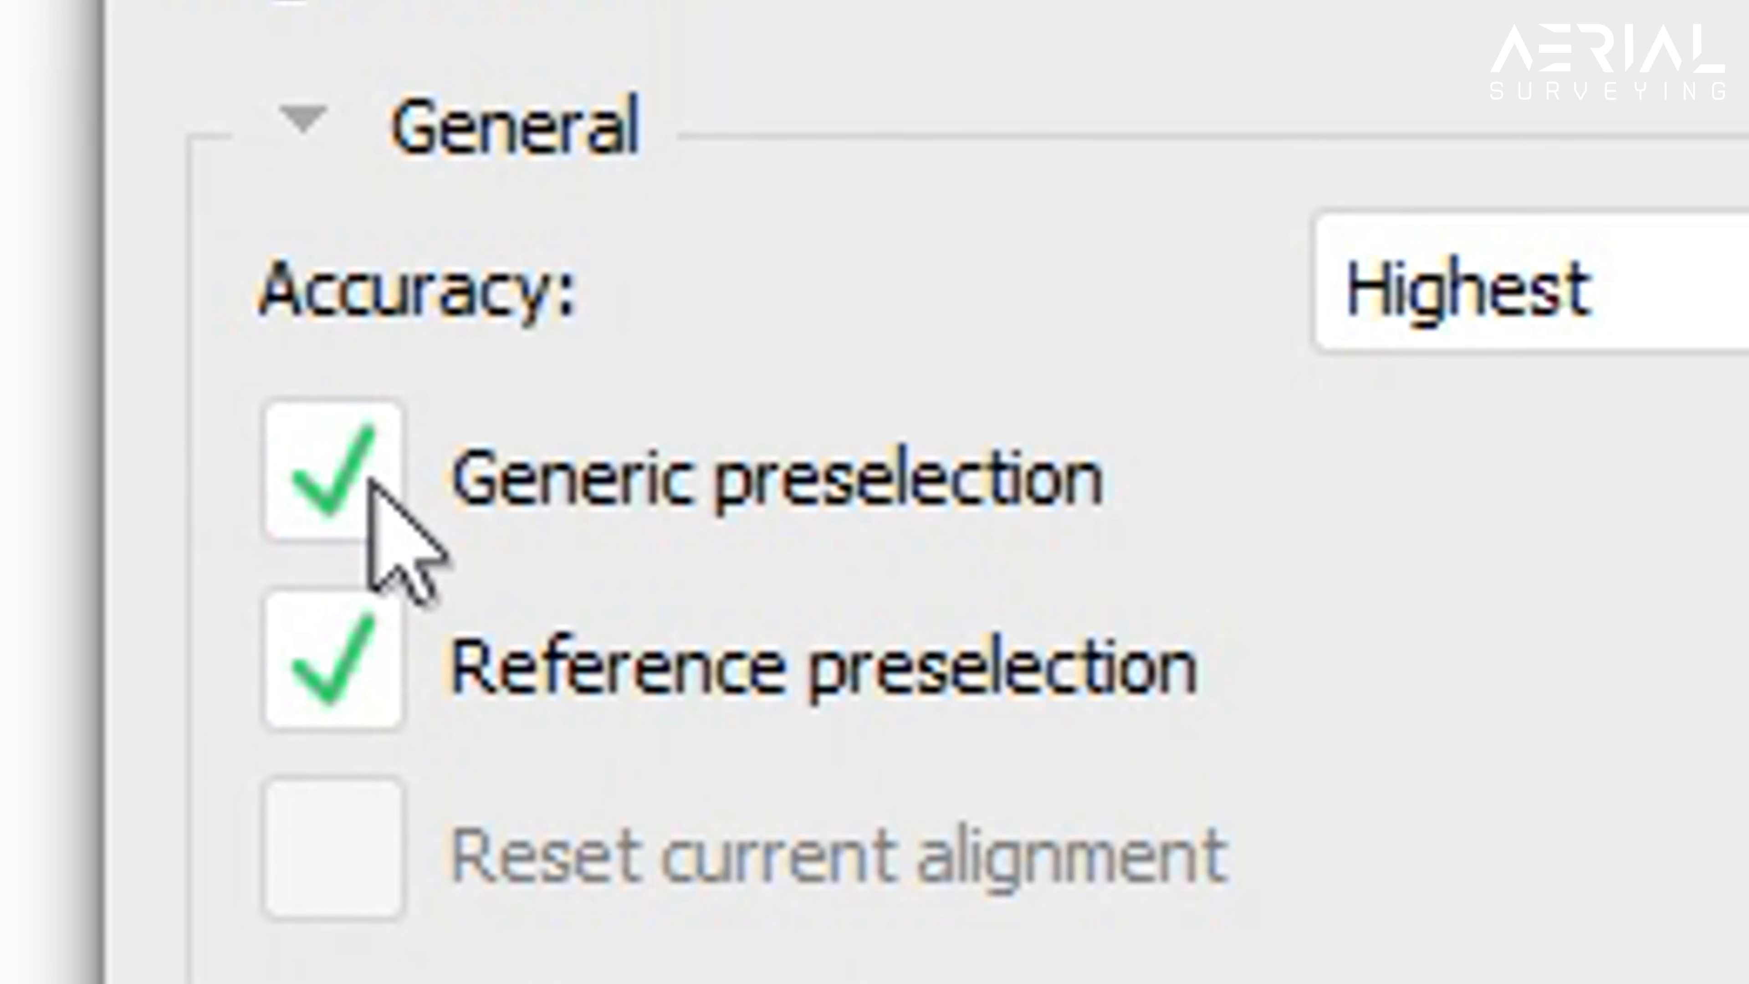
click(332, 476)
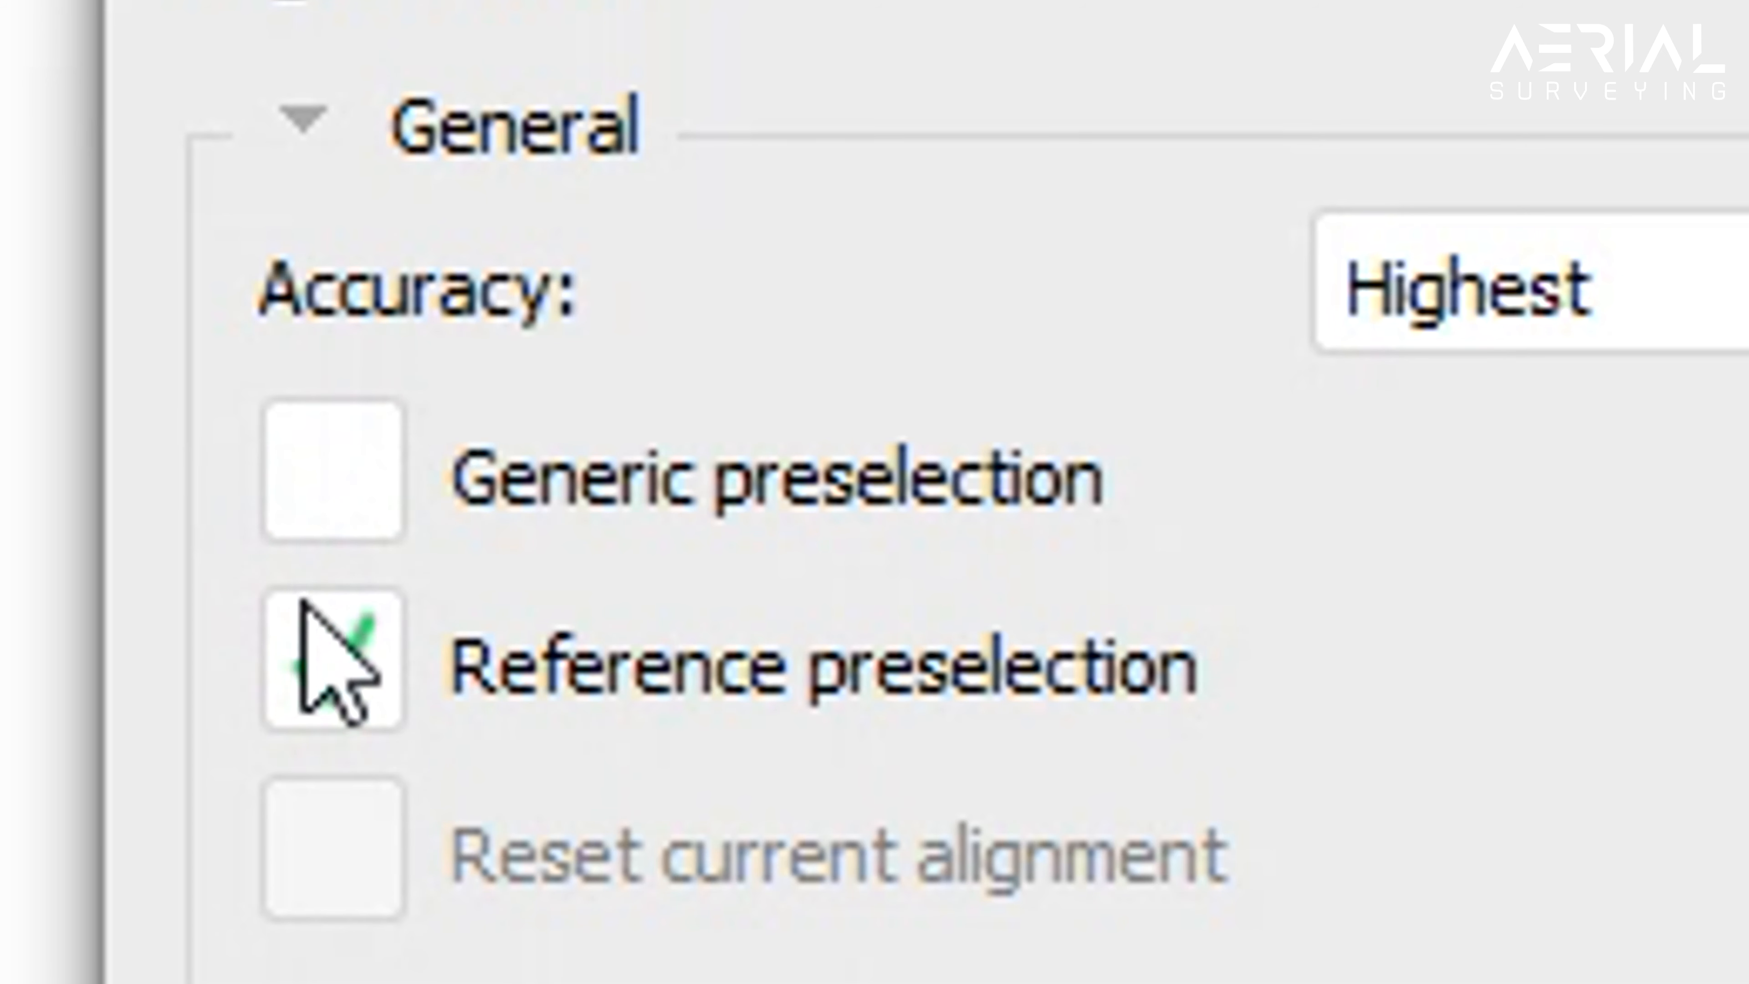
click(331, 664)
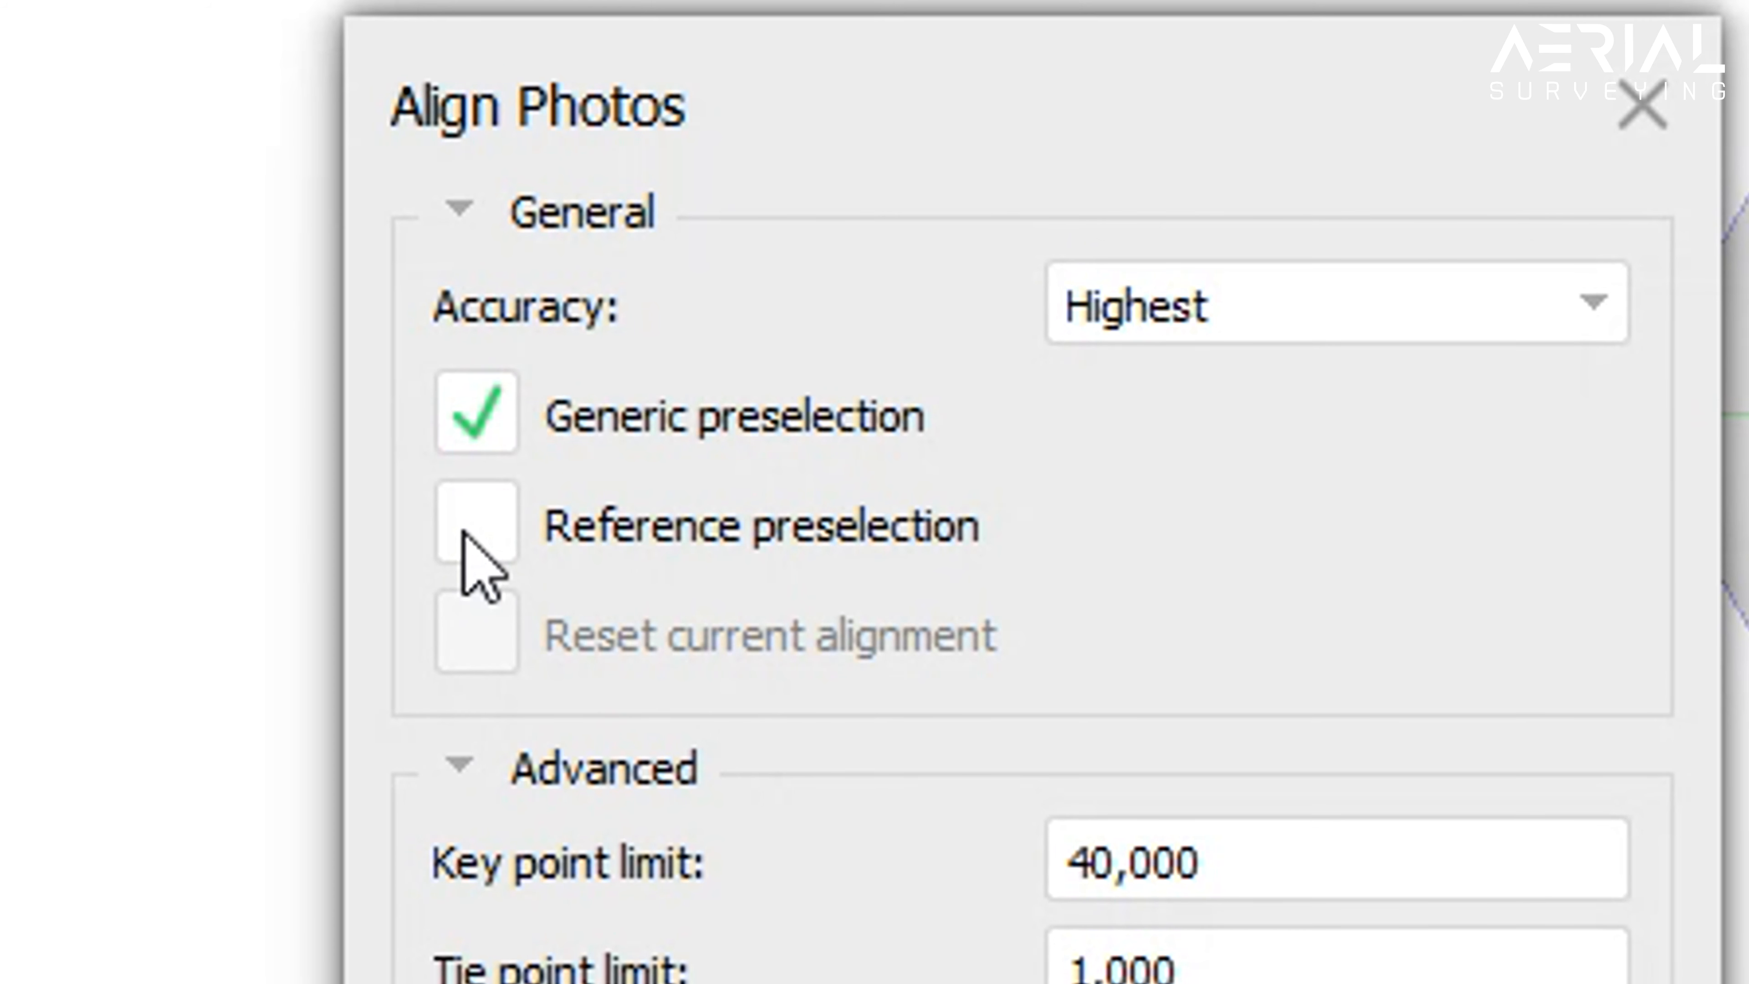
click(475, 525)
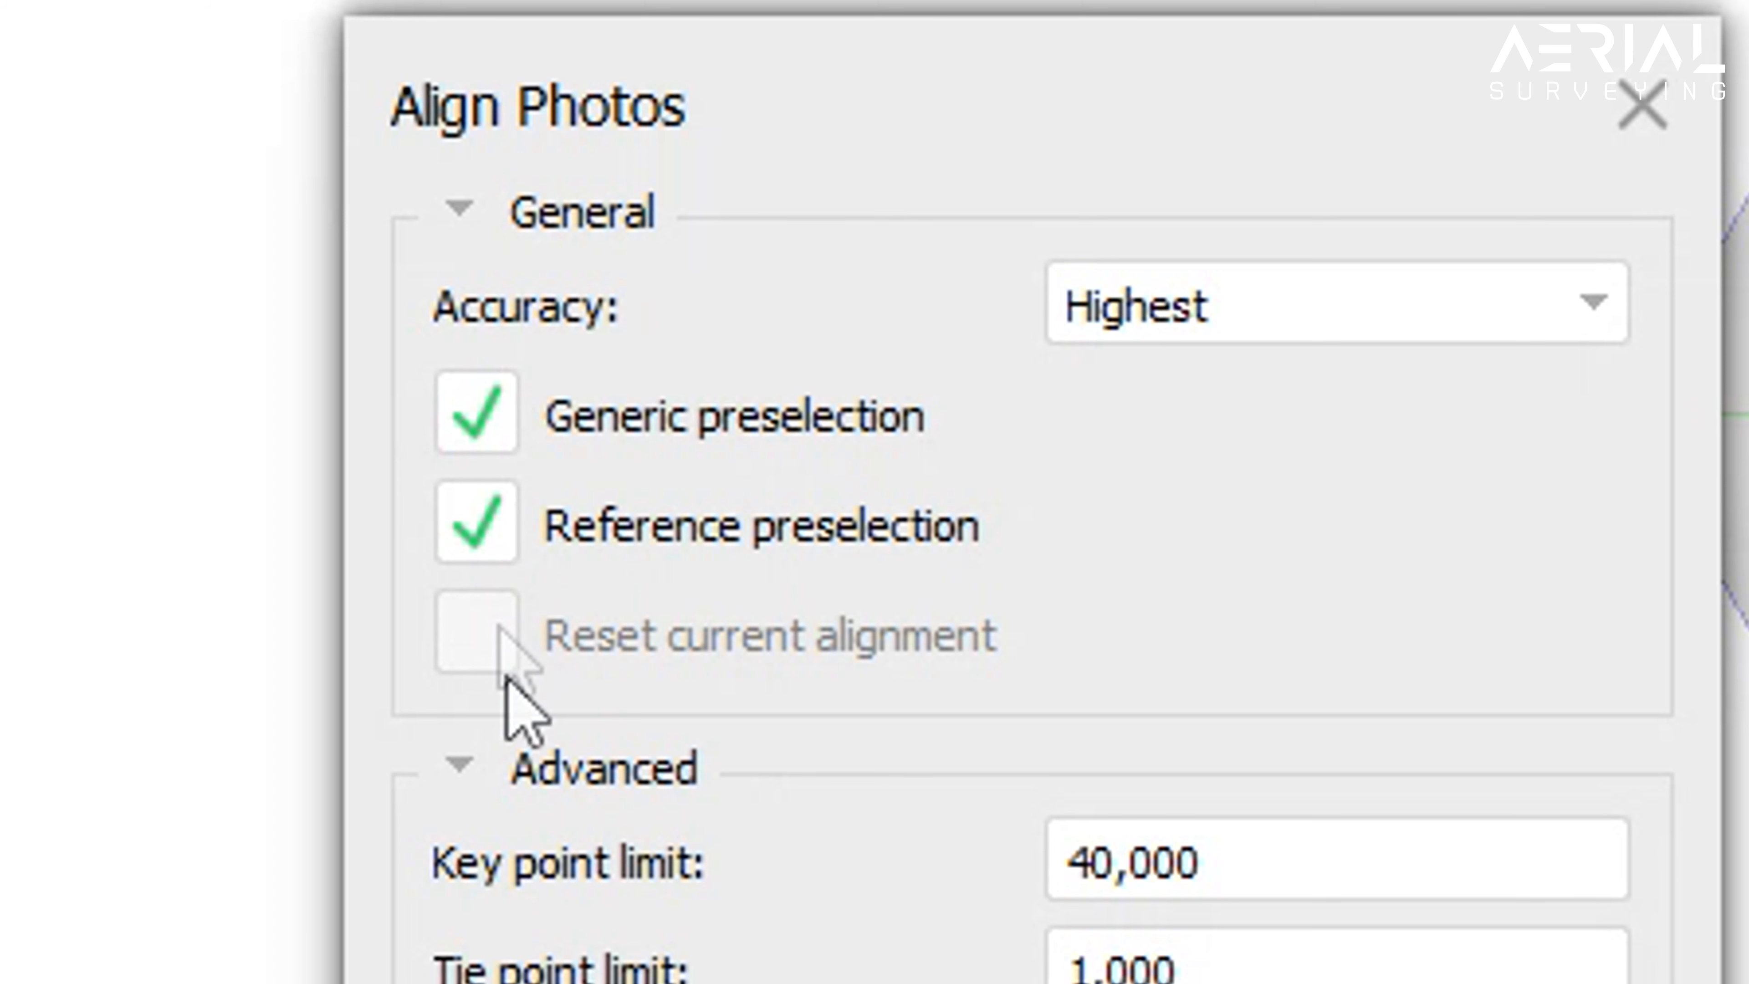
Step: Run Align Photos with these settings, aligning all 236 cameras into a 267,547-point tie cloud
scroll(down, 3)
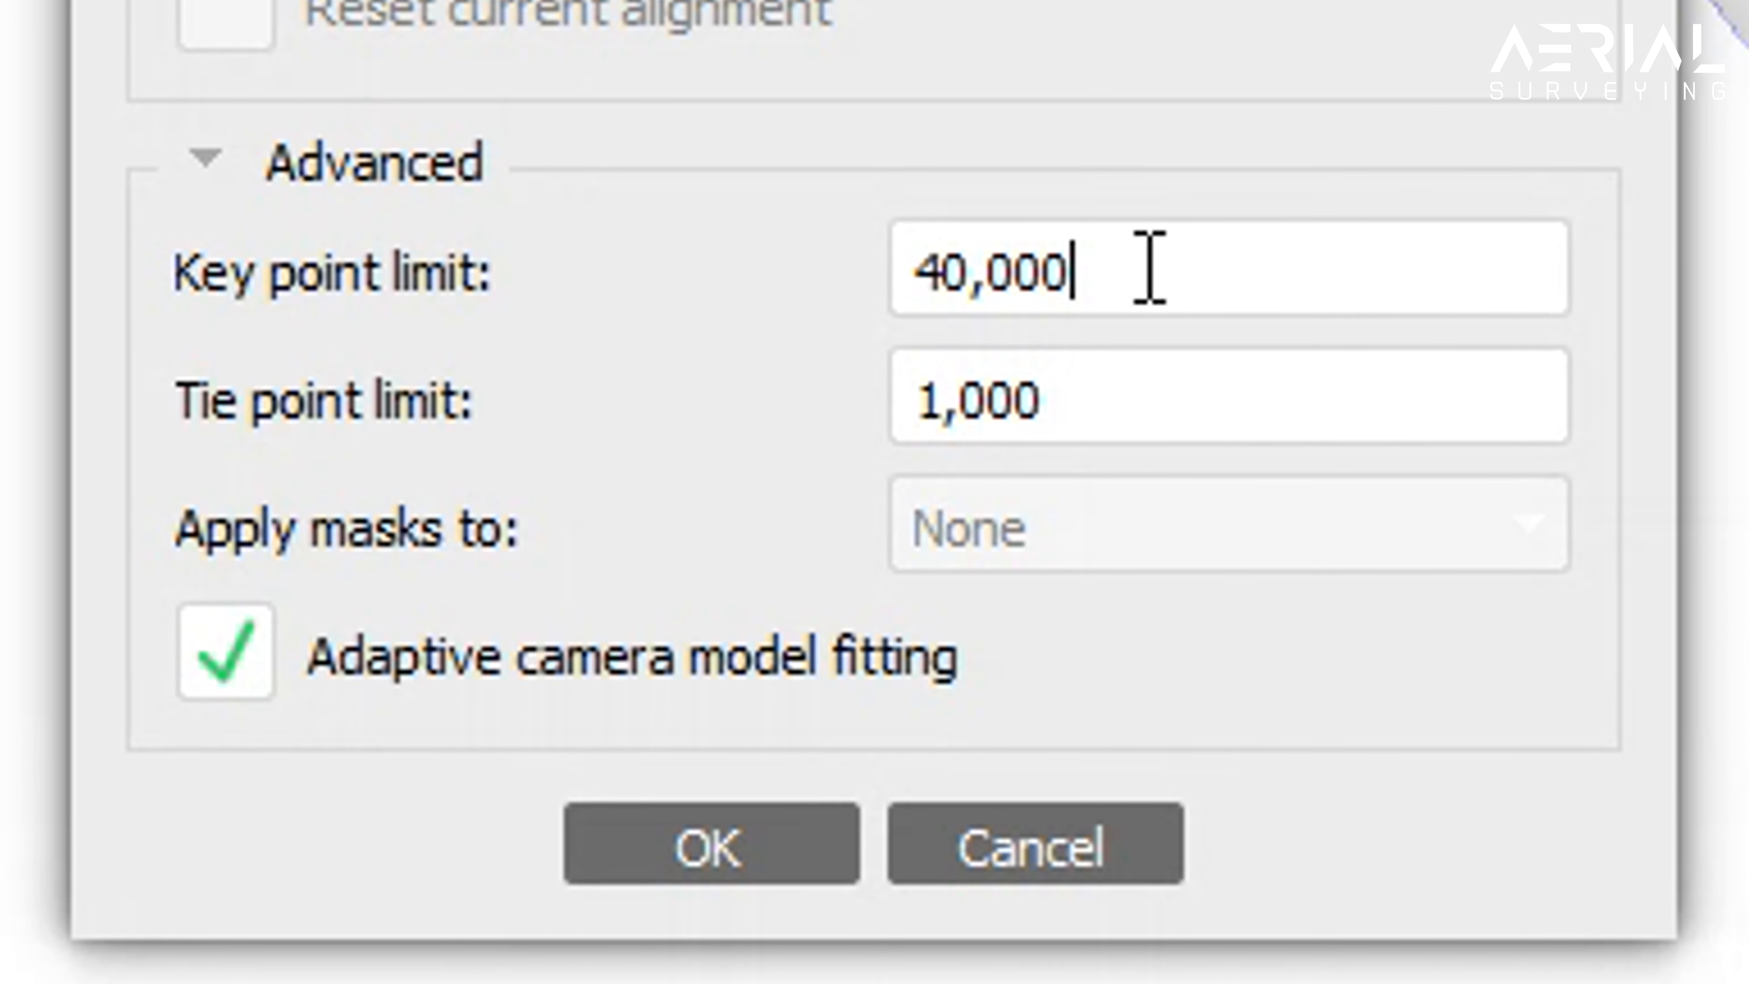
mouse_move(991, 106)
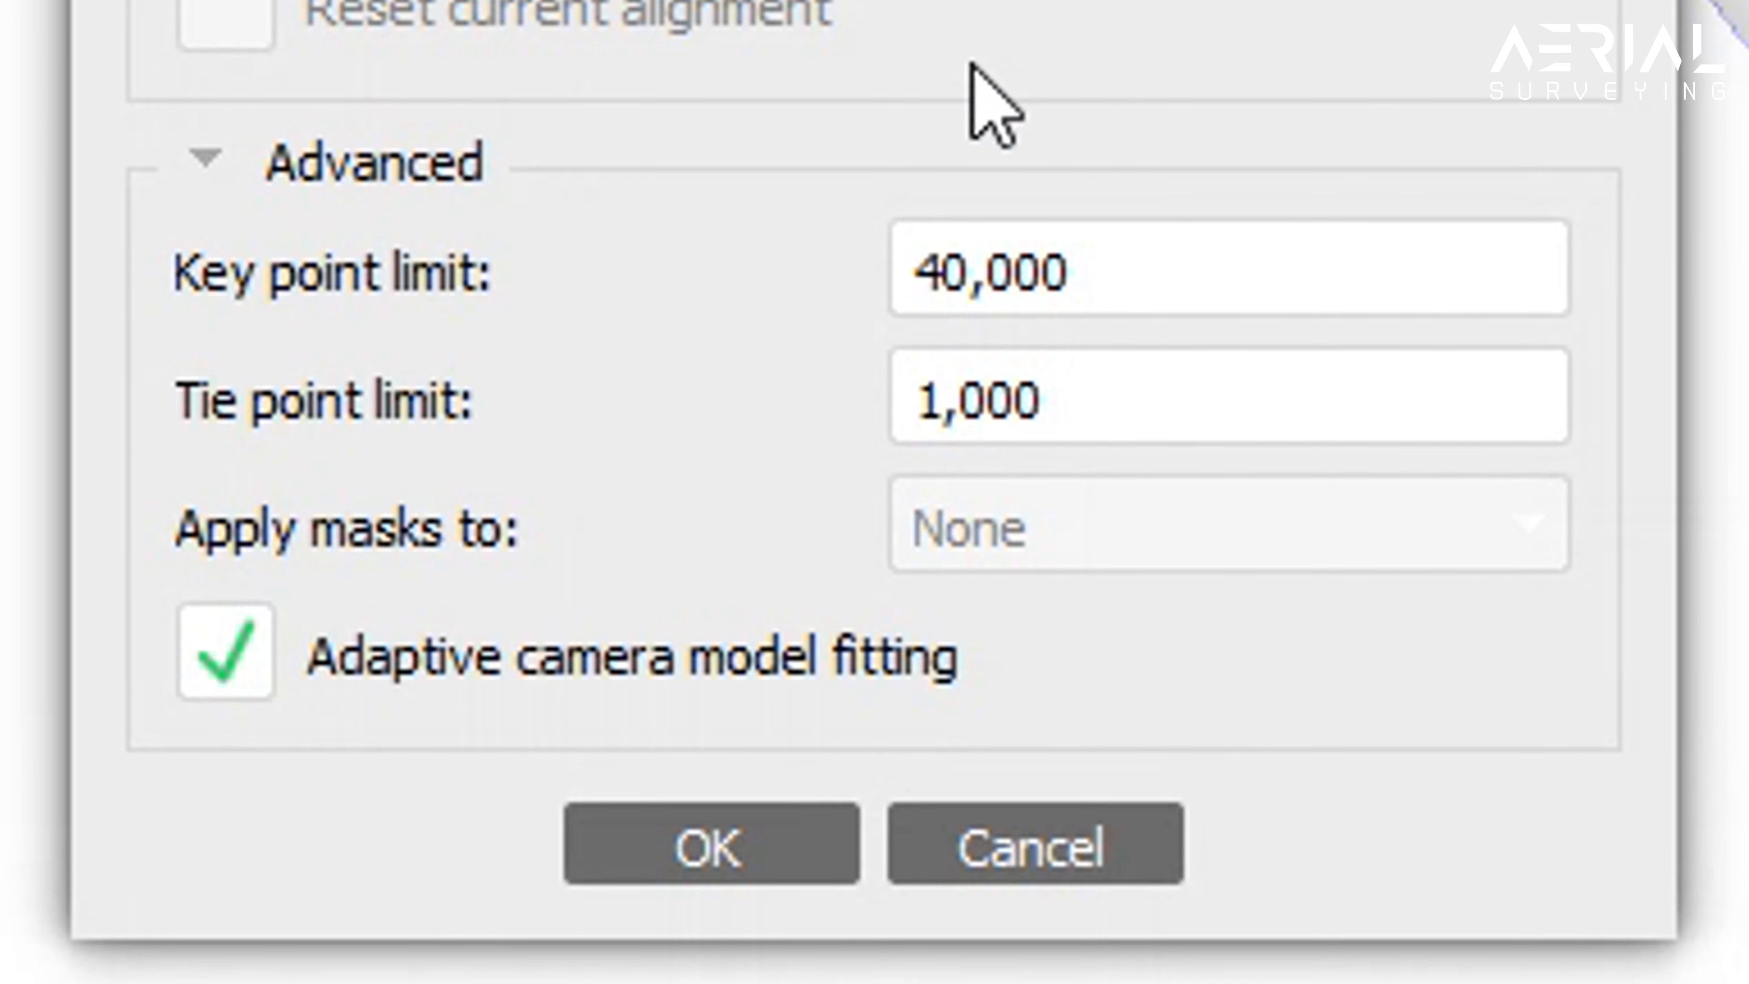
mouse_move(875, 525)
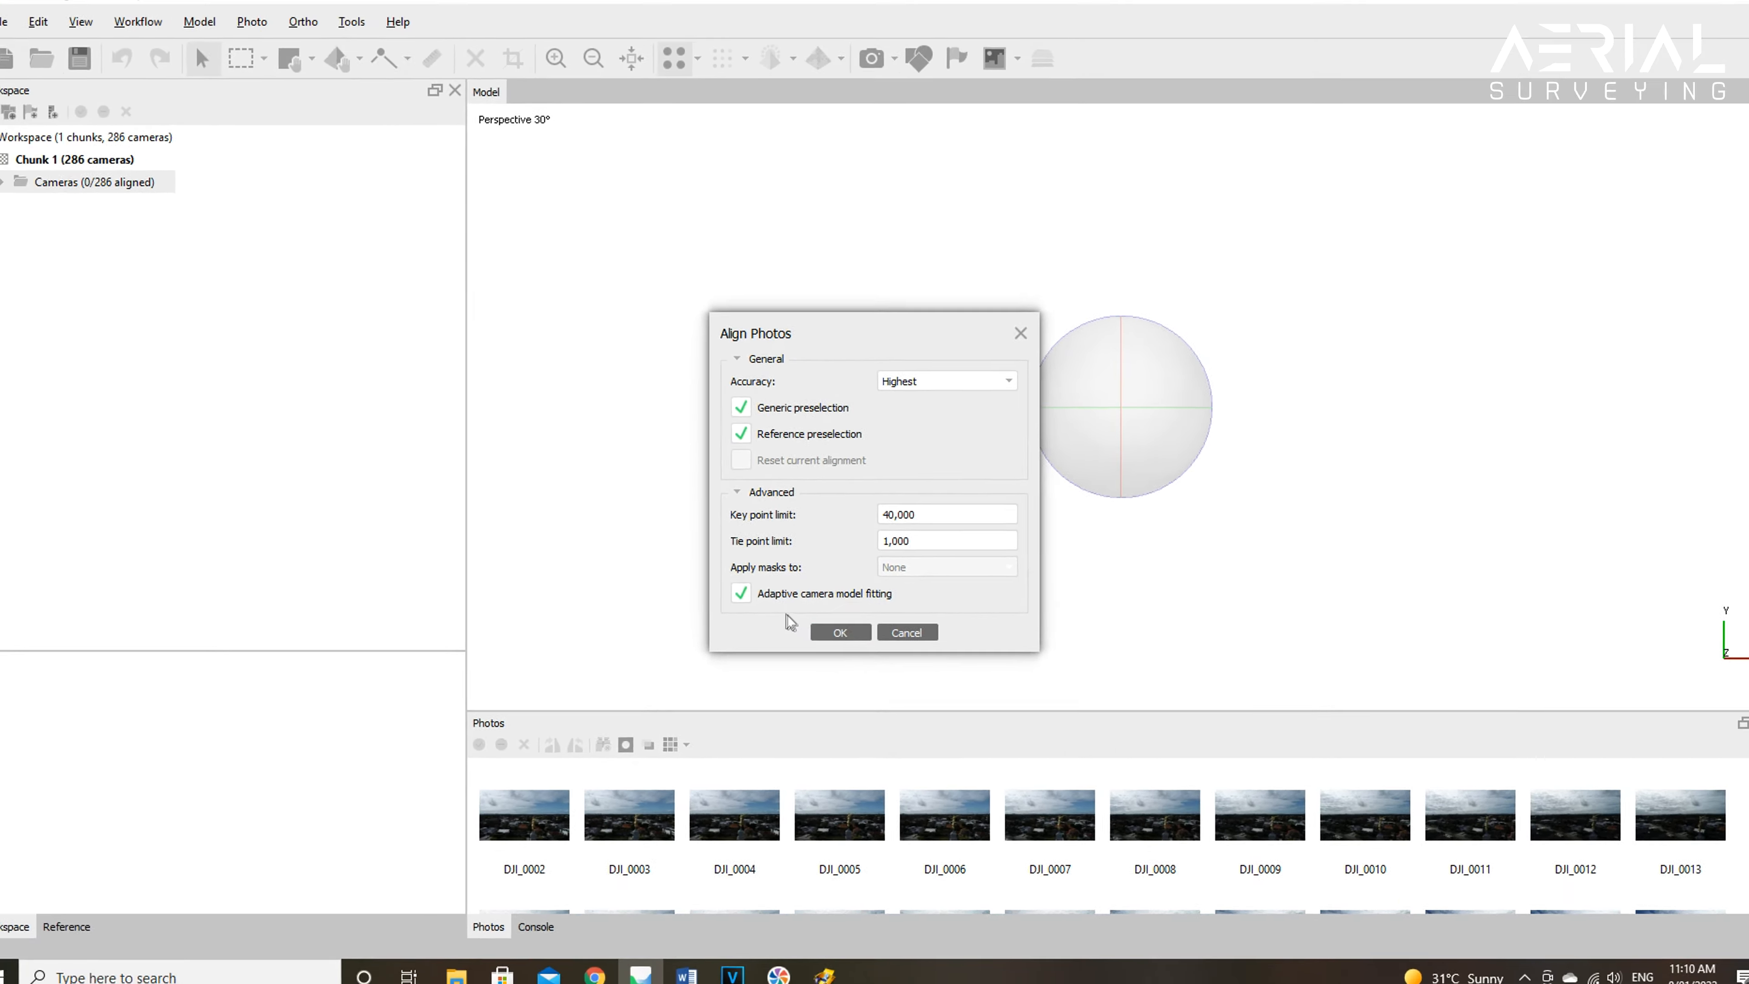
click(839, 631)
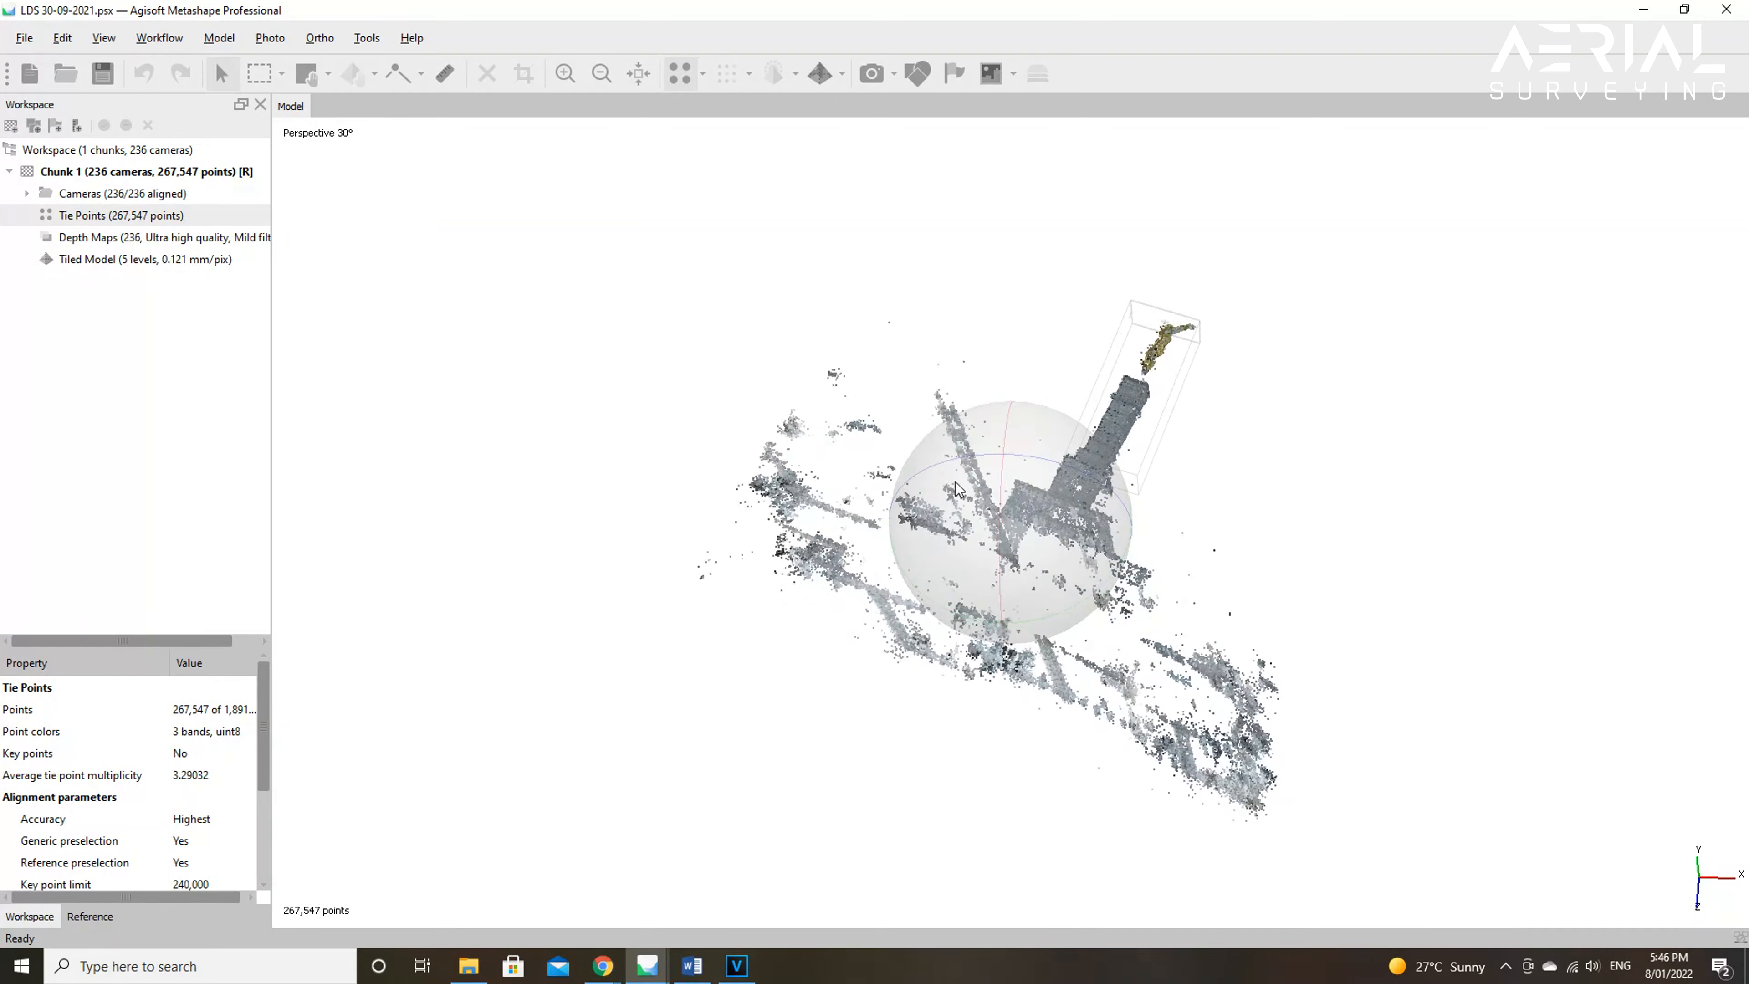
Step: Inspect the tie point cloud from several angles, then load the Mountain Quarry tiled model project
drag(955, 490, 1112, 494)
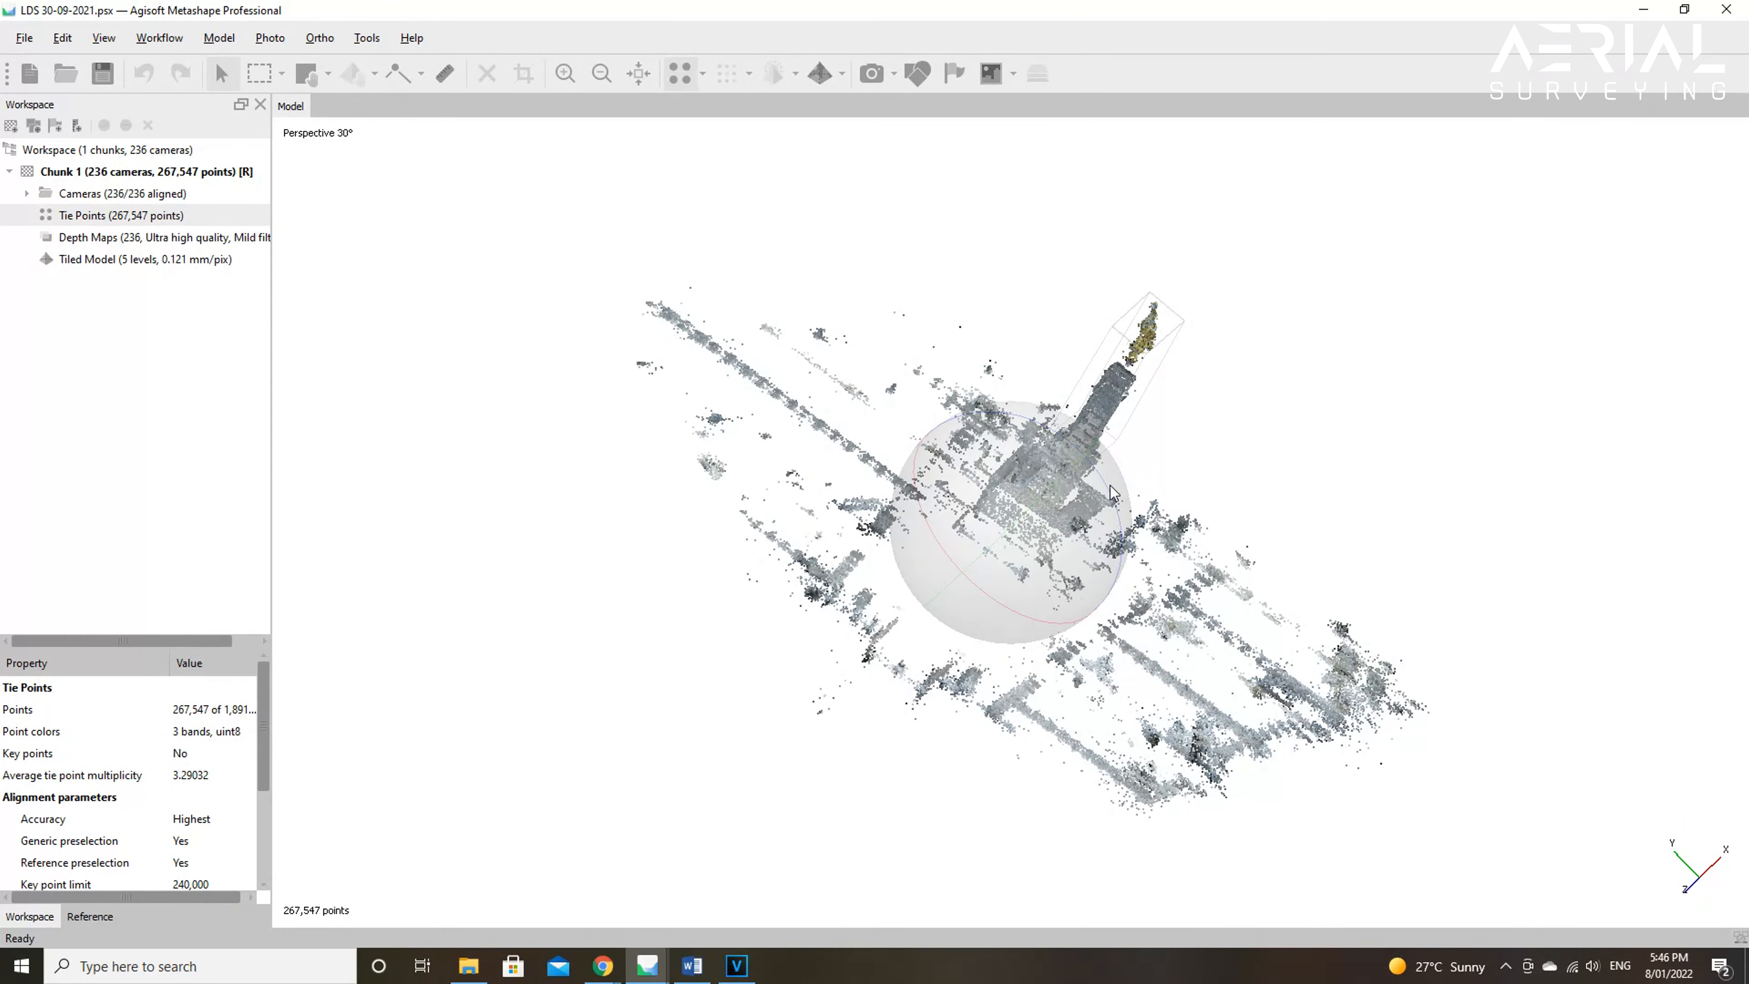
drag(1112, 494, 987, 513)
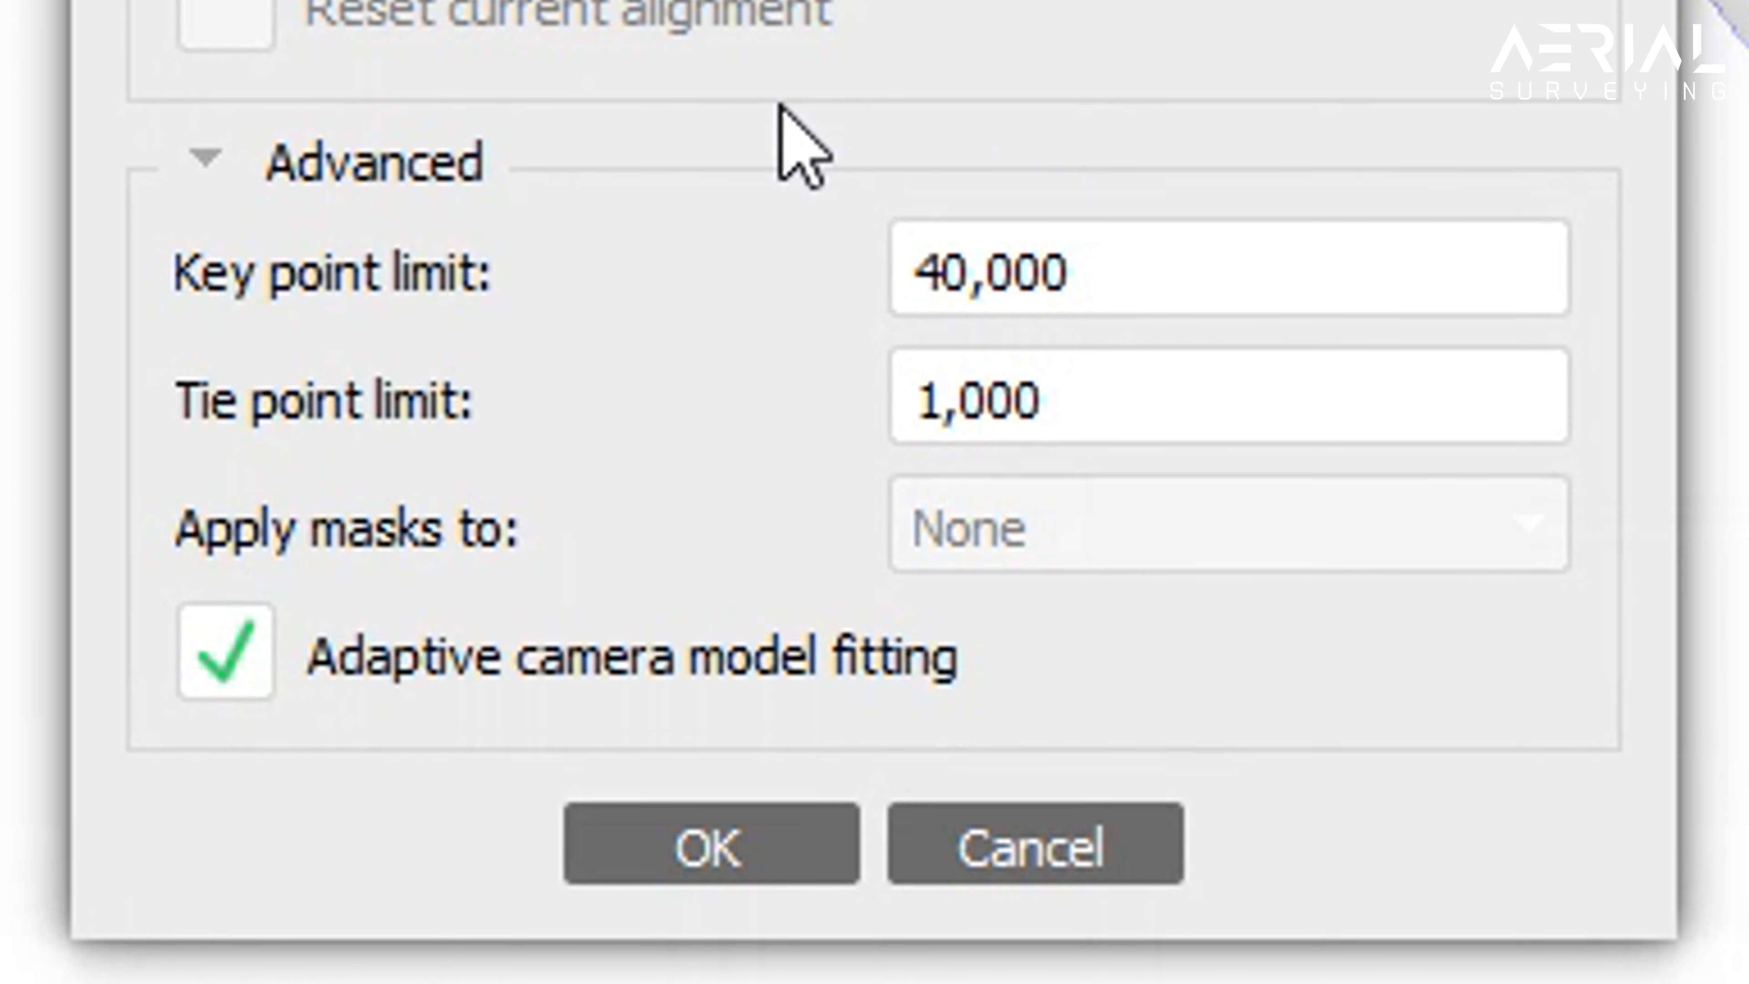
mouse_move(881, 547)
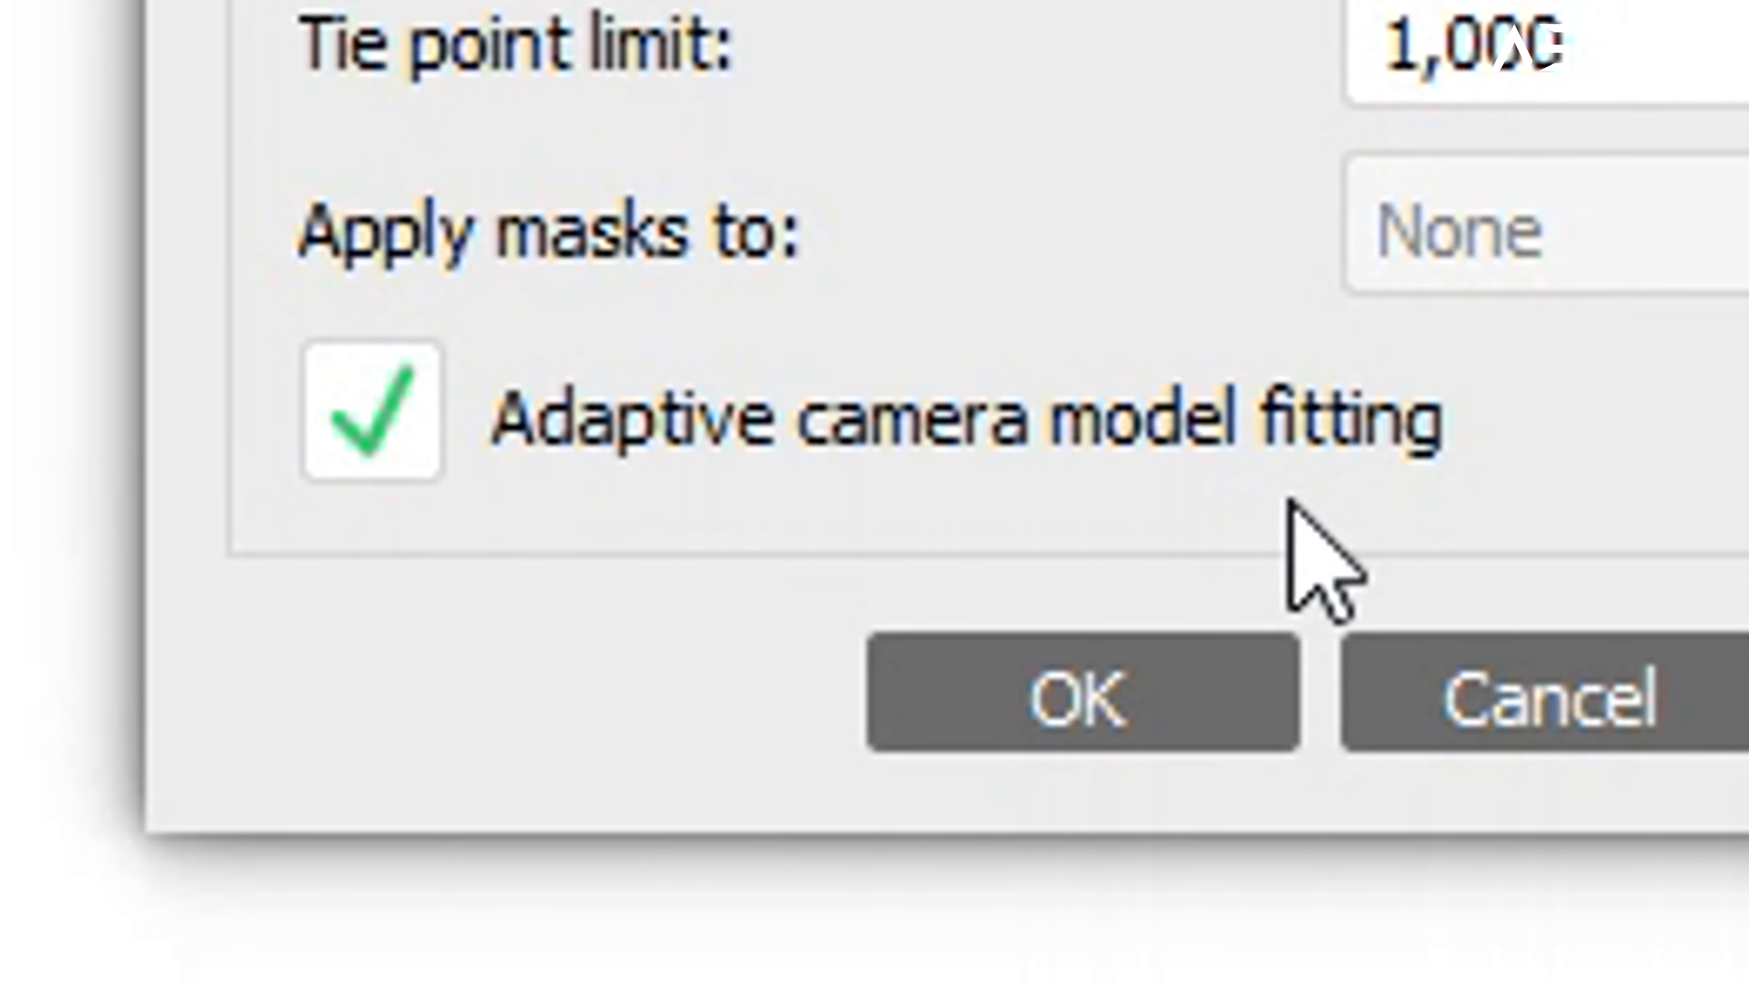
click(1078, 697)
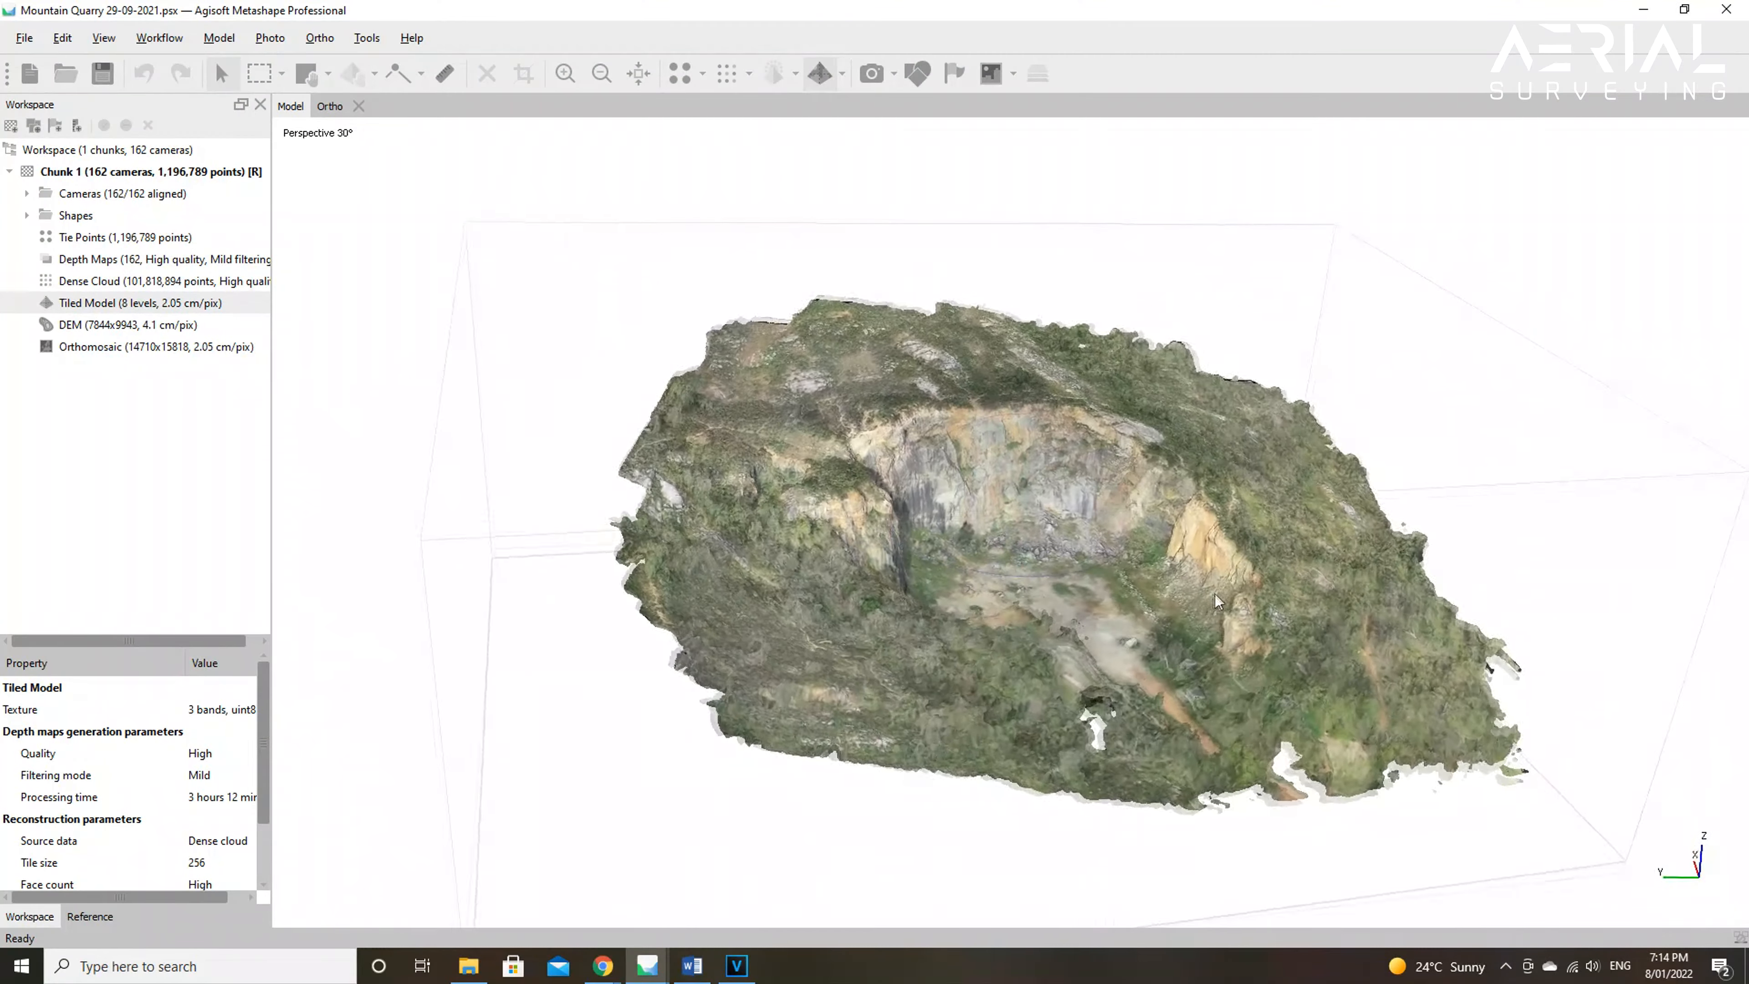
Step: Review the quarry model, then confirm alignment with adaptive camera model fitting re-enabled
drag(1216, 602, 993, 617)
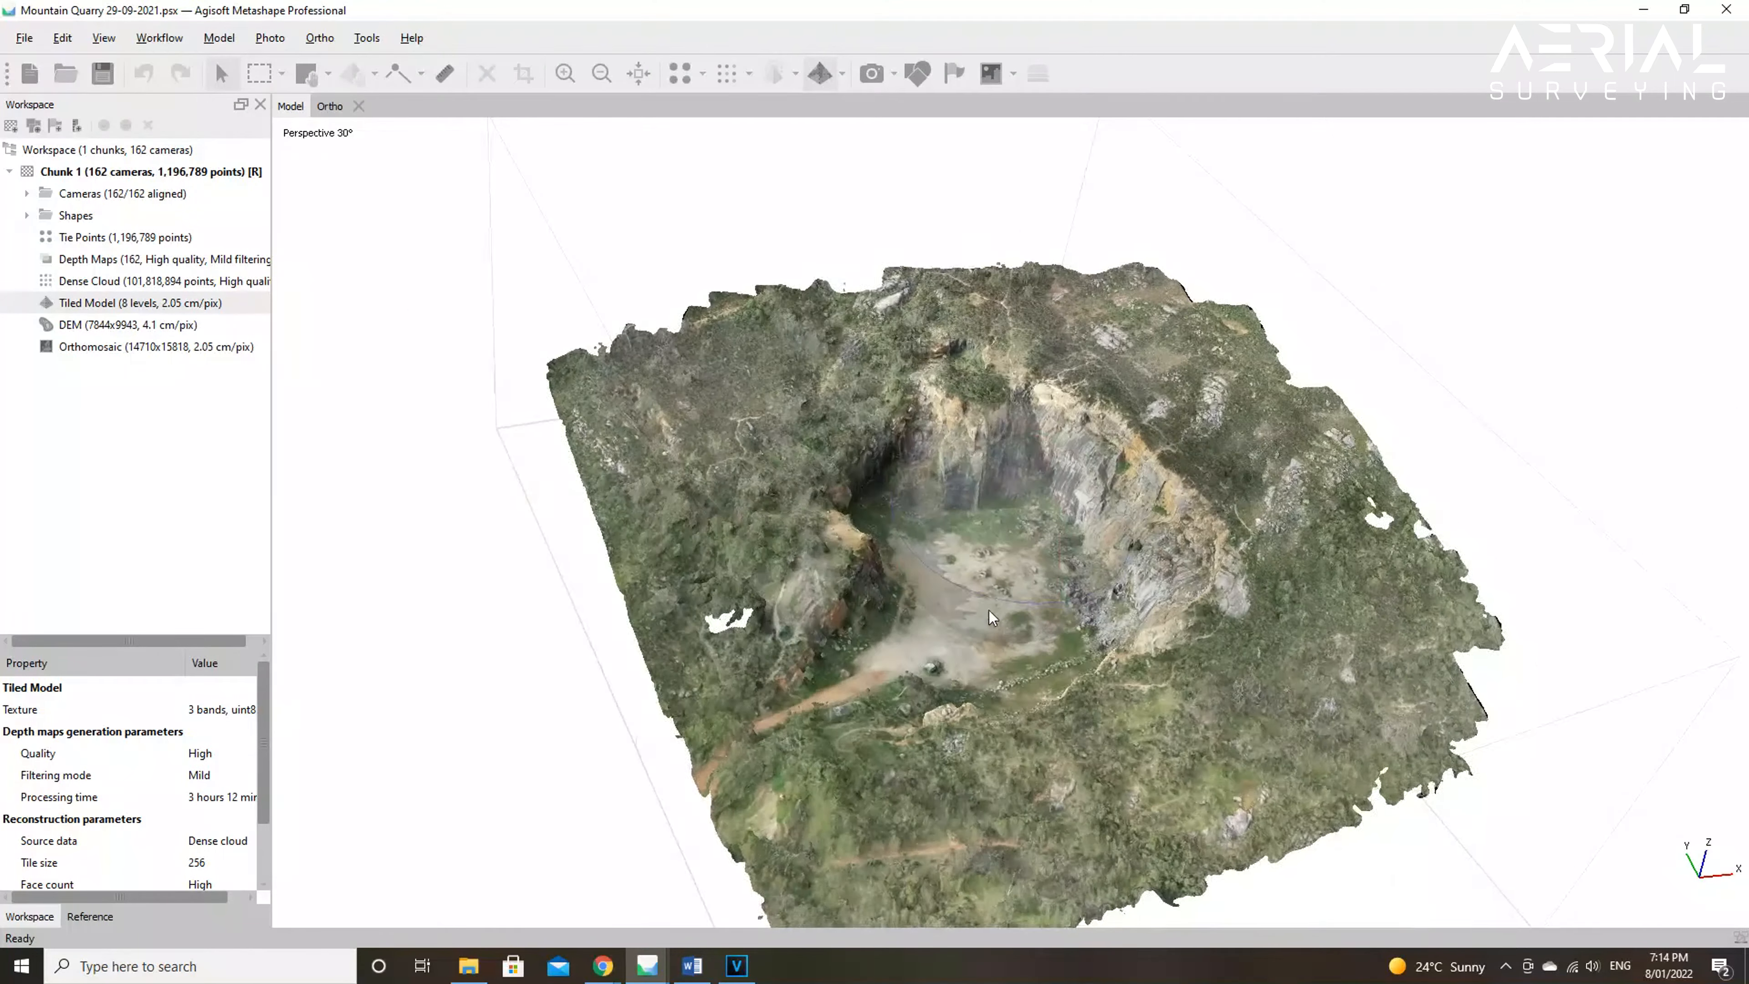
drag(992, 617, 881, 603)
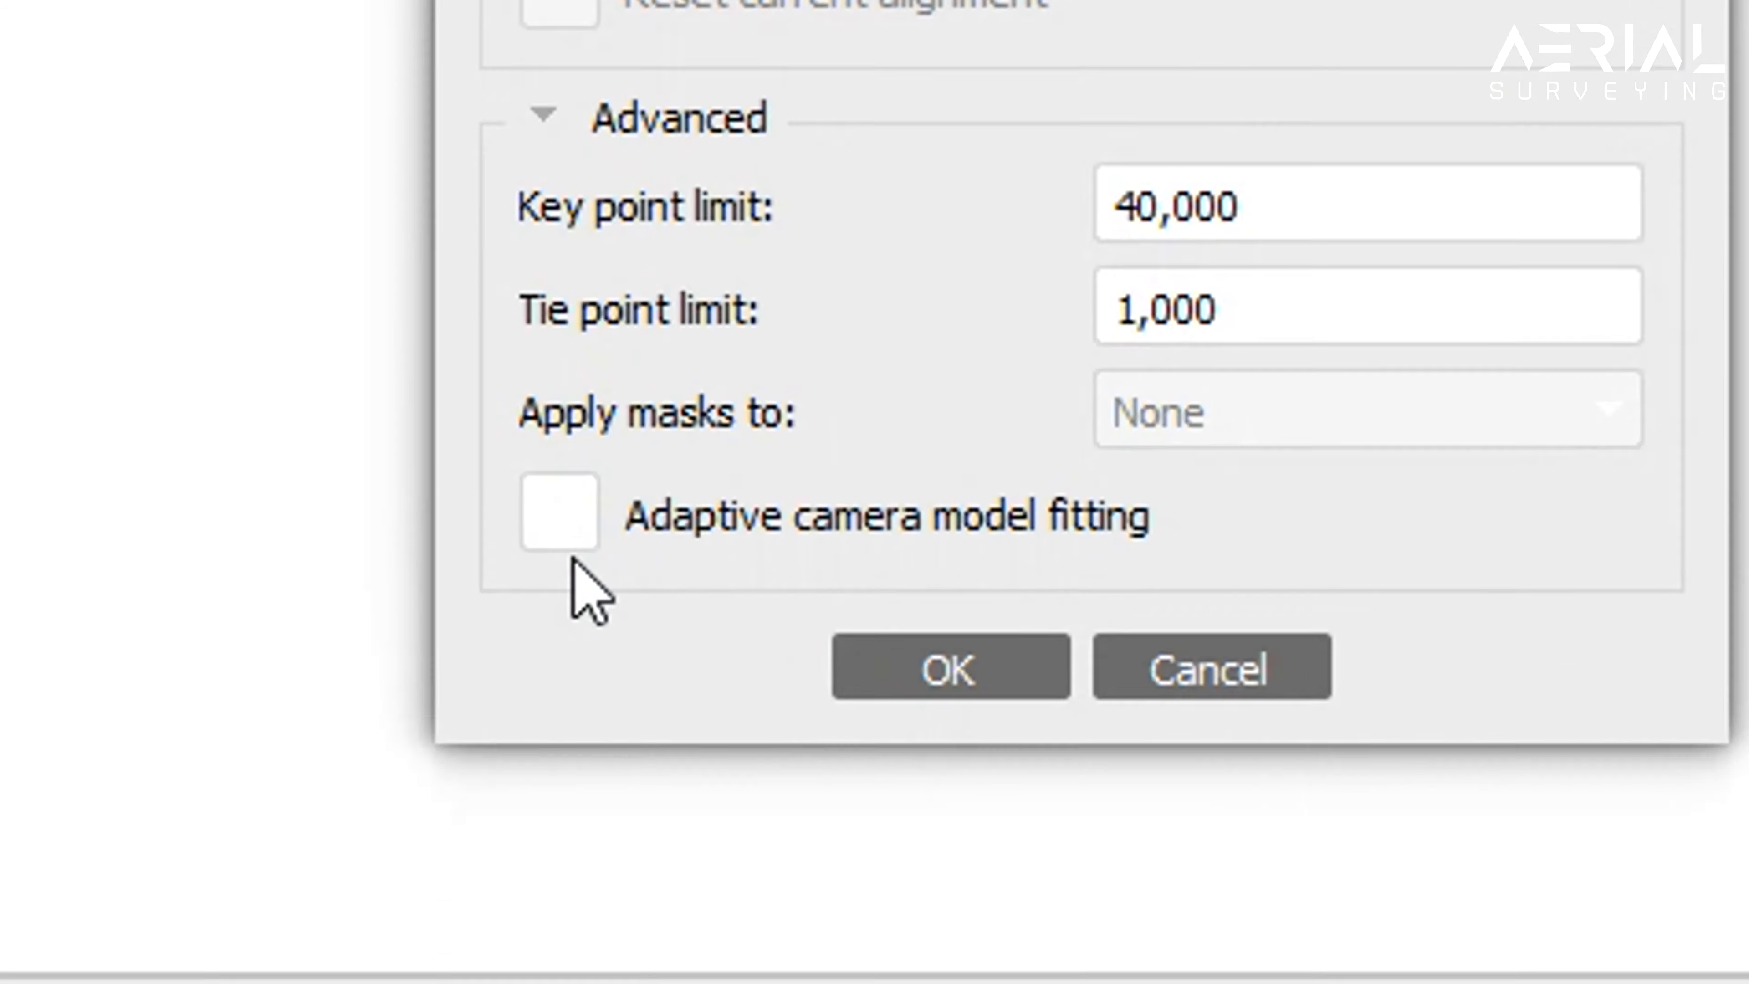
click(558, 516)
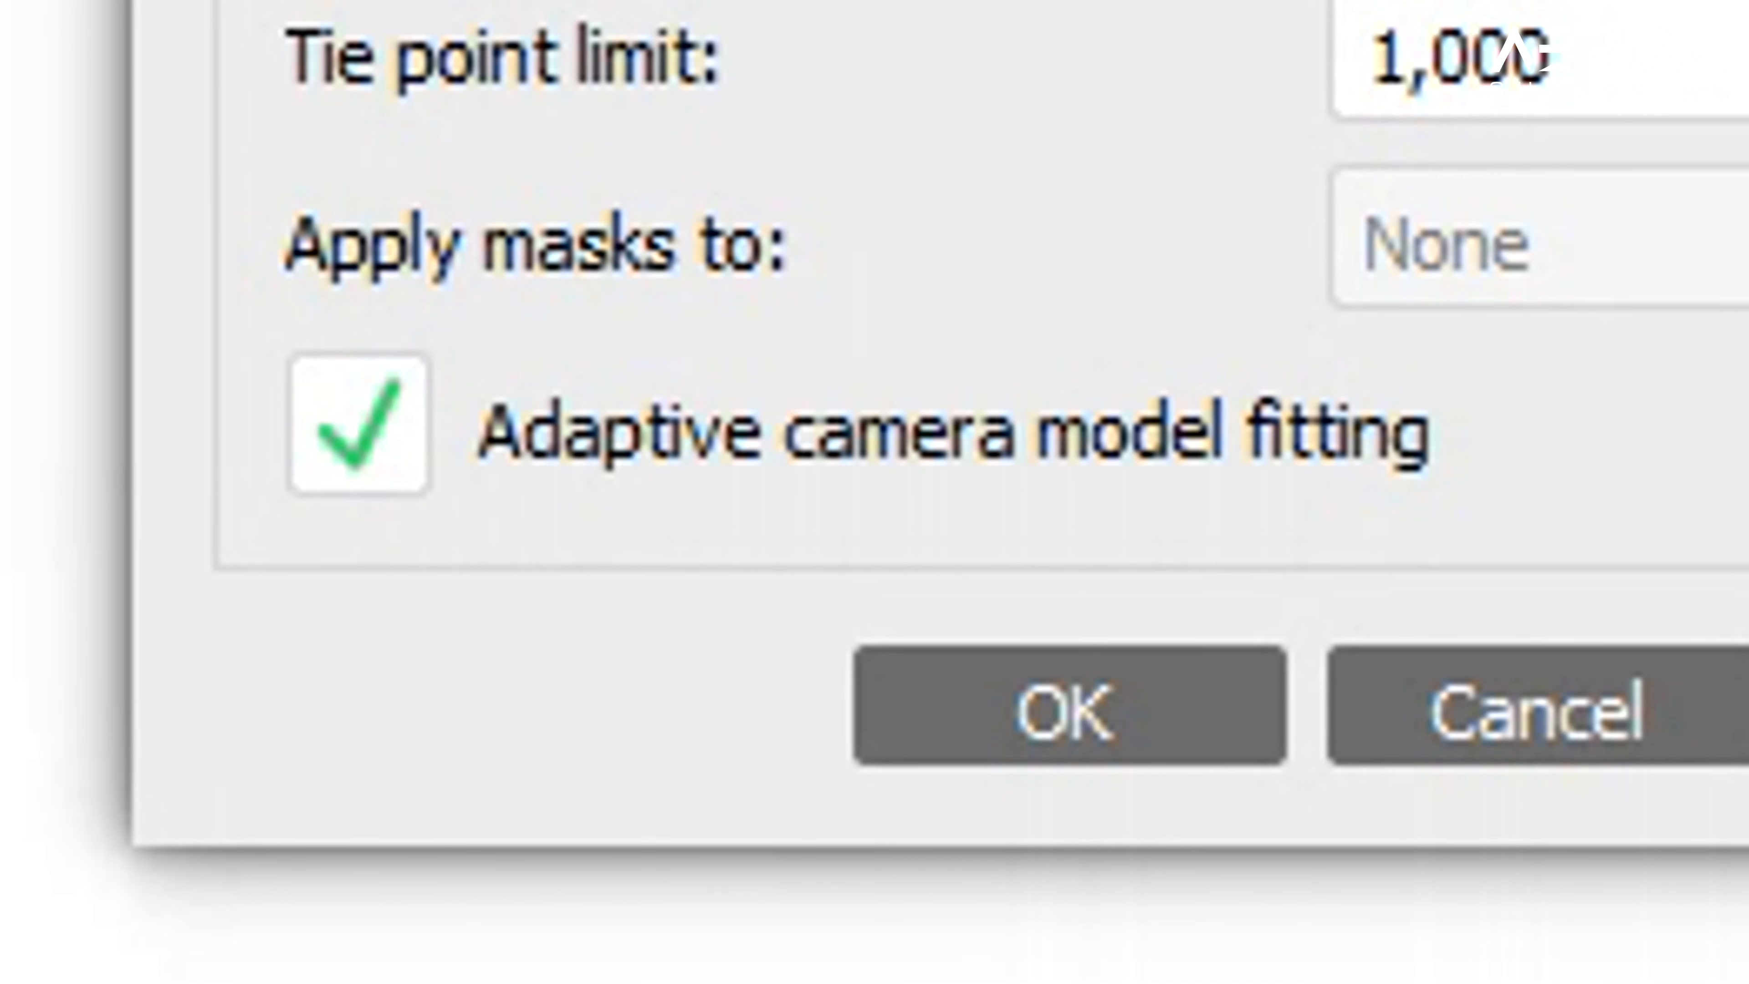
mouse_move(1071, 701)
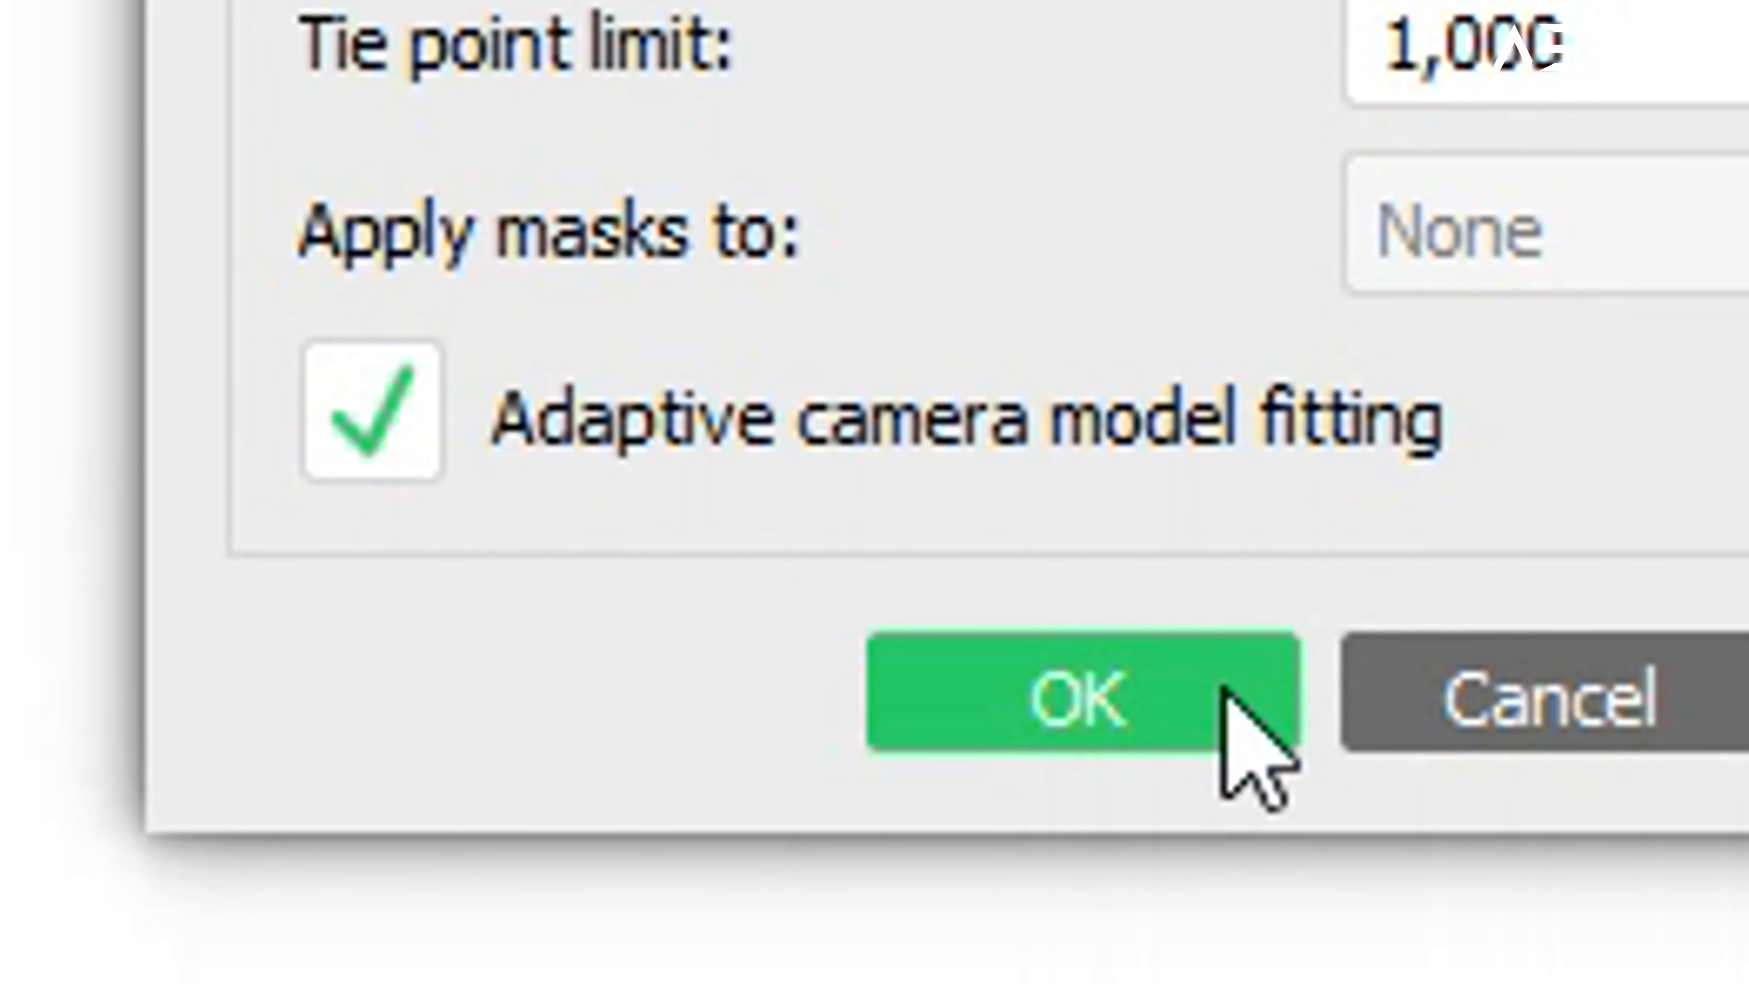
click(1068, 700)
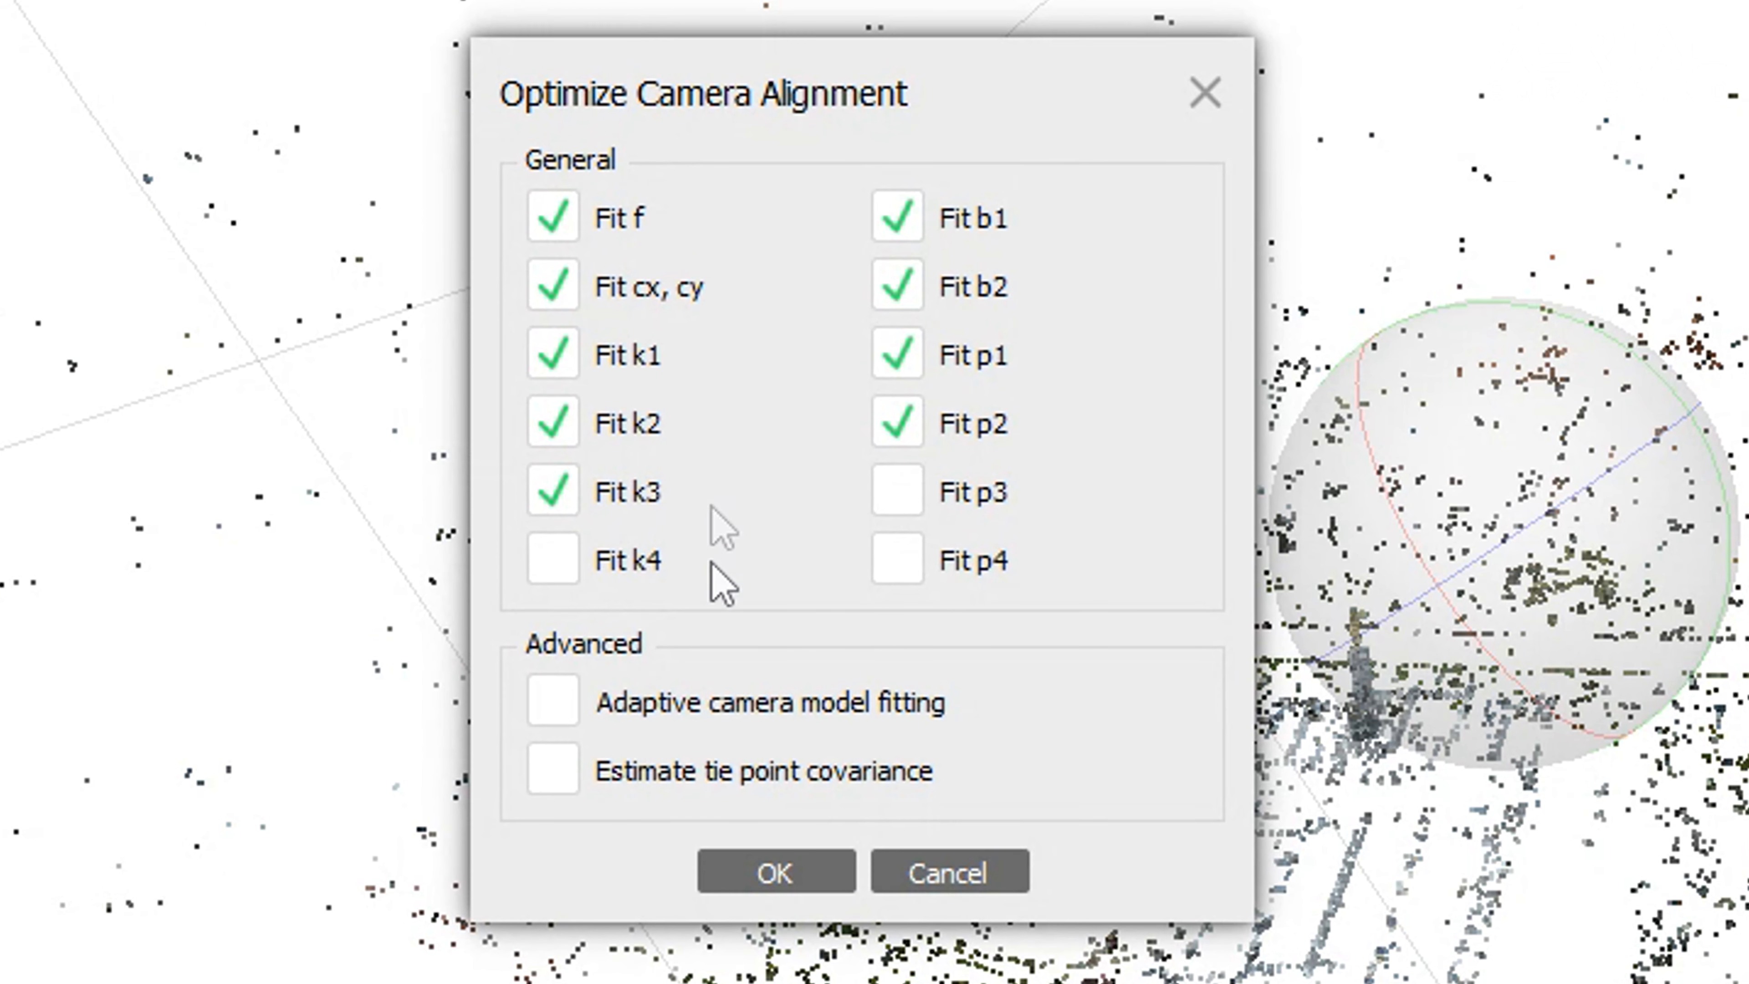
mouse_move(592, 742)
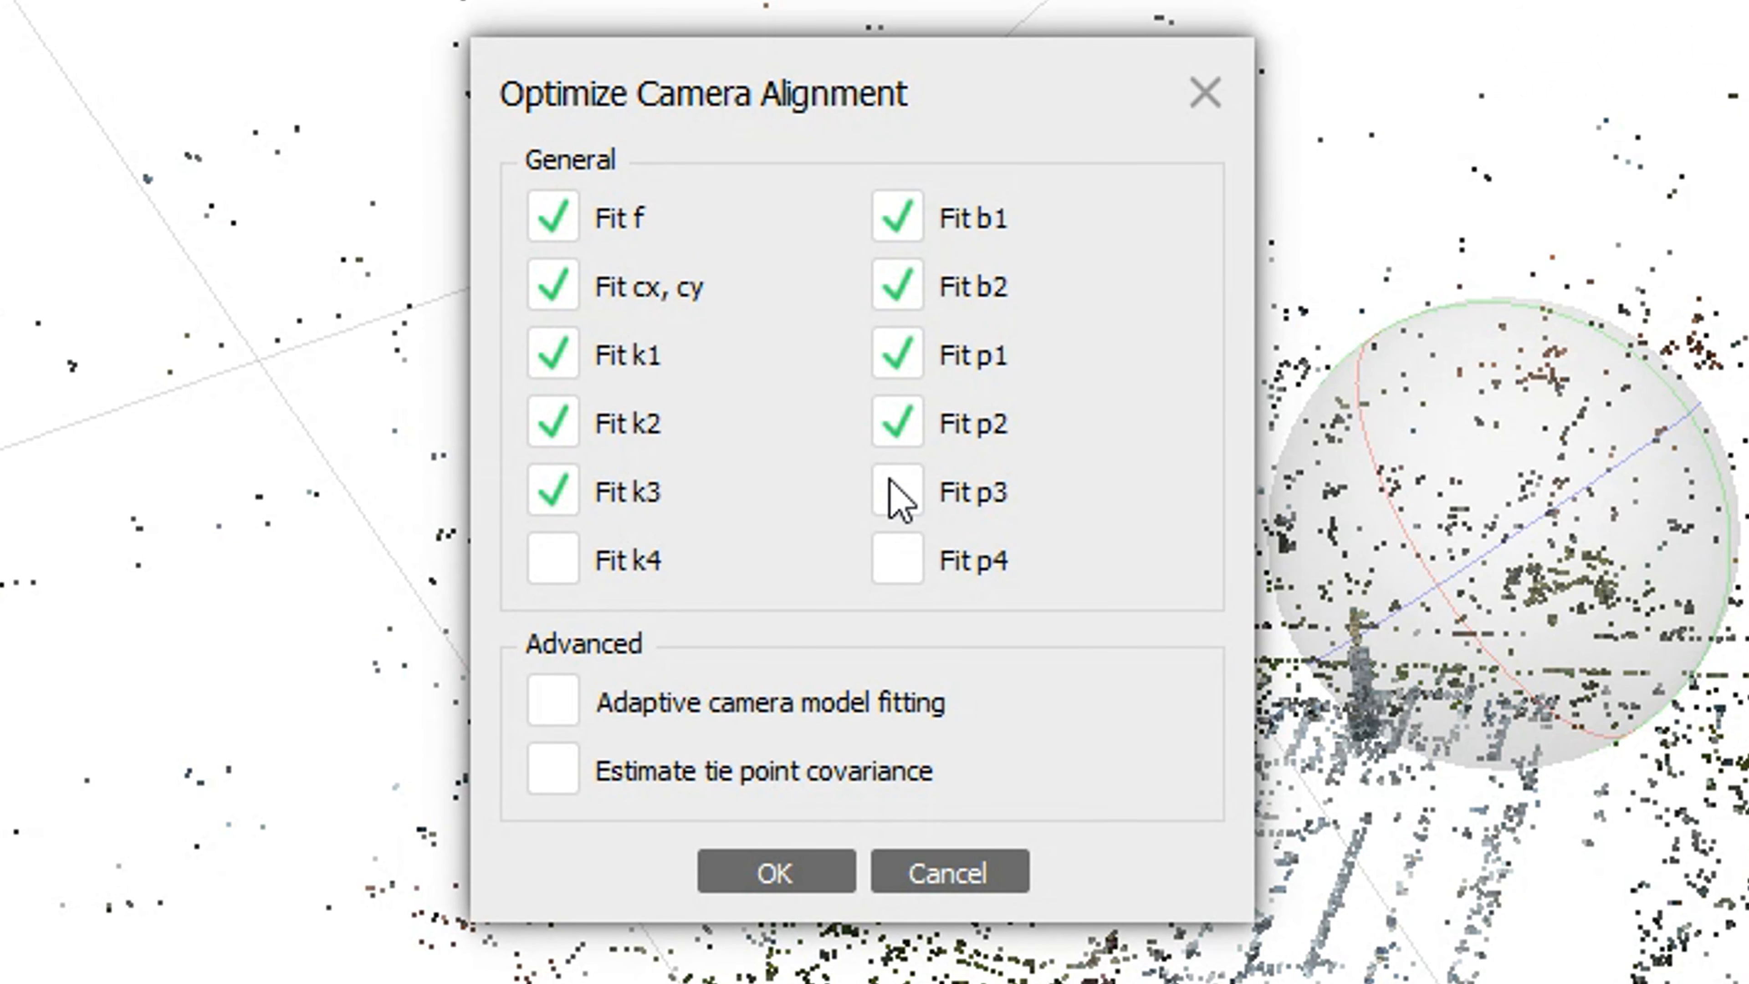
Step: Optimize cameras with Fit p3 and Fit p4 included, yielding the 19,542-point sparse cloud
click(895, 491)
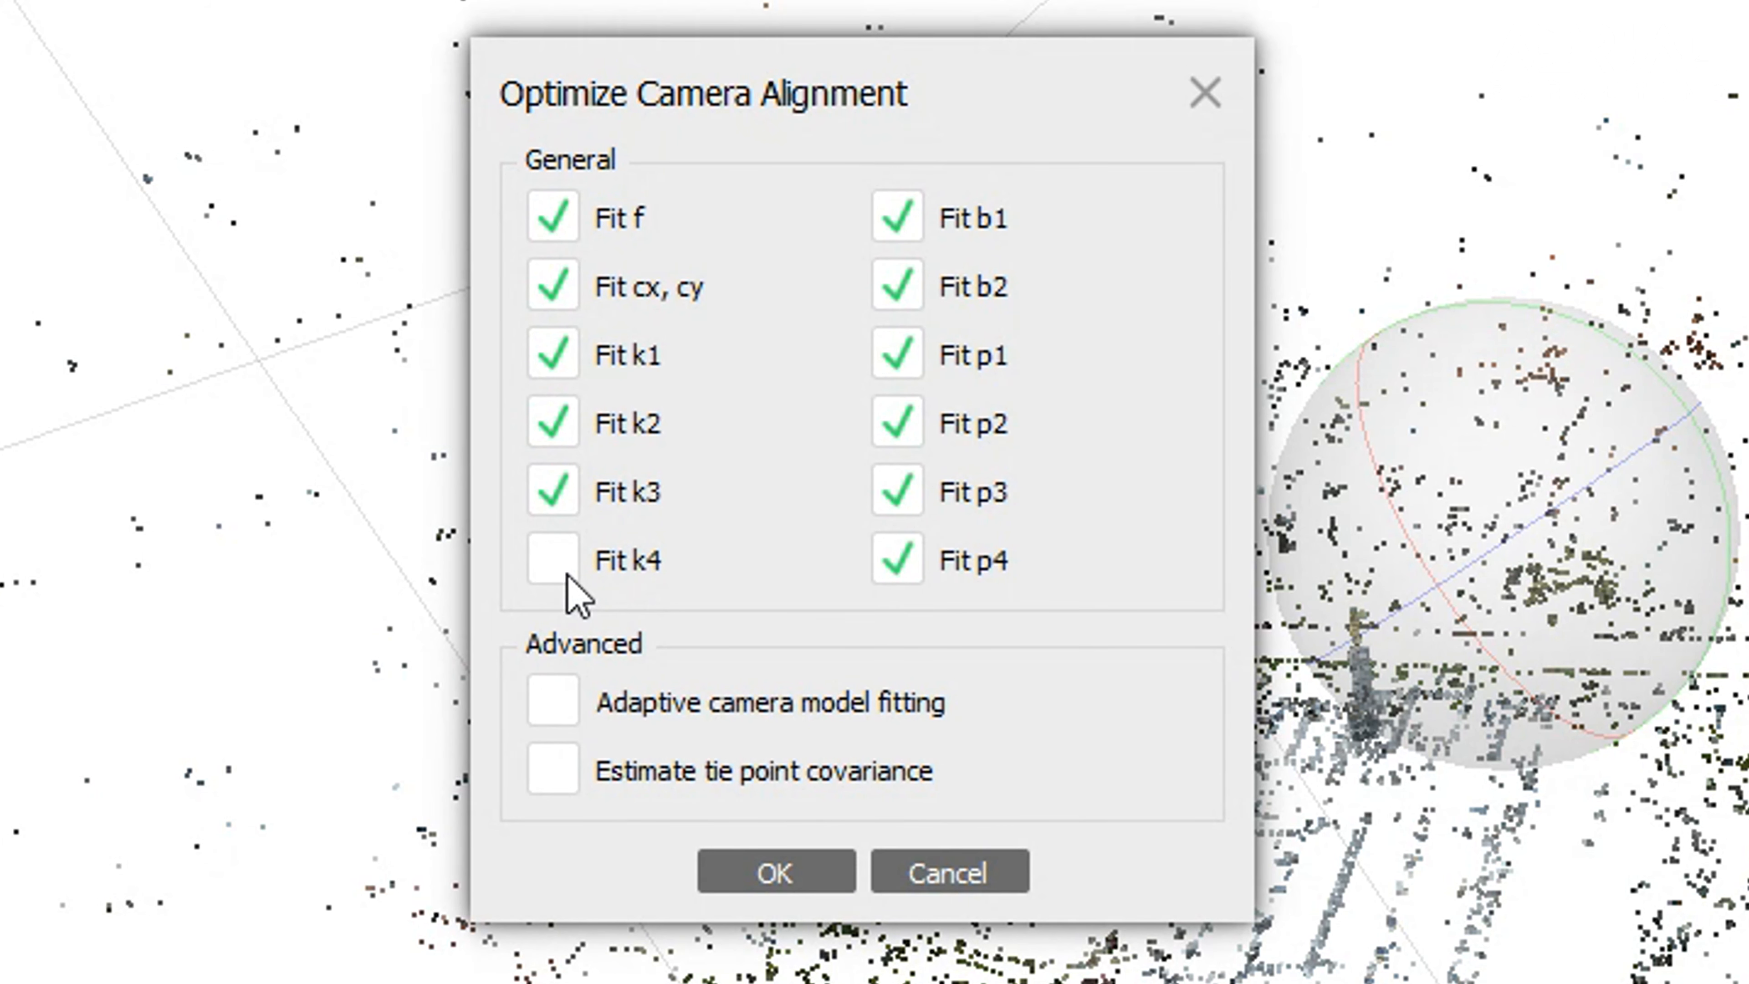
click(775, 871)
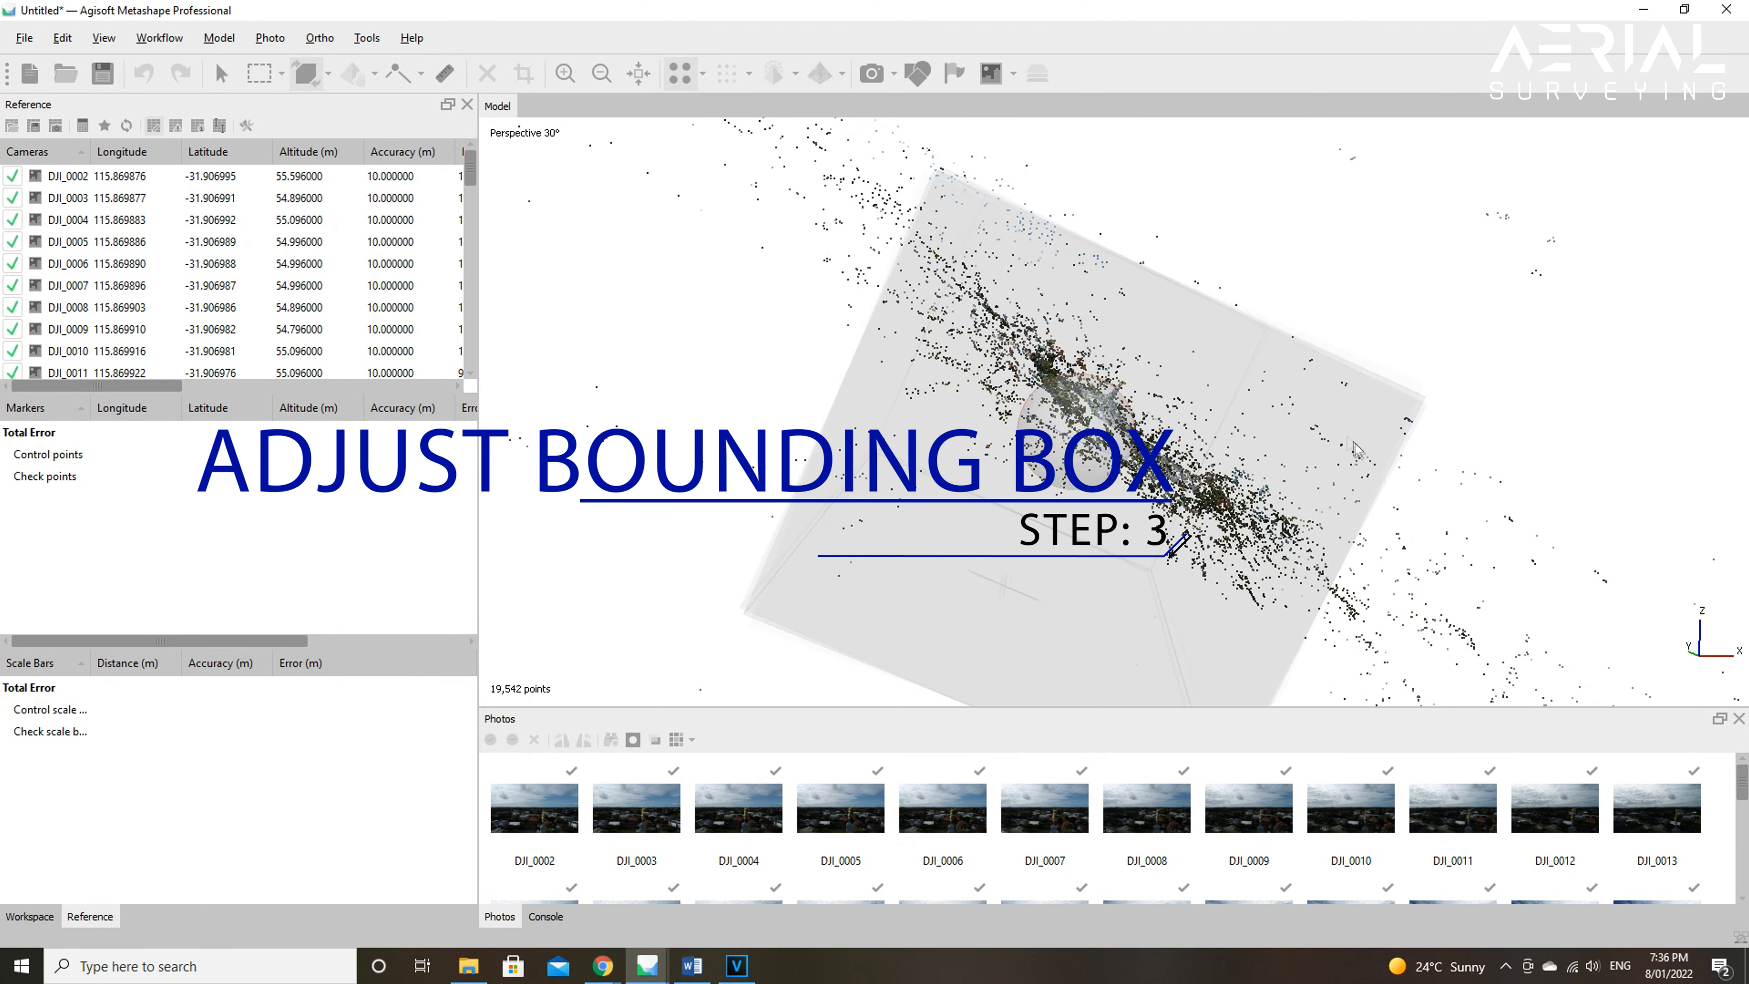
Step: Resize and rotate the reconstruction region box to enclose the sparse cloud around the central sphere
click(304, 74)
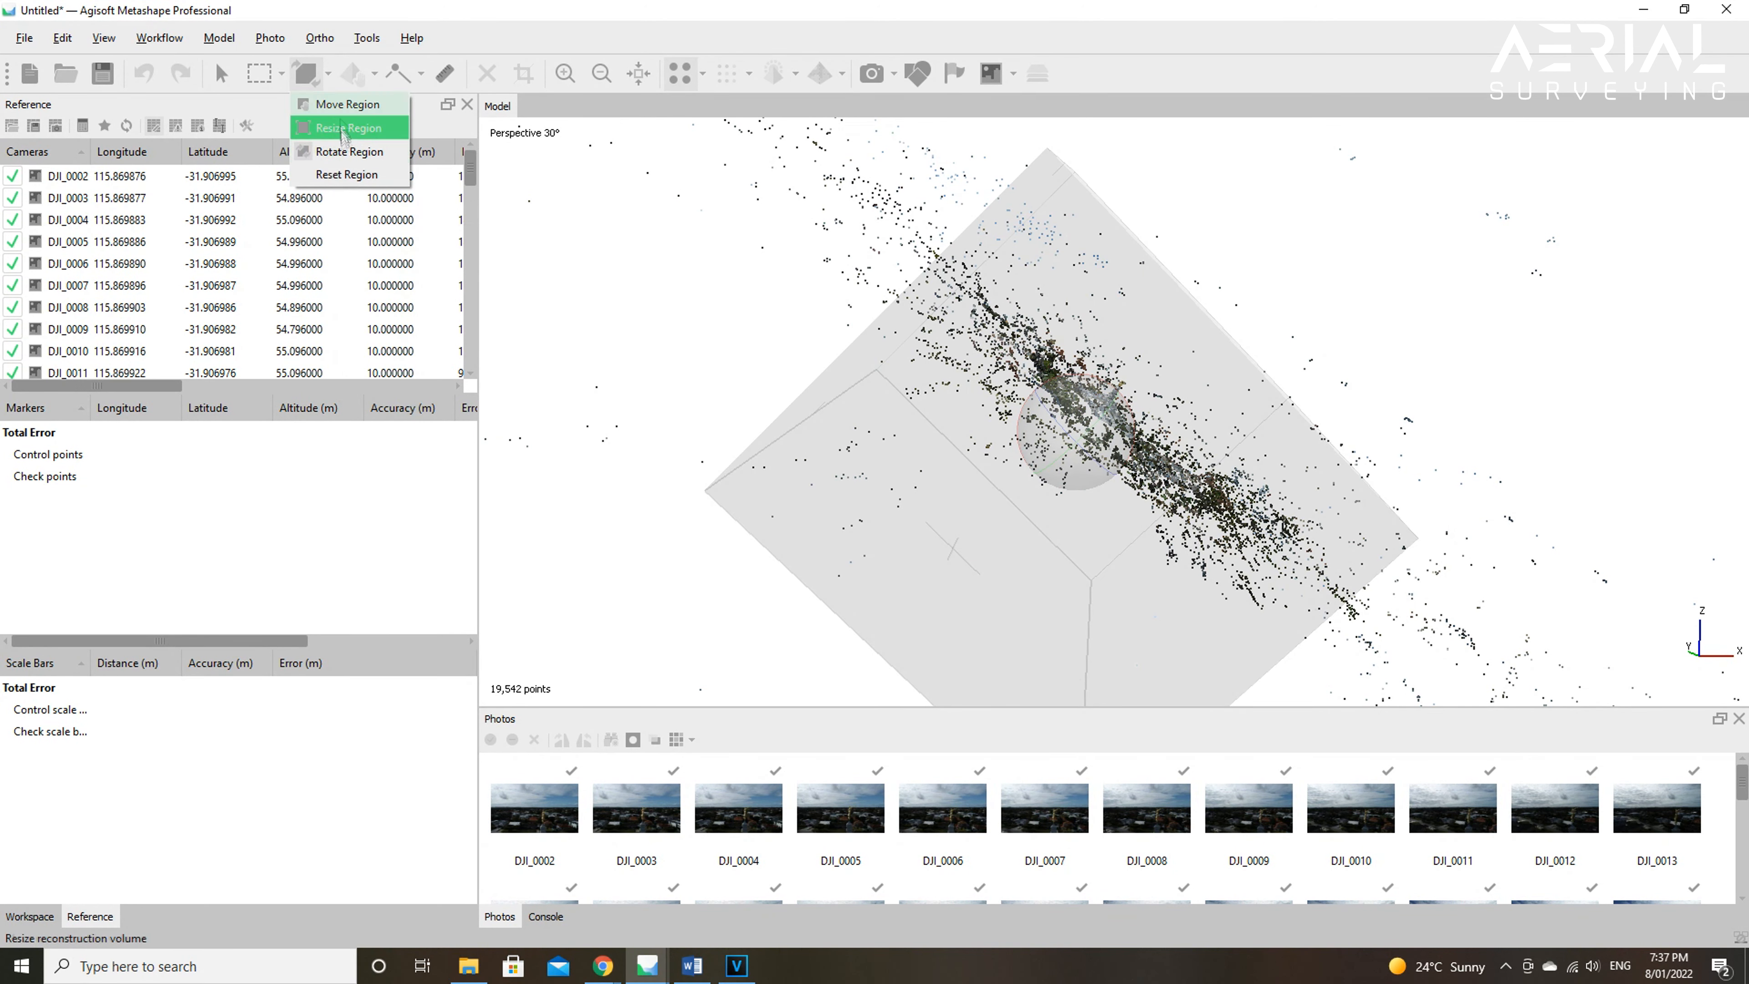
click(347, 127)
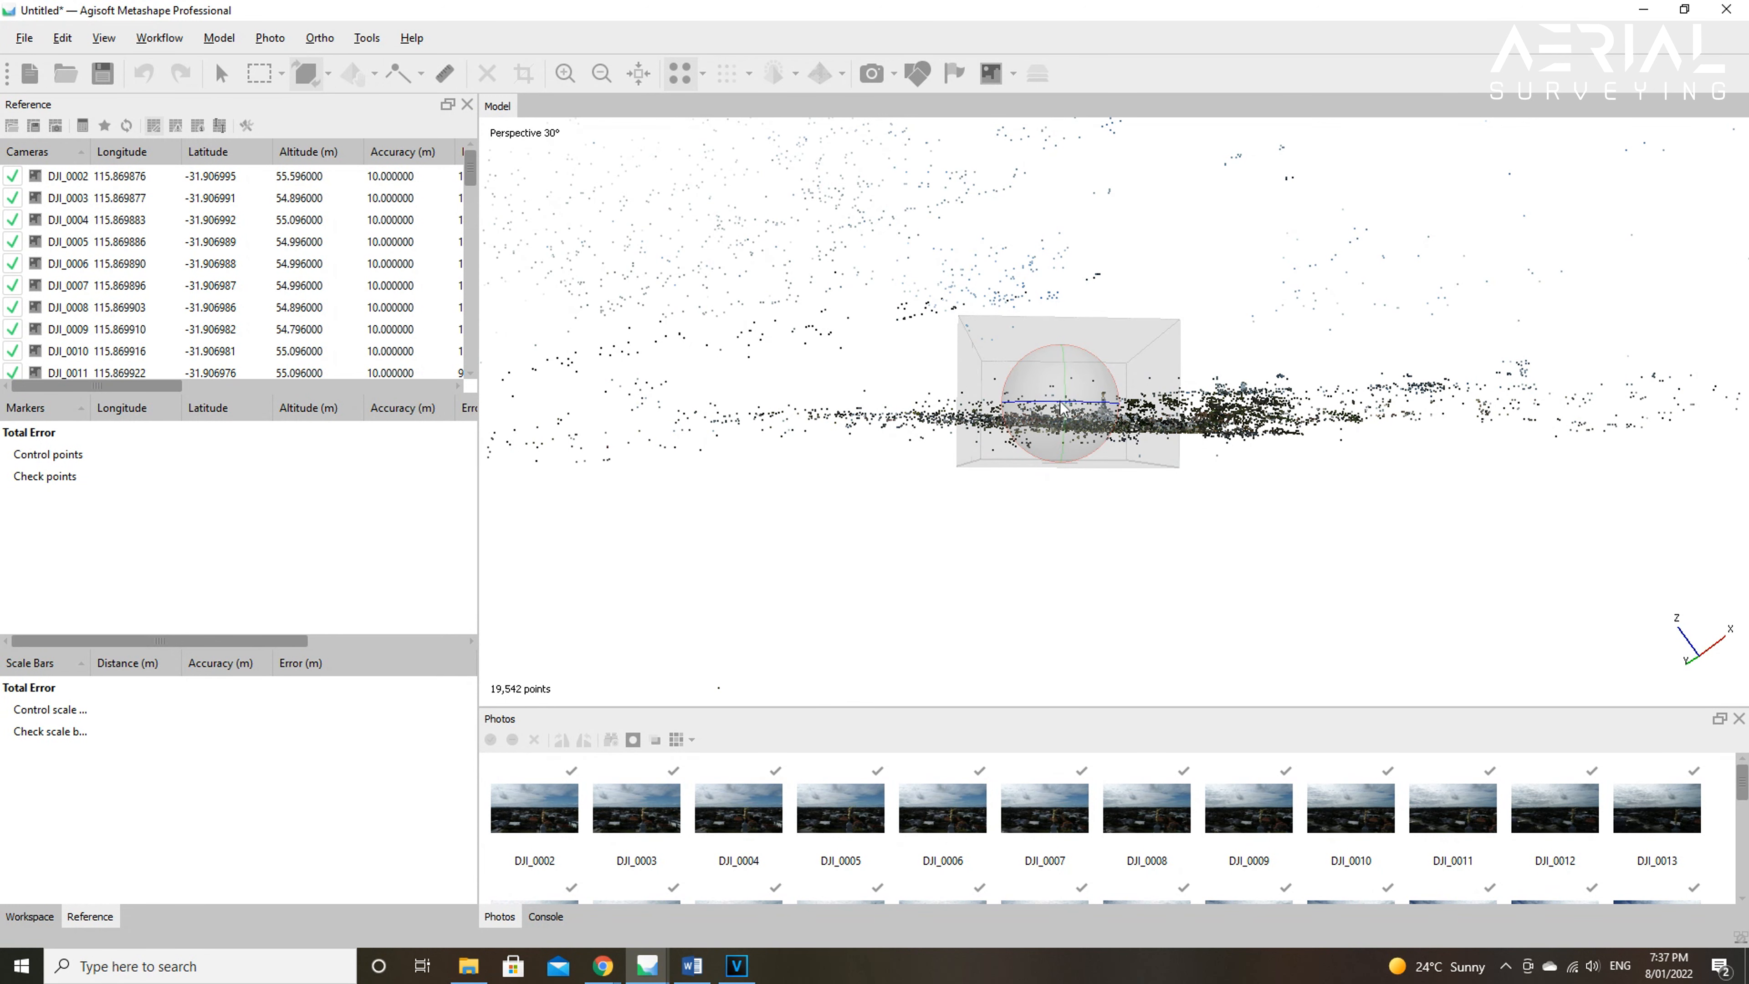
drag(1065, 402, 1115, 397)
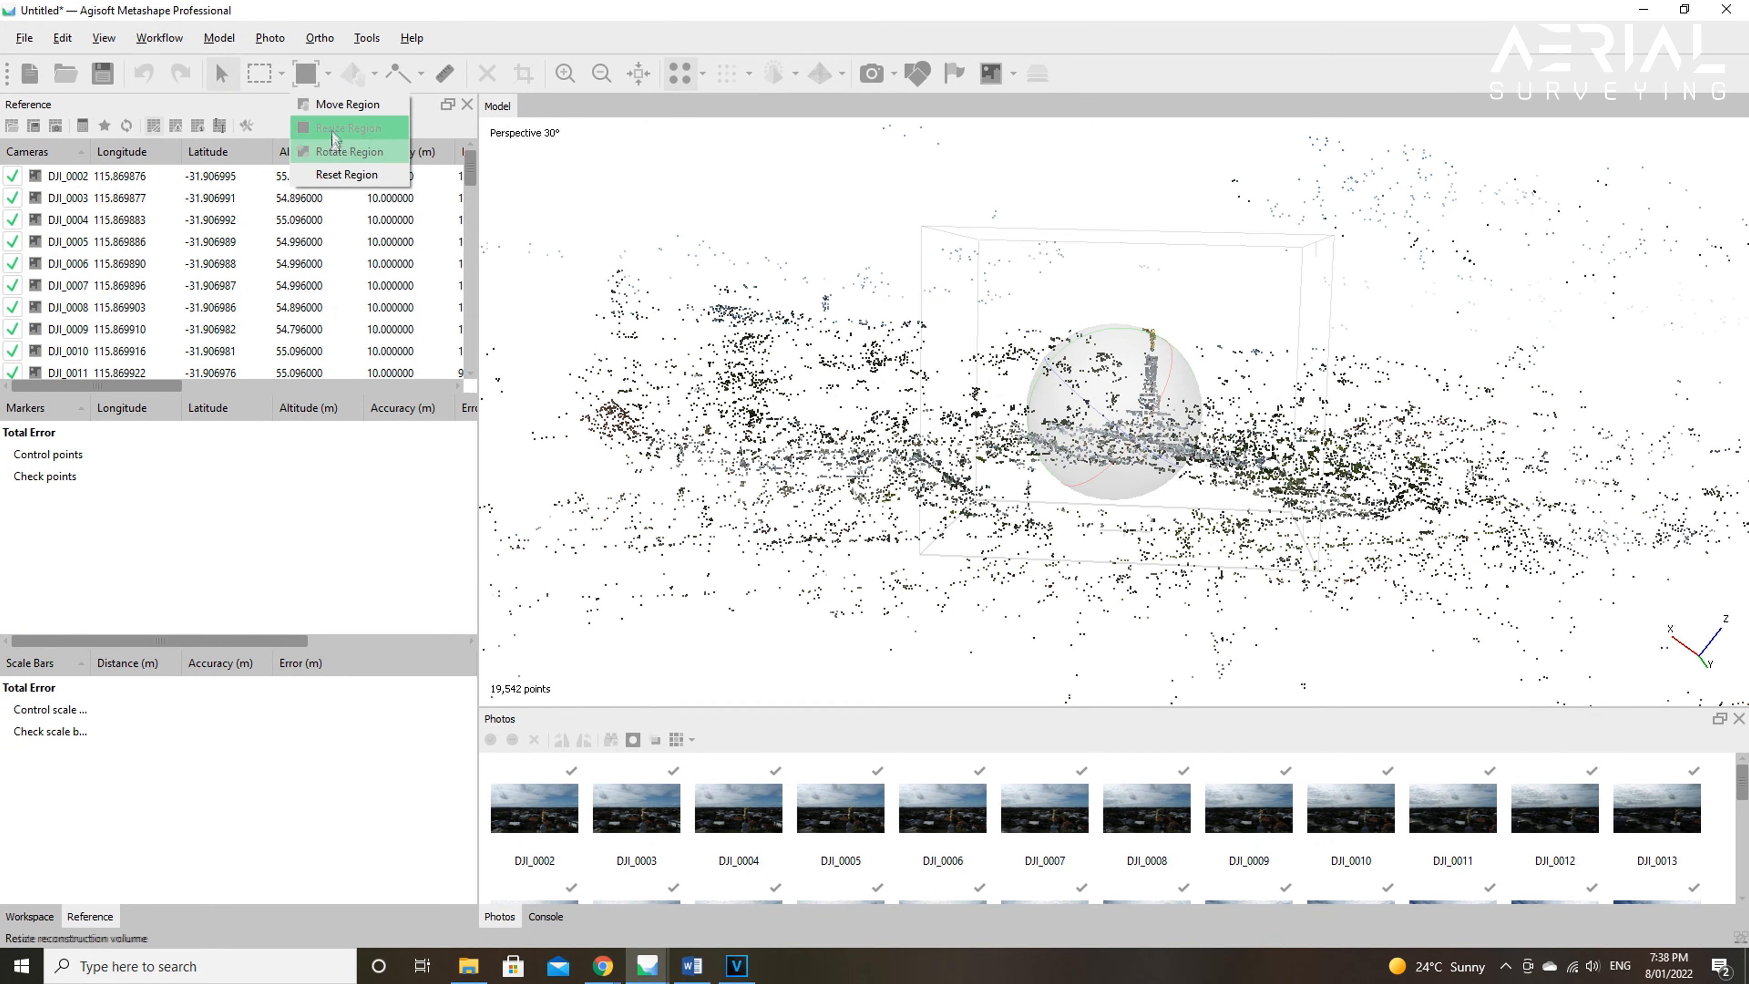
click(347, 127)
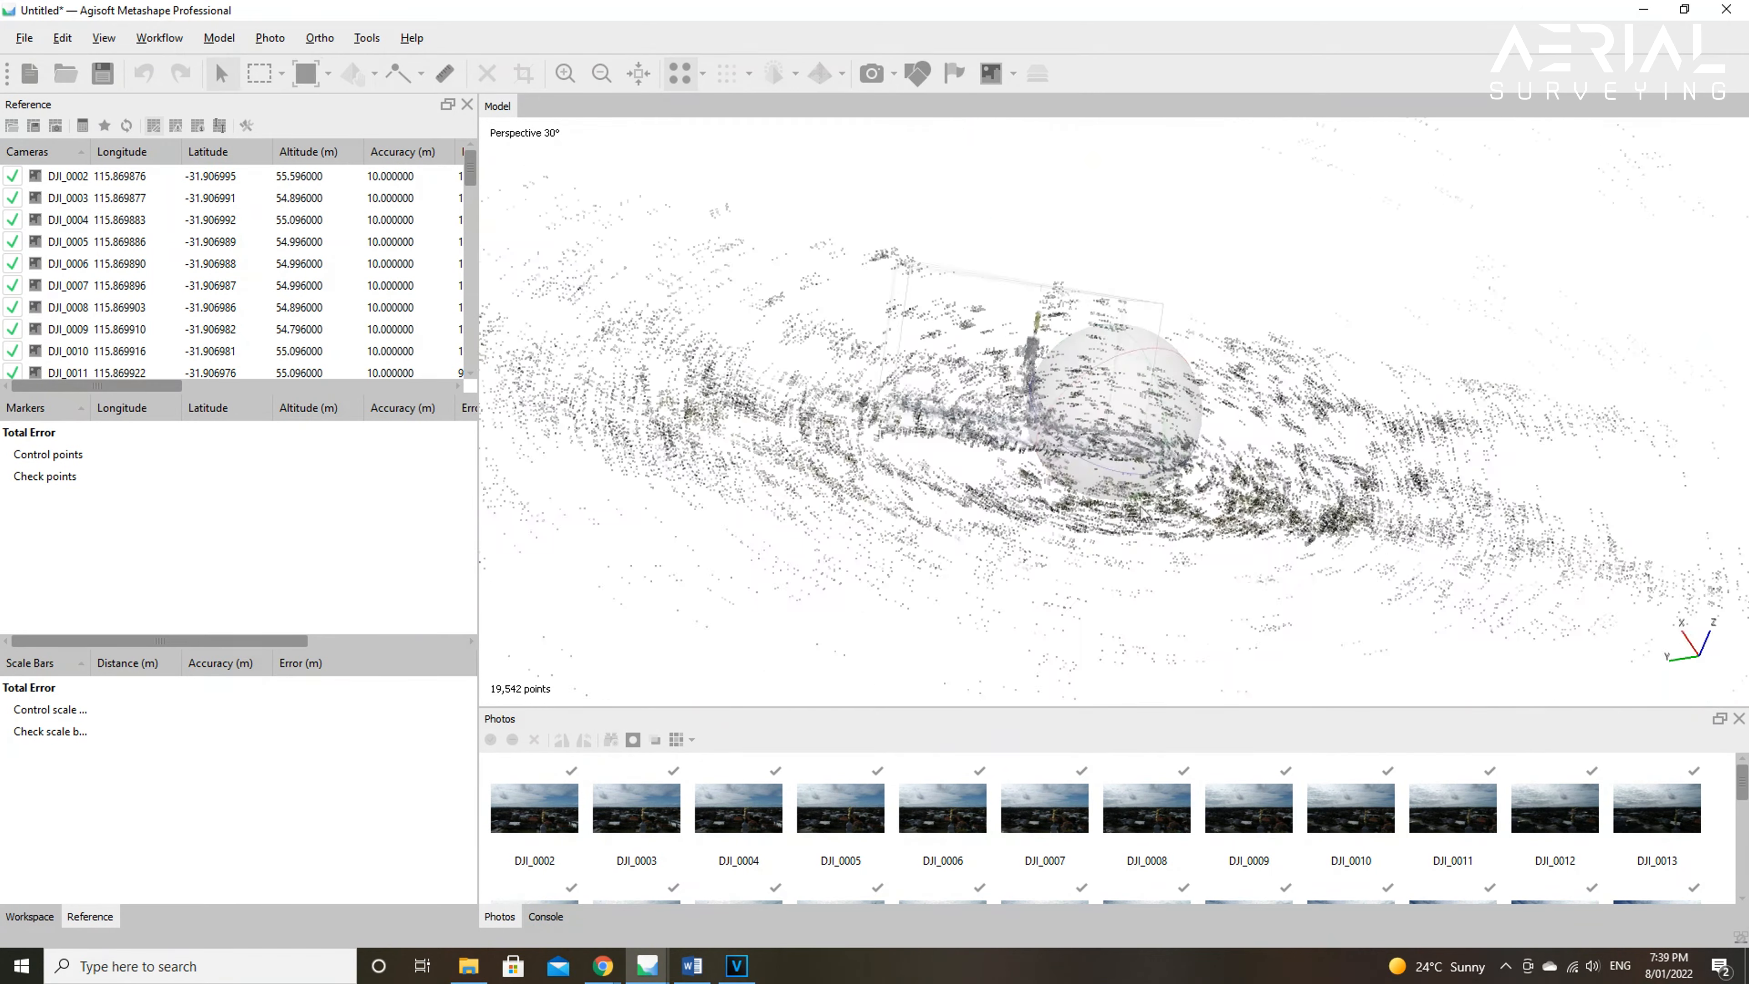
click(328, 73)
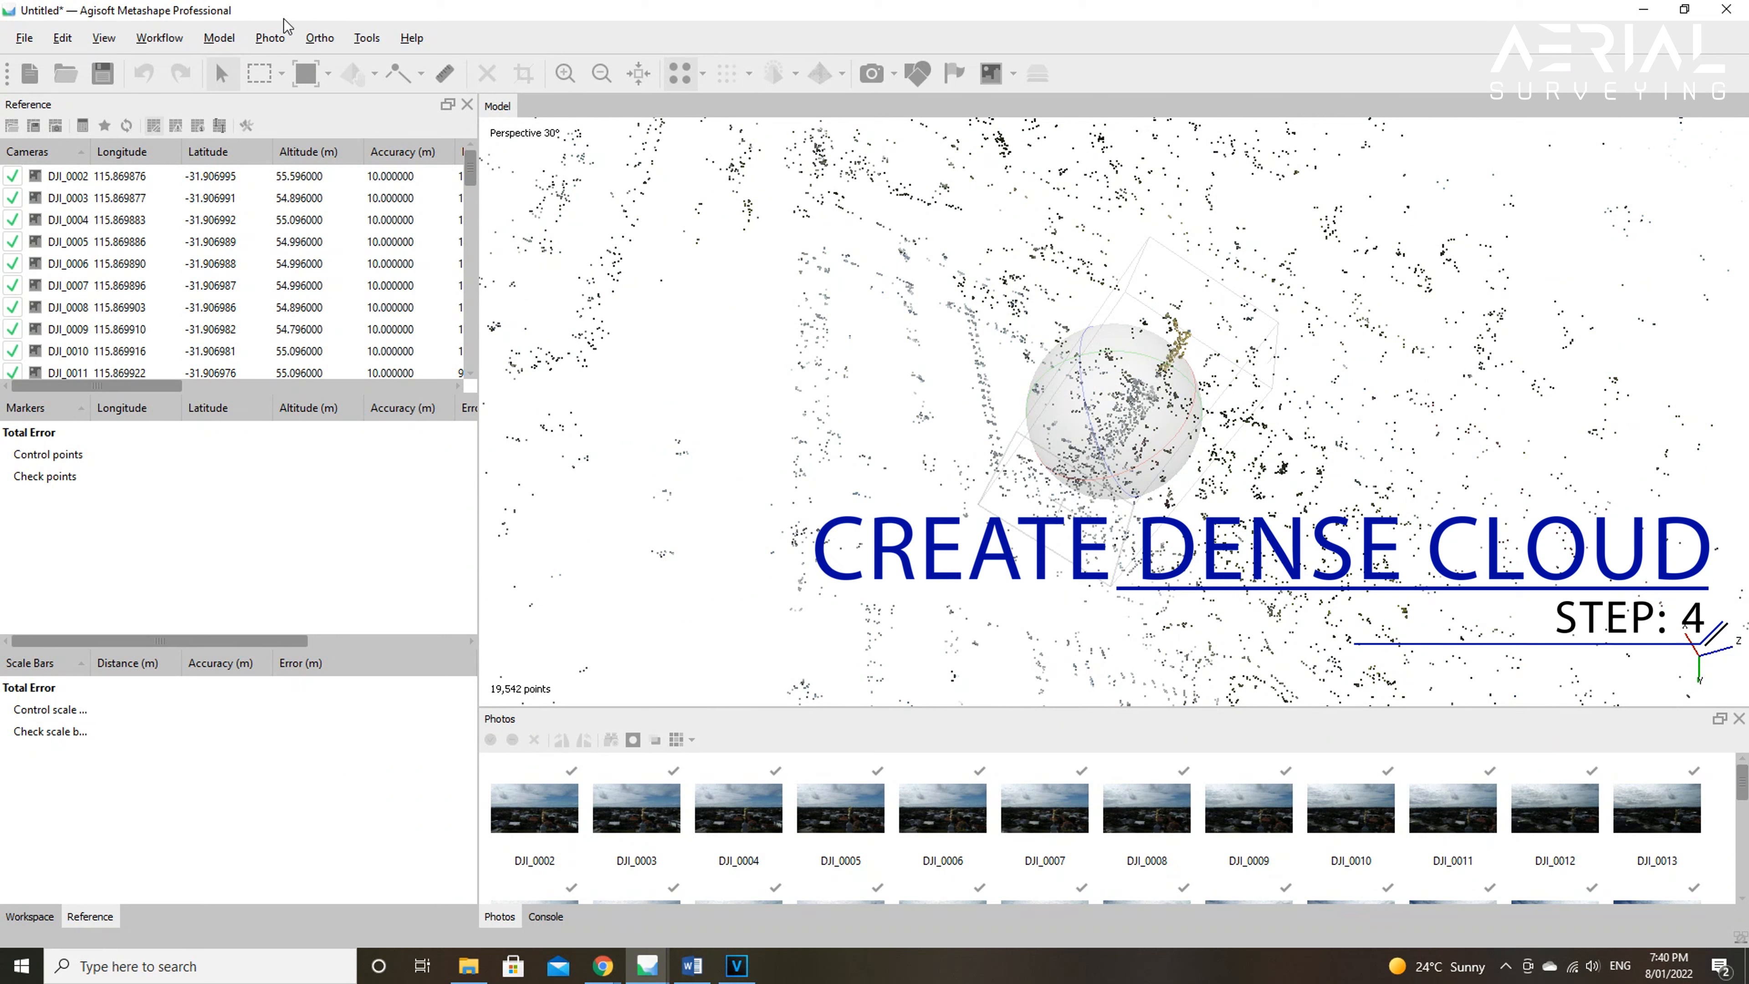
Step: Bring up Build Dense Cloud from the Workflow menu with its advanced options shown, quality Ultra high
click(158, 36)
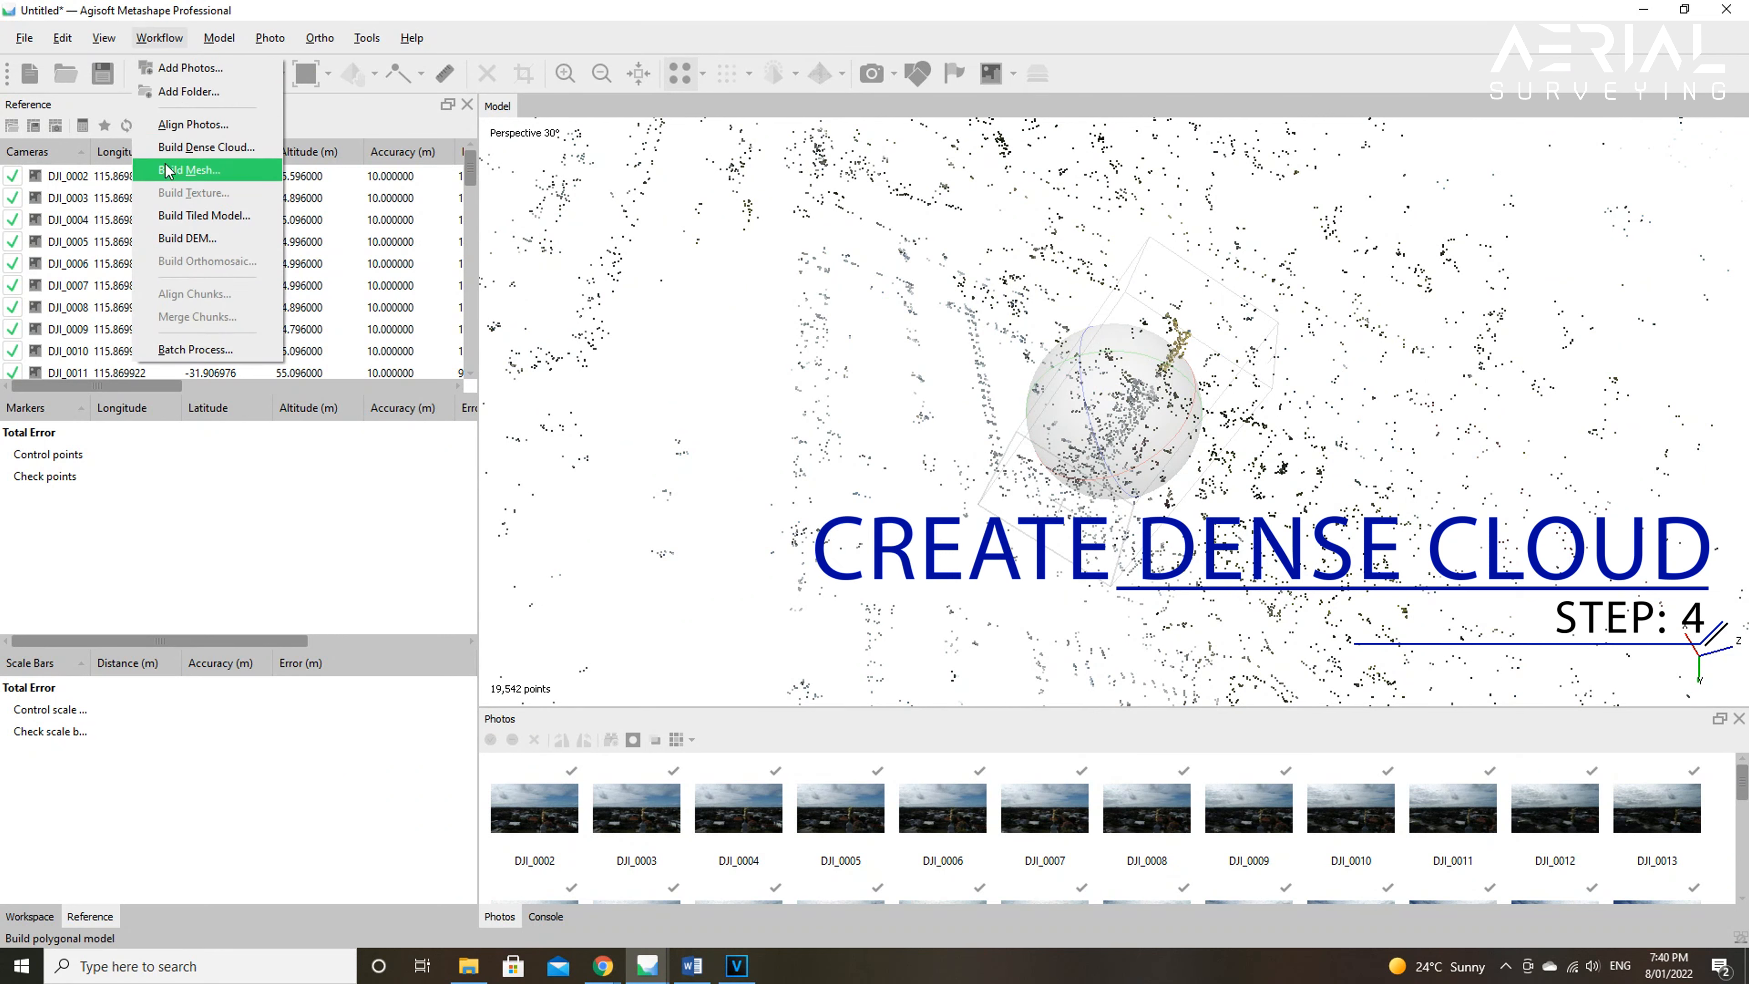
click(206, 147)
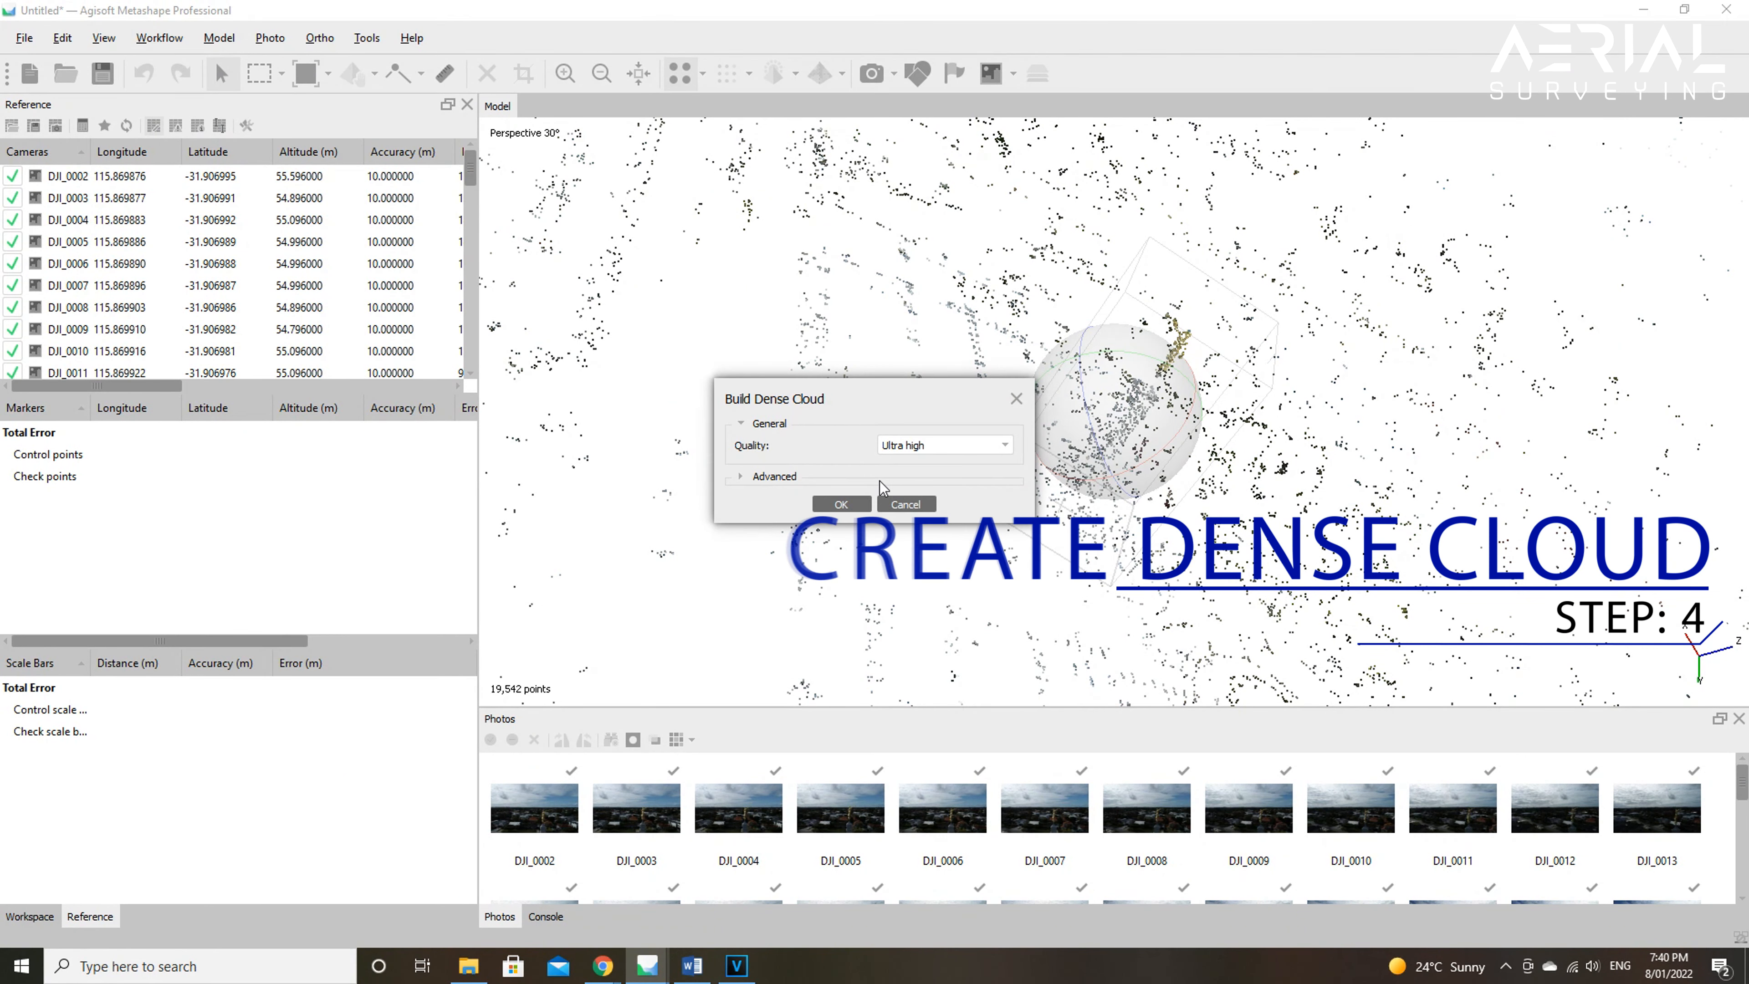
click(770, 476)
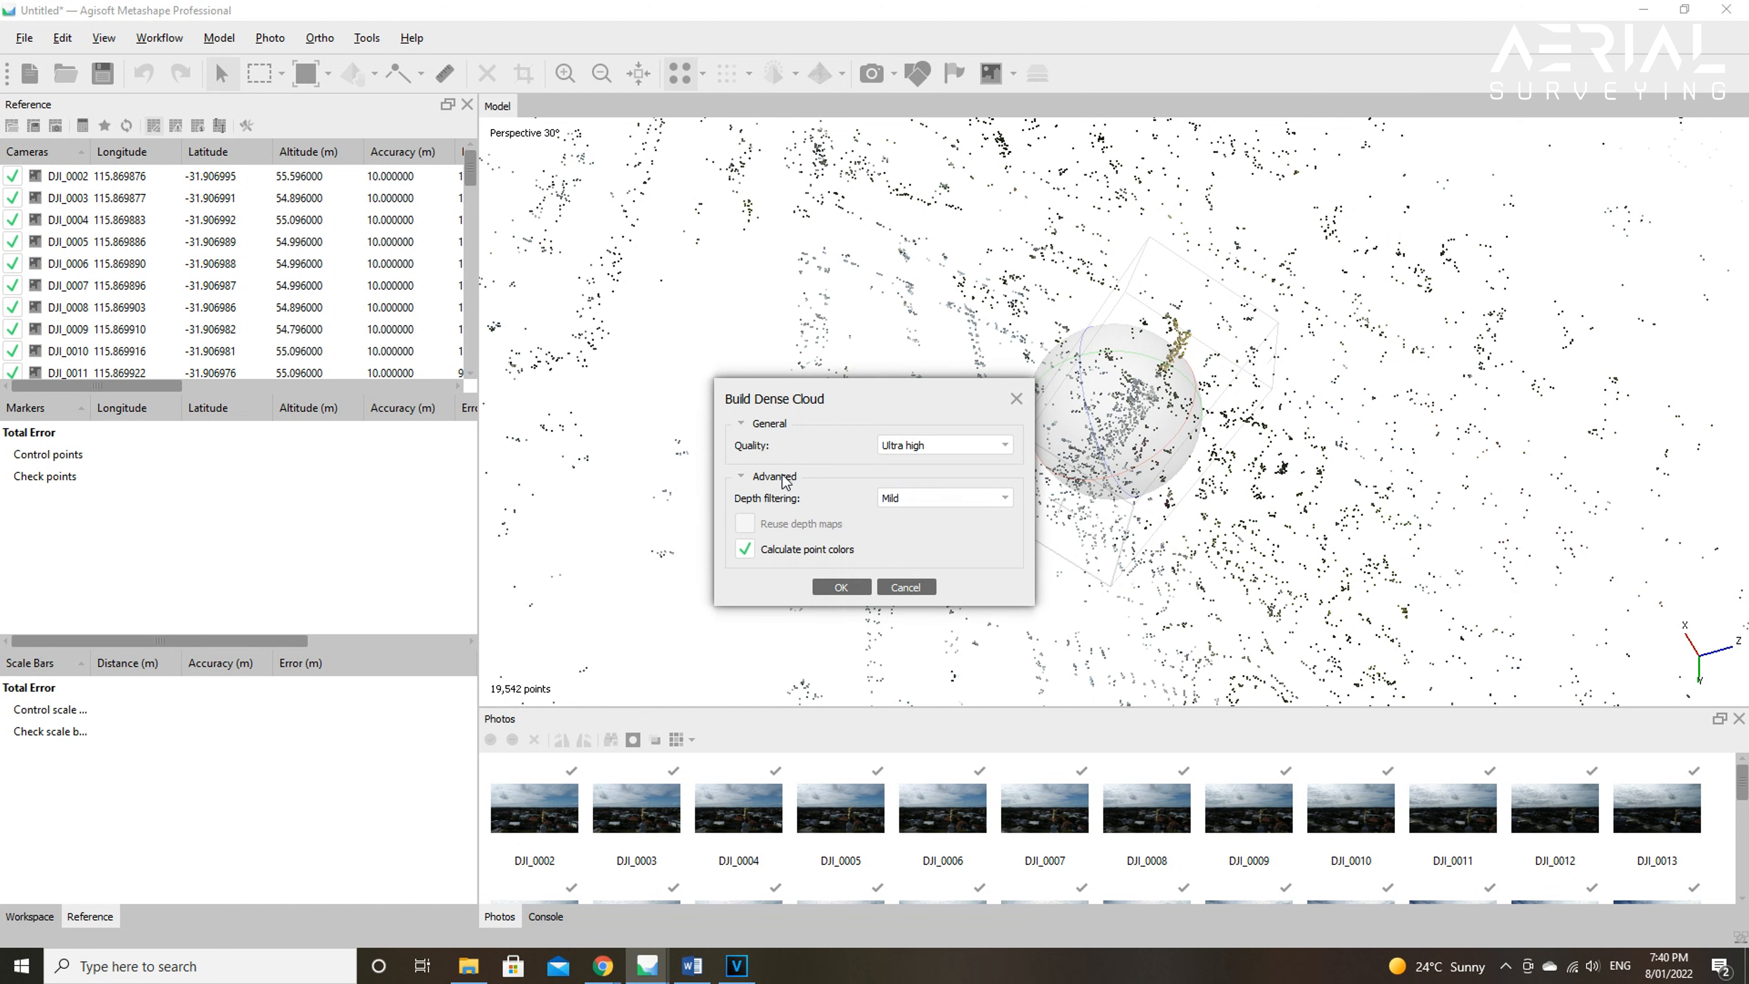
mouse_move(1014, 454)
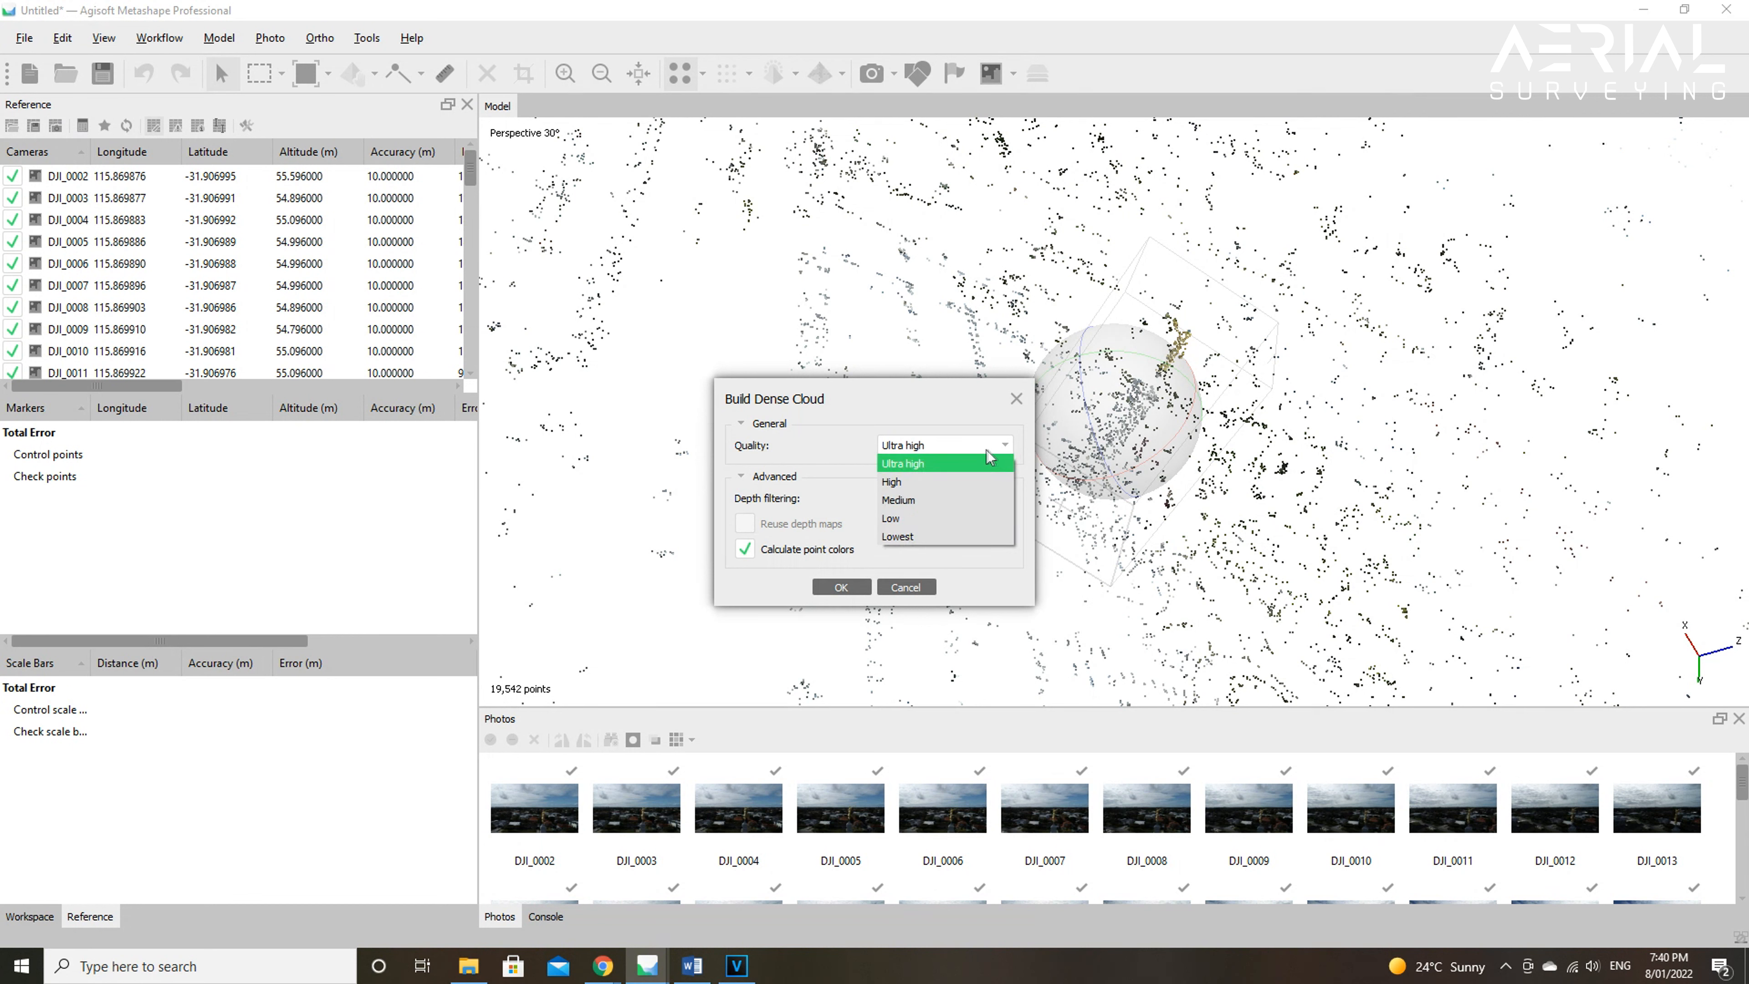
mouse_move(973, 458)
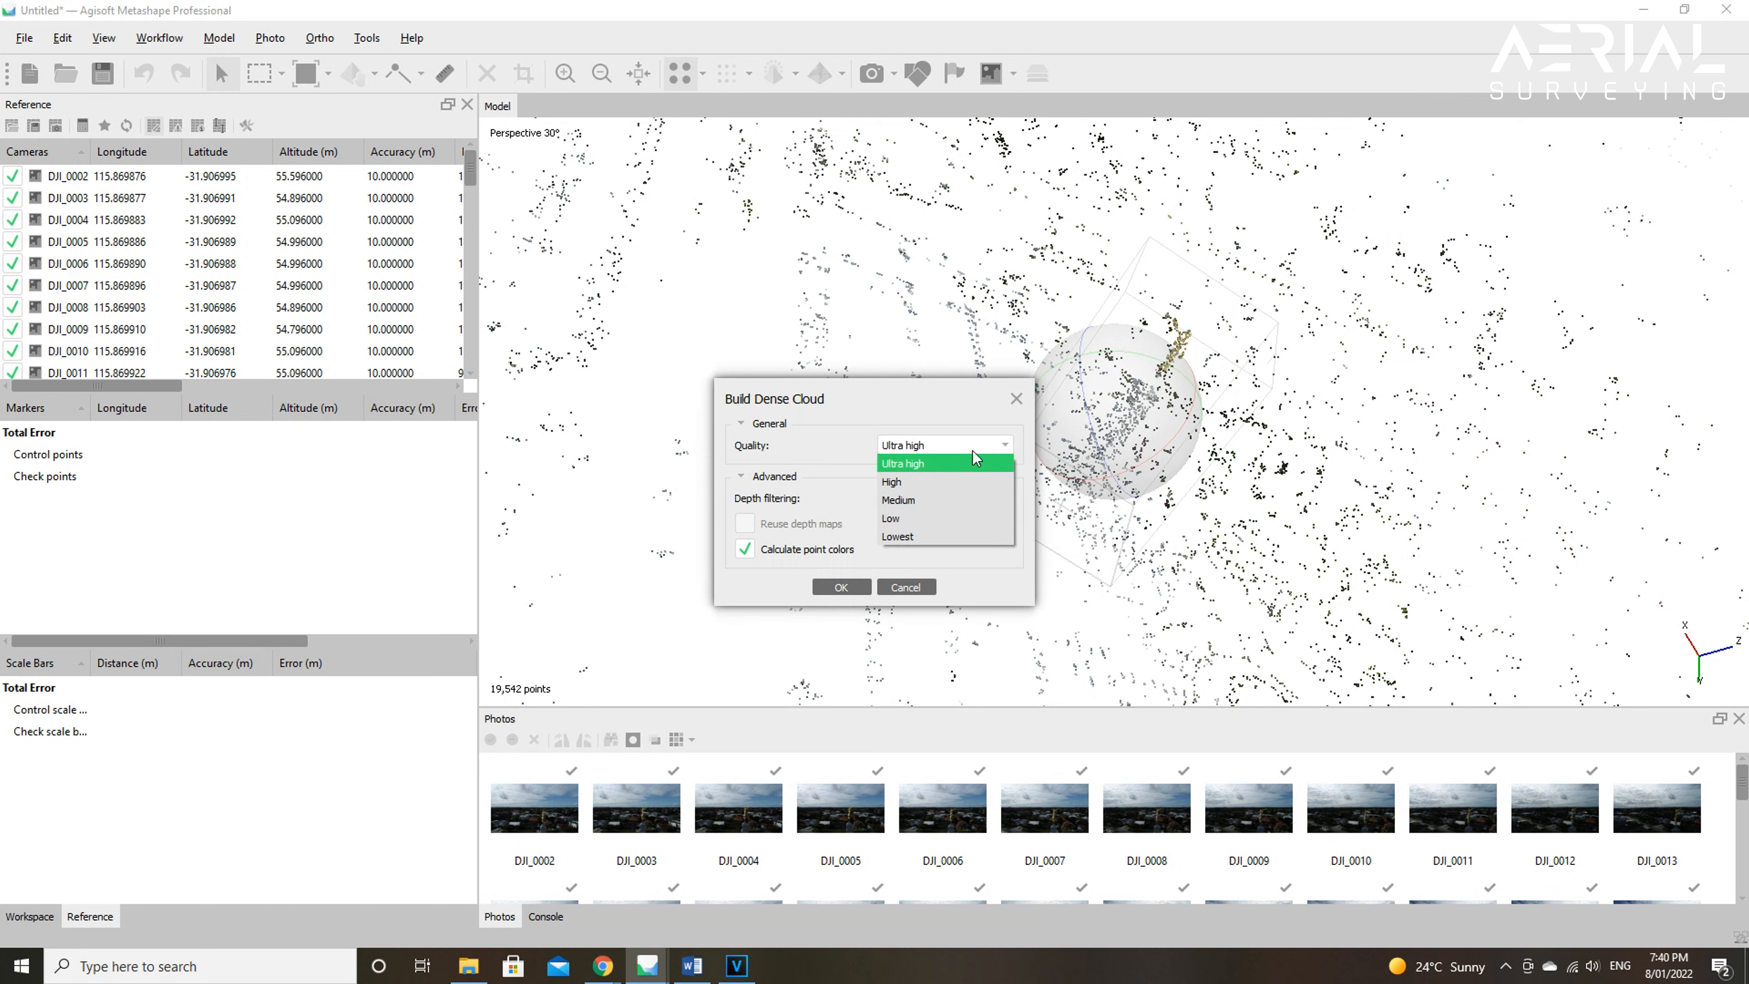
mouse_move(944, 480)
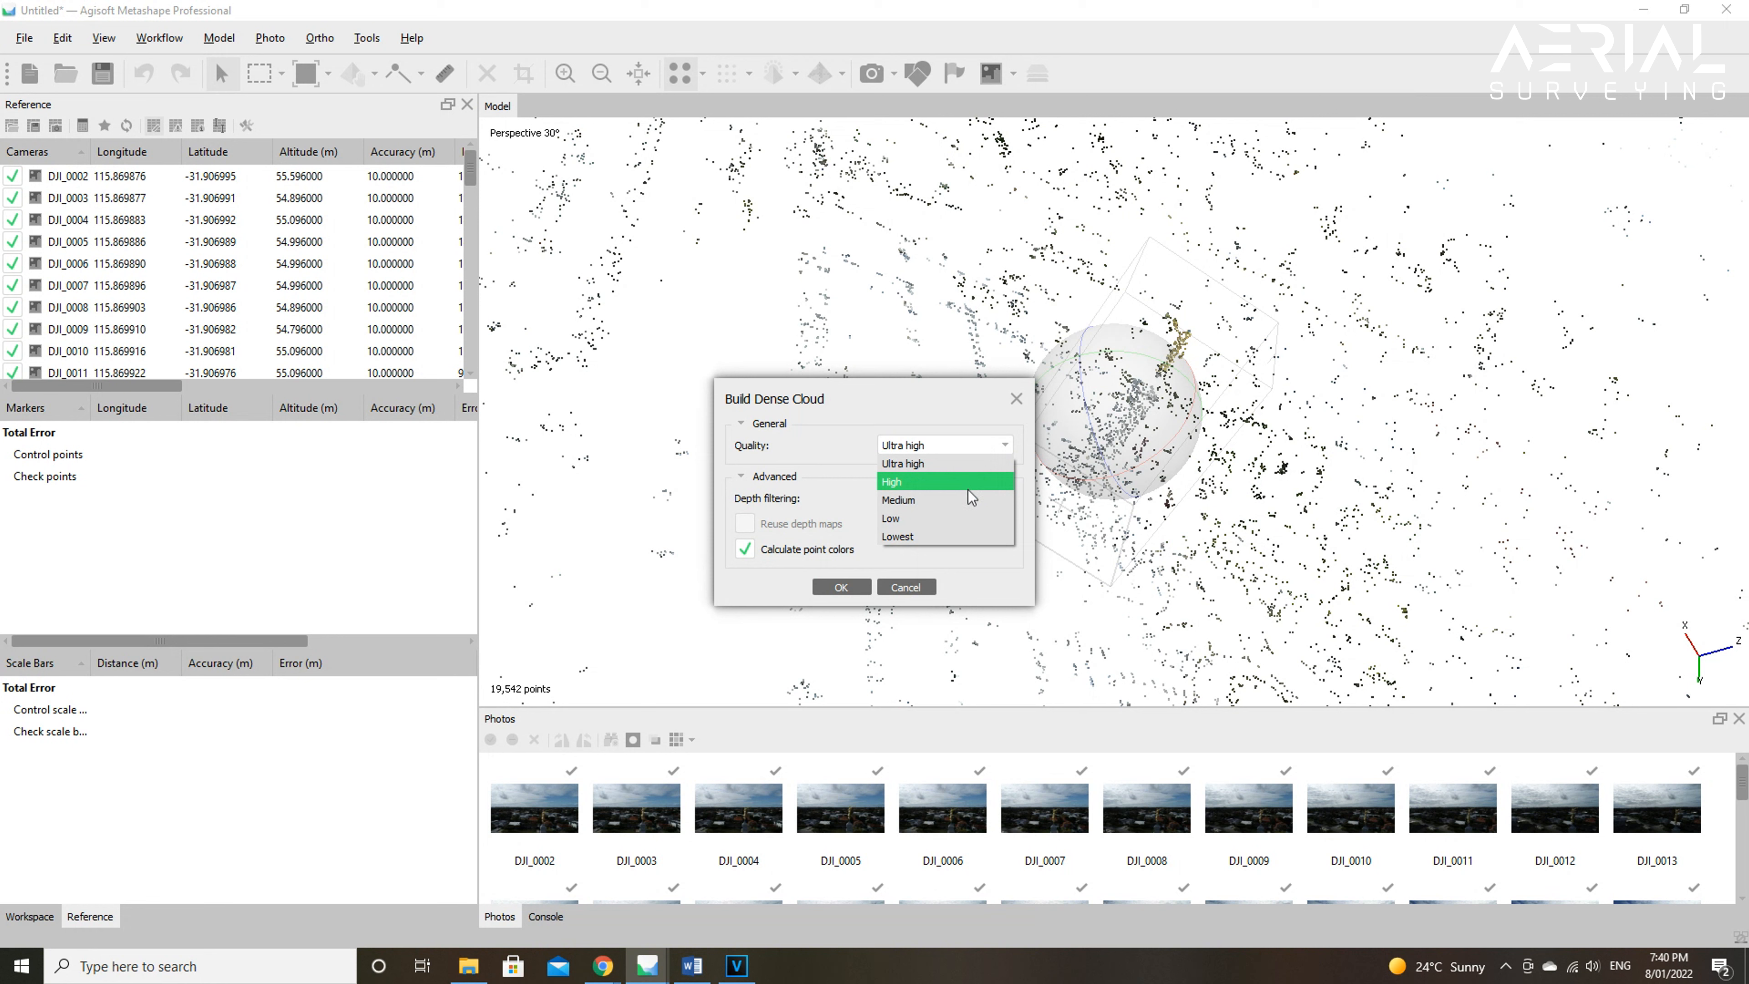
mouse_move(945, 500)
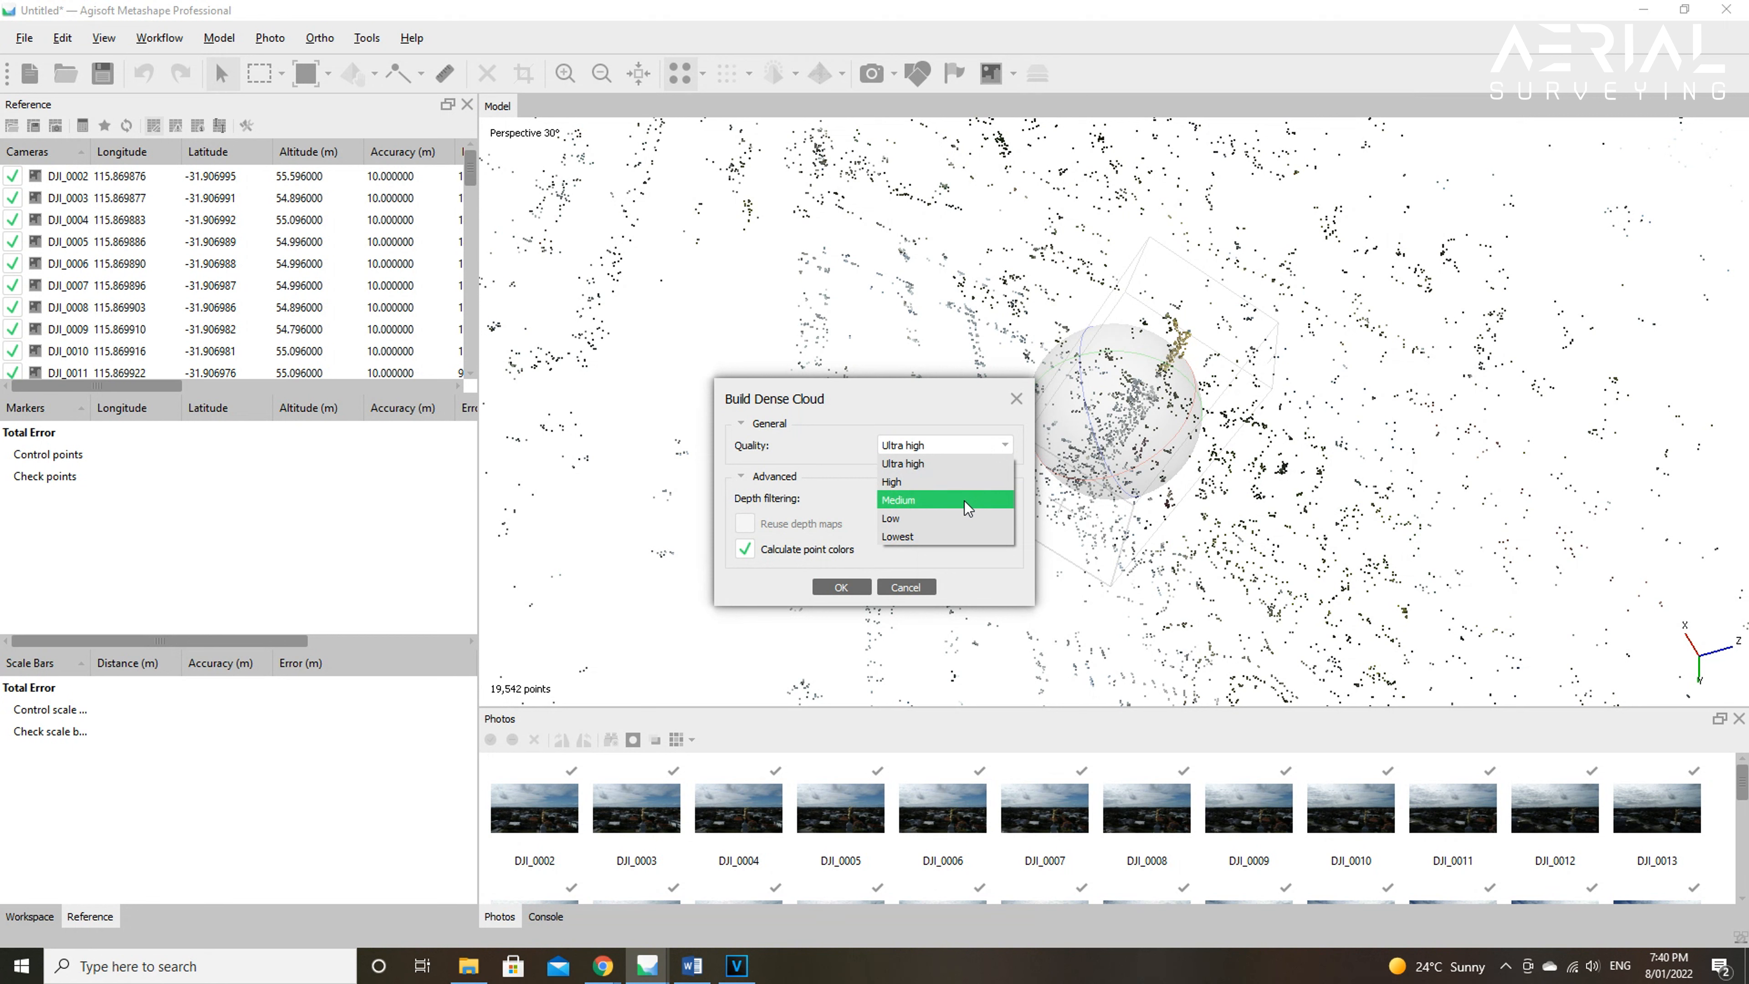
mouse_move(965, 518)
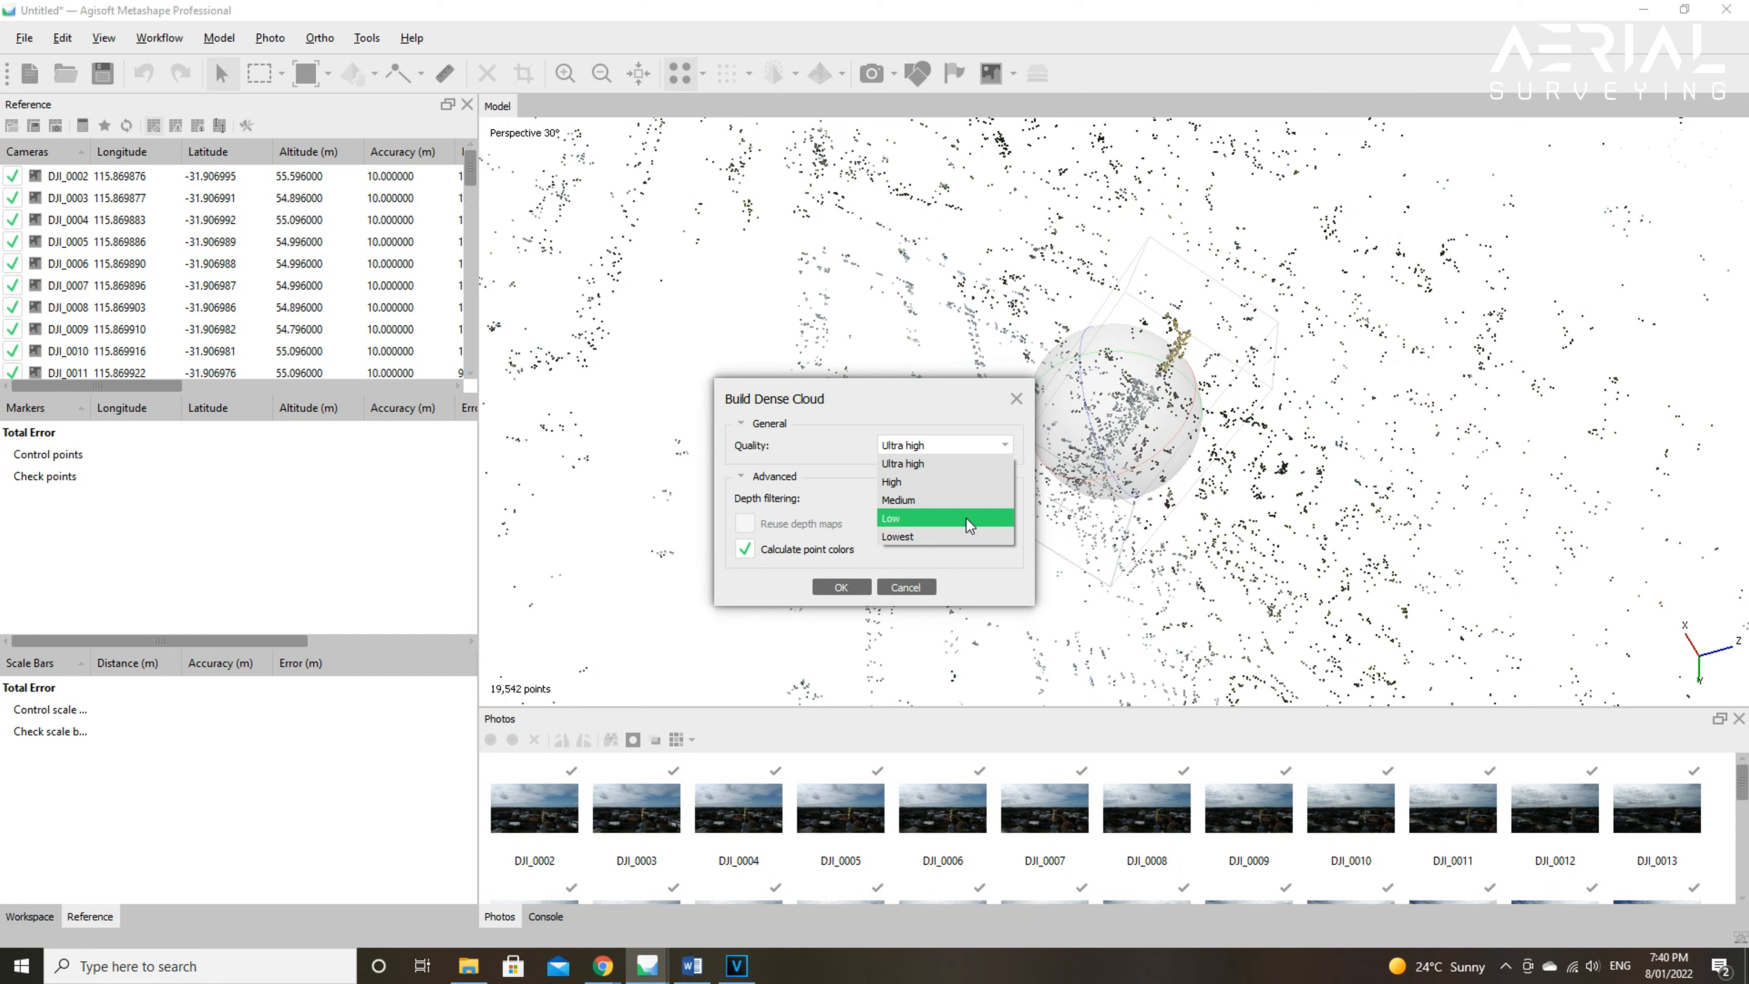
mouse_move(970, 536)
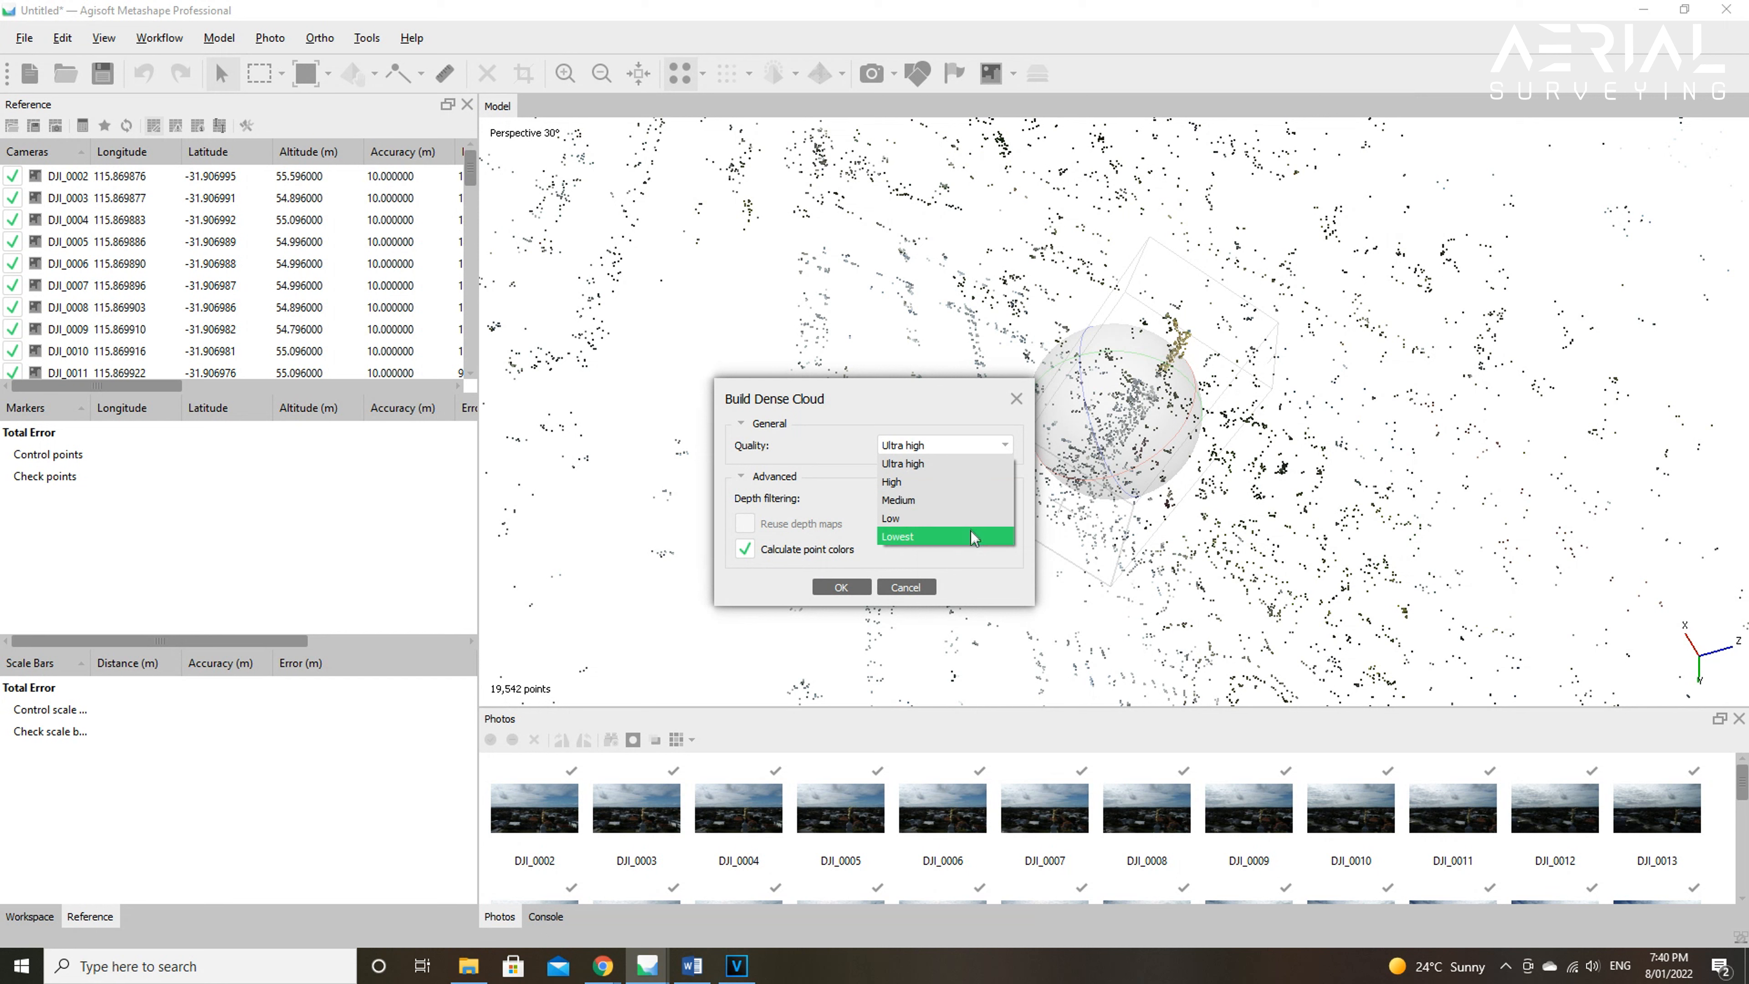
mouse_move(972, 548)
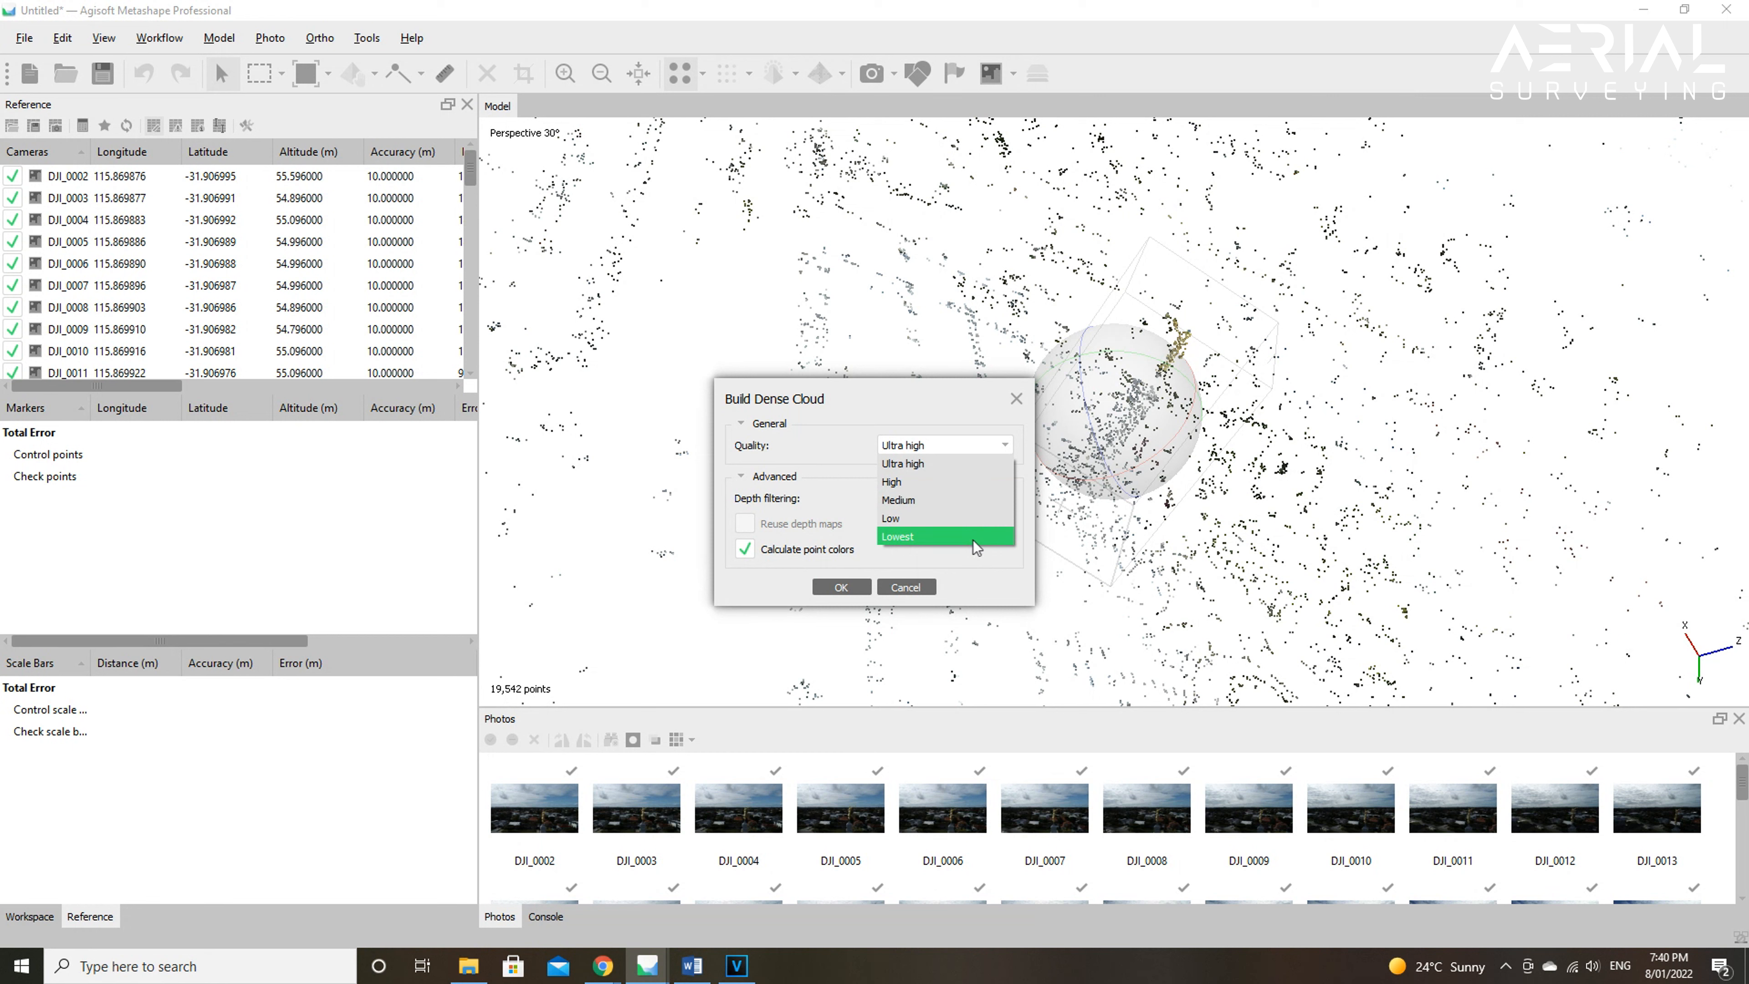
mouse_move(984, 500)
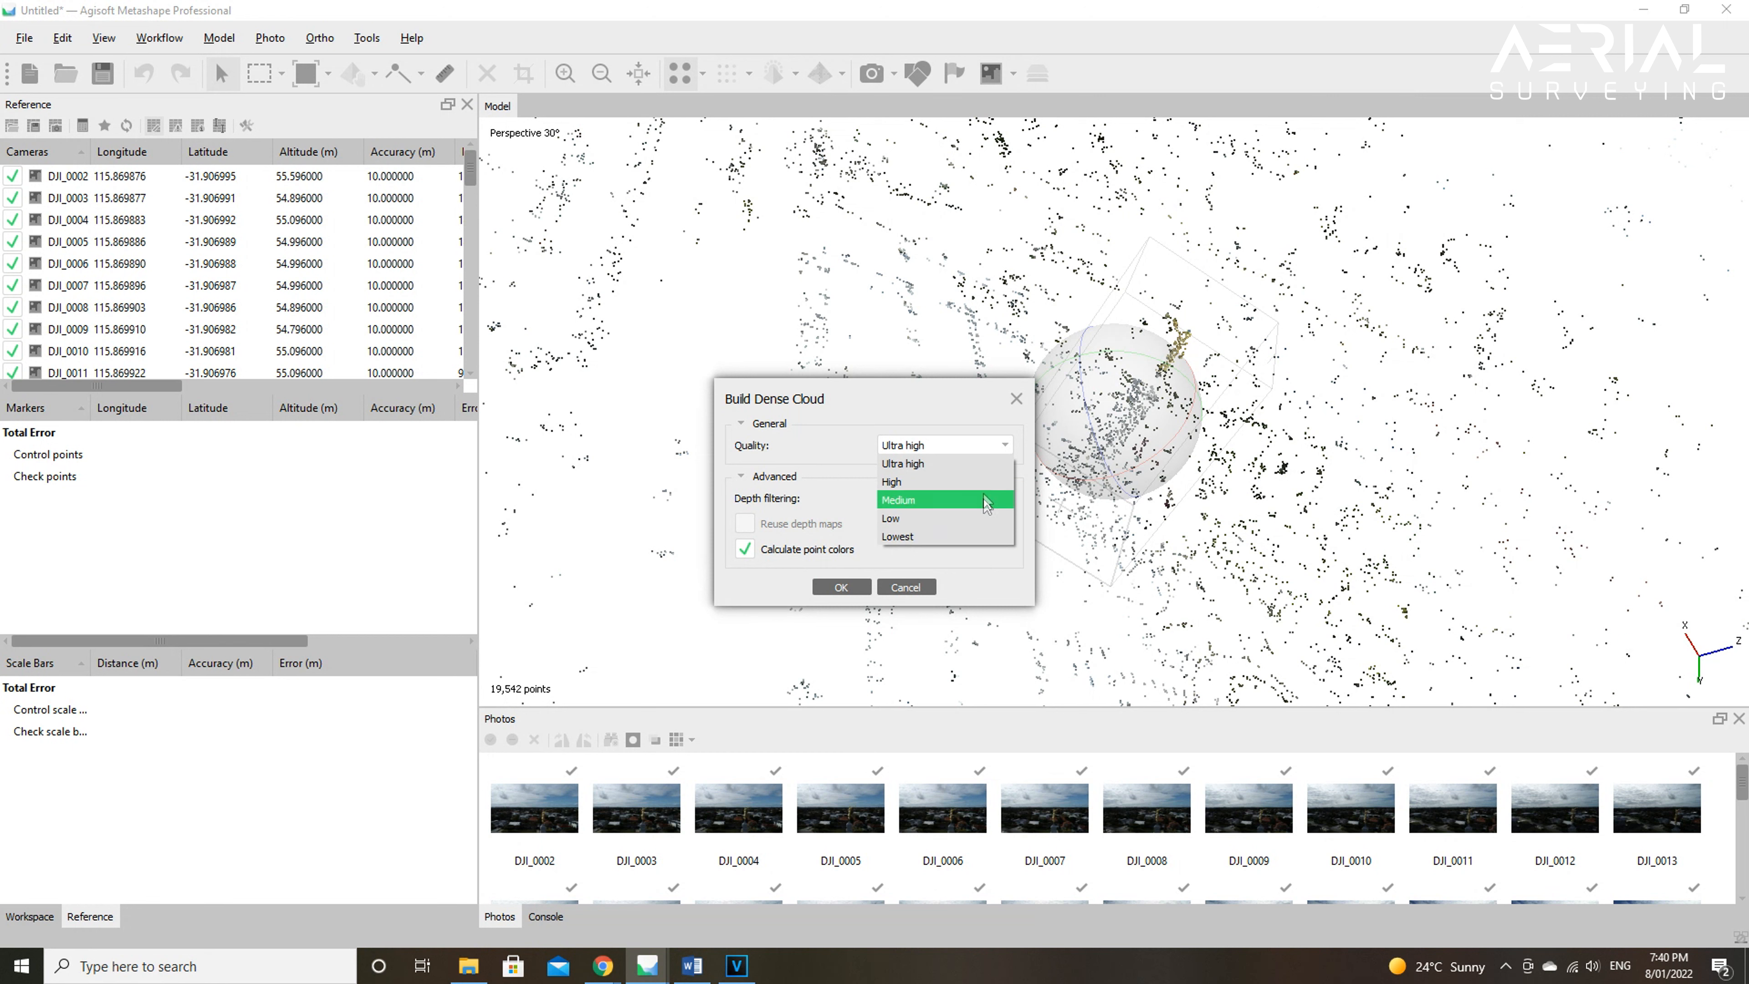
mouse_move(942, 462)
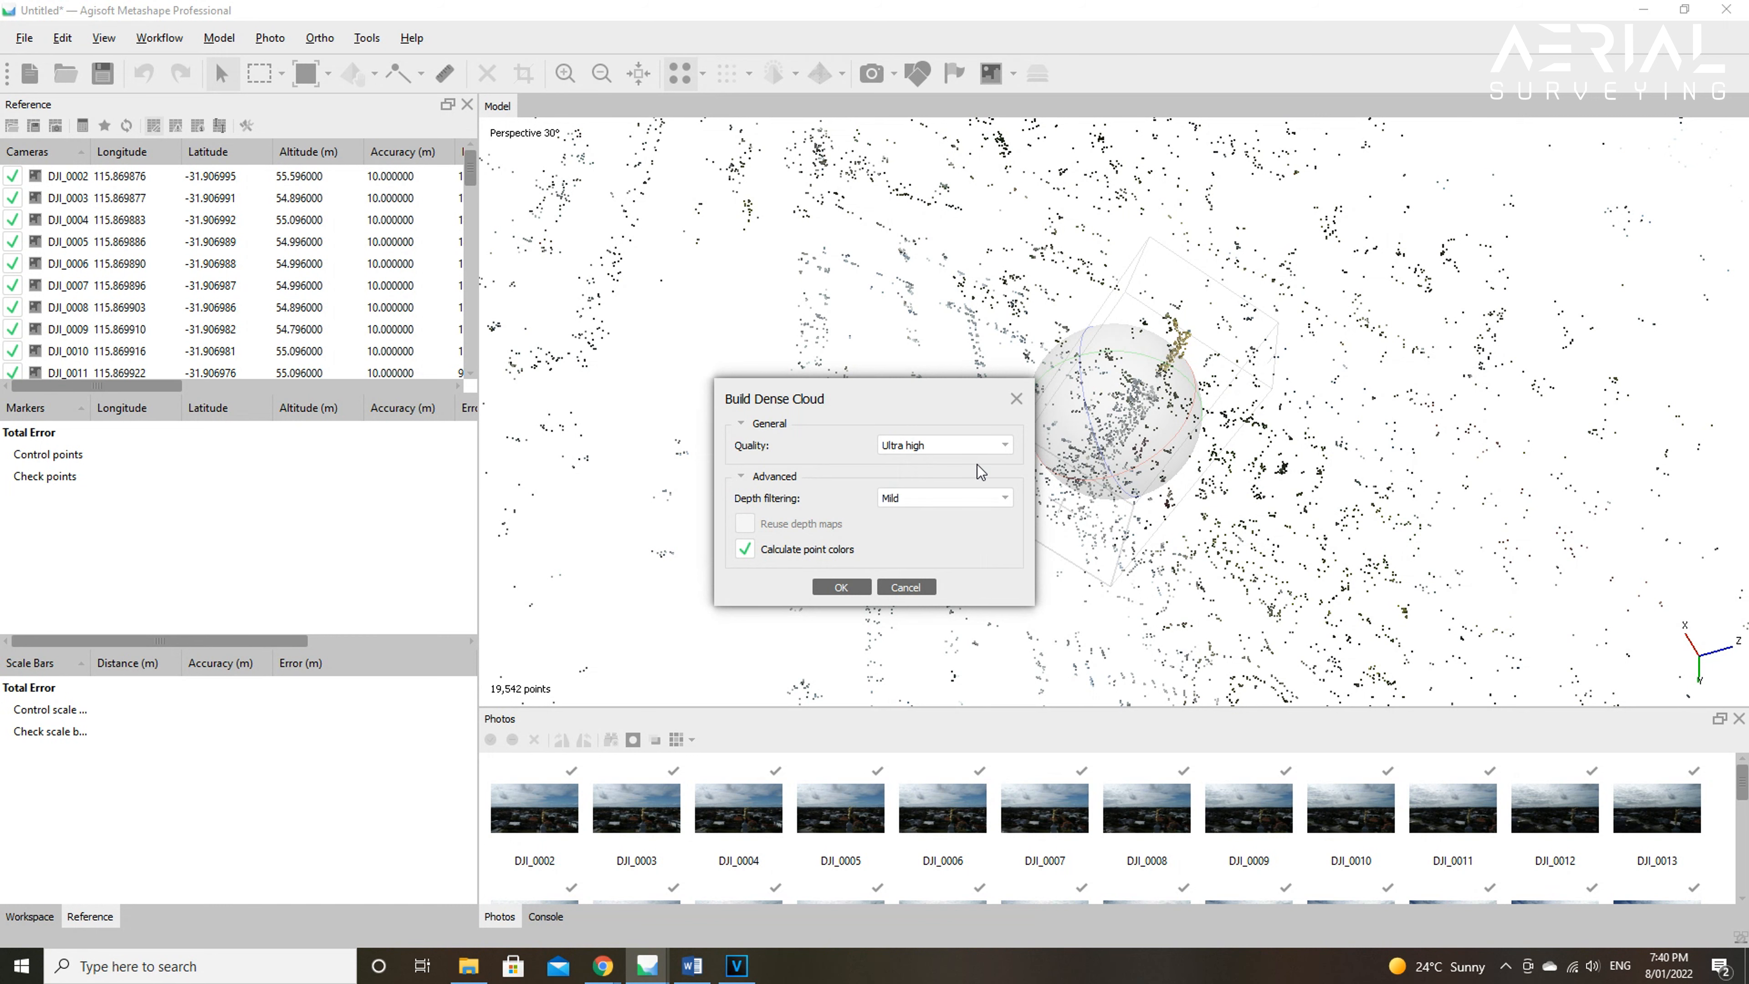
click(943, 498)
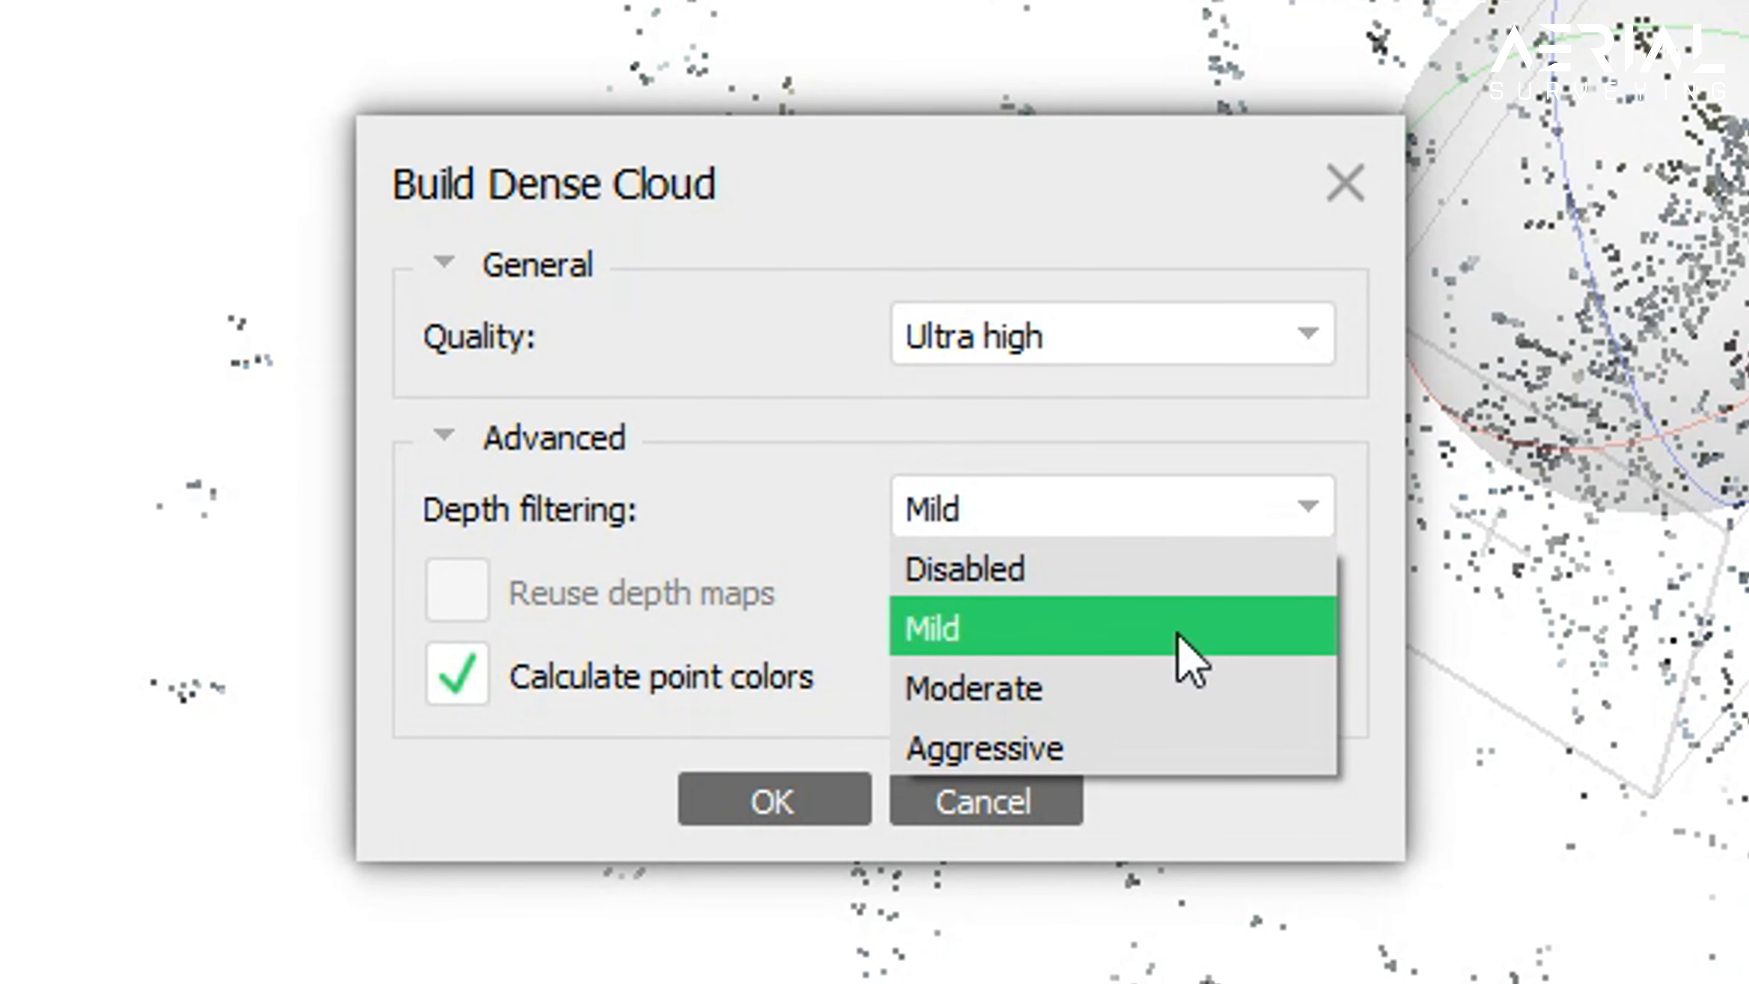
mouse_move(1210, 714)
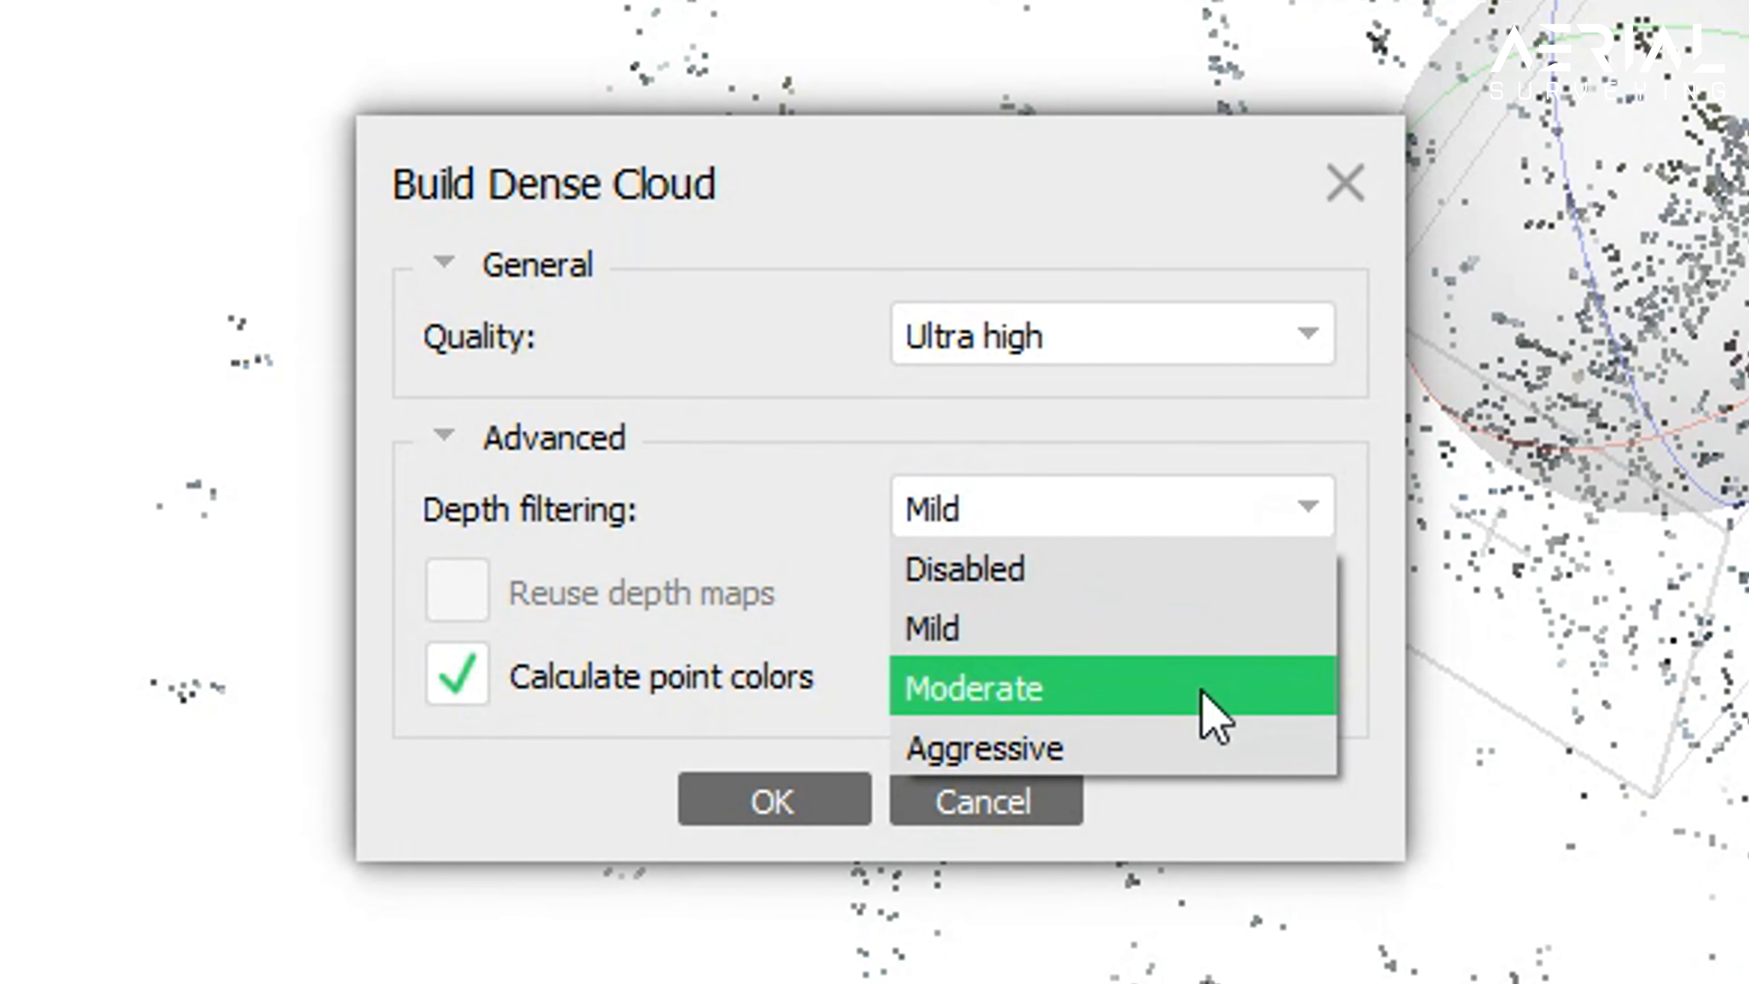
mouse_move(1227, 627)
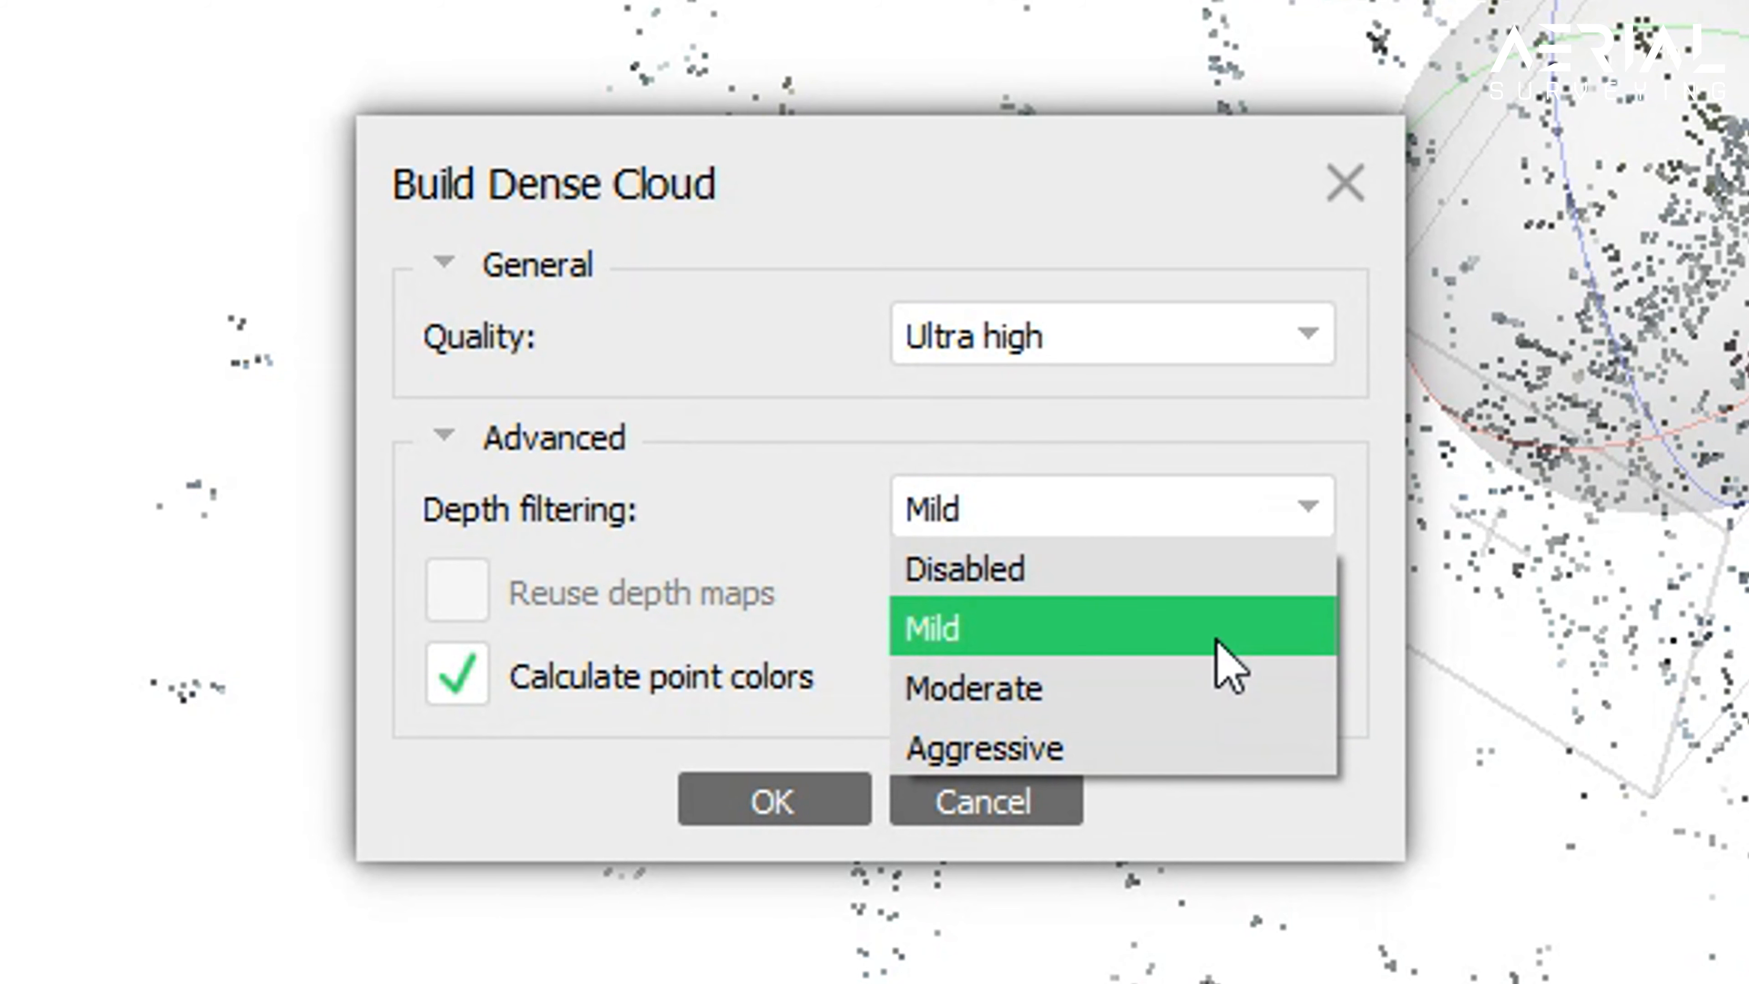
click(931, 628)
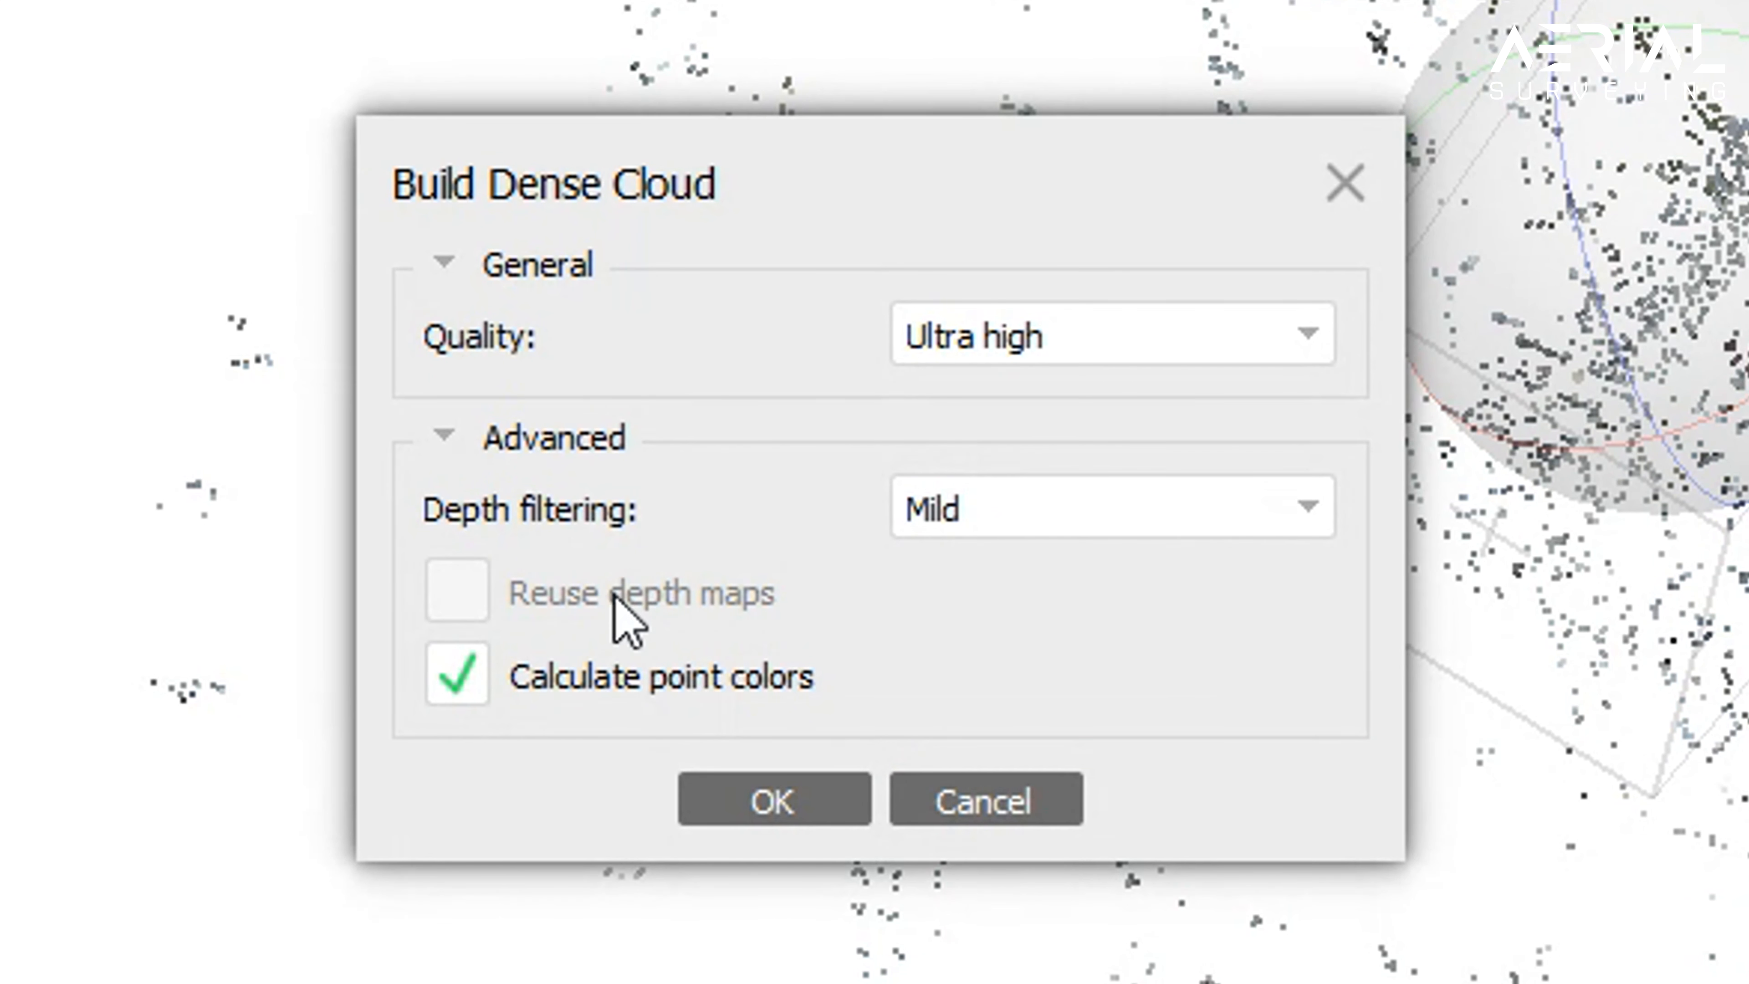
mouse_move(426, 555)
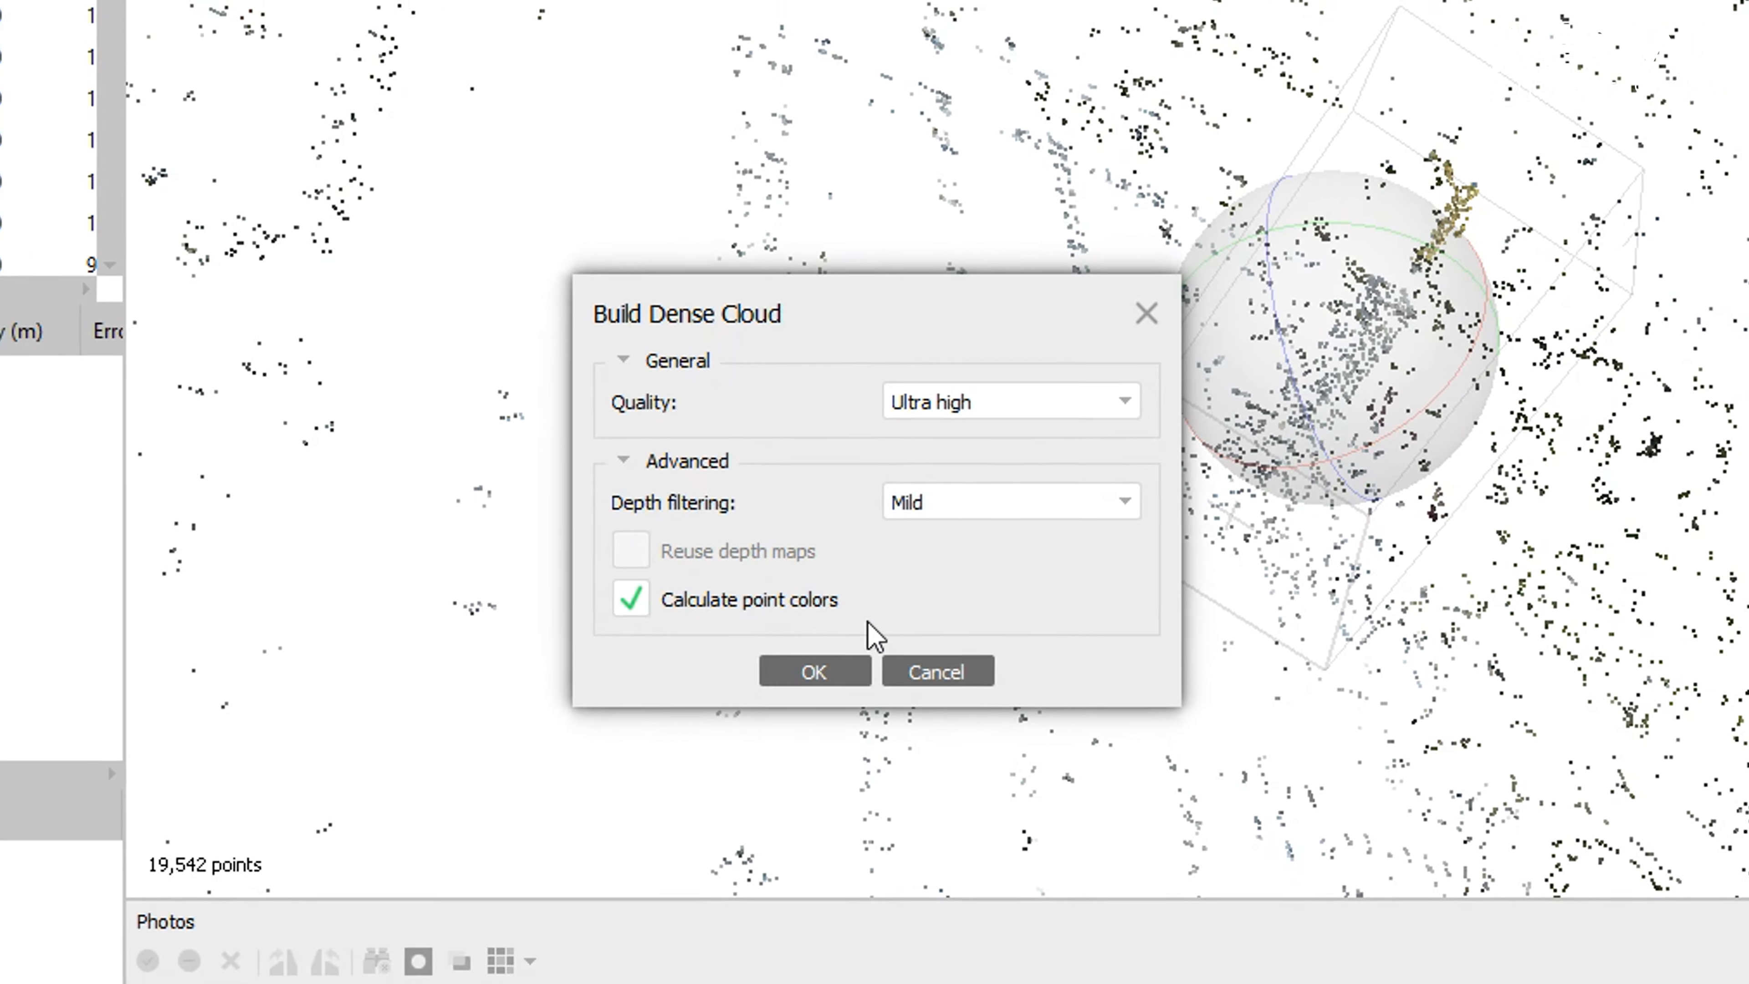
click(814, 672)
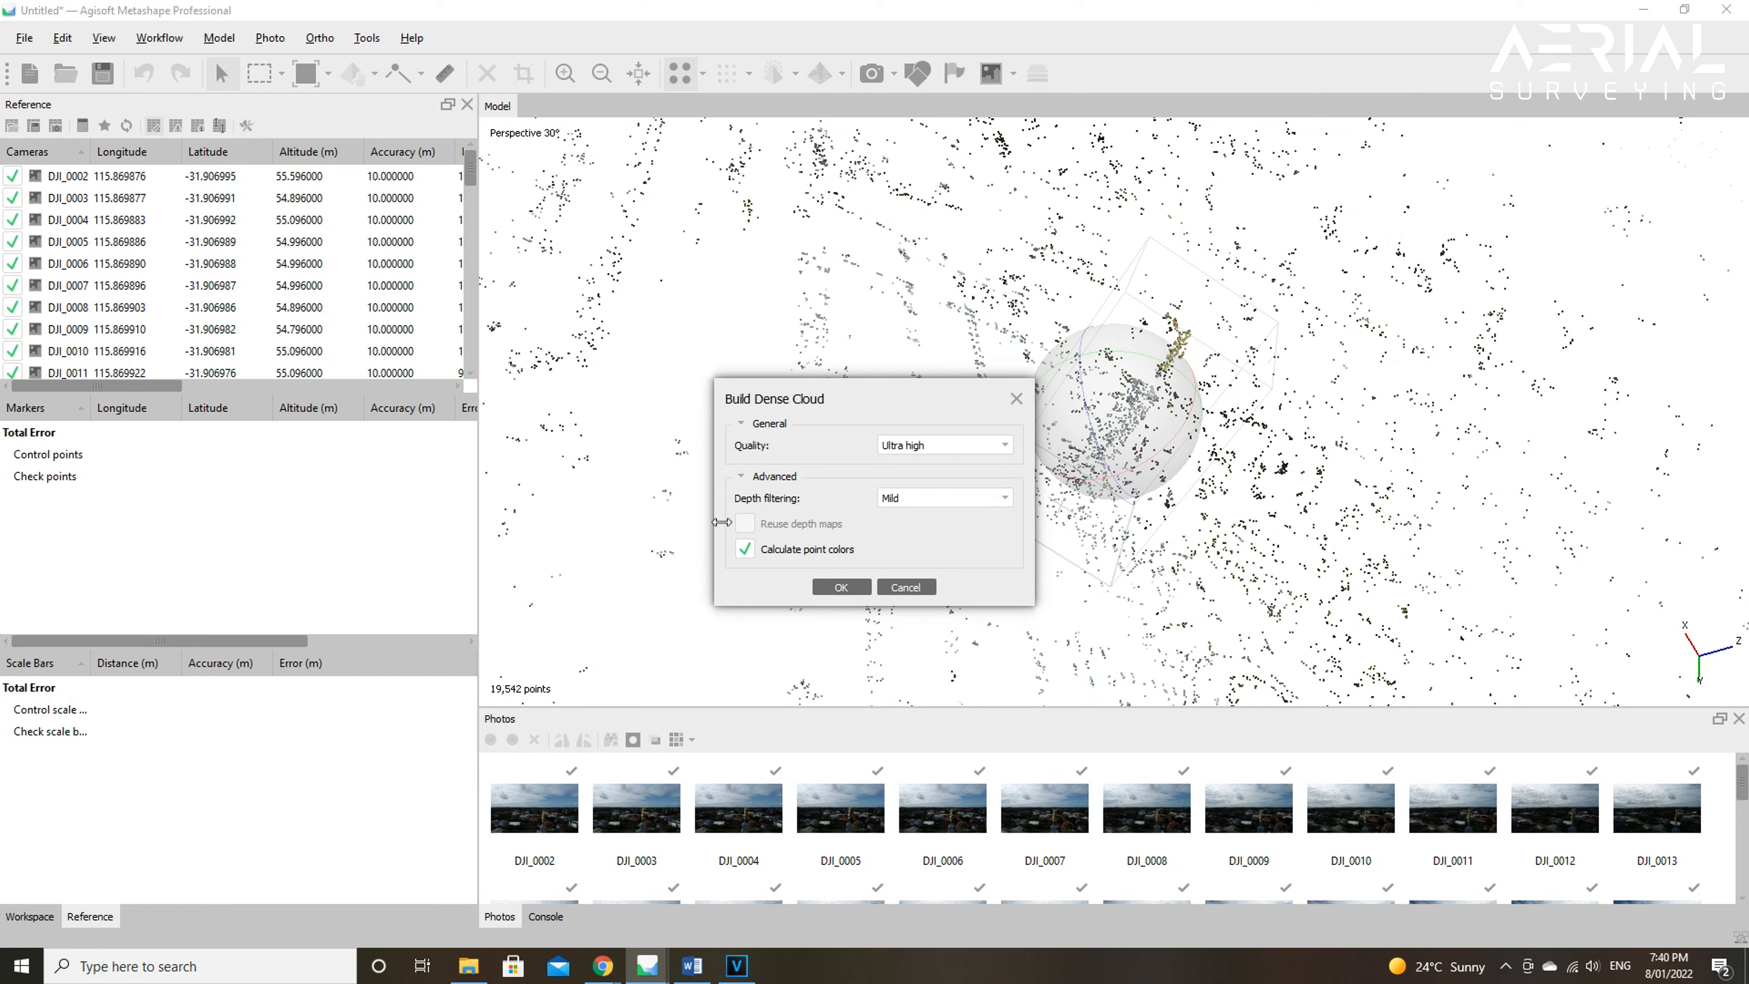
mouse_move(794, 528)
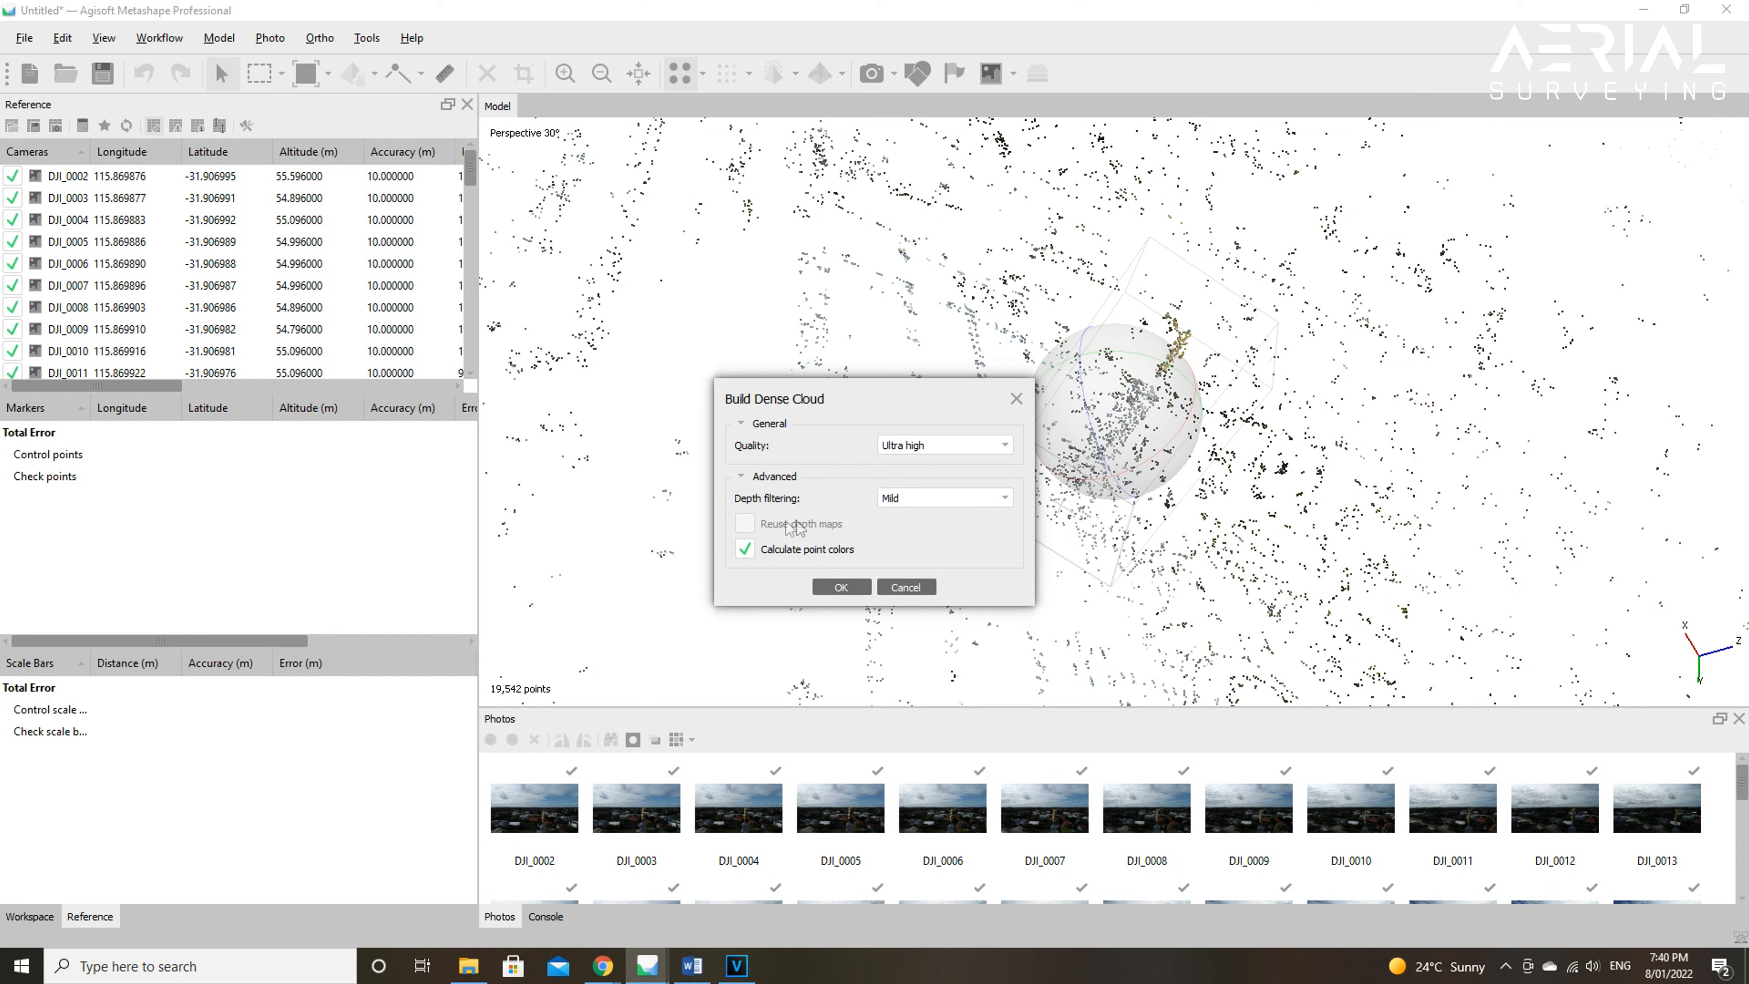
mouse_move(739, 542)
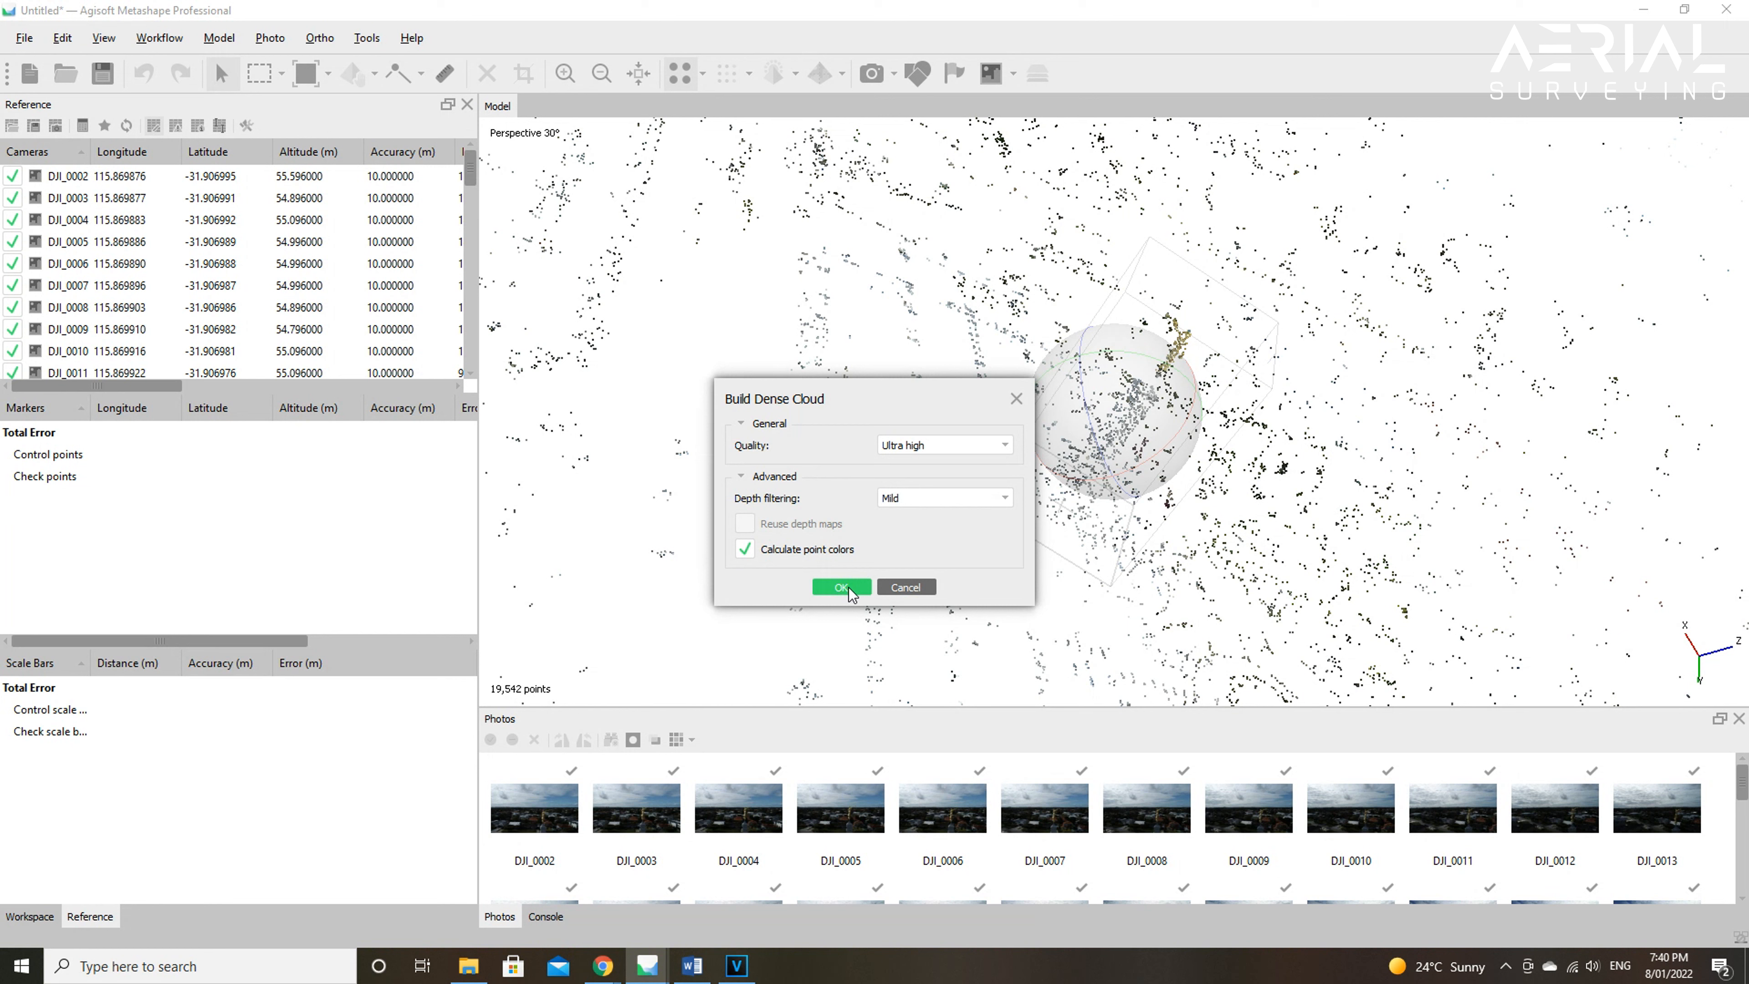
Step: Build the Ultra high dense cloud, producing 6,577,917 points from mild-filtered depth maps
click(839, 586)
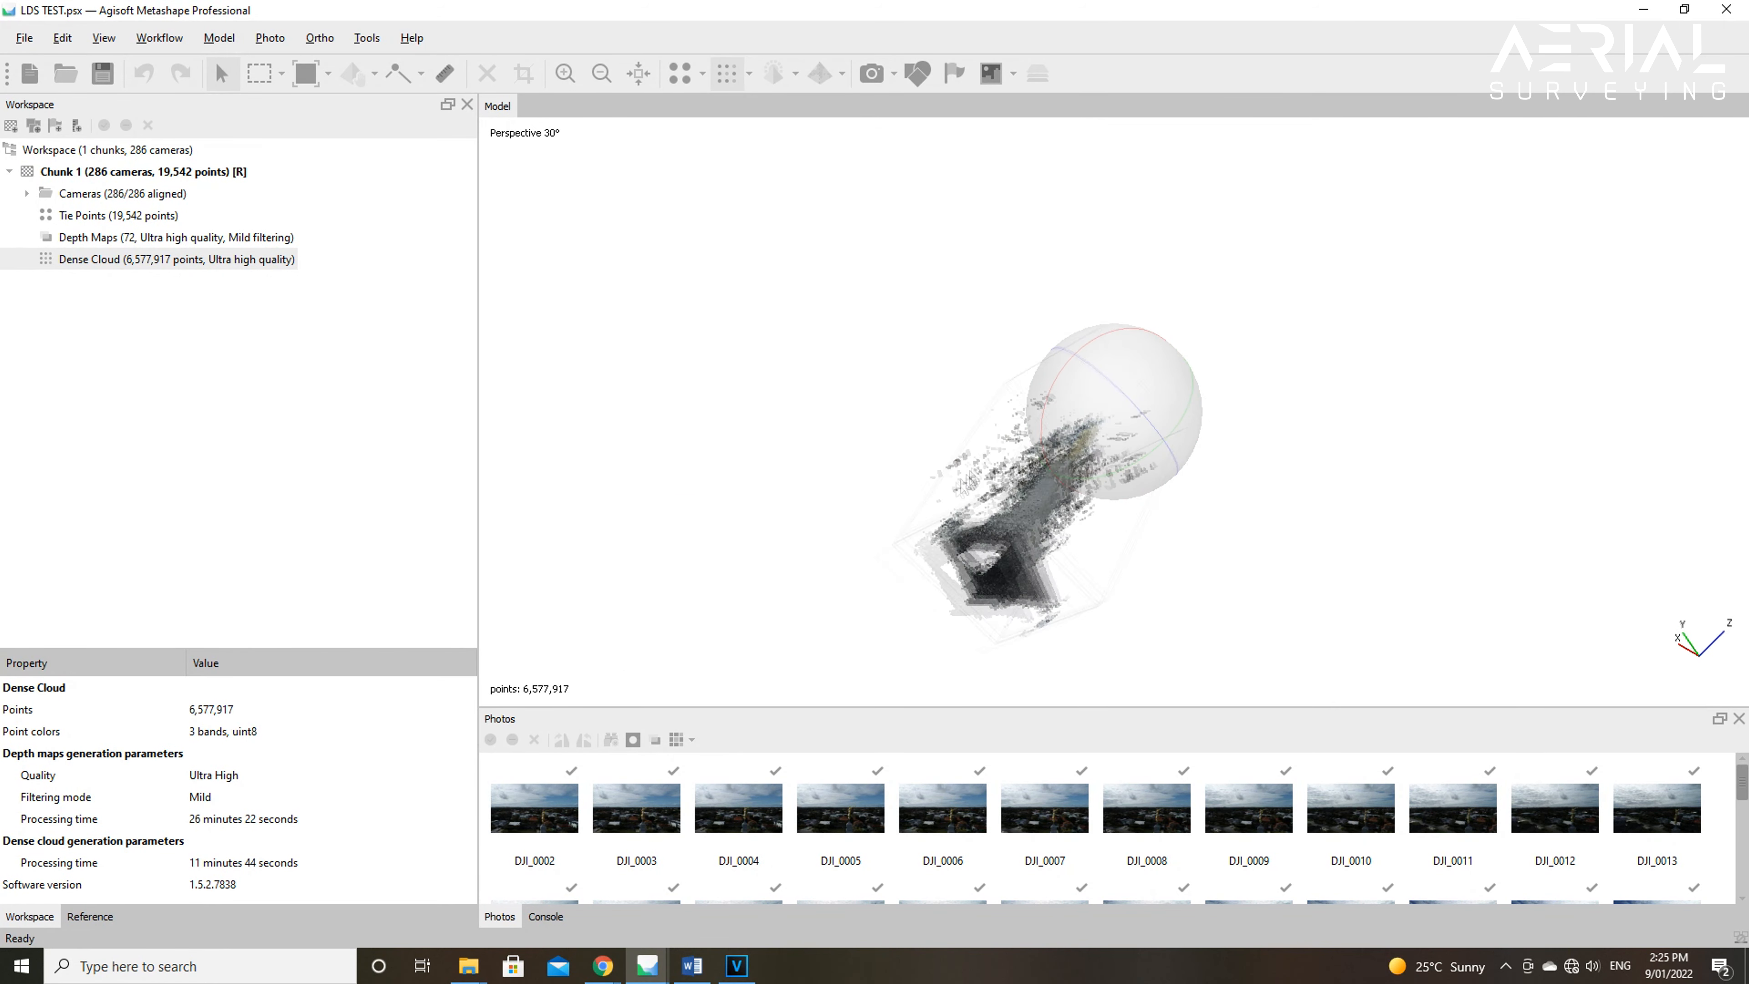
Step: In Build Tiled Model, keep dense cloud as source, tile size 256, and review the face count choices
click(158, 36)
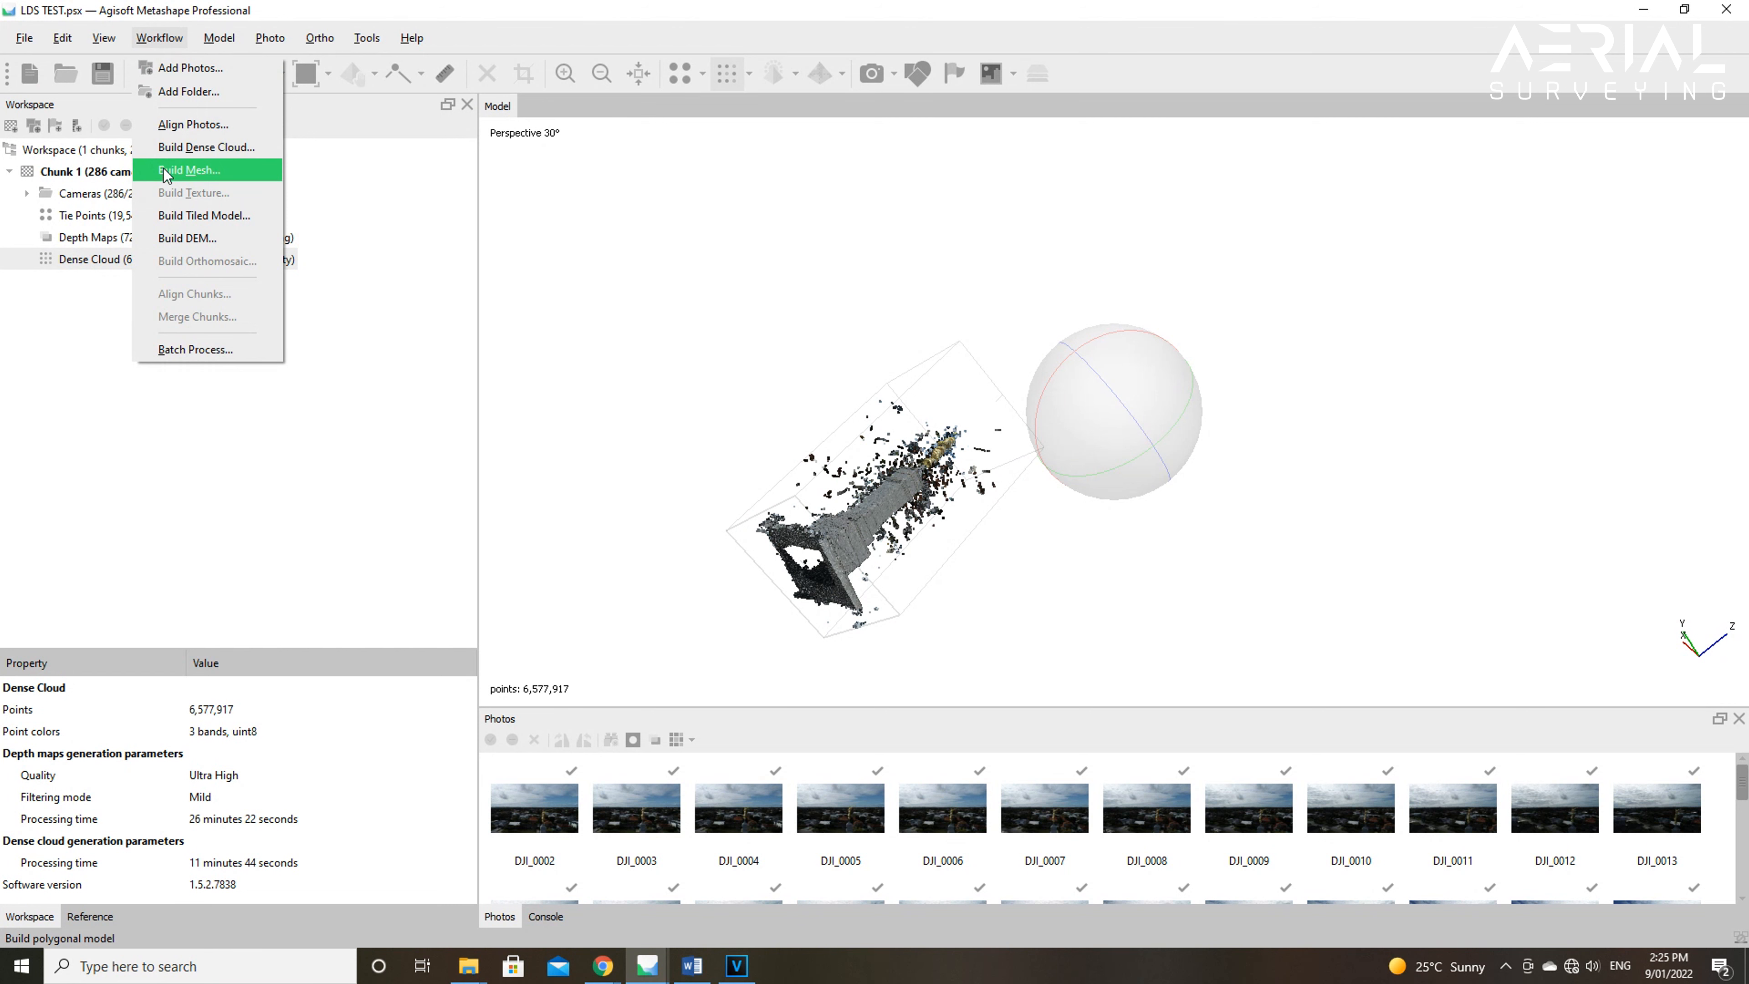
click(203, 214)
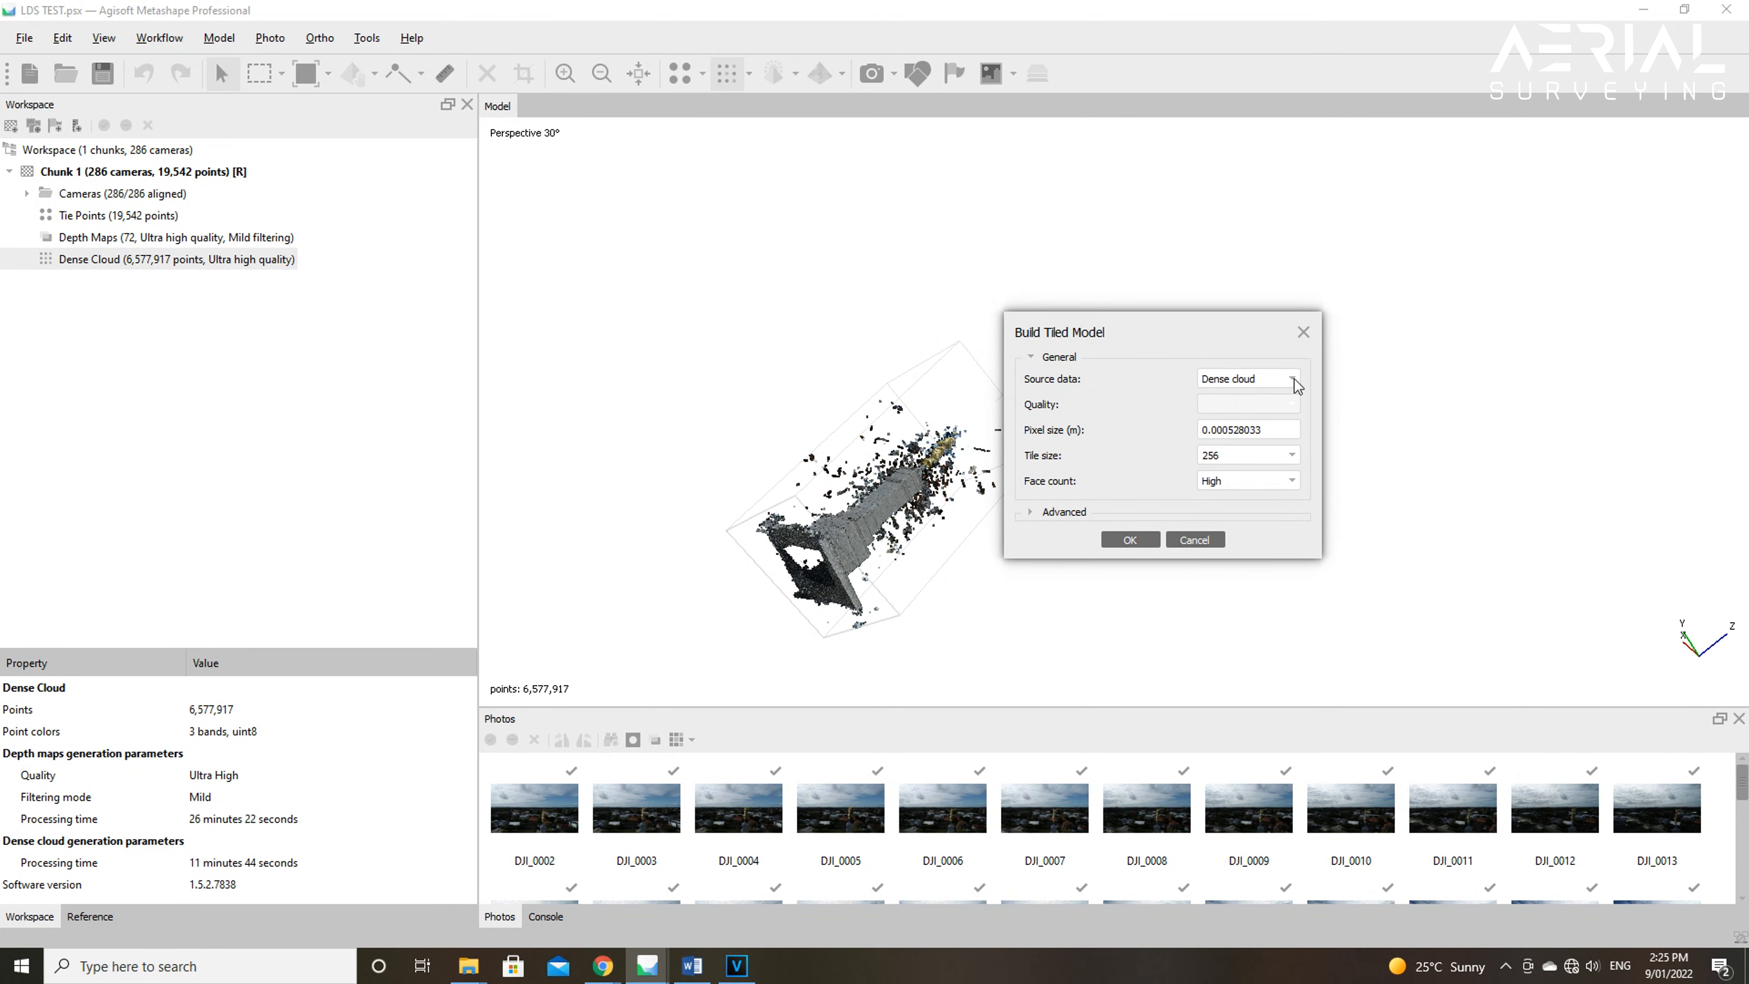
click(1246, 378)
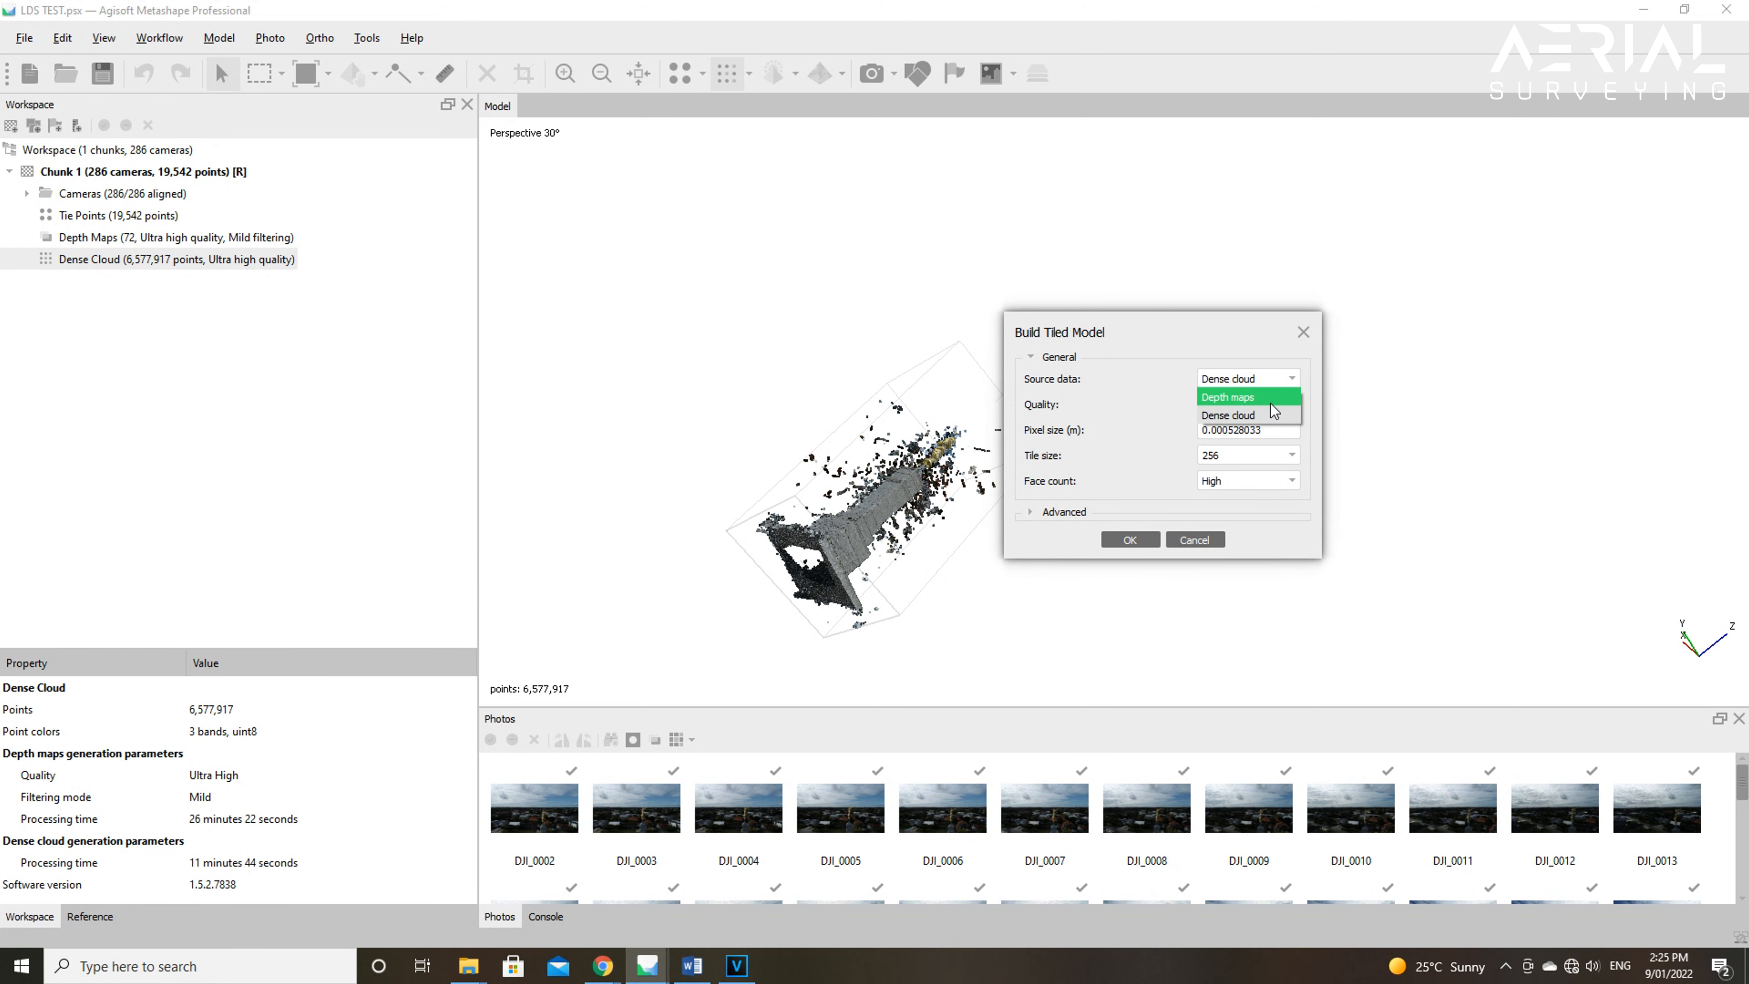
click(1226, 413)
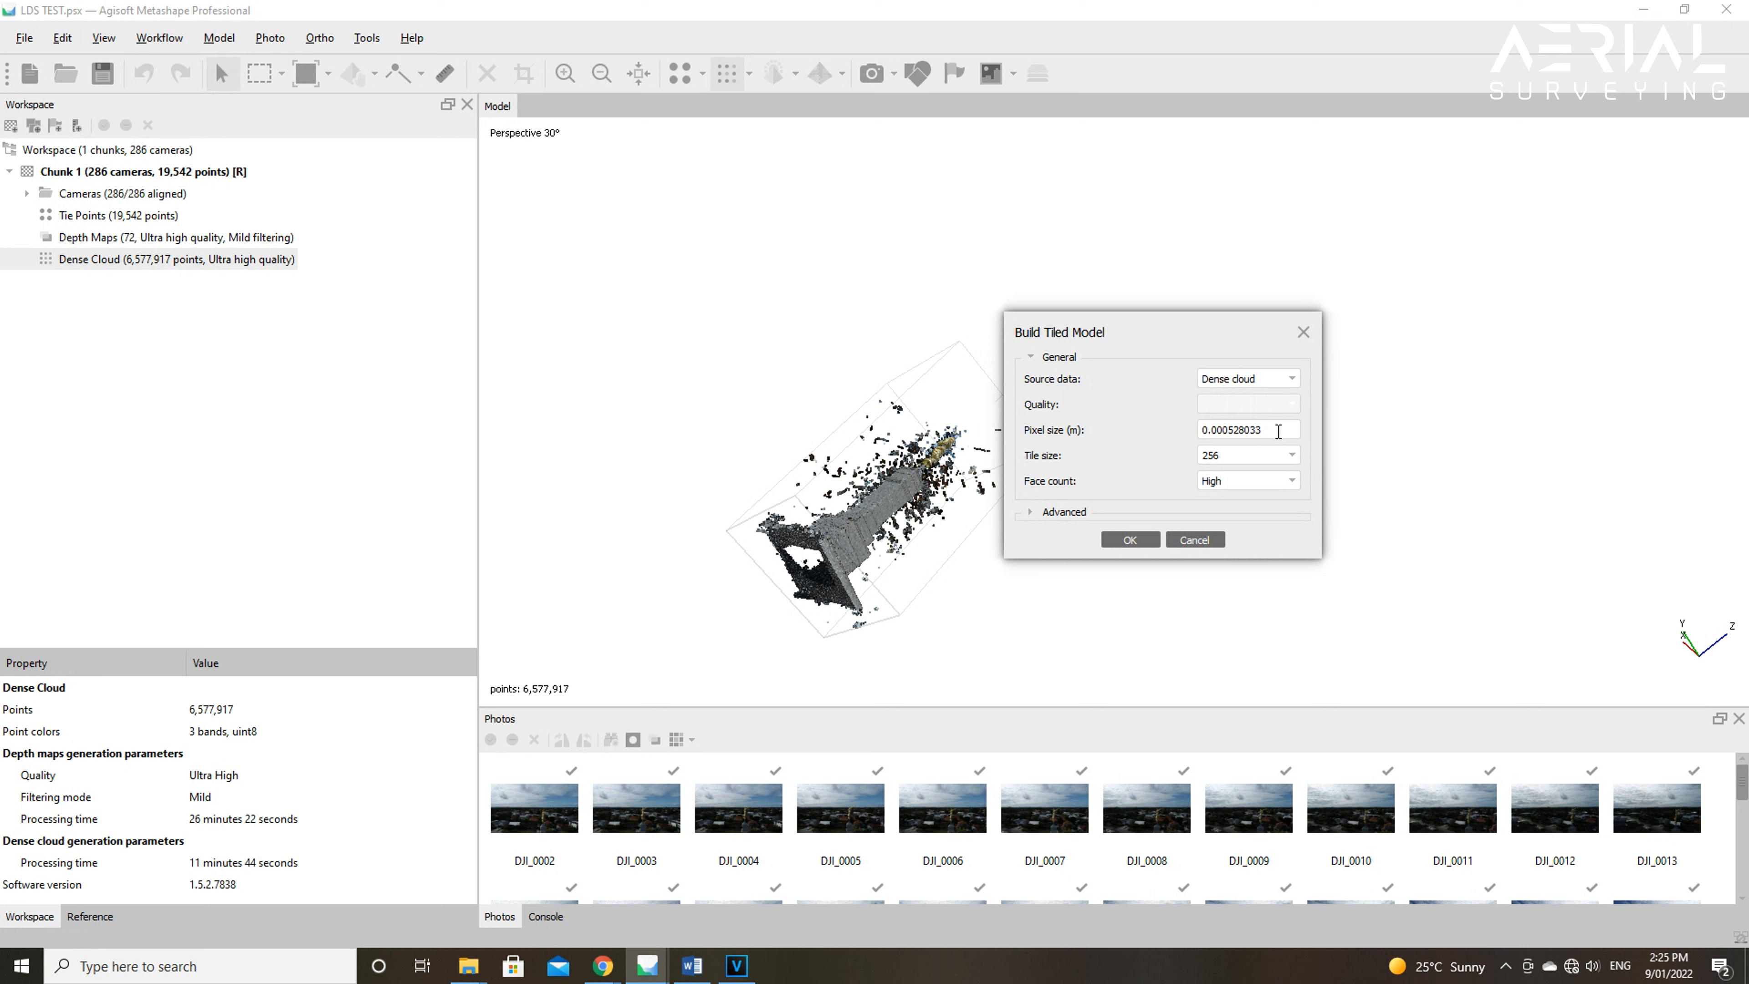
mouse_move(997, 396)
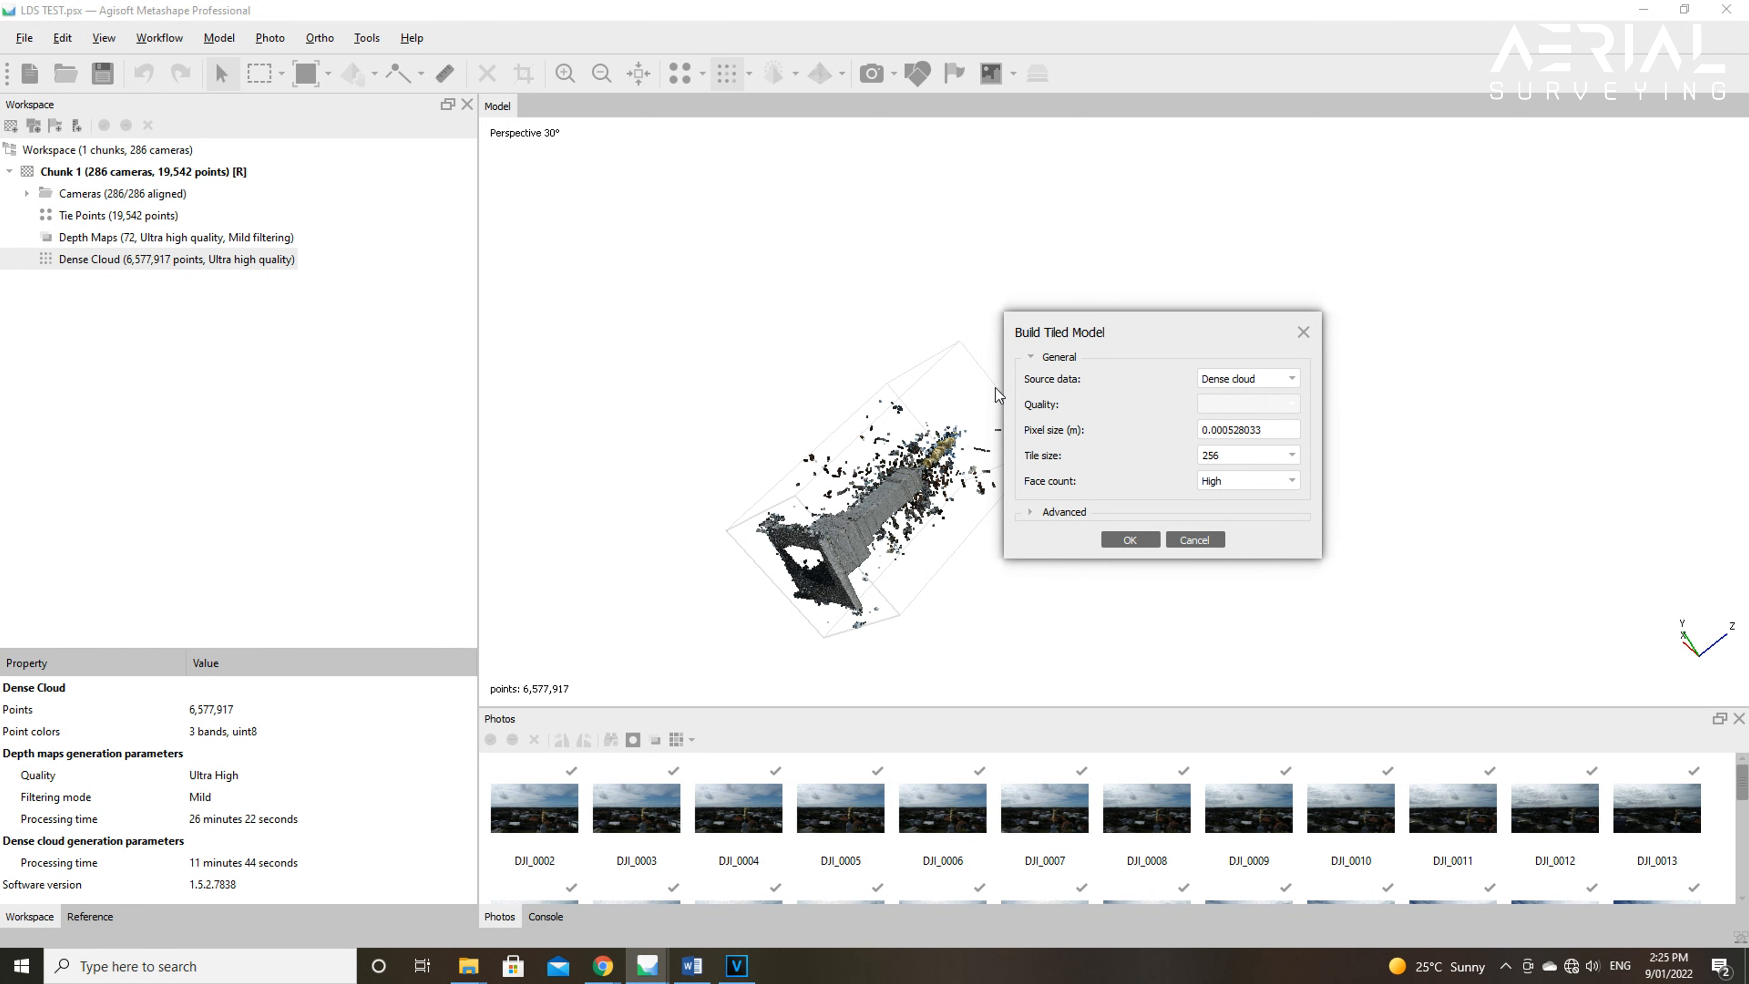
click(1289, 454)
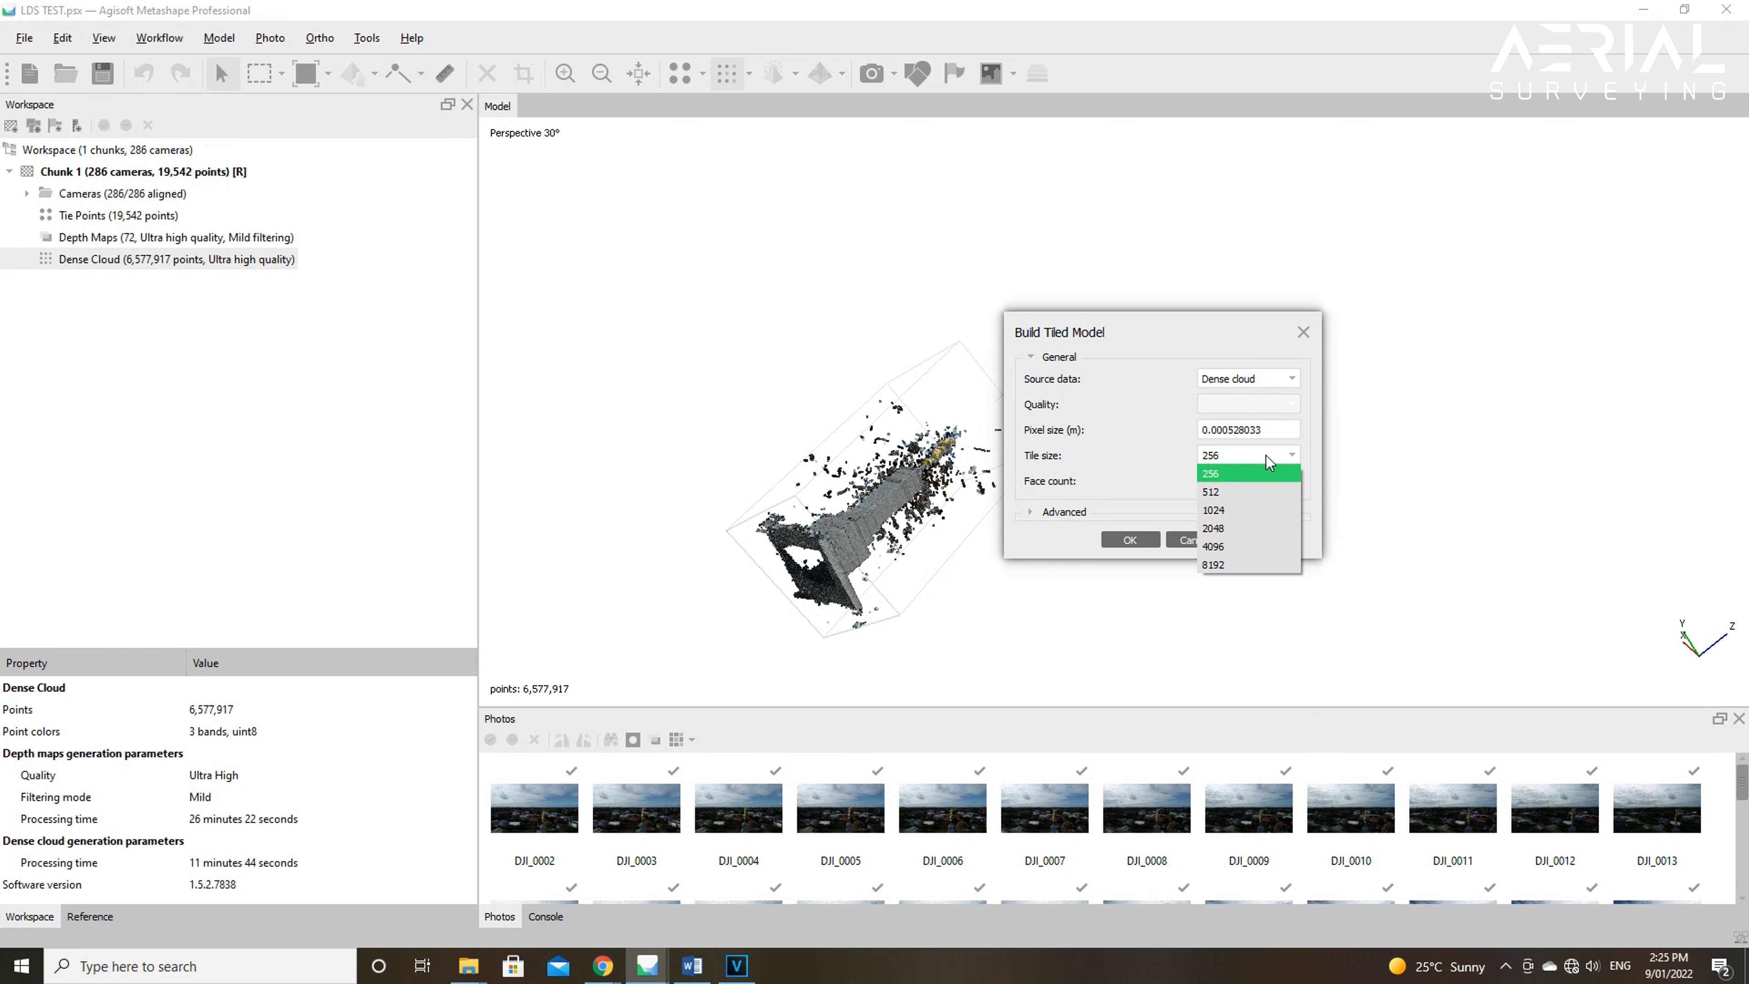
click(1208, 473)
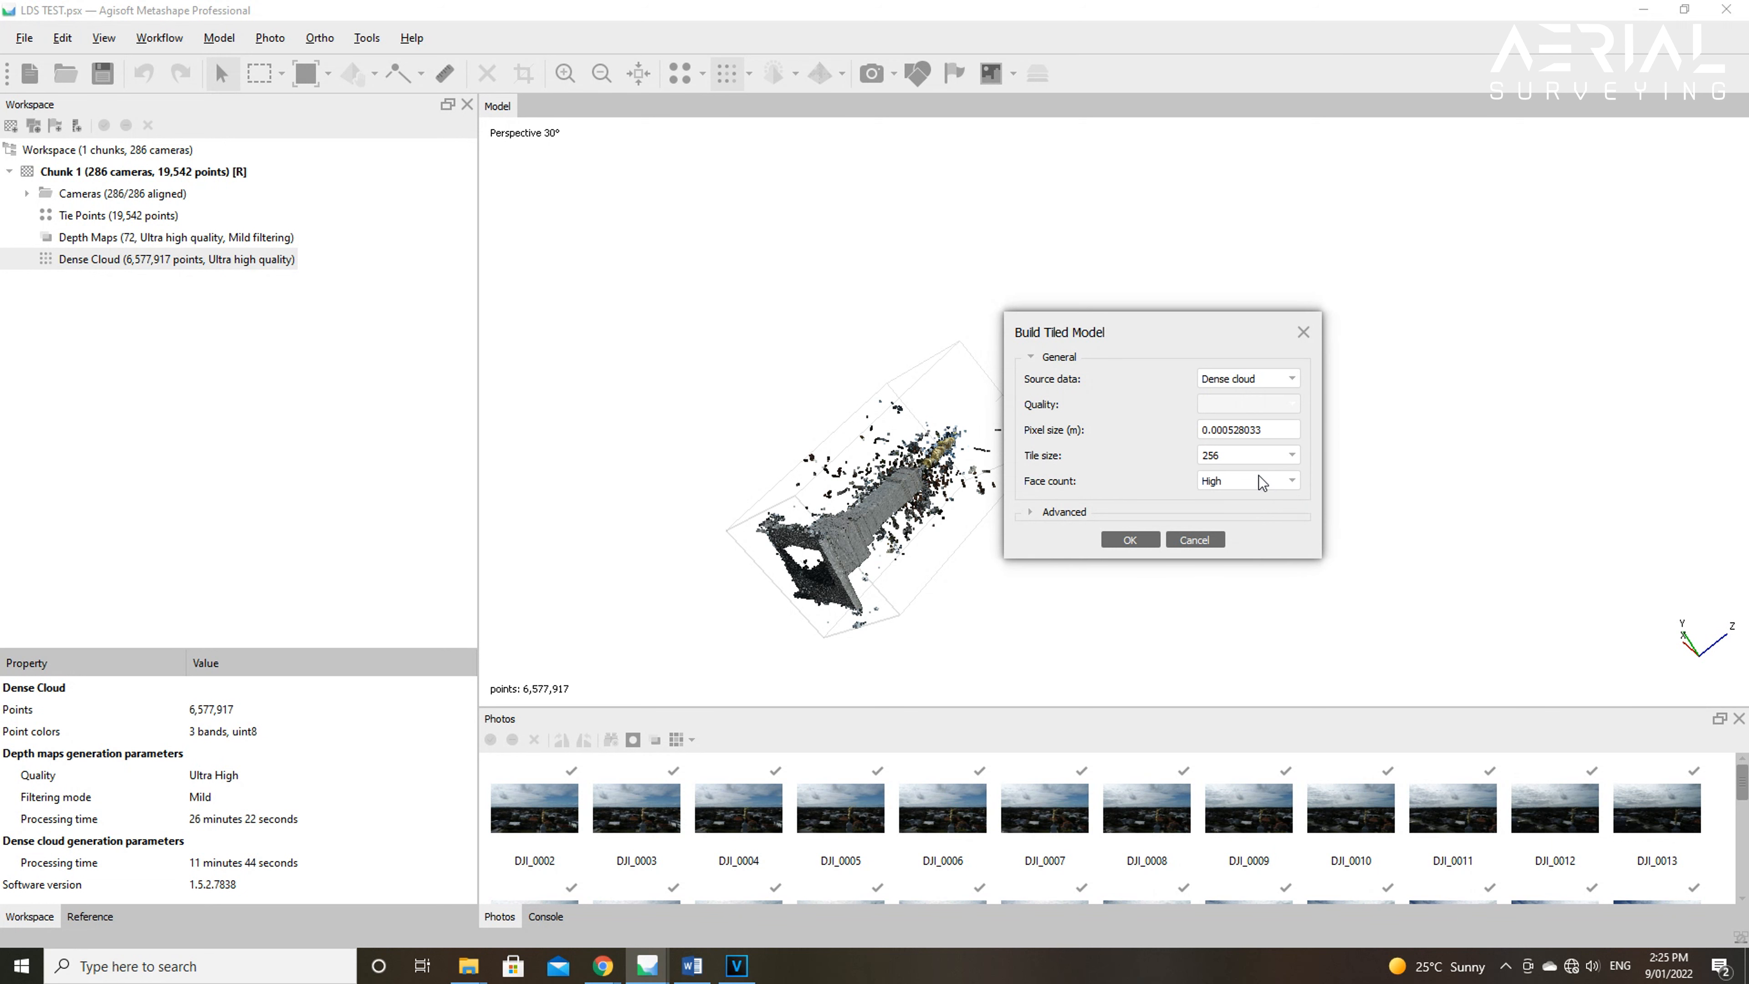
click(1247, 481)
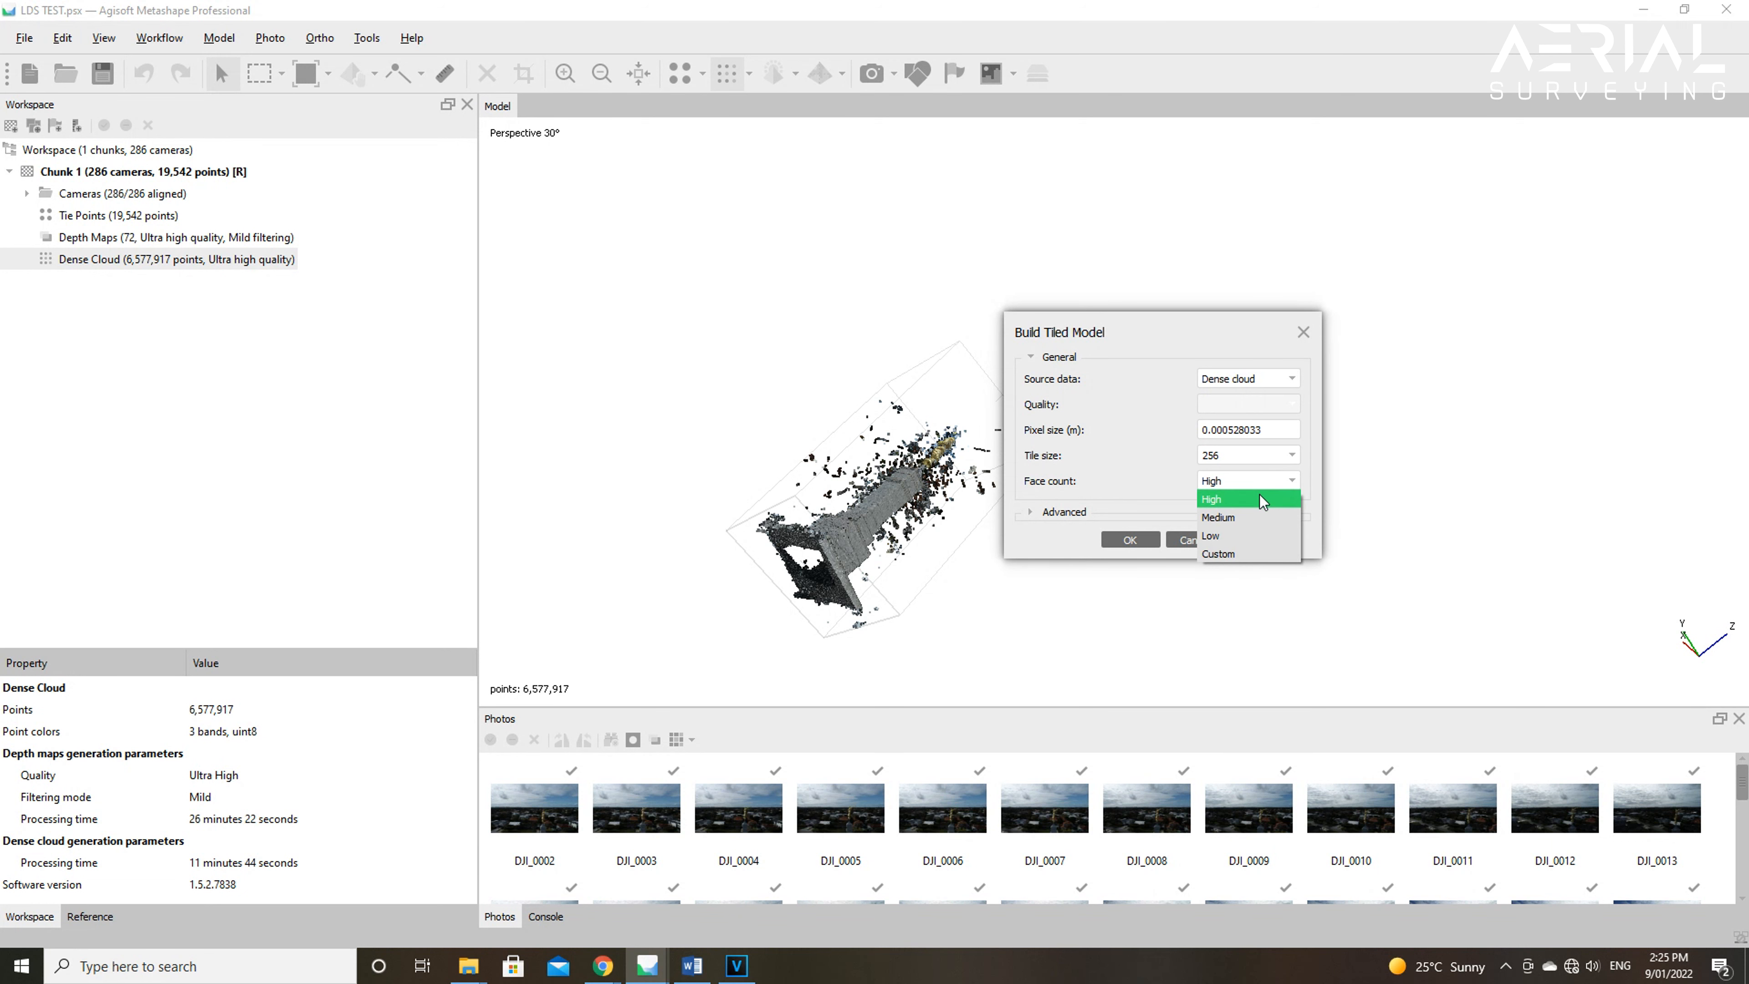
mouse_move(1262, 535)
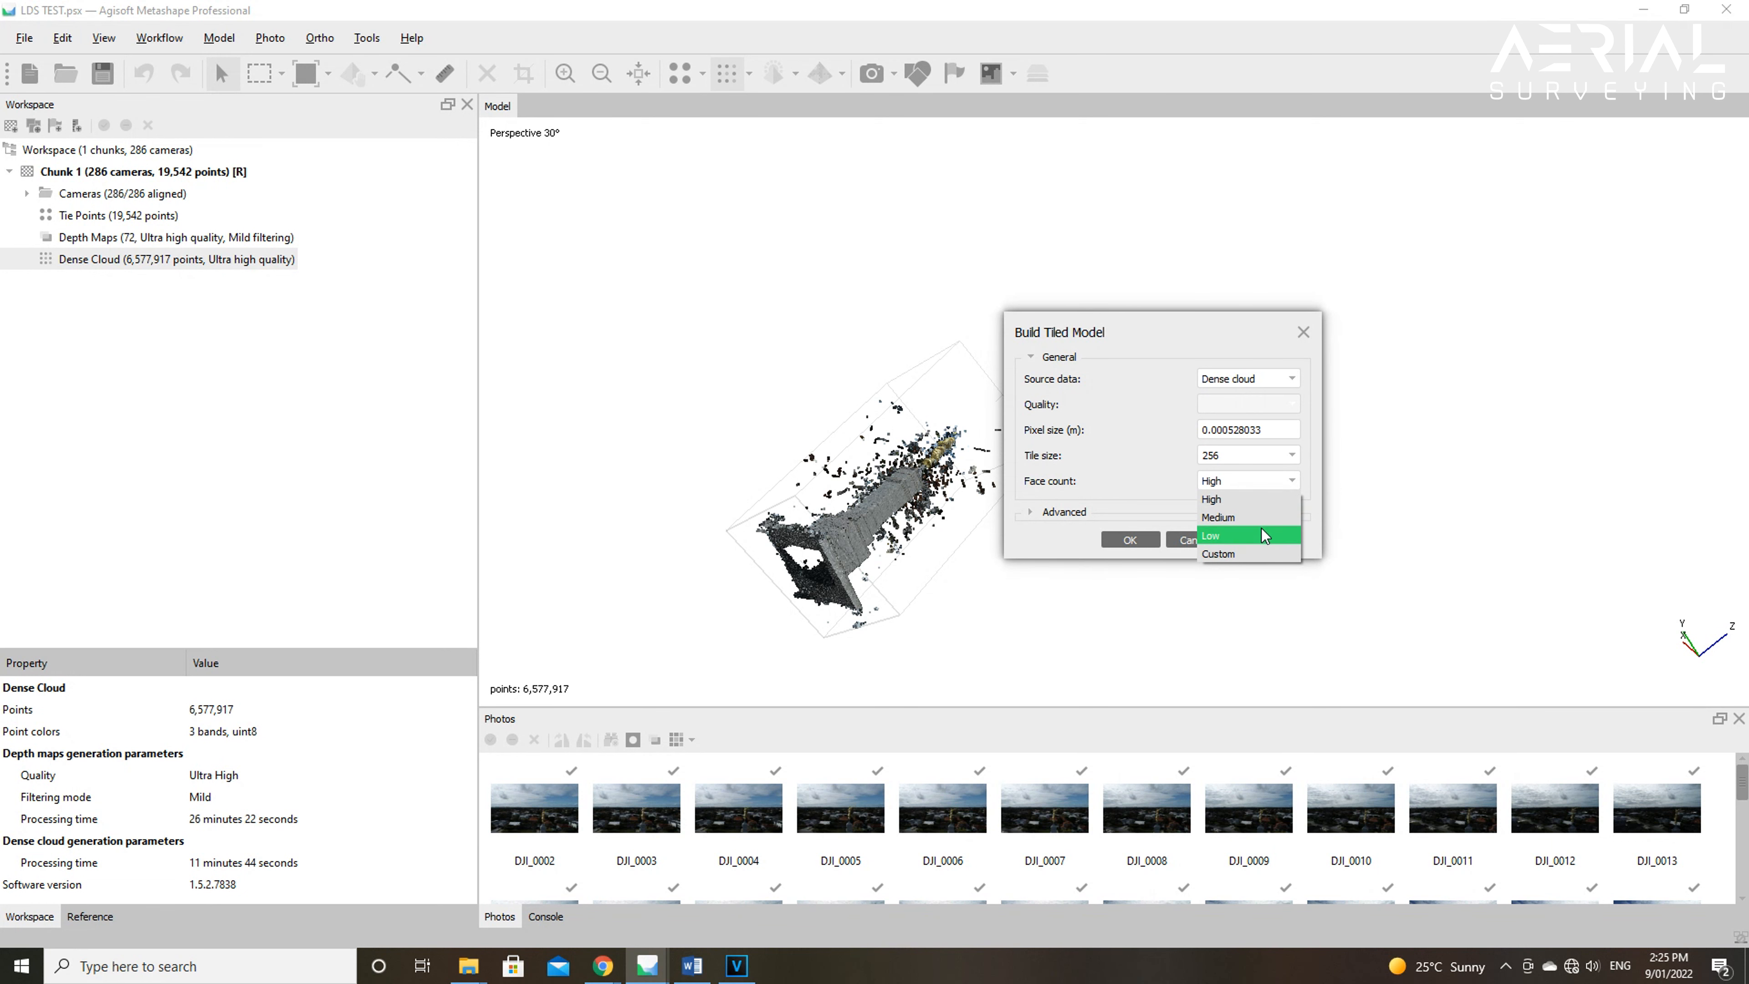
mouse_move(1268, 555)
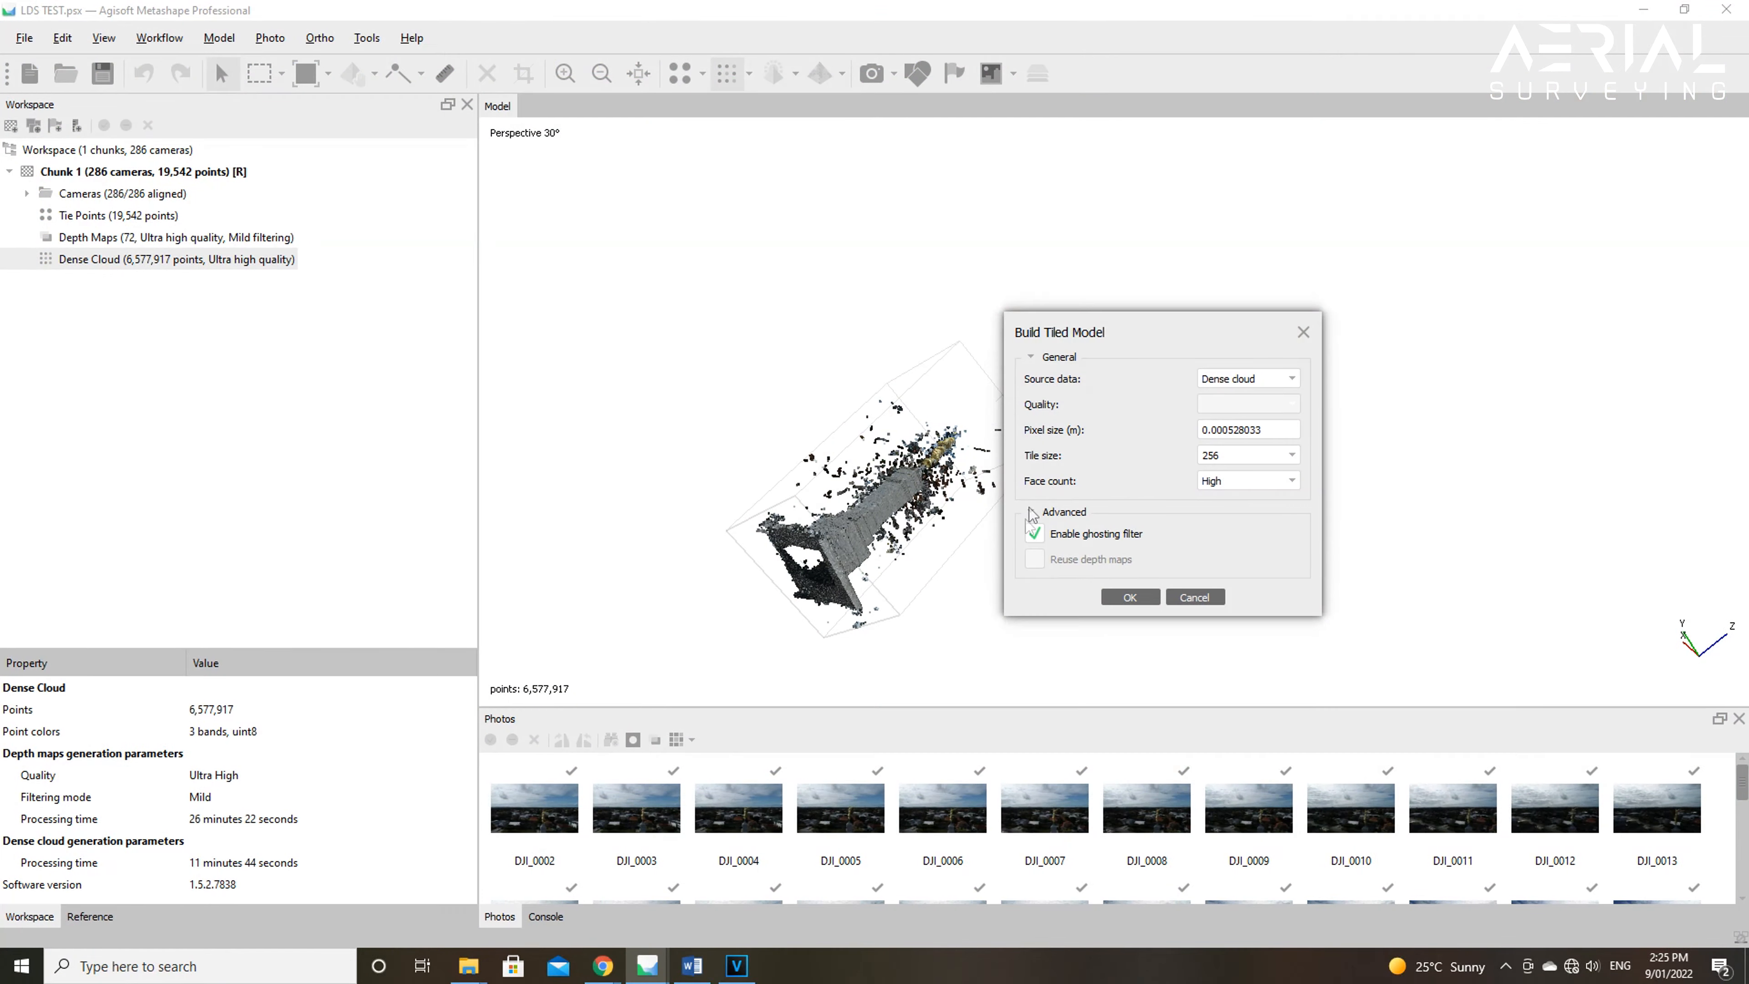
Step: Confirm the ghosting filter stays enabled and start building the tiled model
click(1033, 533)
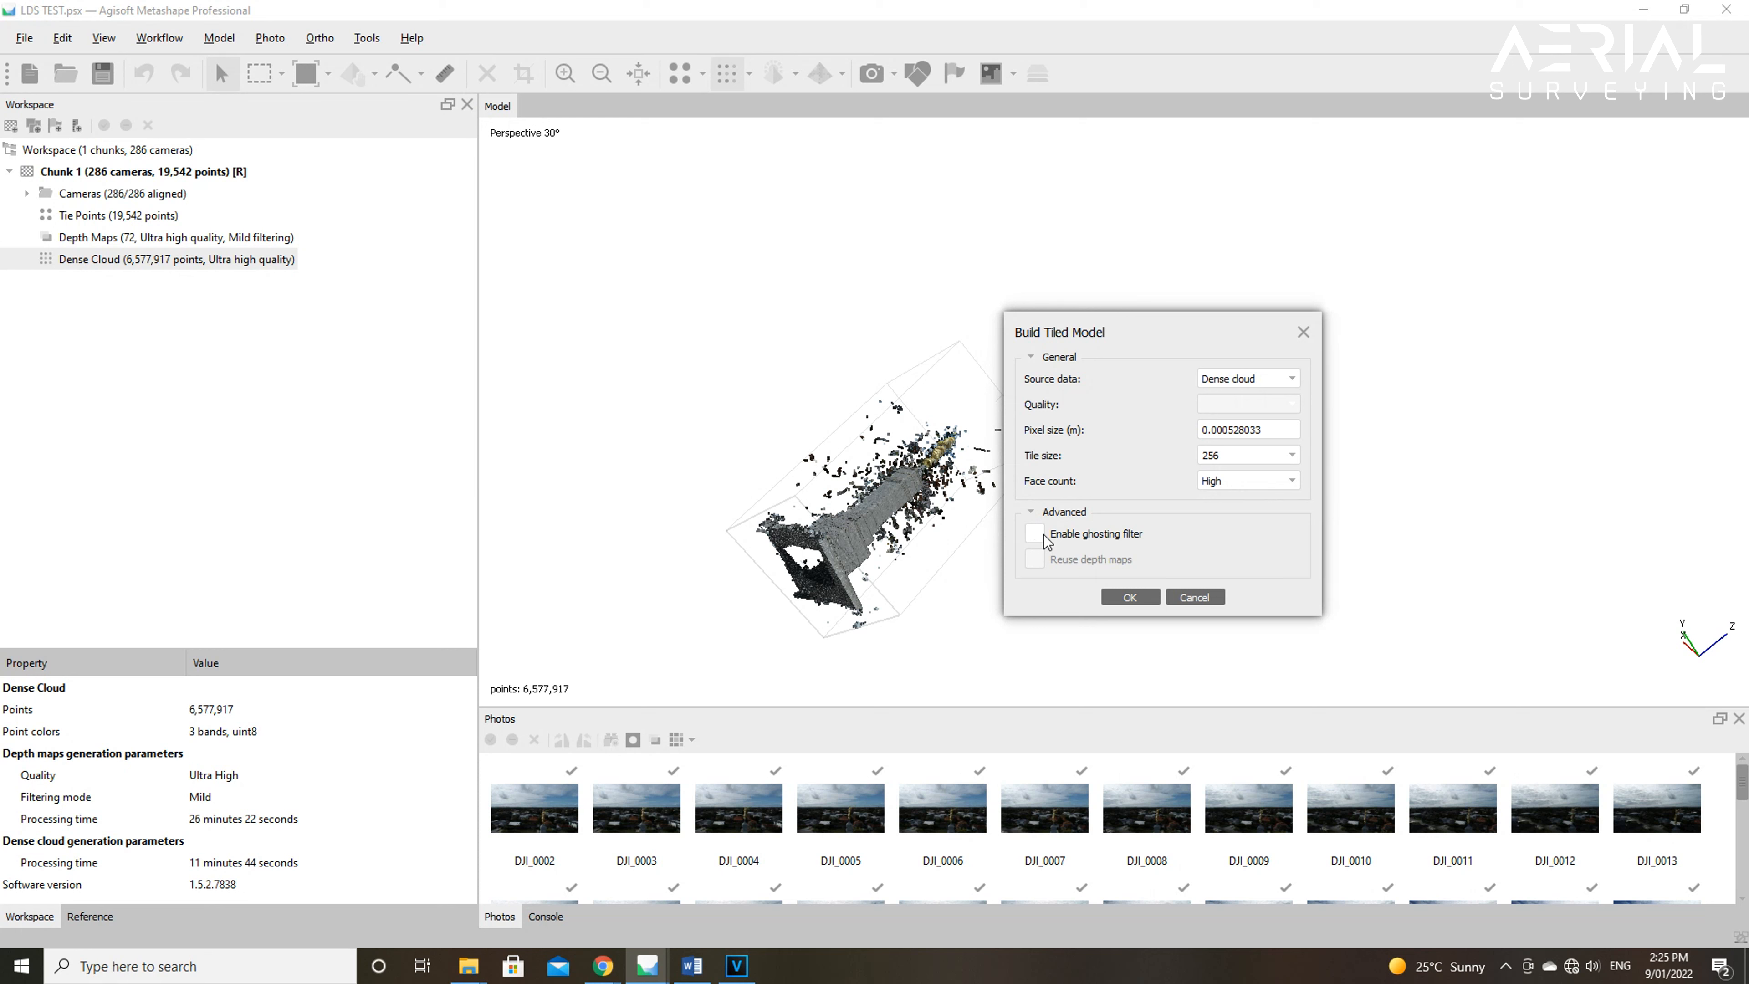
click(1034, 533)
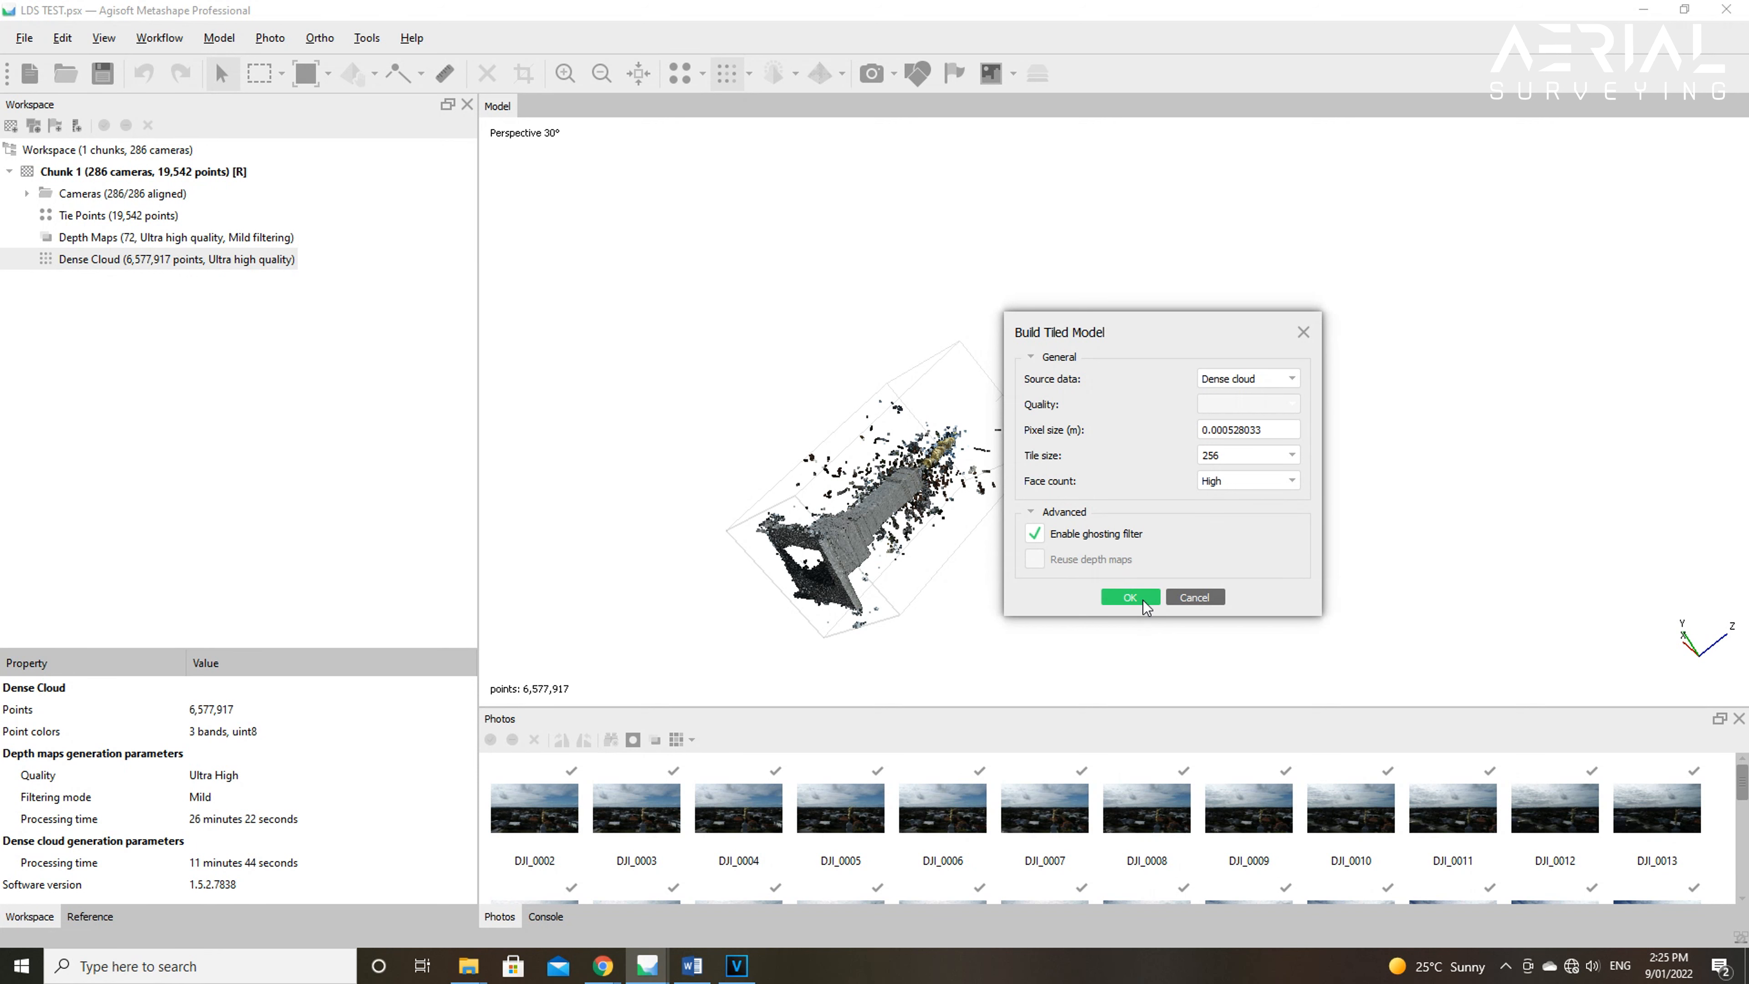
click(1128, 596)
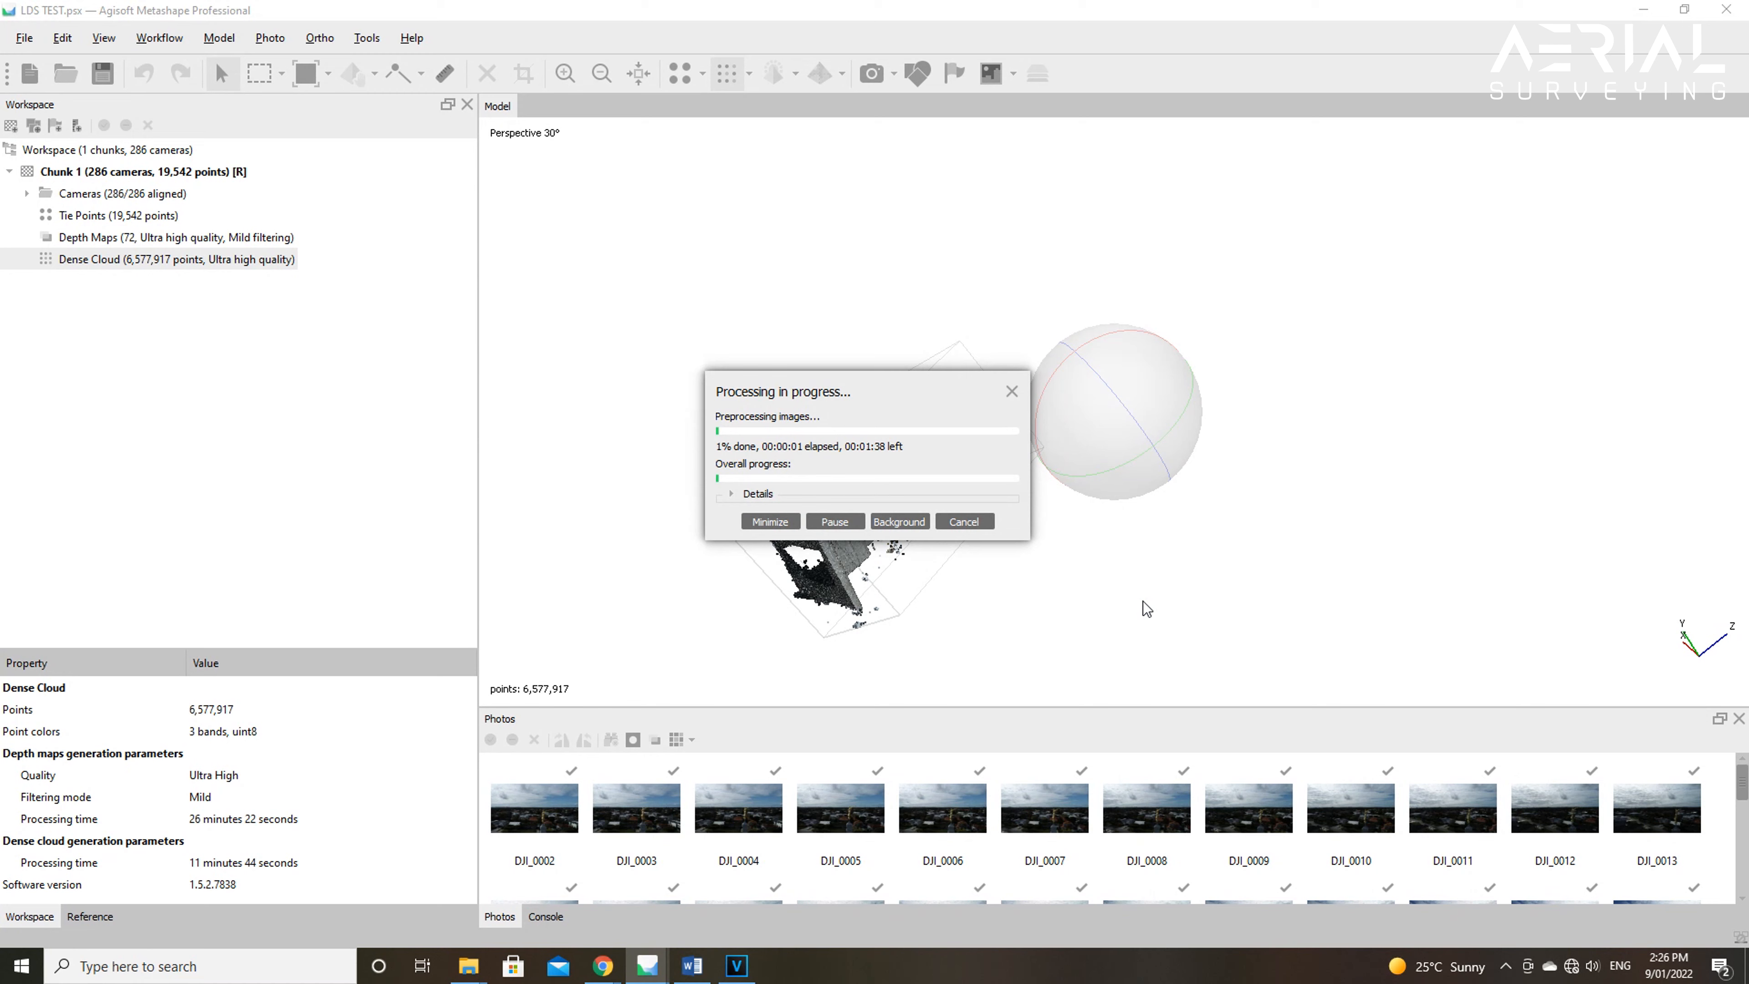
mouse_move(1164, 598)
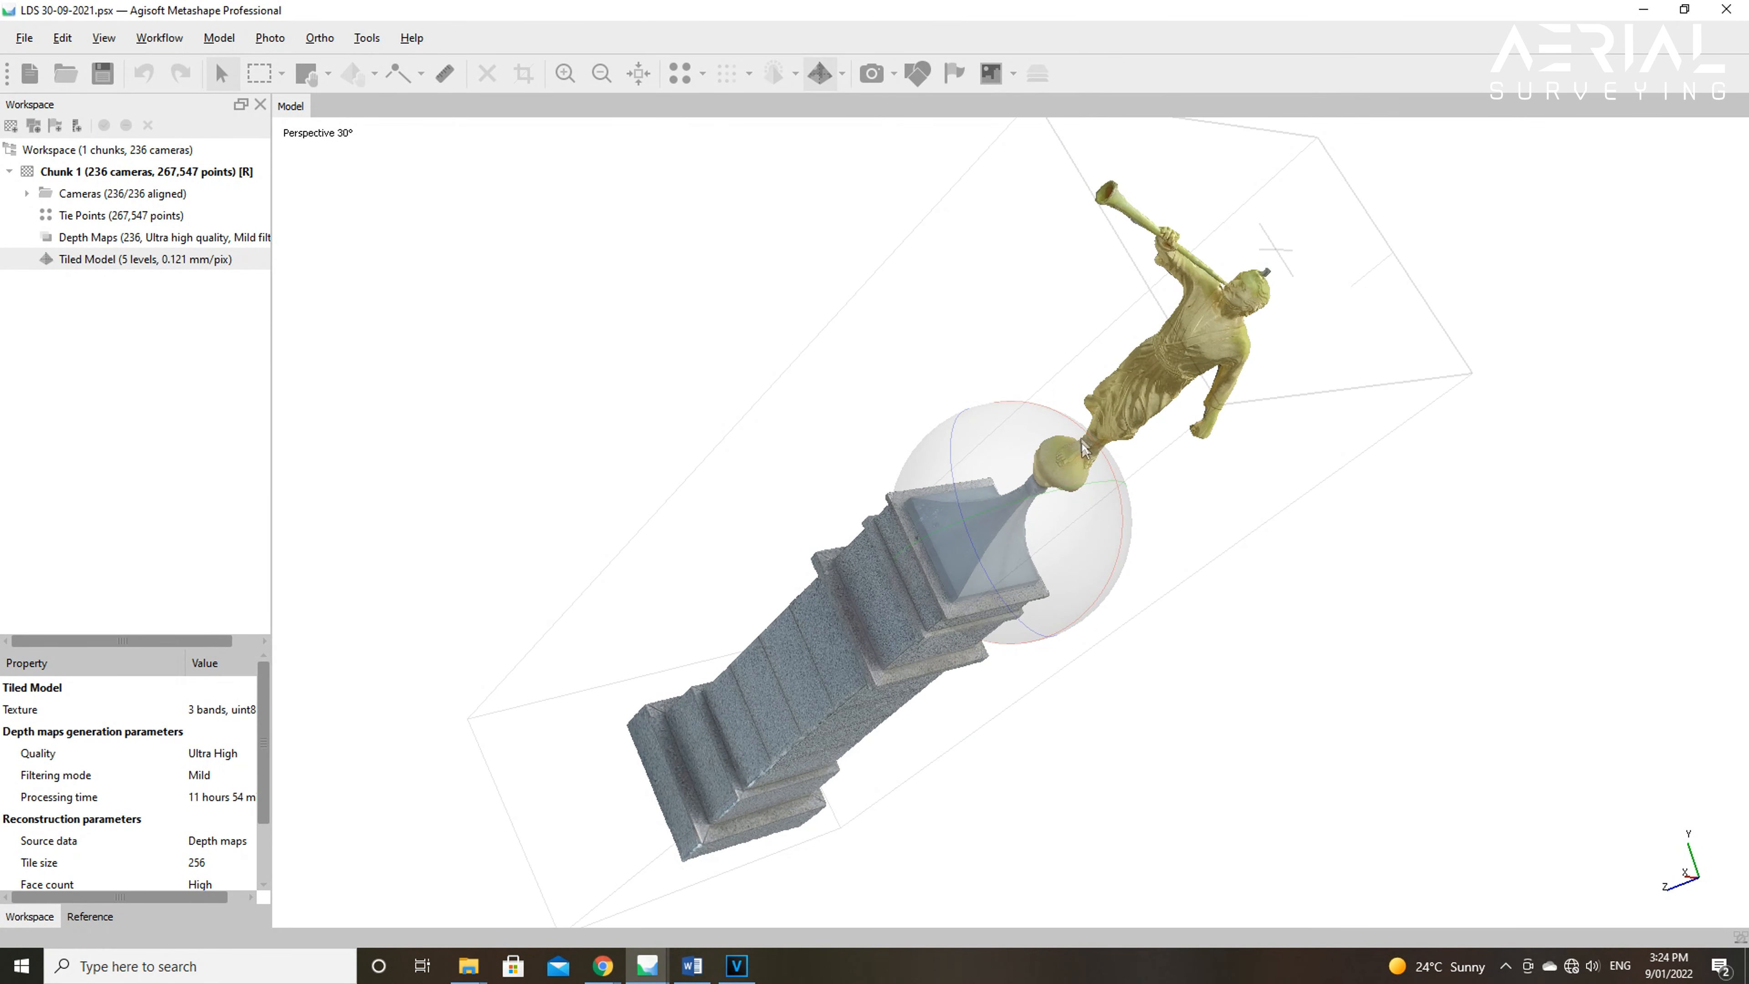
Step: Orbit the tiled statue model to inspect its sides, top and pedestal, ending upright facing front
drag(1082, 447, 970, 580)
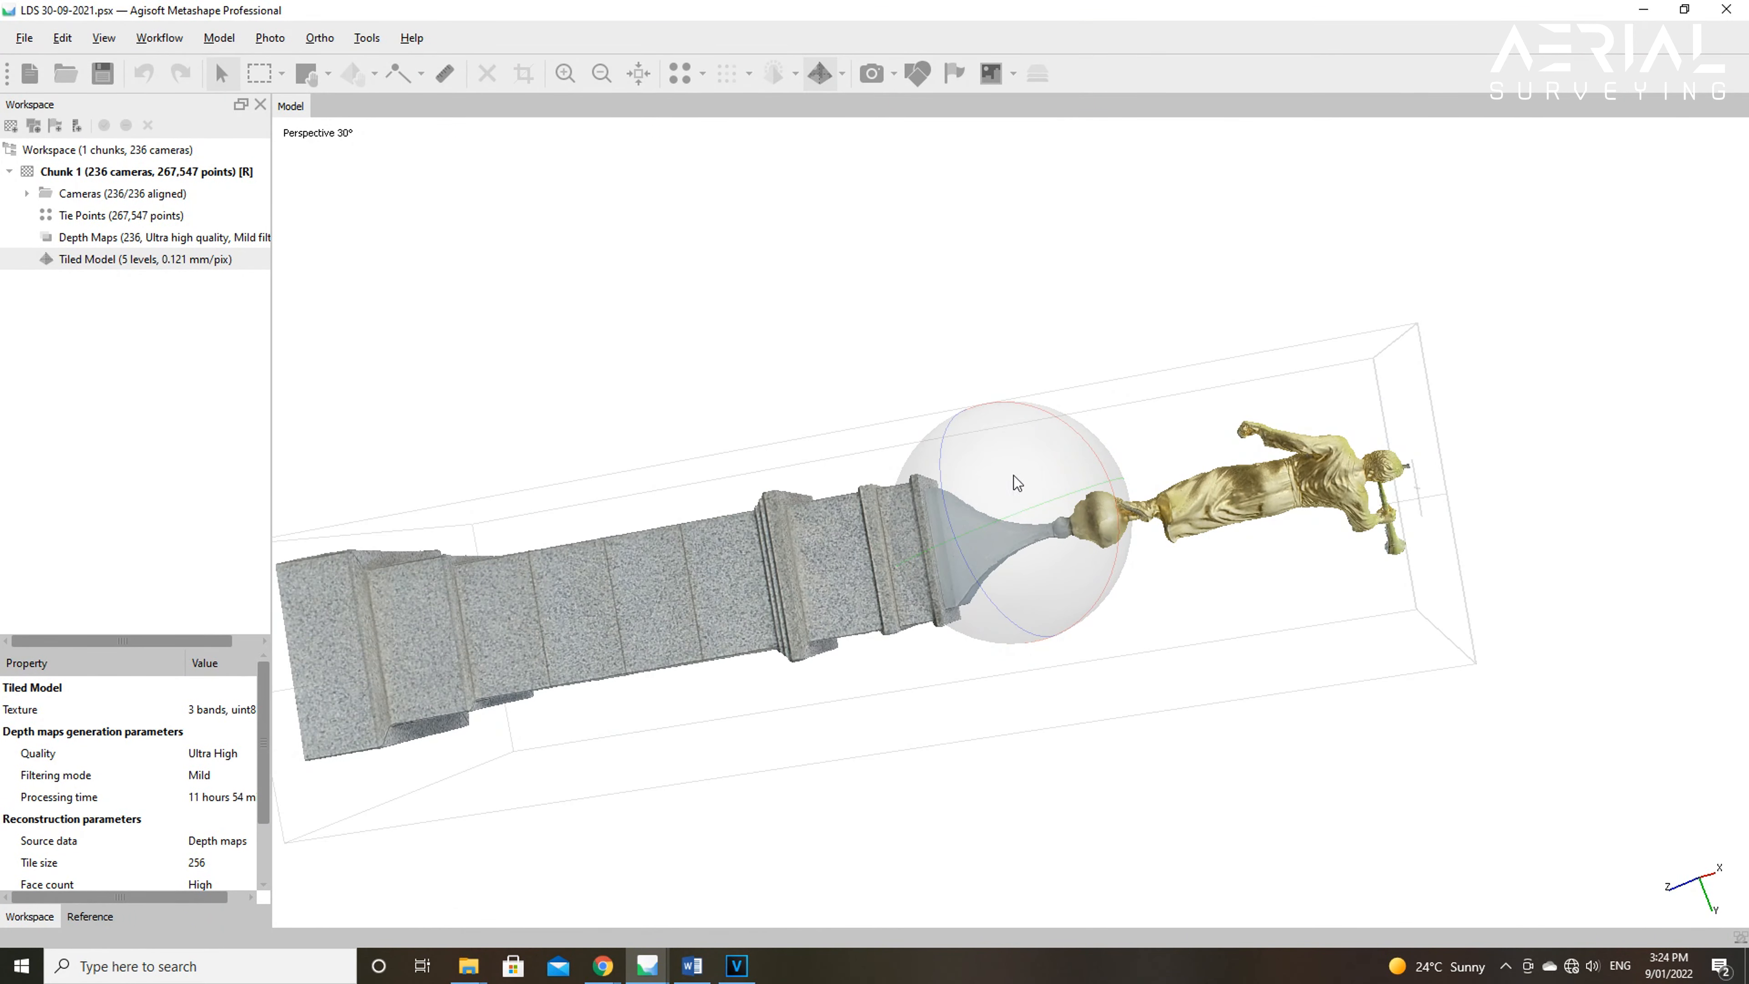
drag(1015, 482, 970, 511)
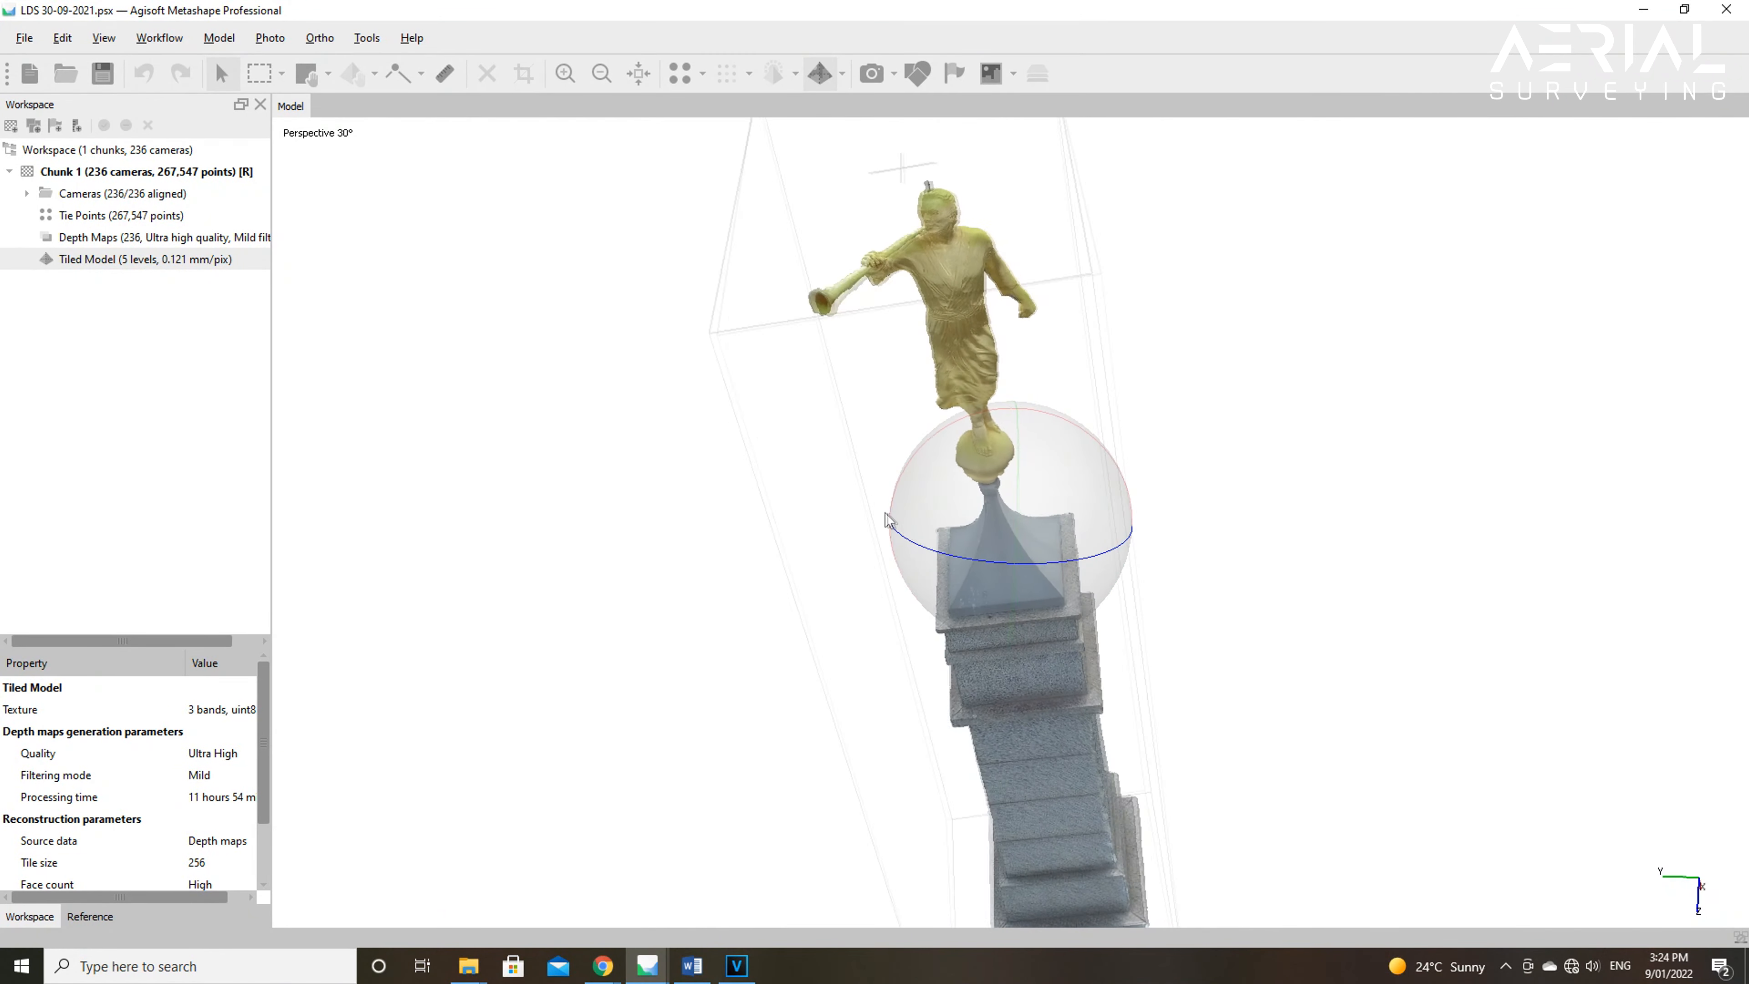
drag(886, 521, 1054, 577)
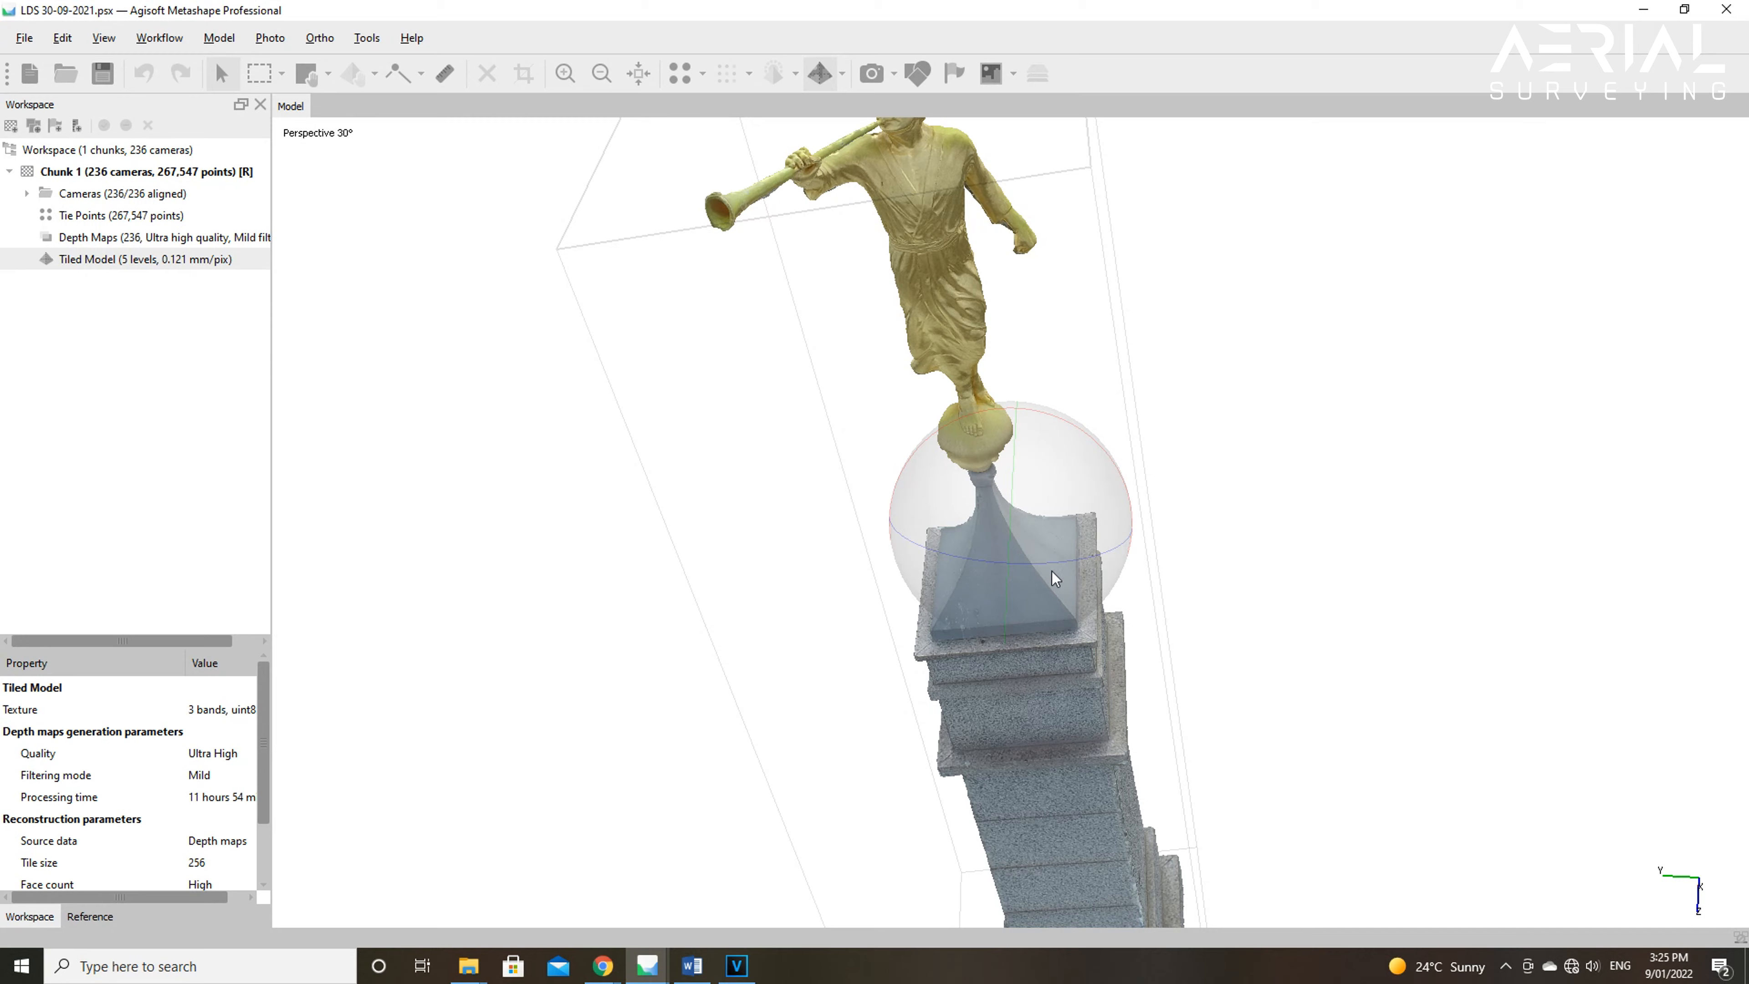
drag(1054, 578, 942, 413)
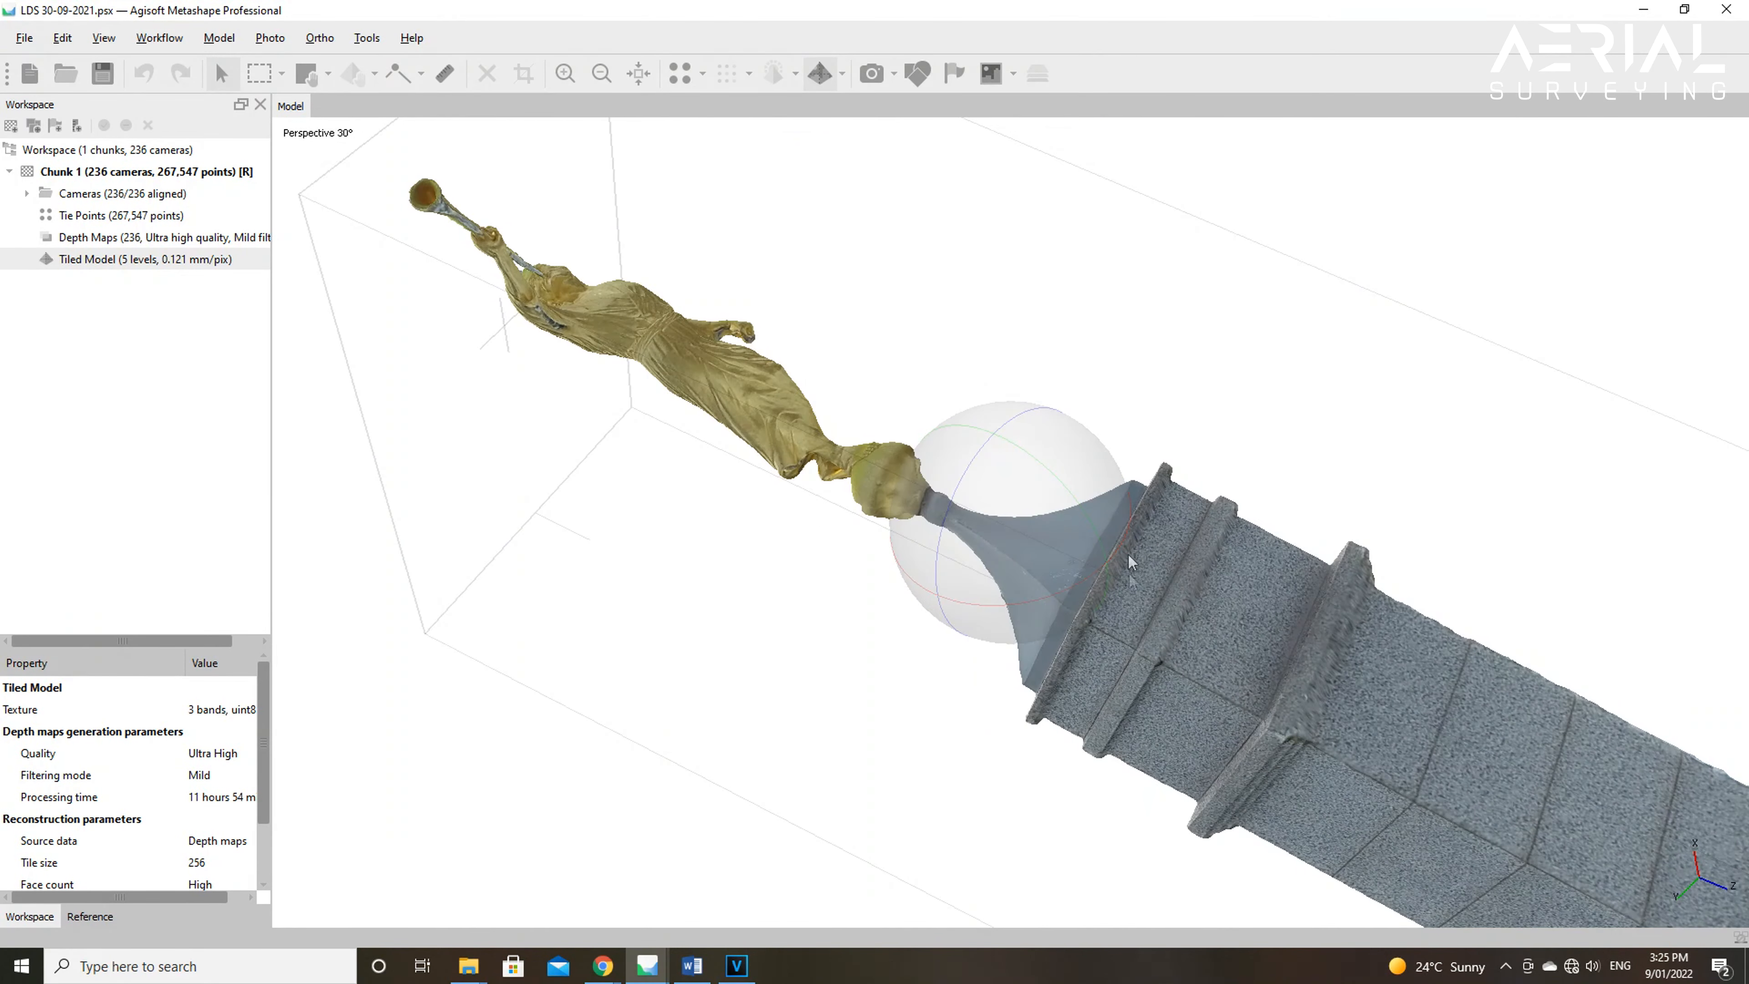
drag(1130, 561, 993, 474)
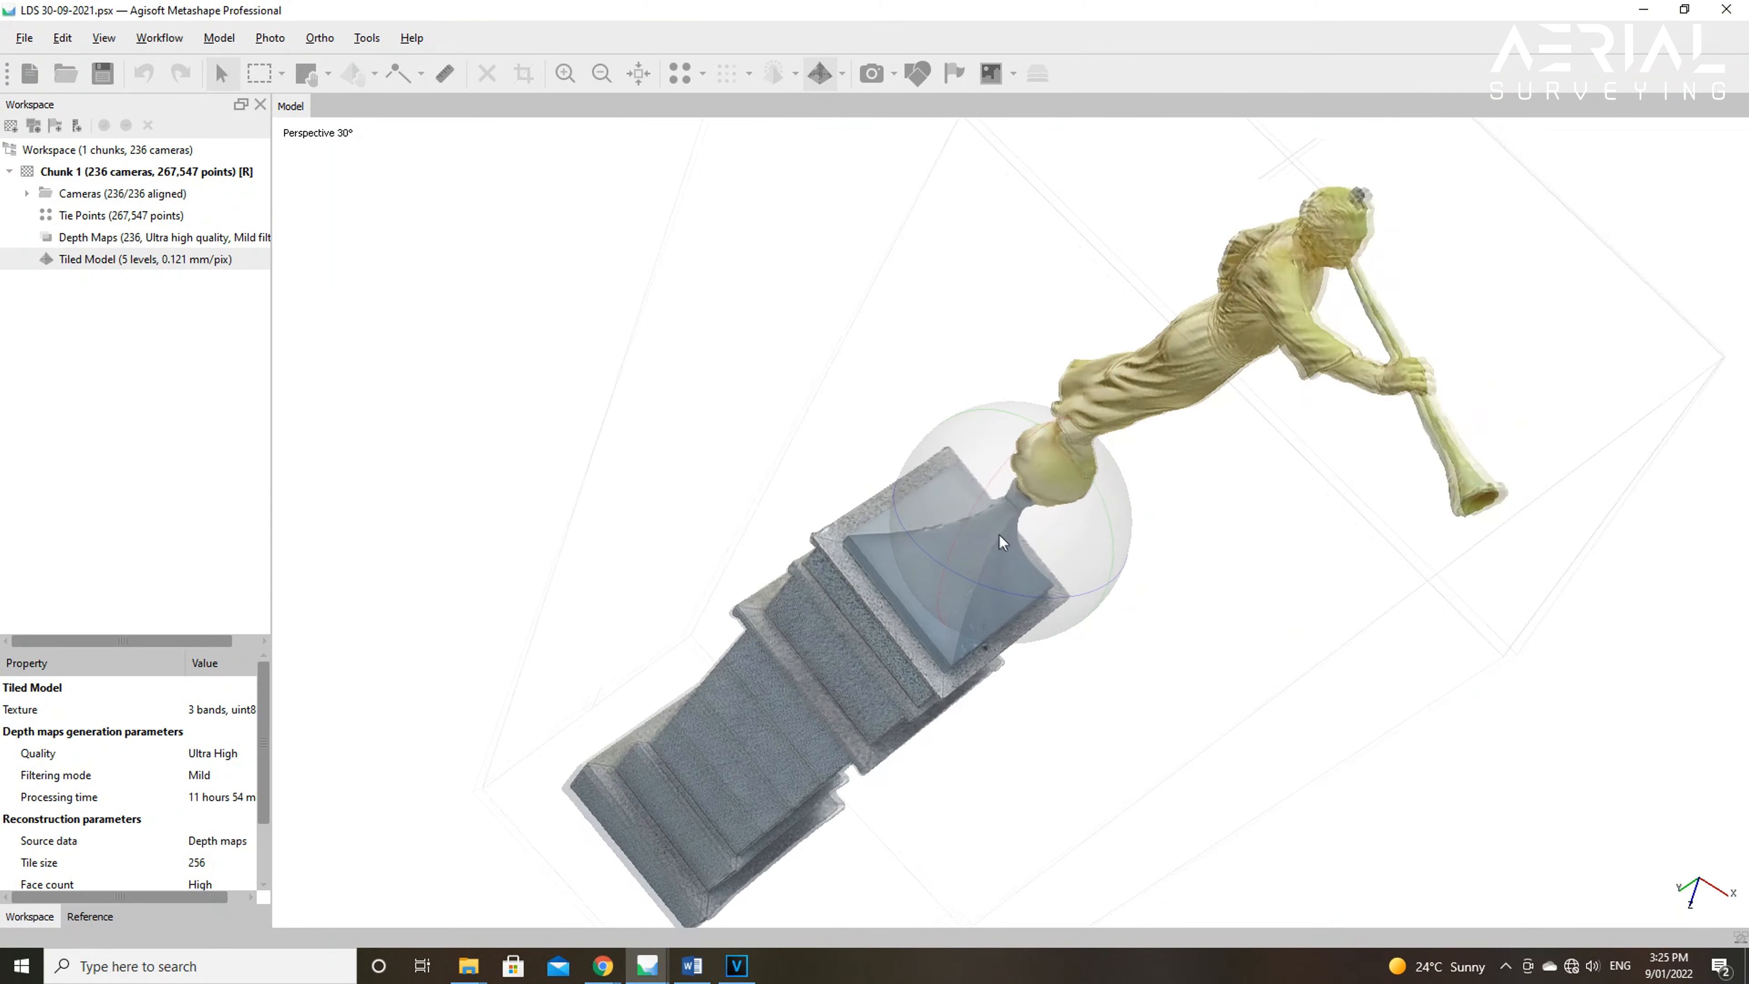
drag(1001, 541, 974, 589)
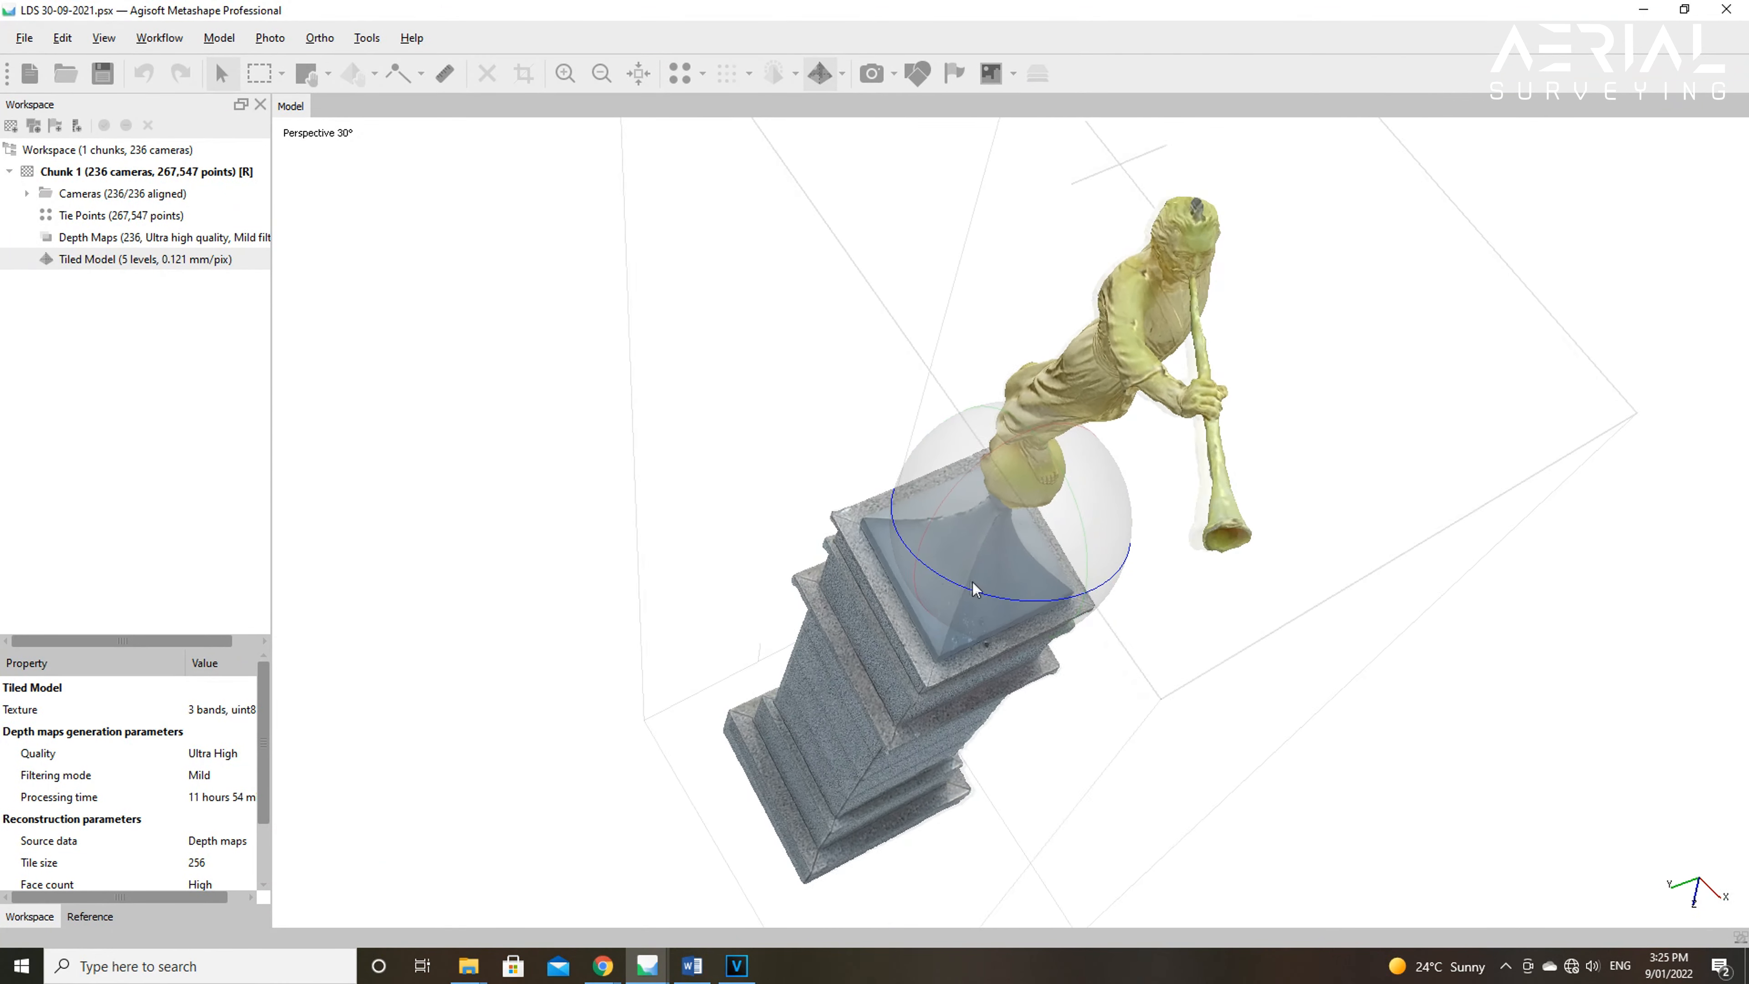
drag(973, 589, 787, 477)
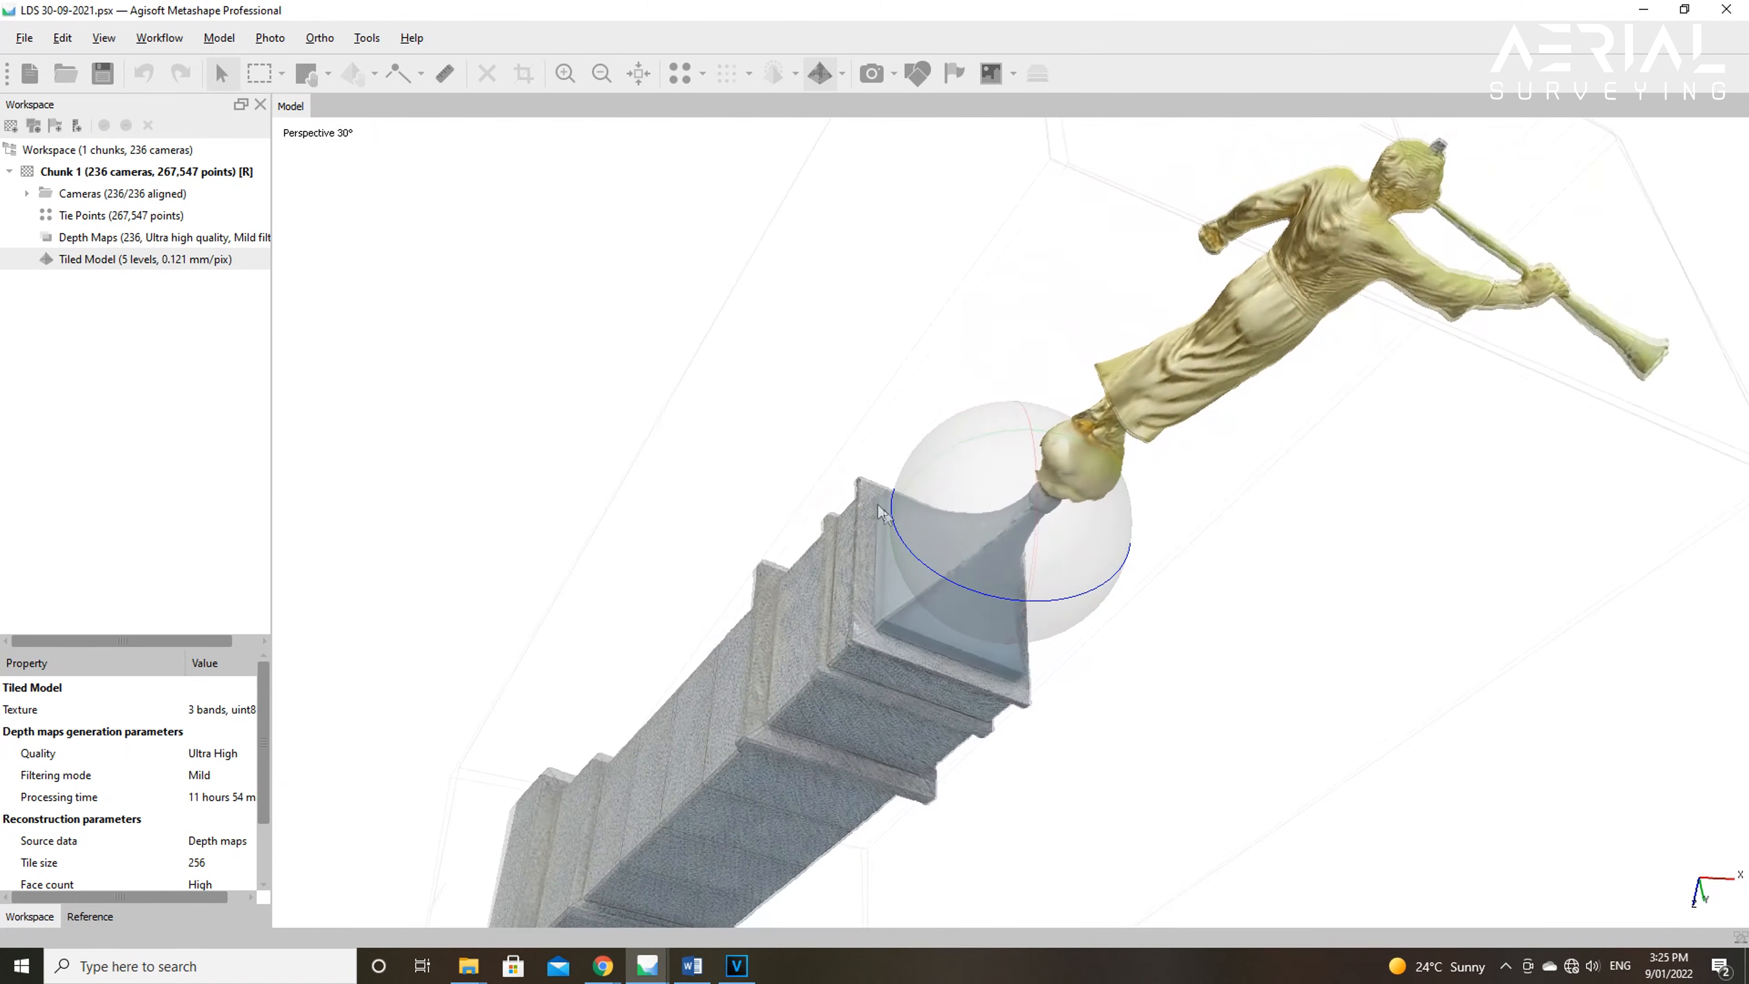
drag(881, 511, 934, 541)
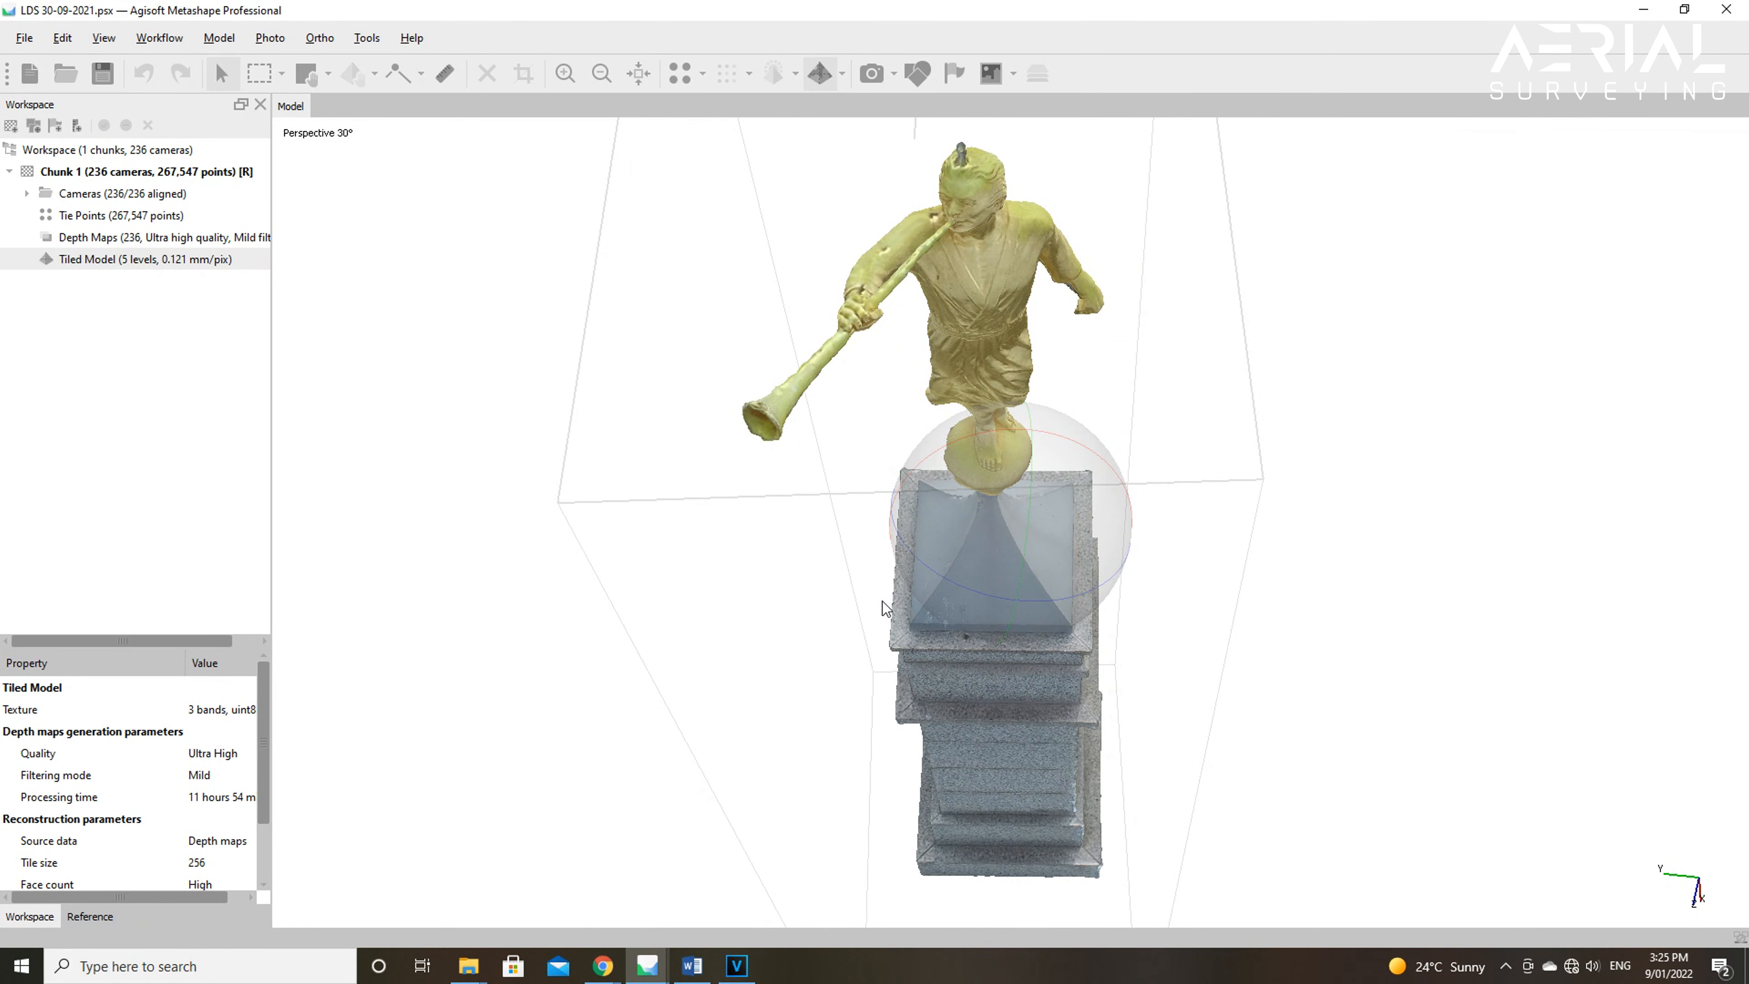
Step: Bring up File > Upload Data and compare the Melown Cloud, Sketchfab and Sputnik service settings
click(22, 36)
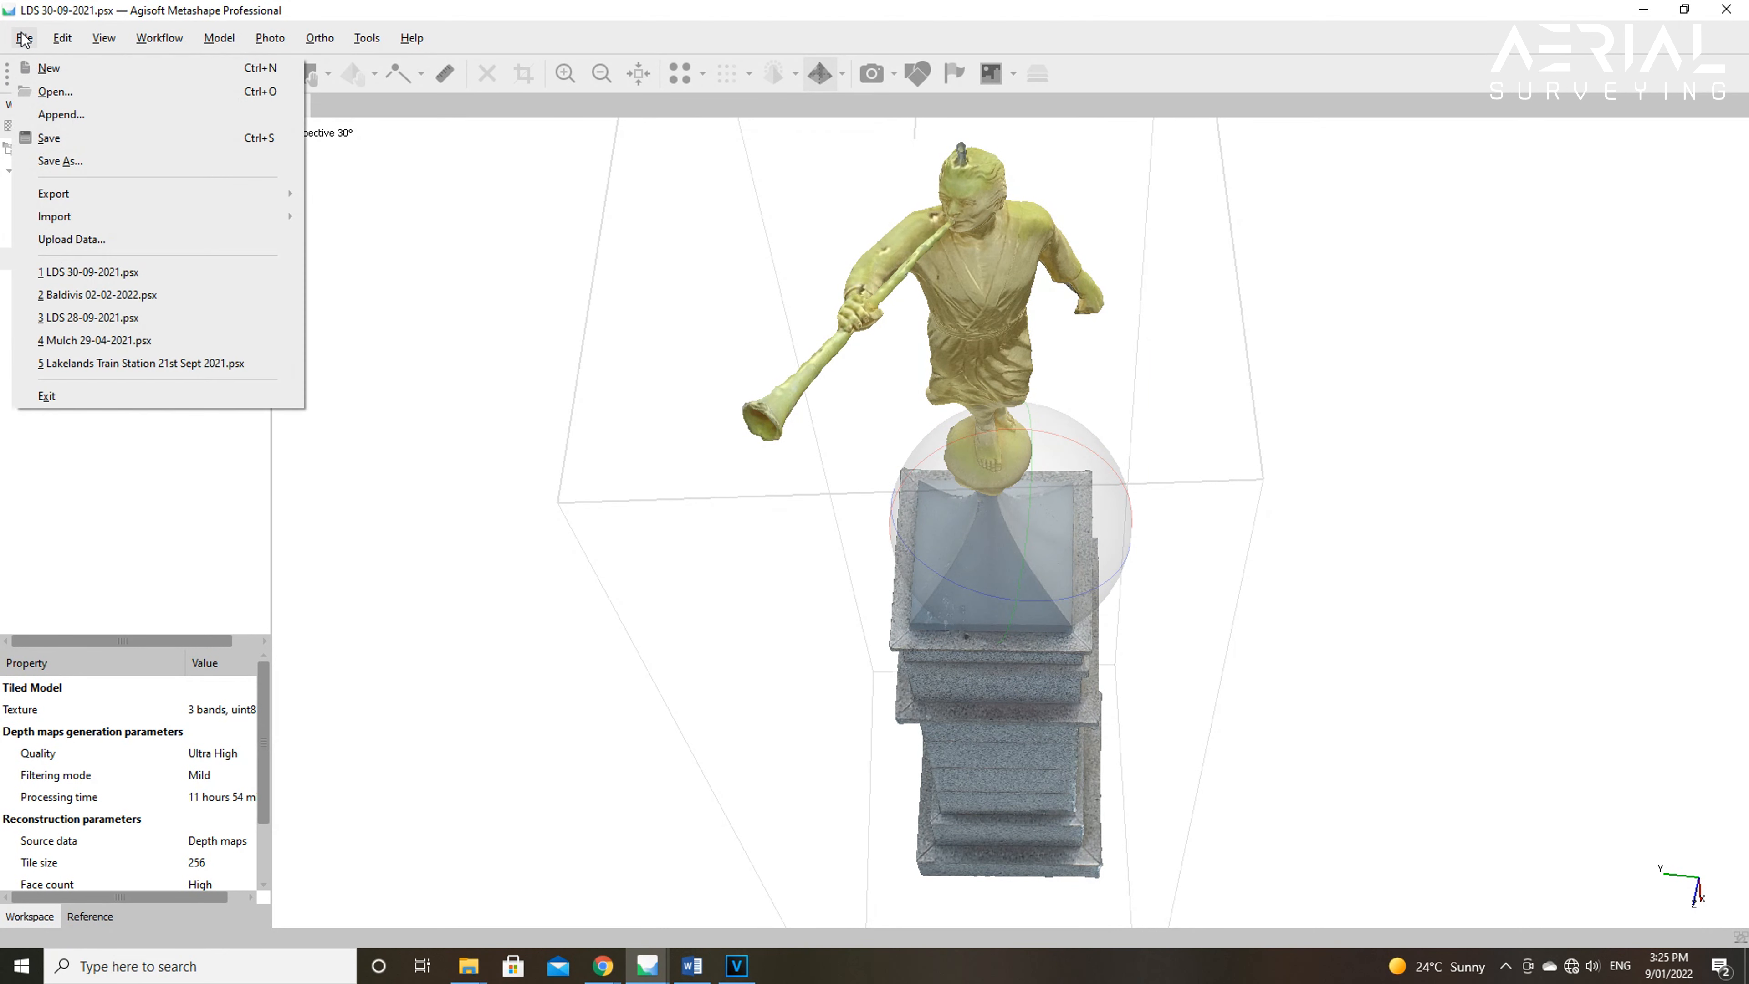
mouse_move(71, 239)
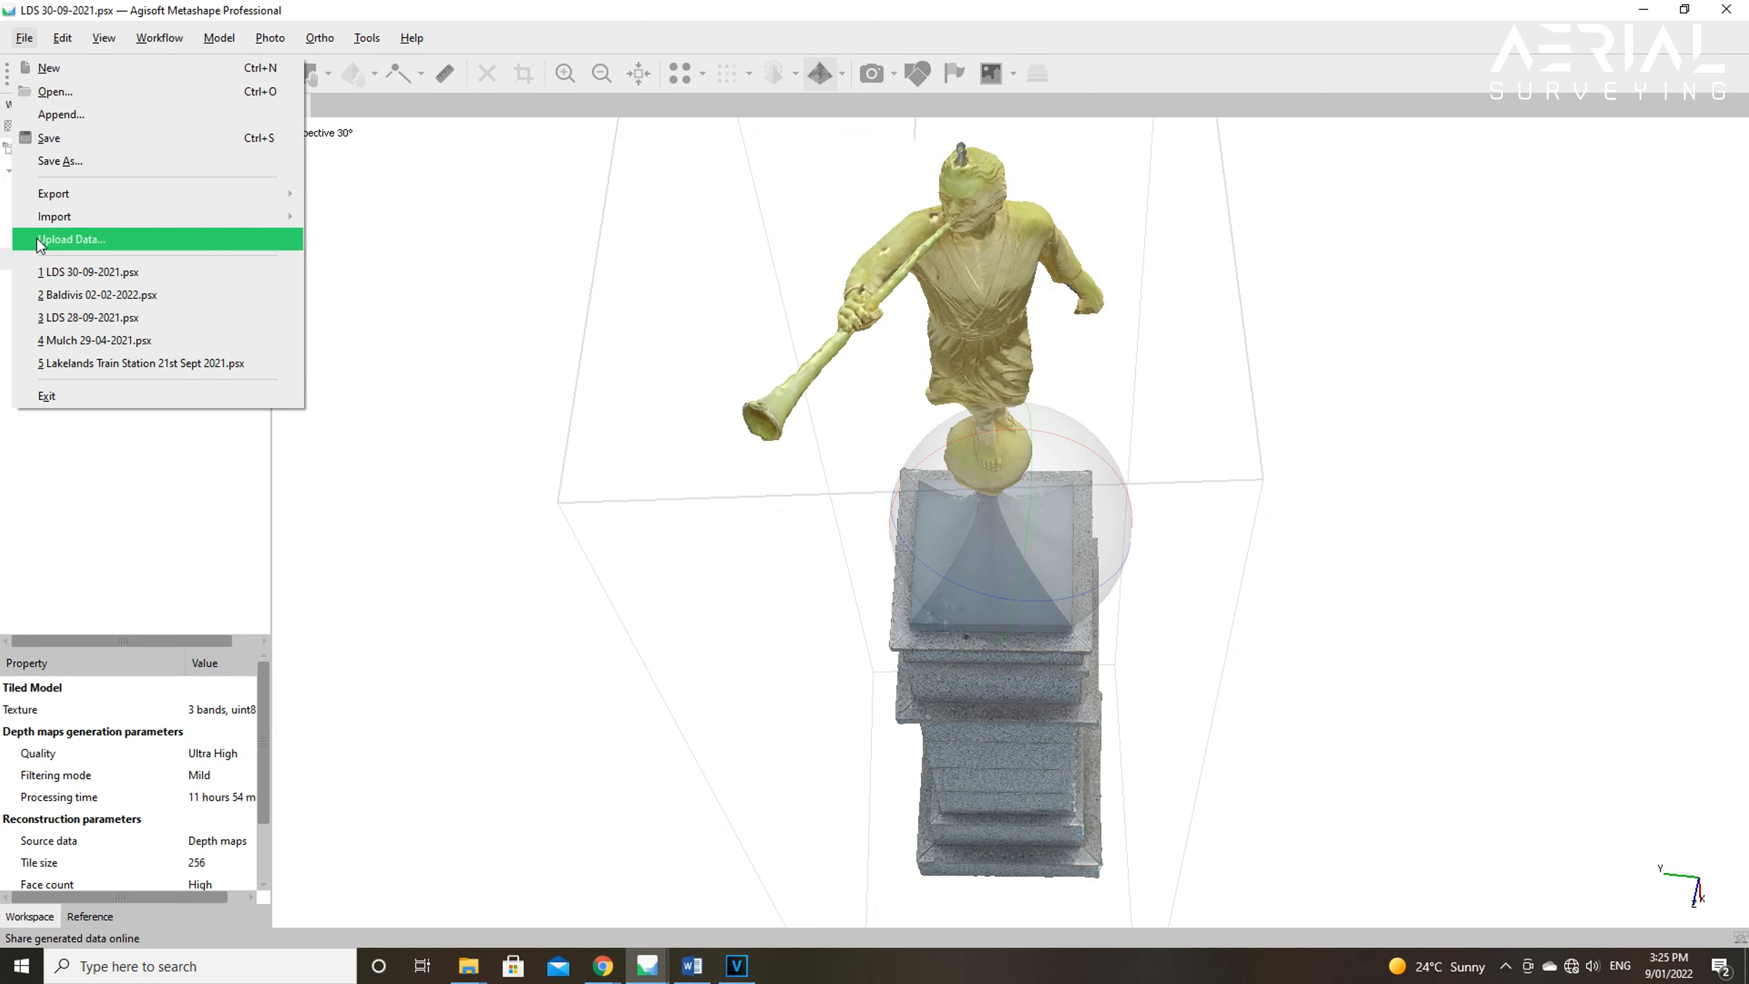
click(70, 239)
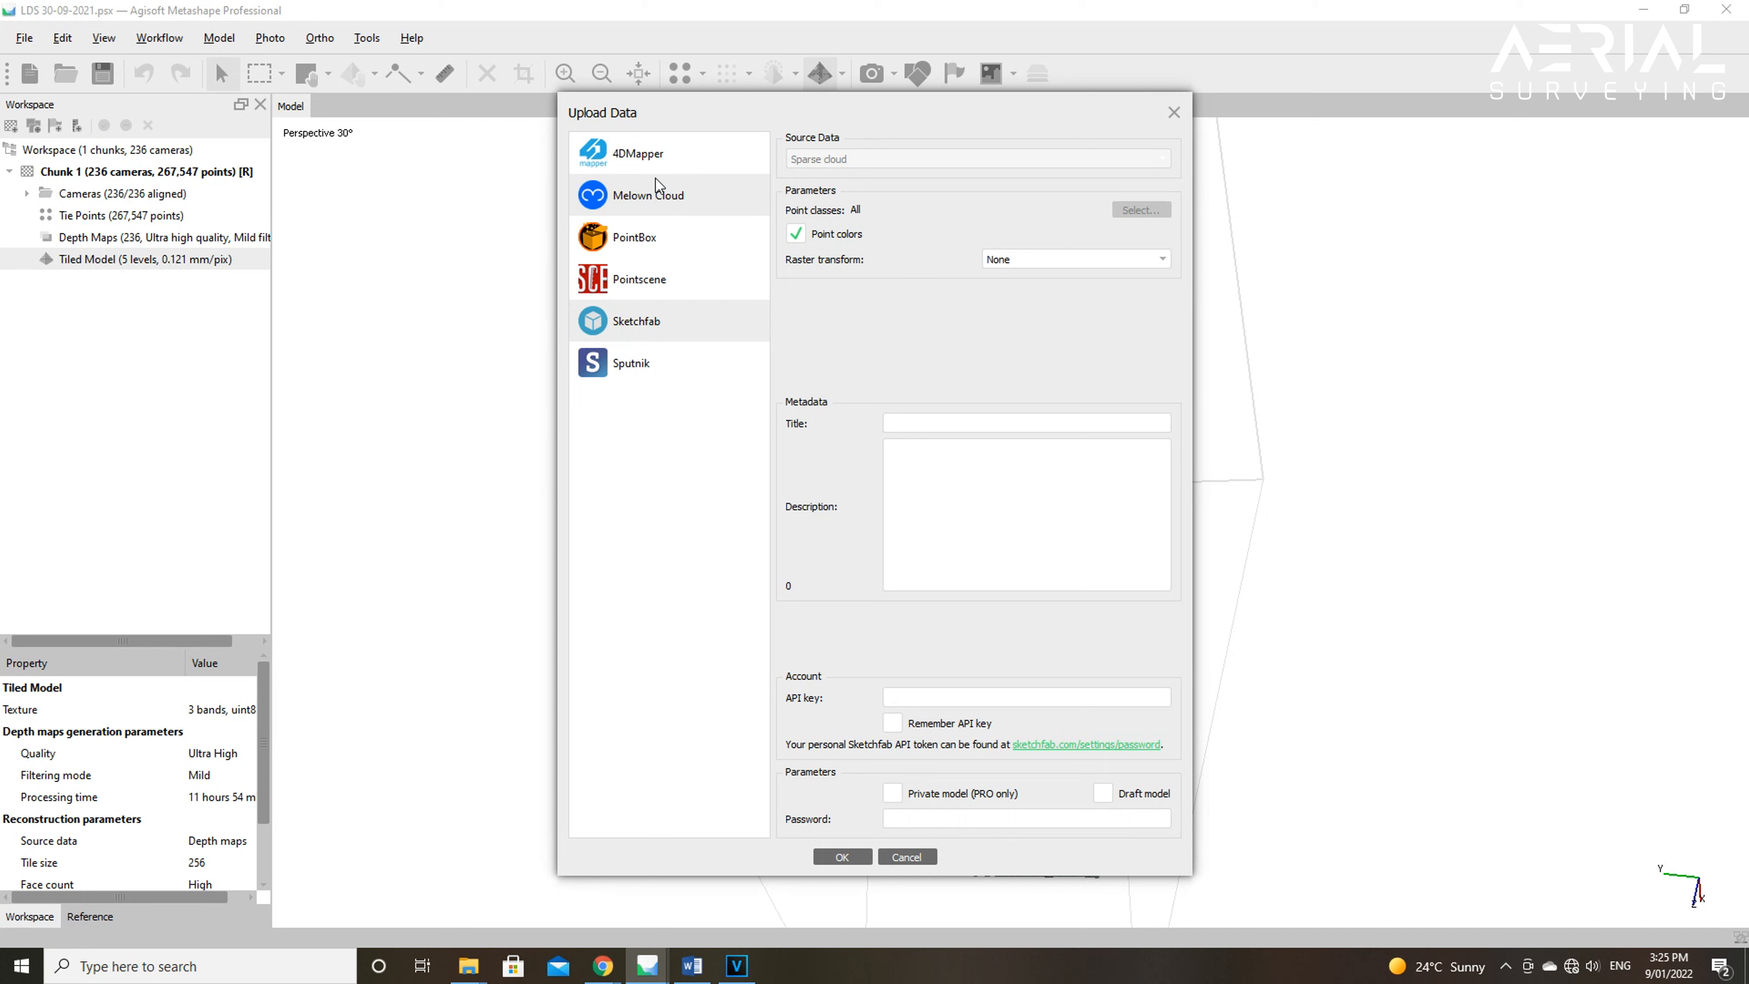
click(647, 194)
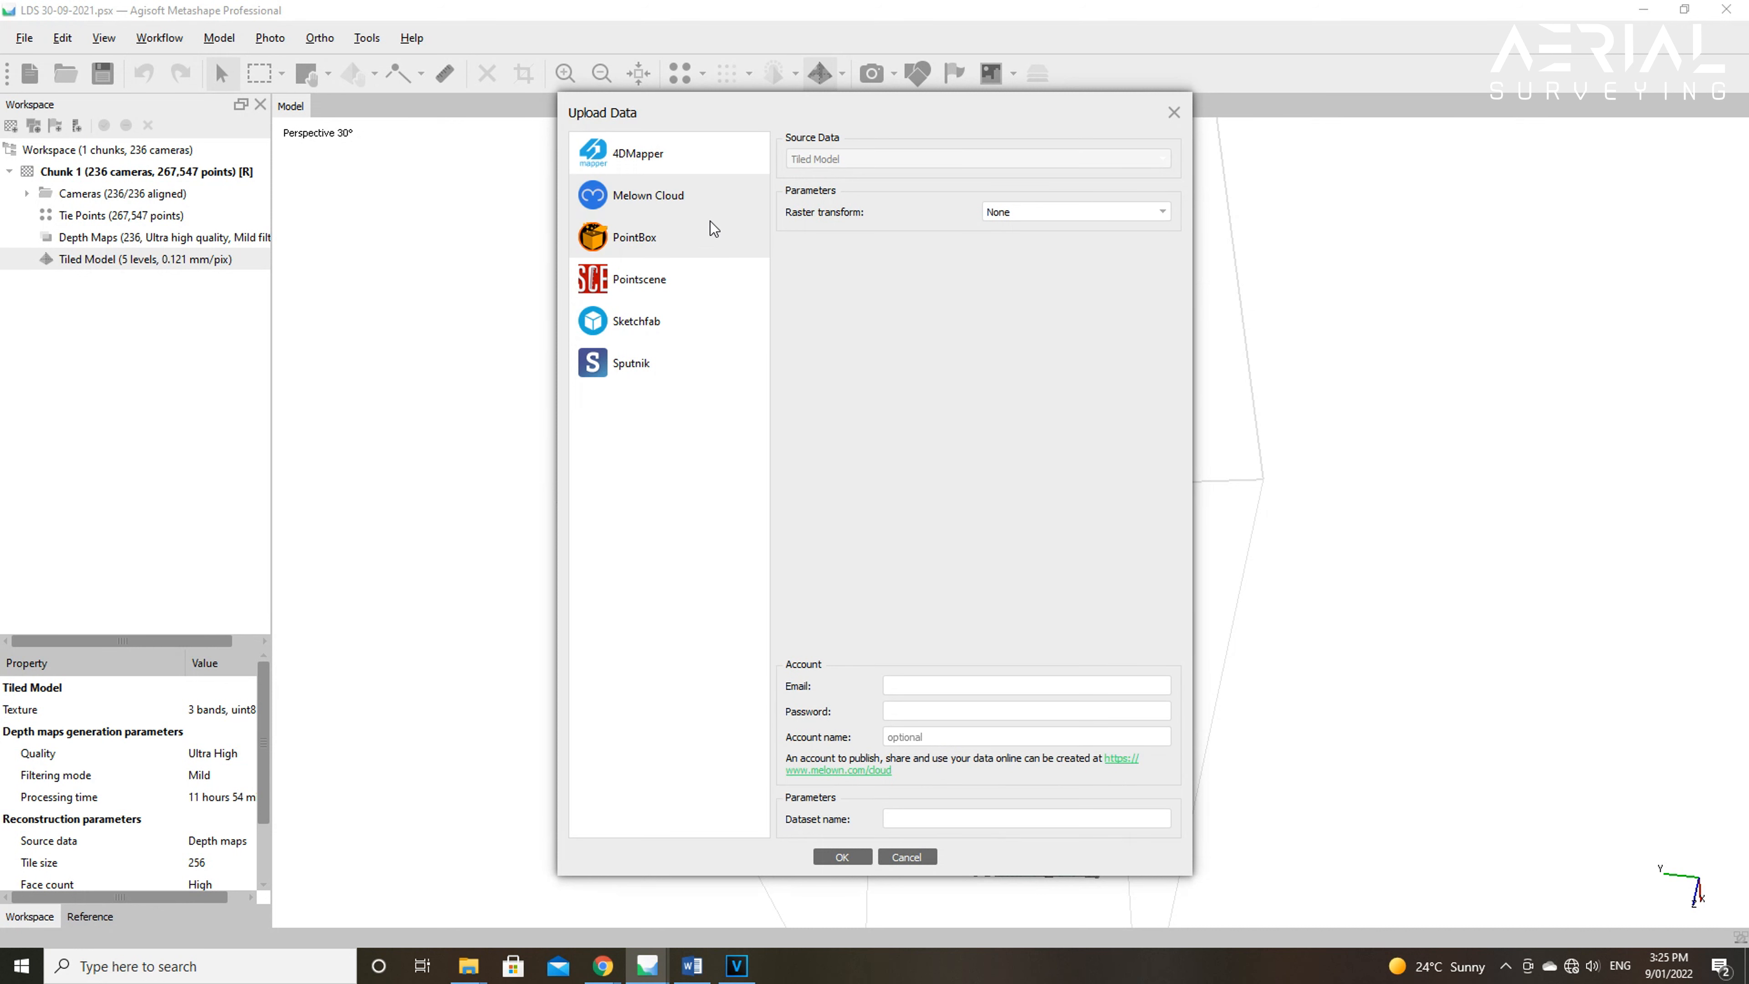
click(637, 322)
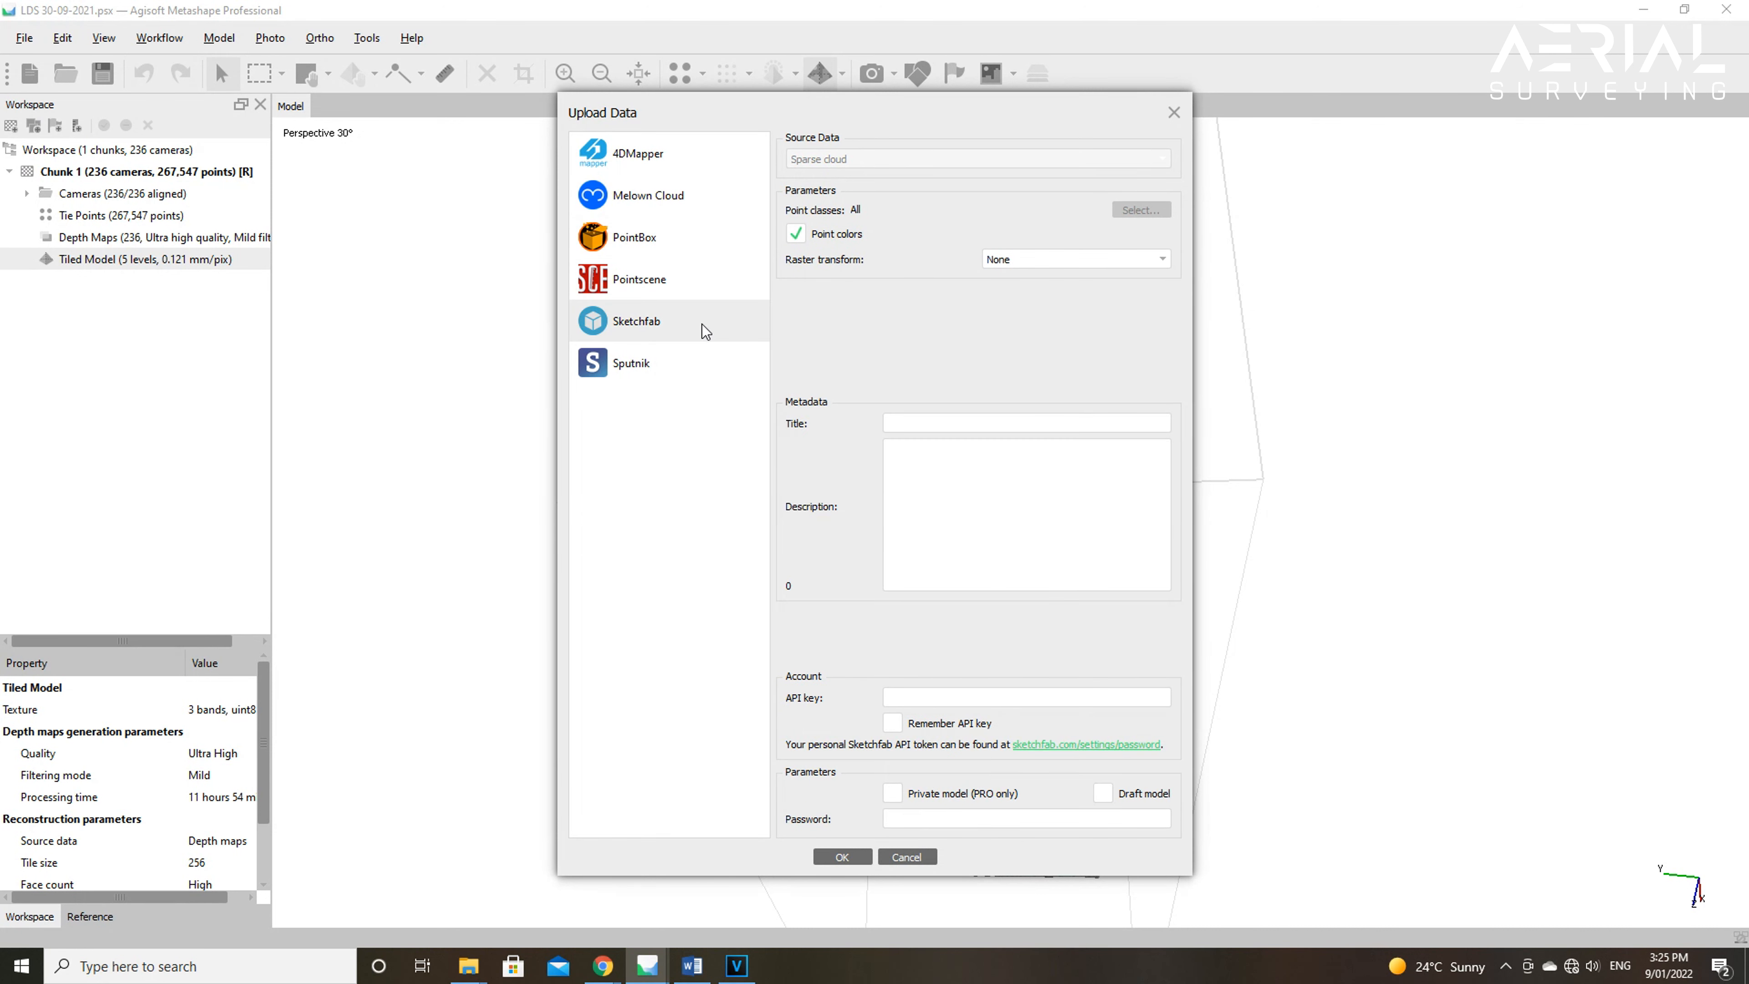
click(631, 363)
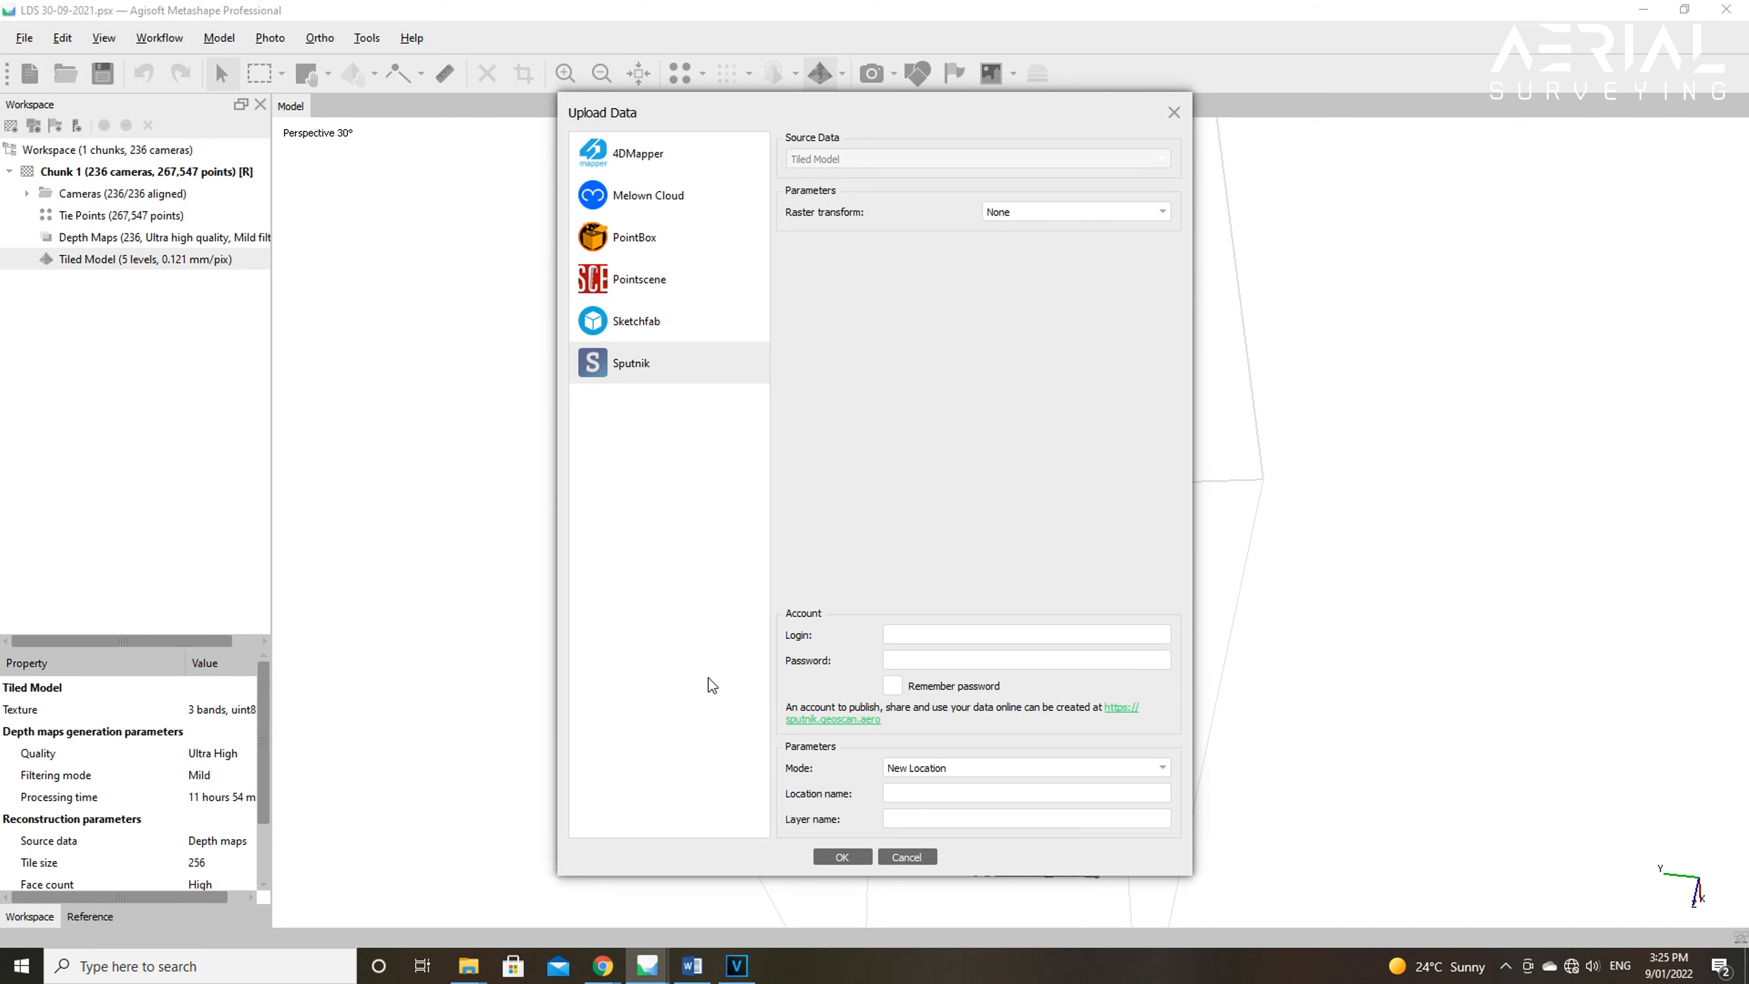
mouse_move(907, 856)
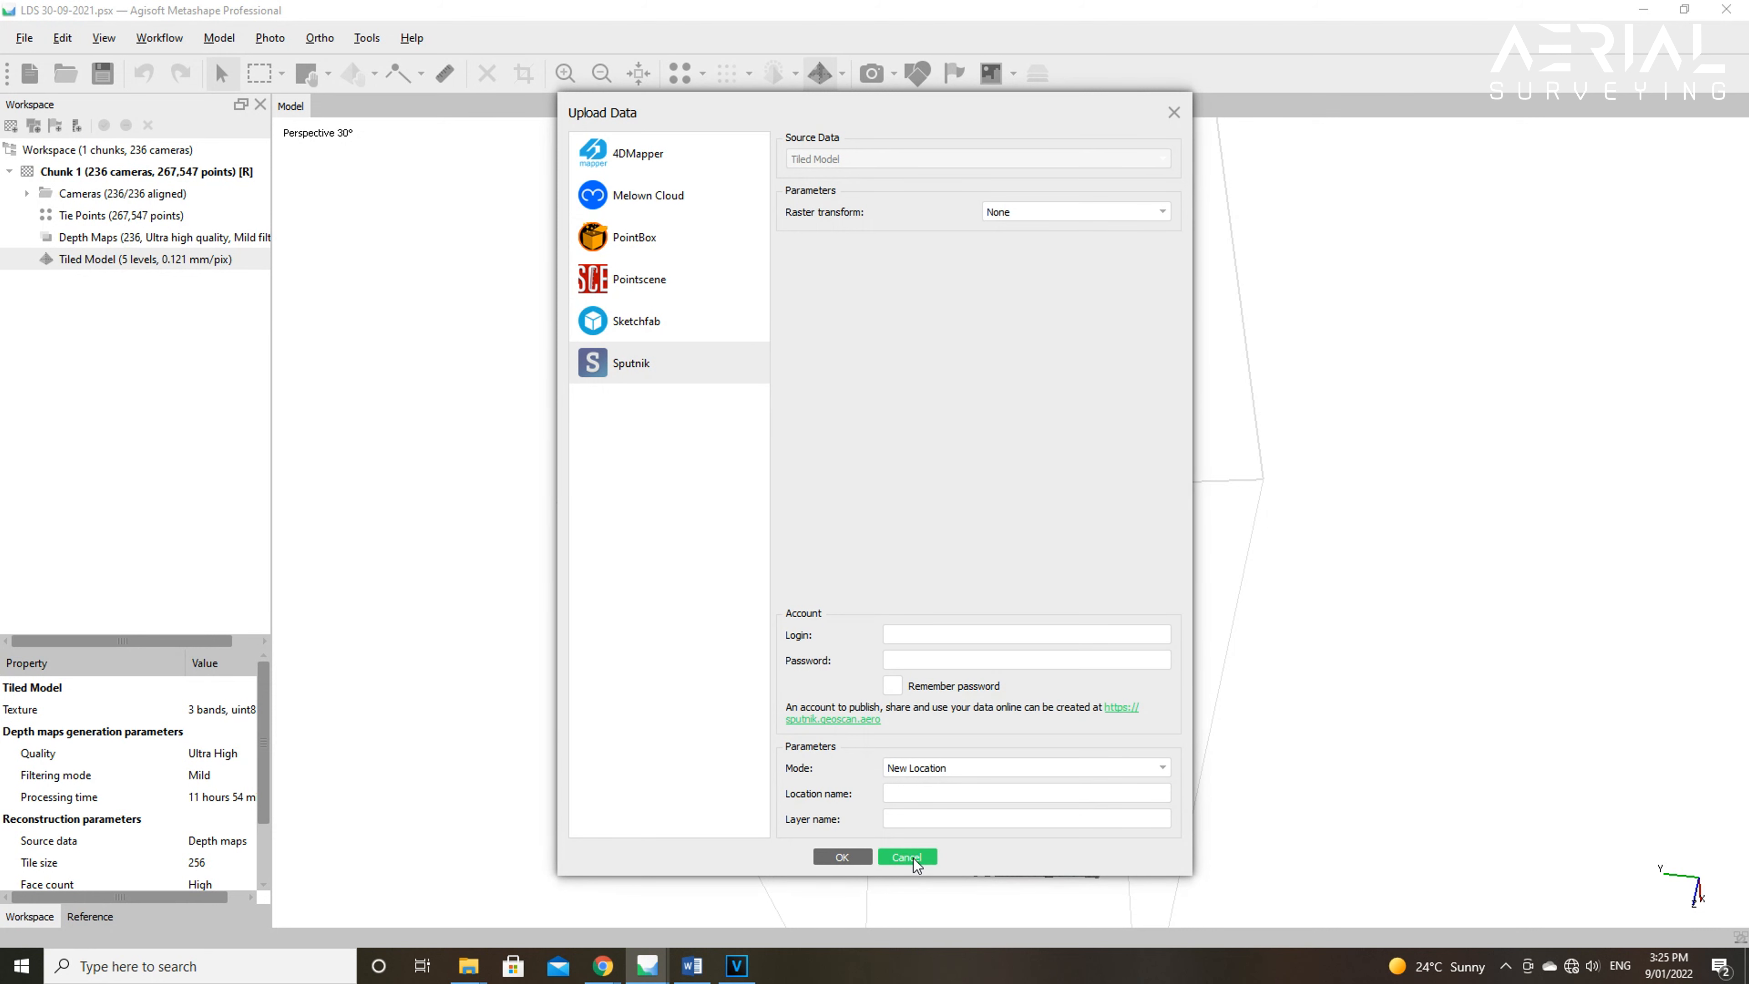